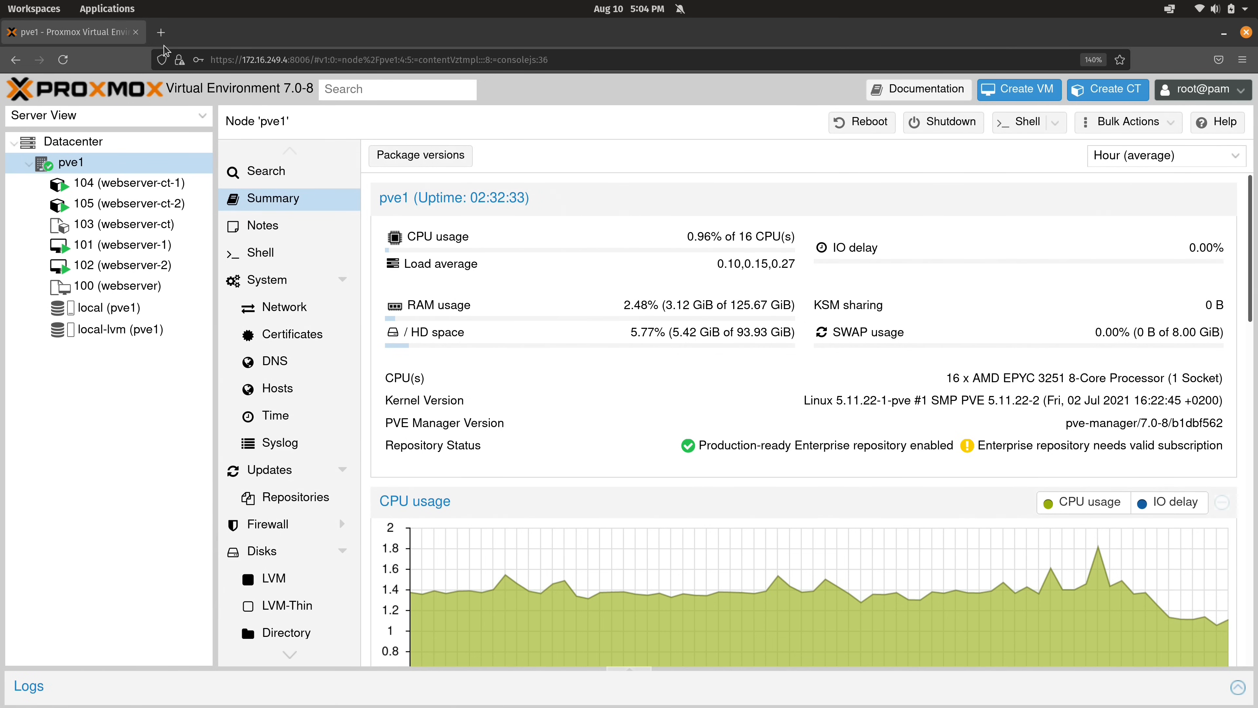
- Sign in to storage.home-network.io as root in a new tab, declining to save the password
left_click(161, 32)
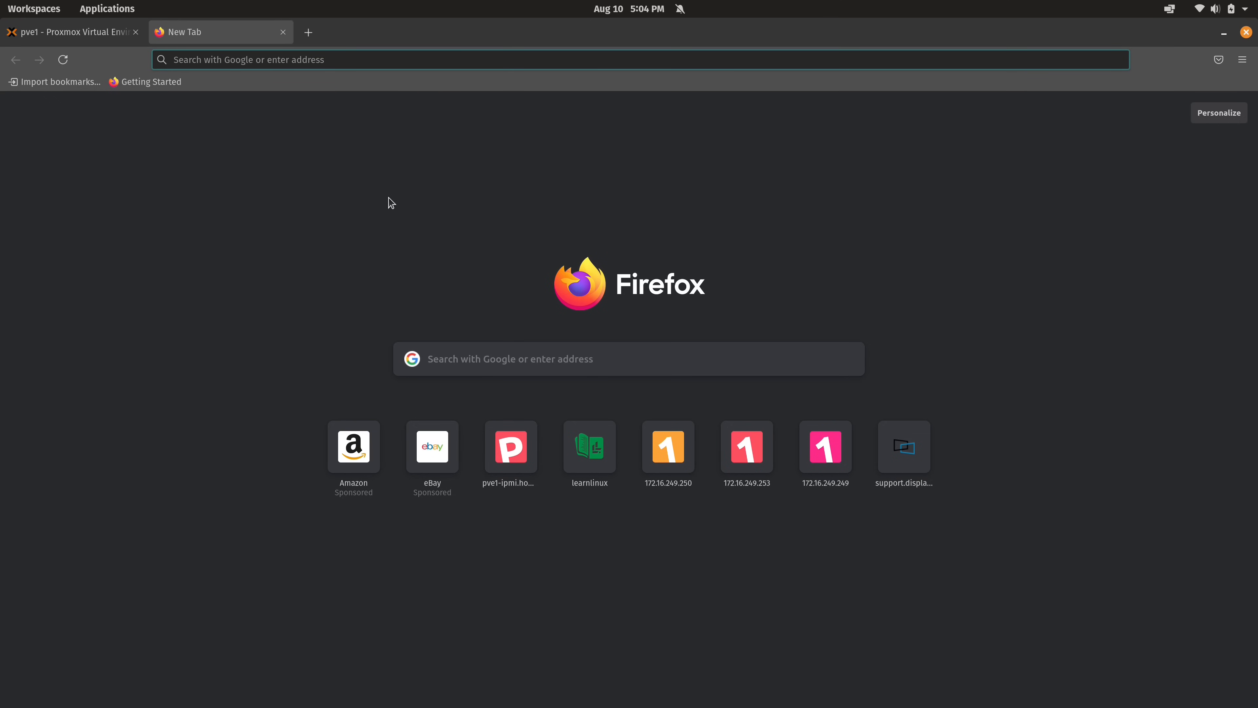
type("storage.home-network.io/ui/sessions/signin")
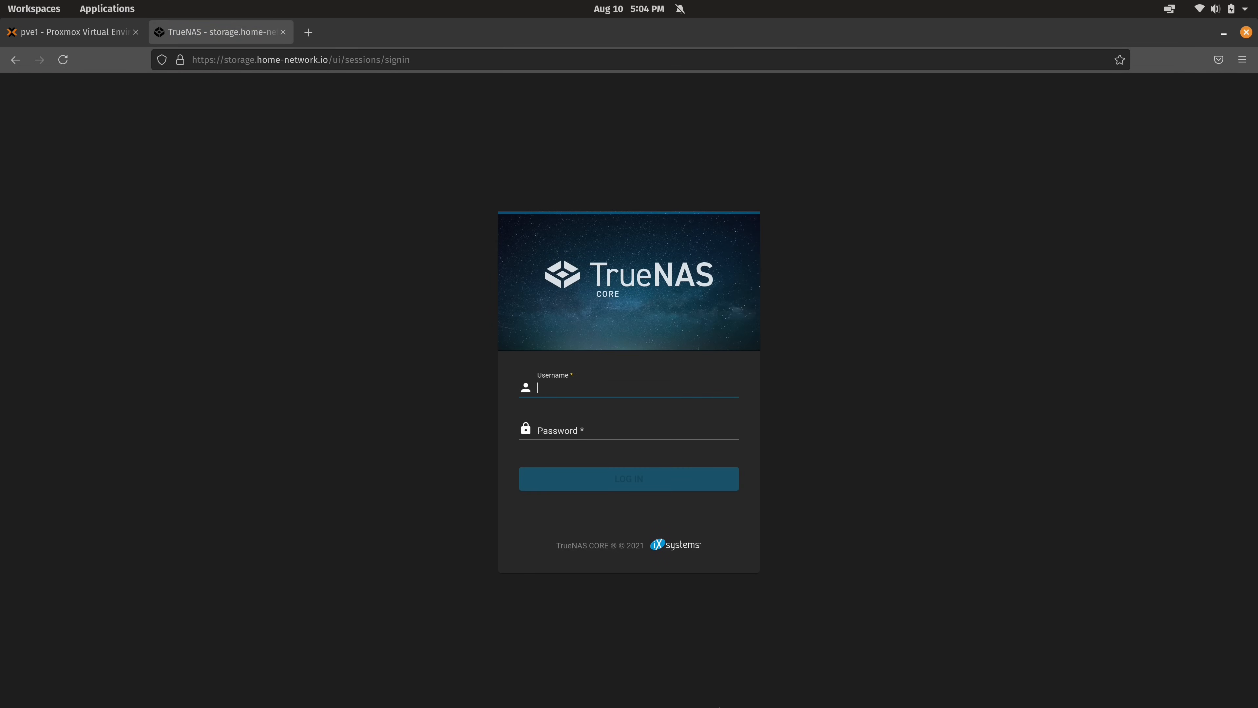
type("root")
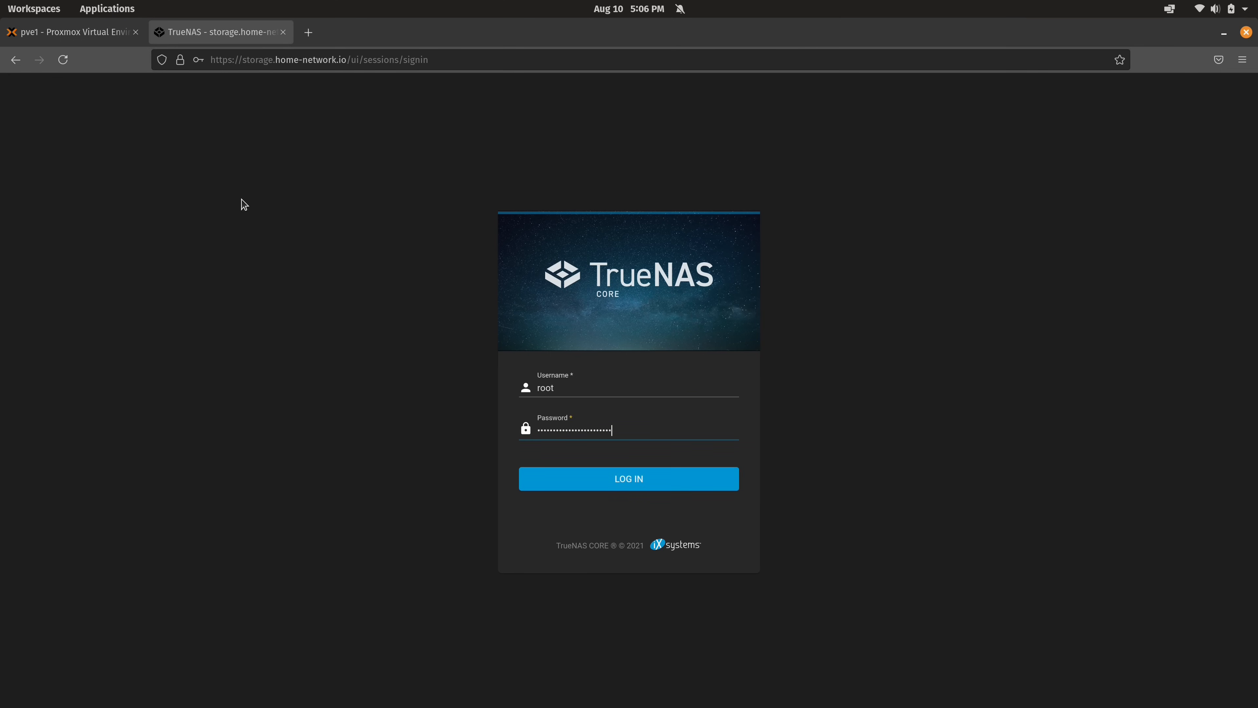
left_click(628, 478)
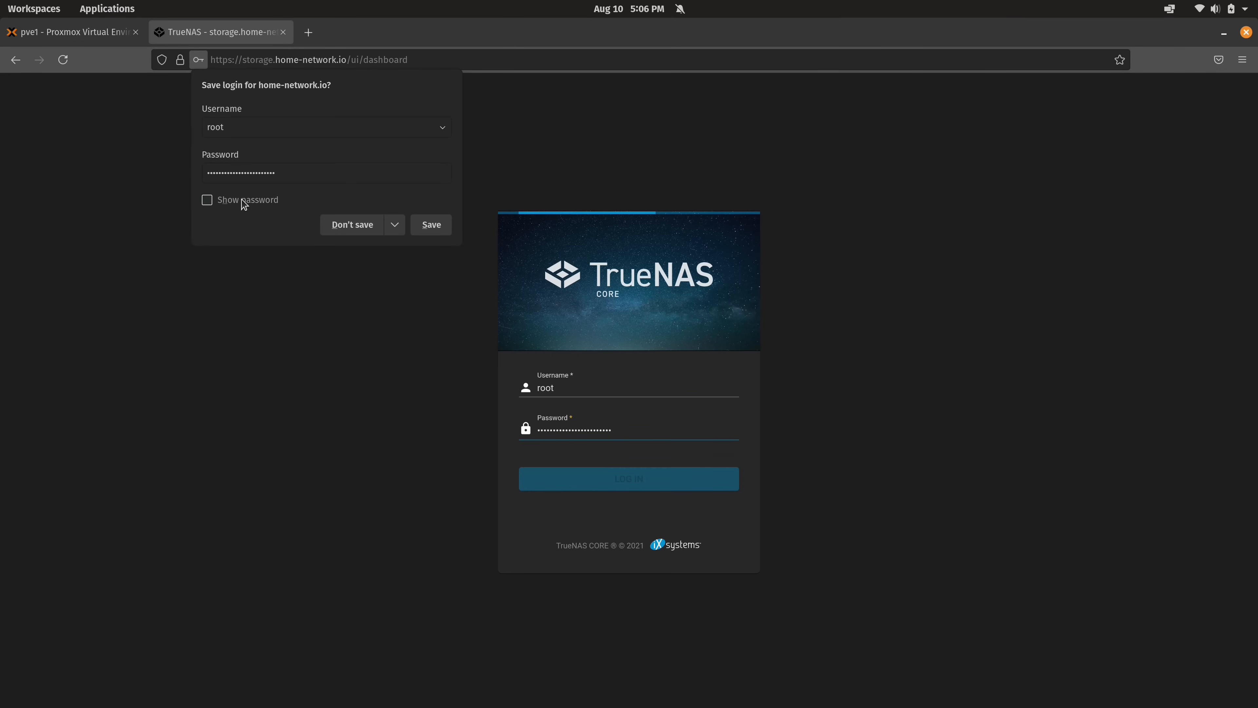
left_click(629, 479)
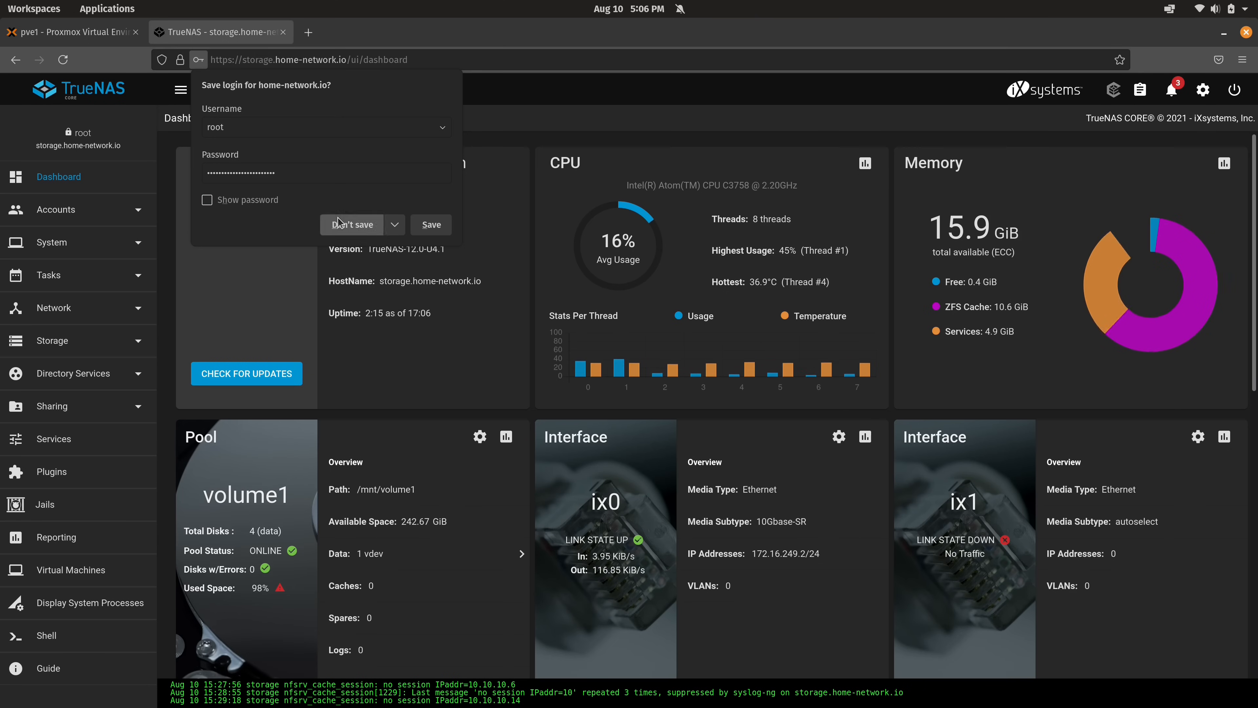
left_click(351, 225)
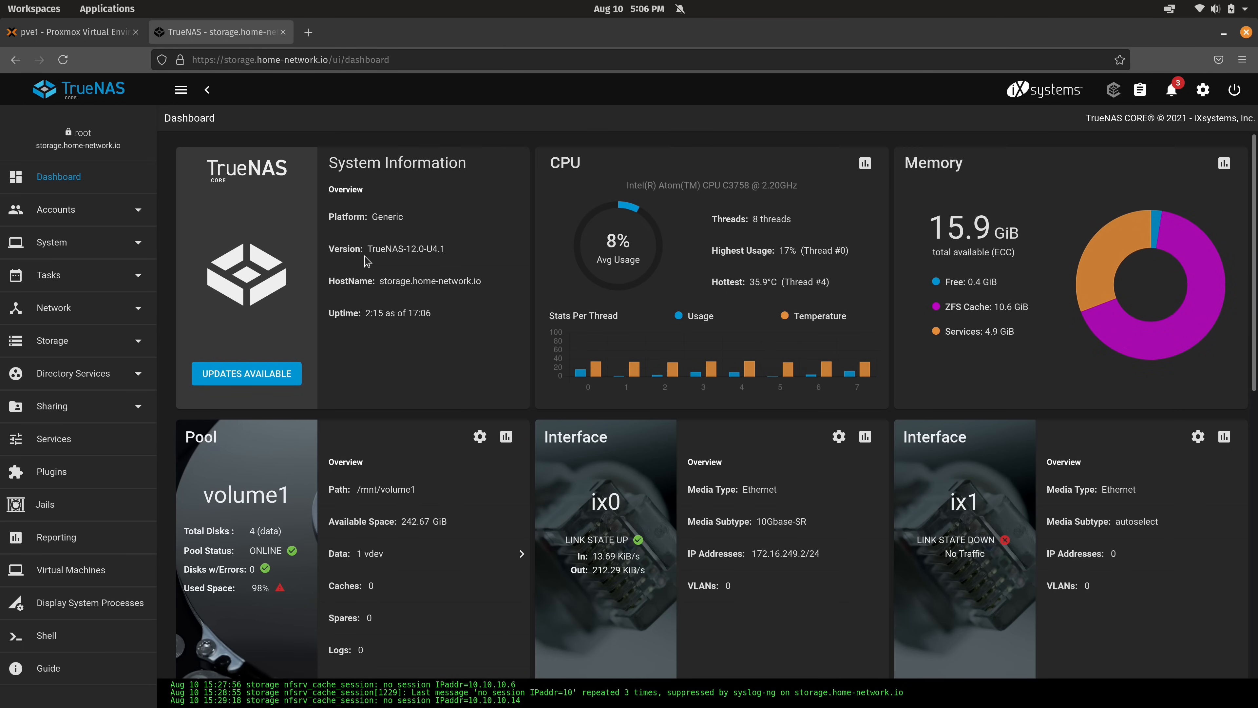
mouse_move(482, 357)
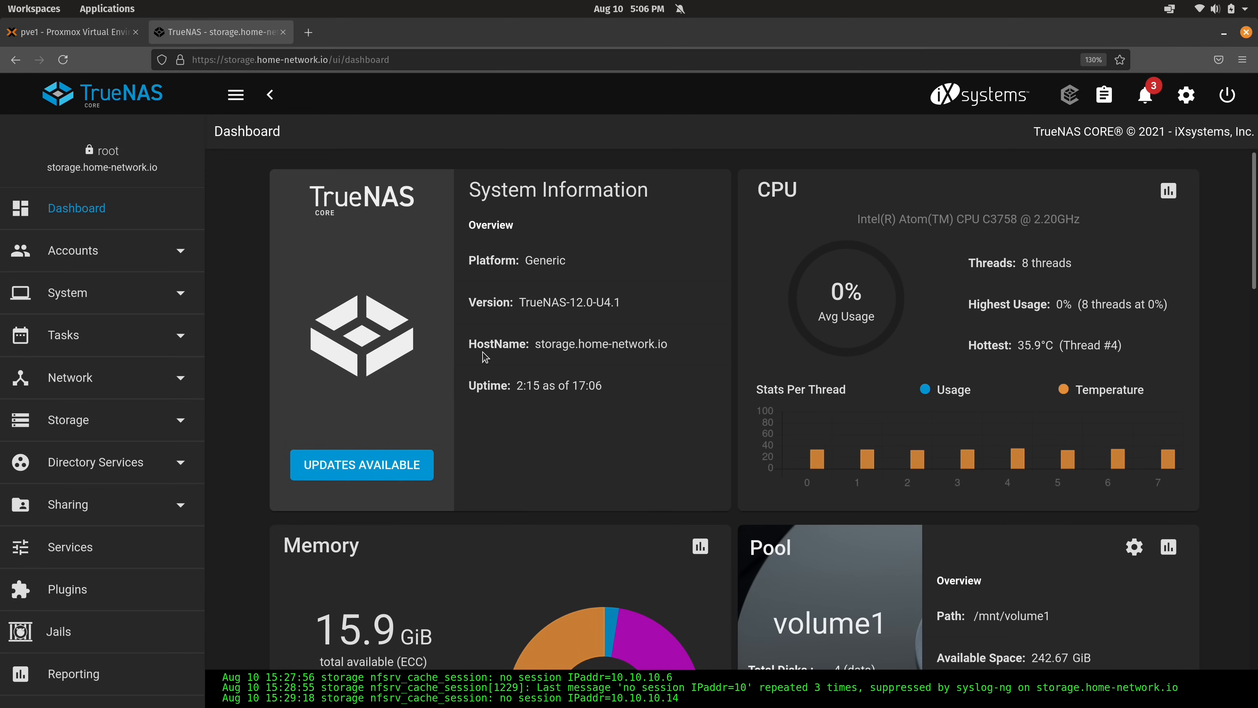
mouse_move(415, 365)
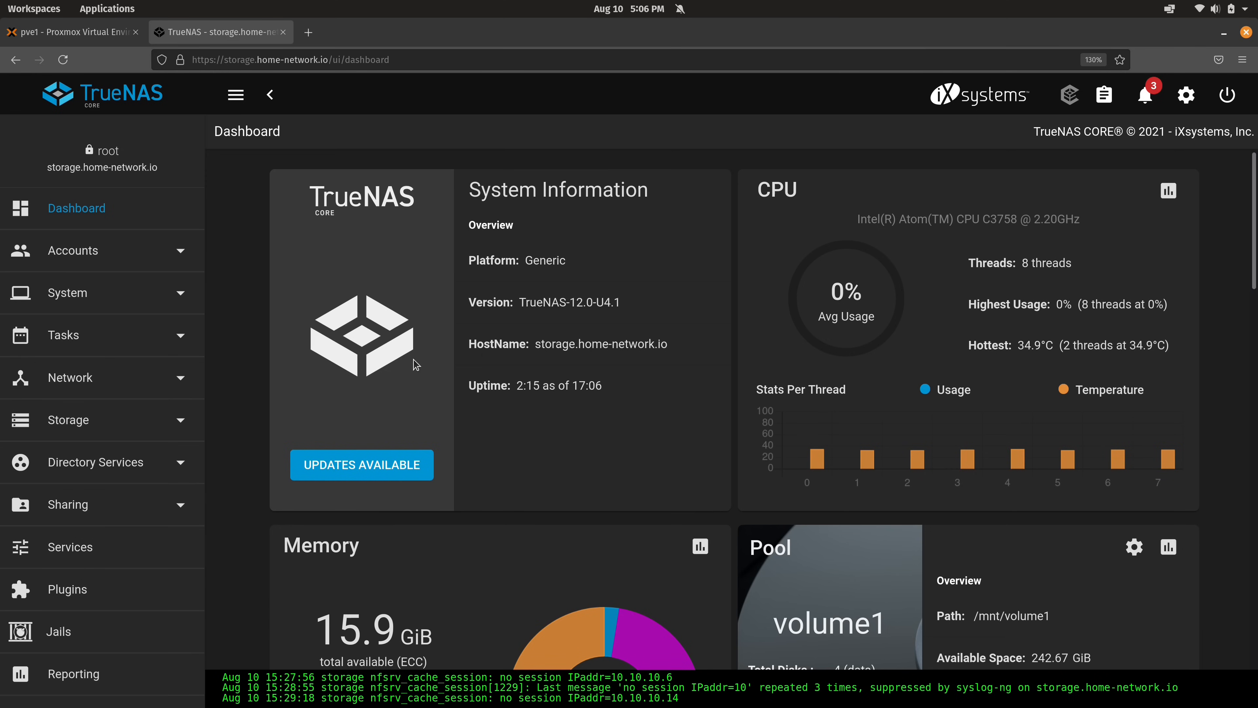
- Expand the Storage section of the TrueNAS sidebar
left_click(68, 419)
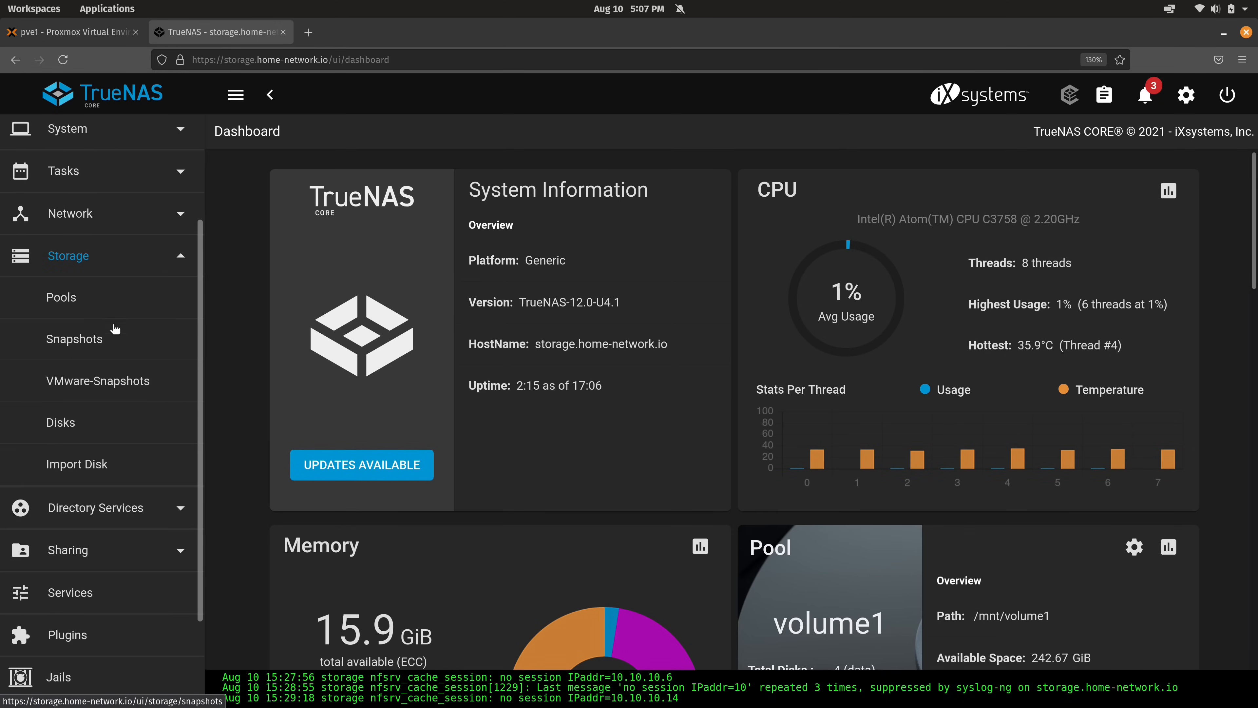
- Show the Pools page and bring up the dataset actions for volume1
left_click(61, 297)
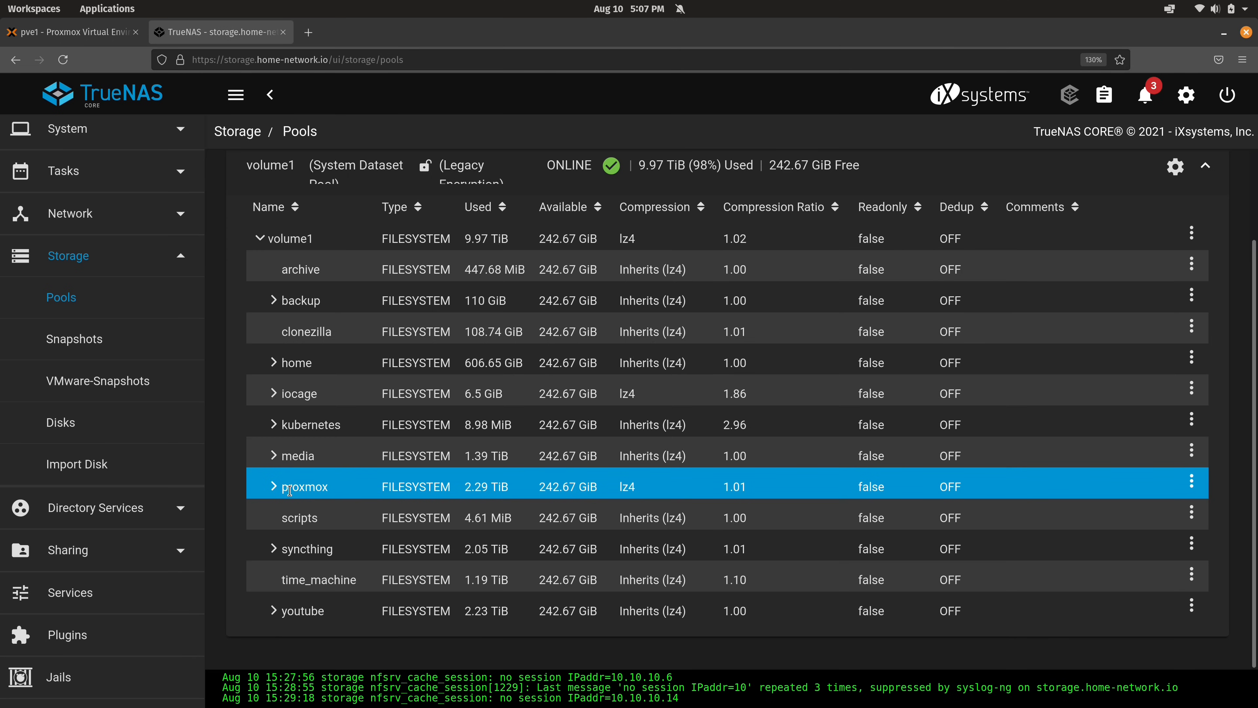
mouse_move(355, 487)
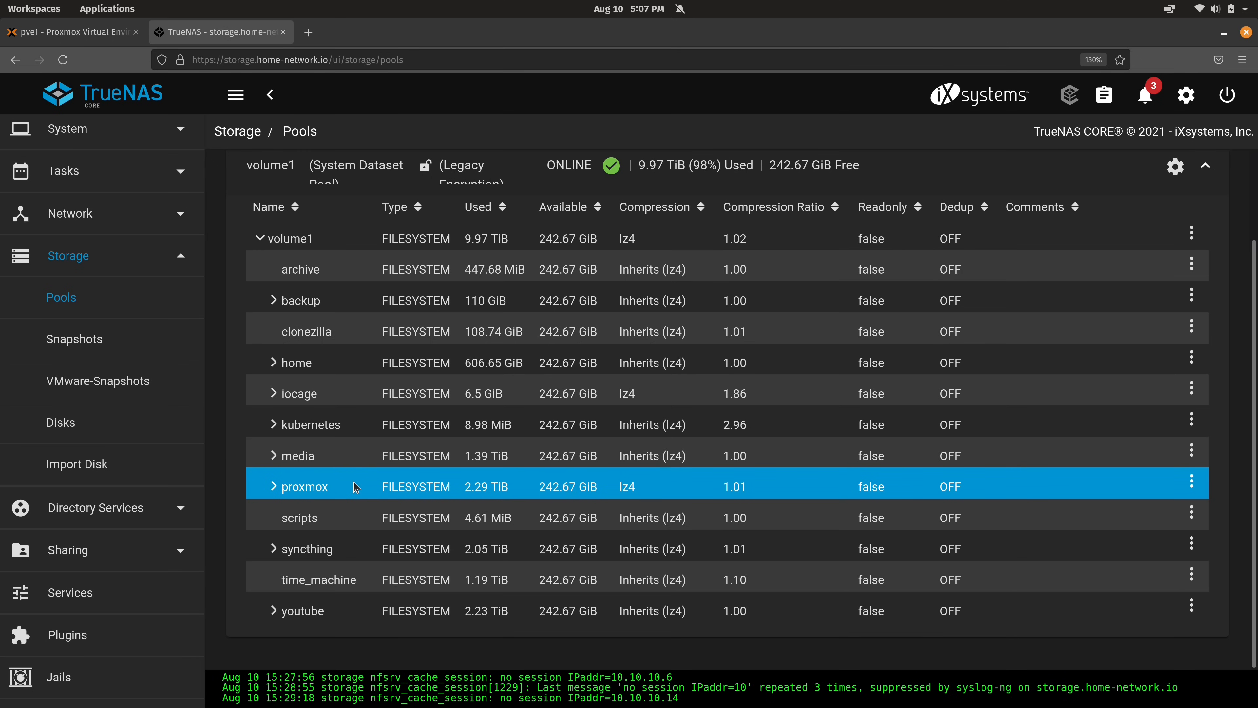
mouse_move(365, 487)
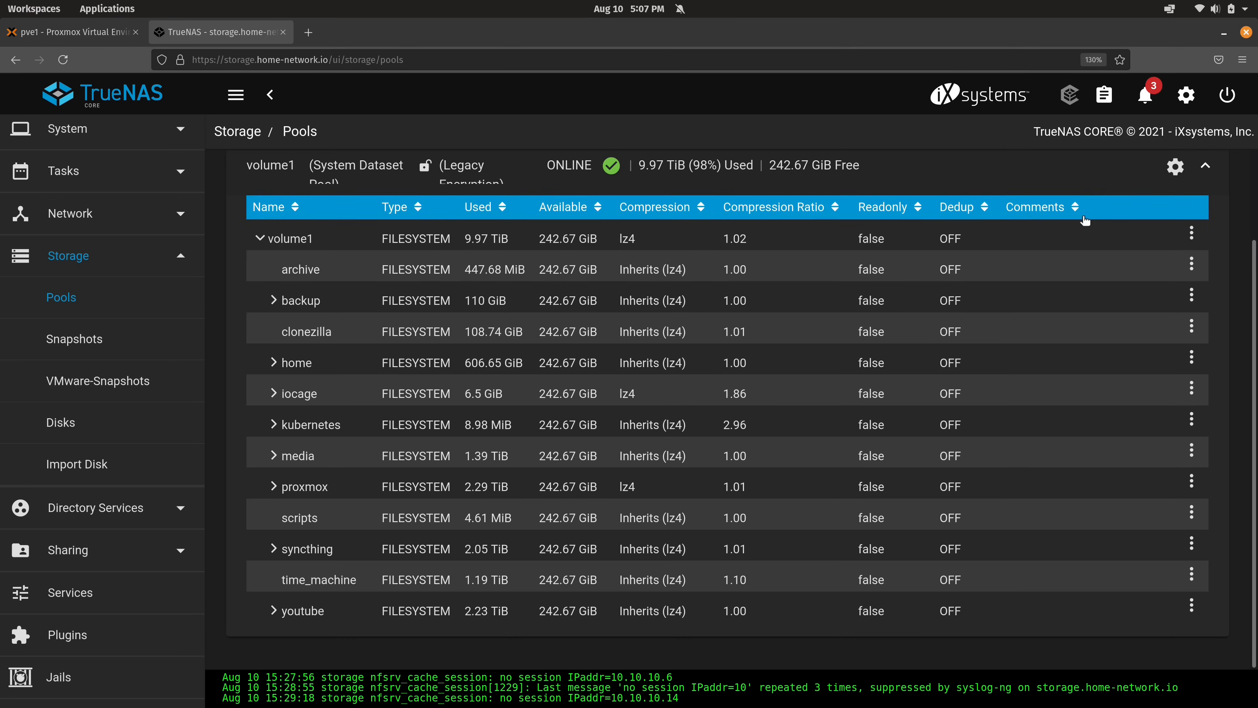
left_click(1190, 233)
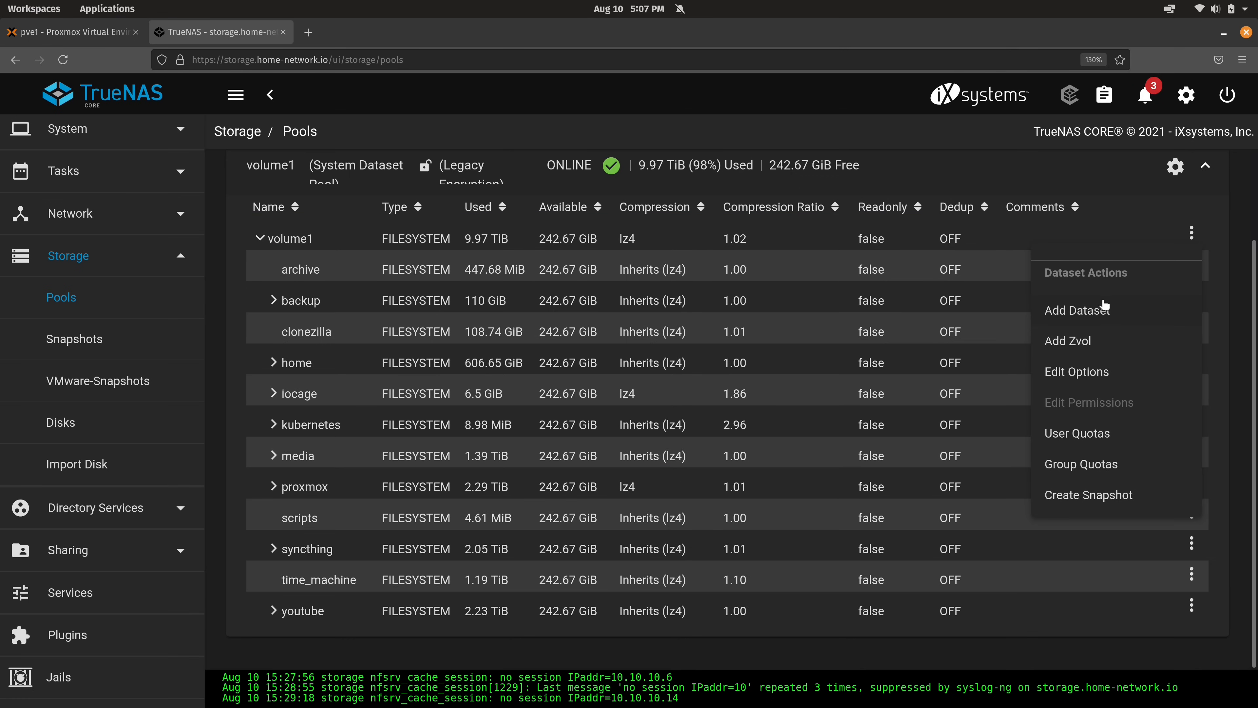
- Add a dataset named pve-tutorials under volume1, reviewing the advanced options before submitting
left_click(1075, 310)
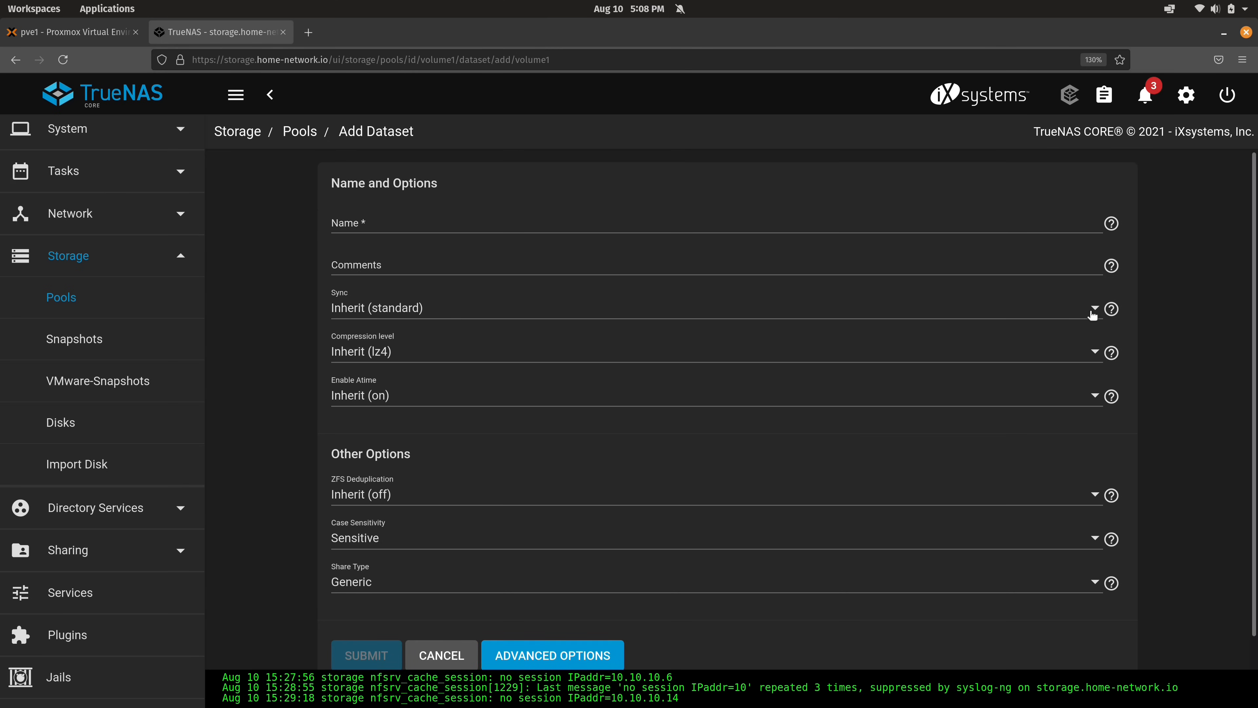
type("p")
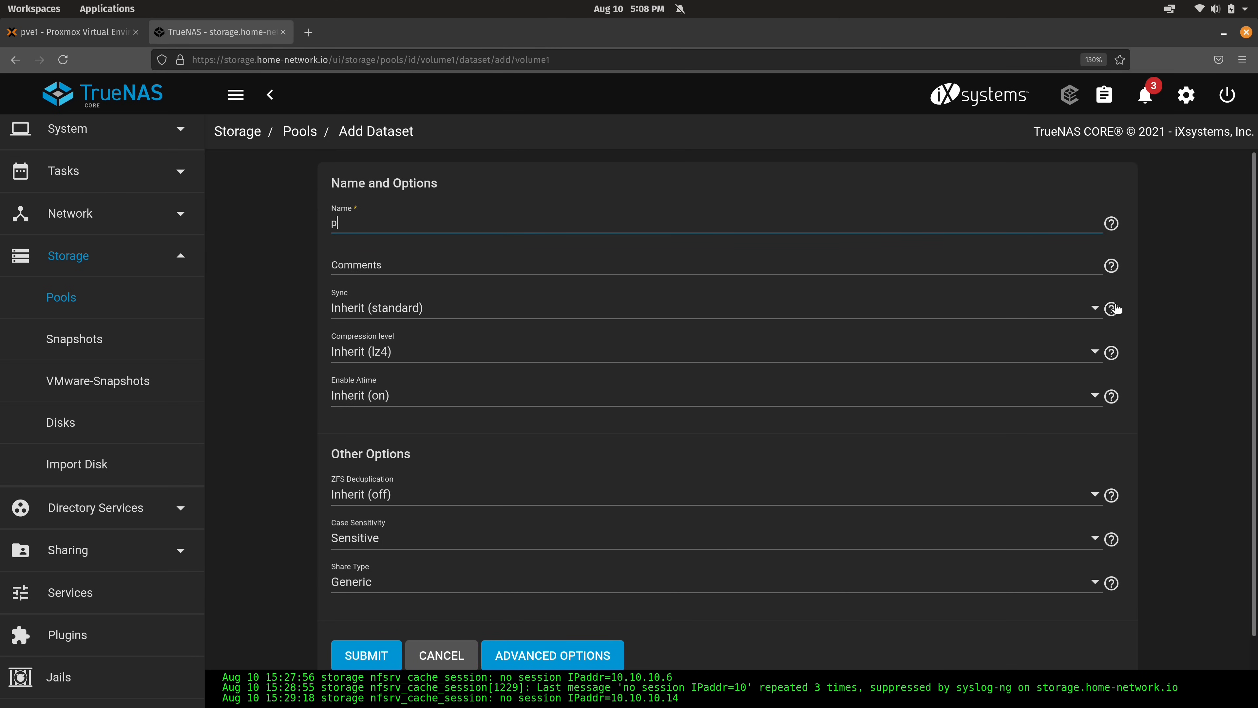
type("ve-tutoria")
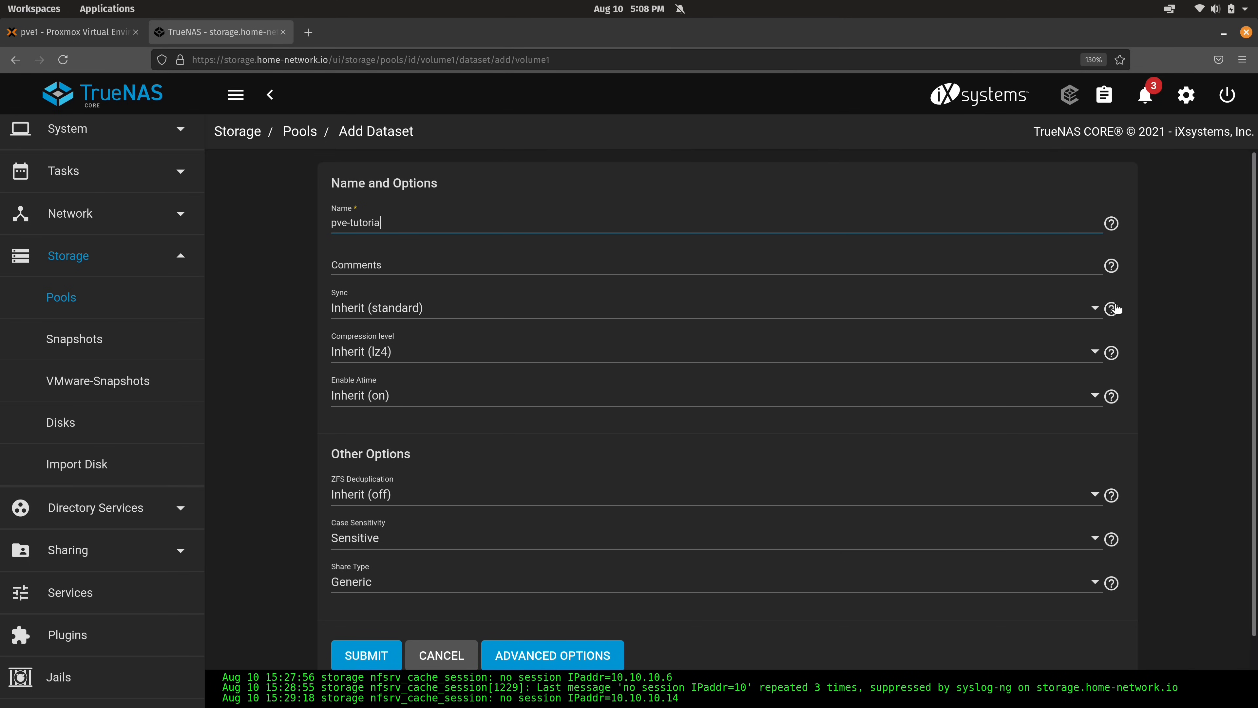
type("s")
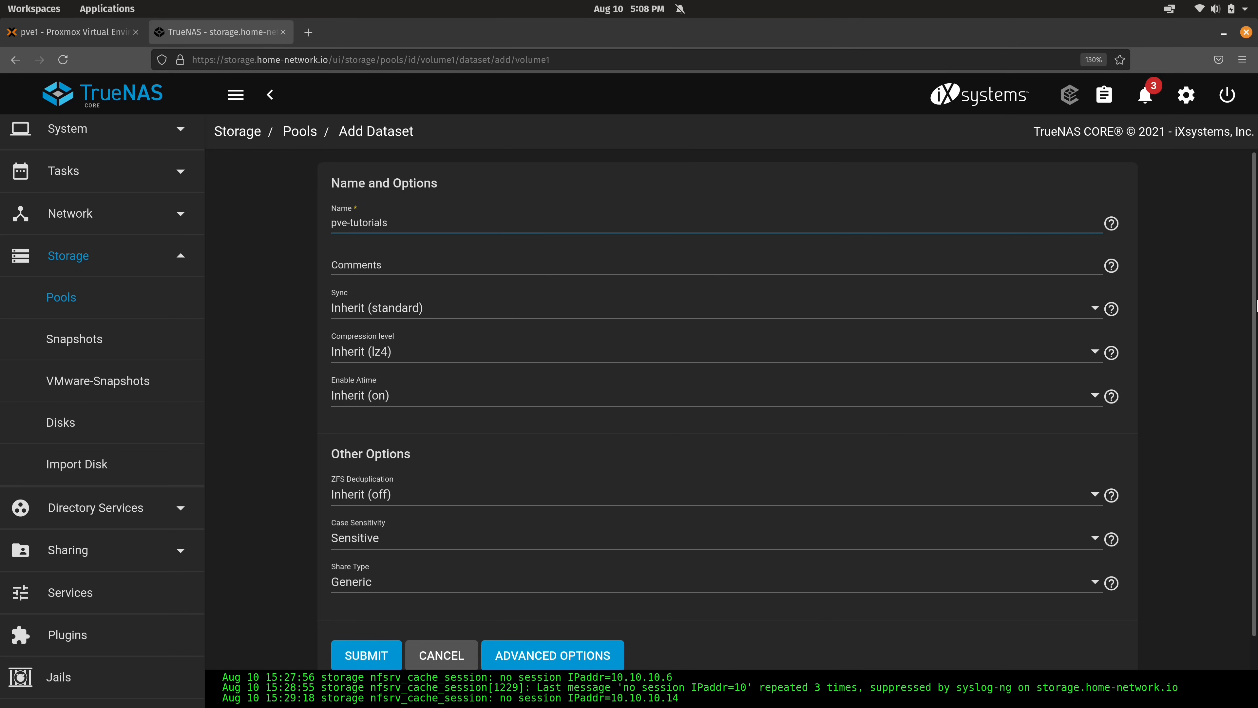
scroll("down", 3)
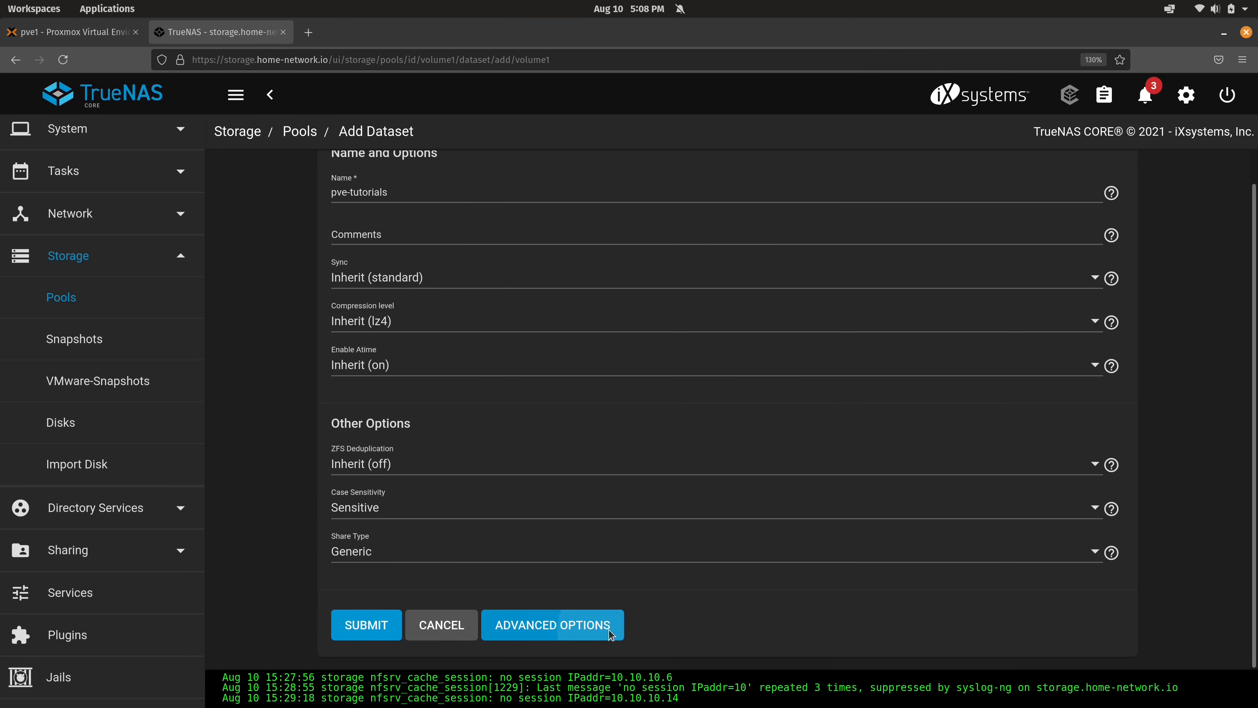
left_click(552, 625)
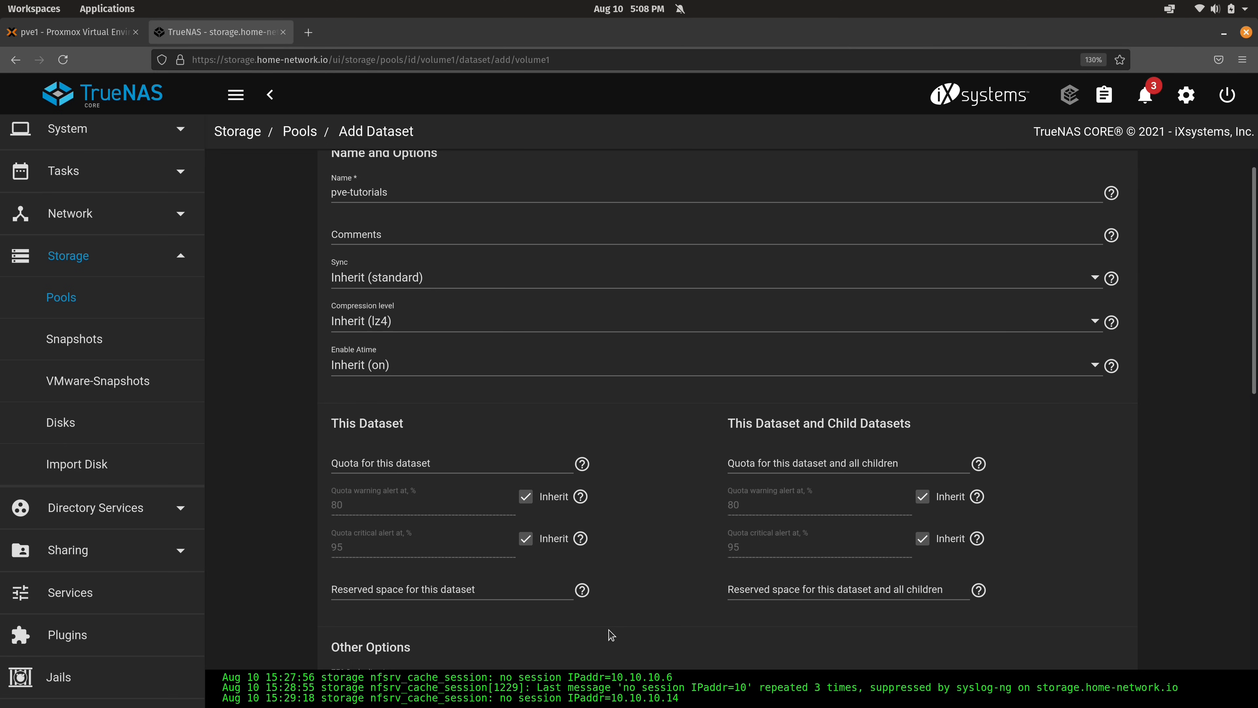
scroll("down", 3)
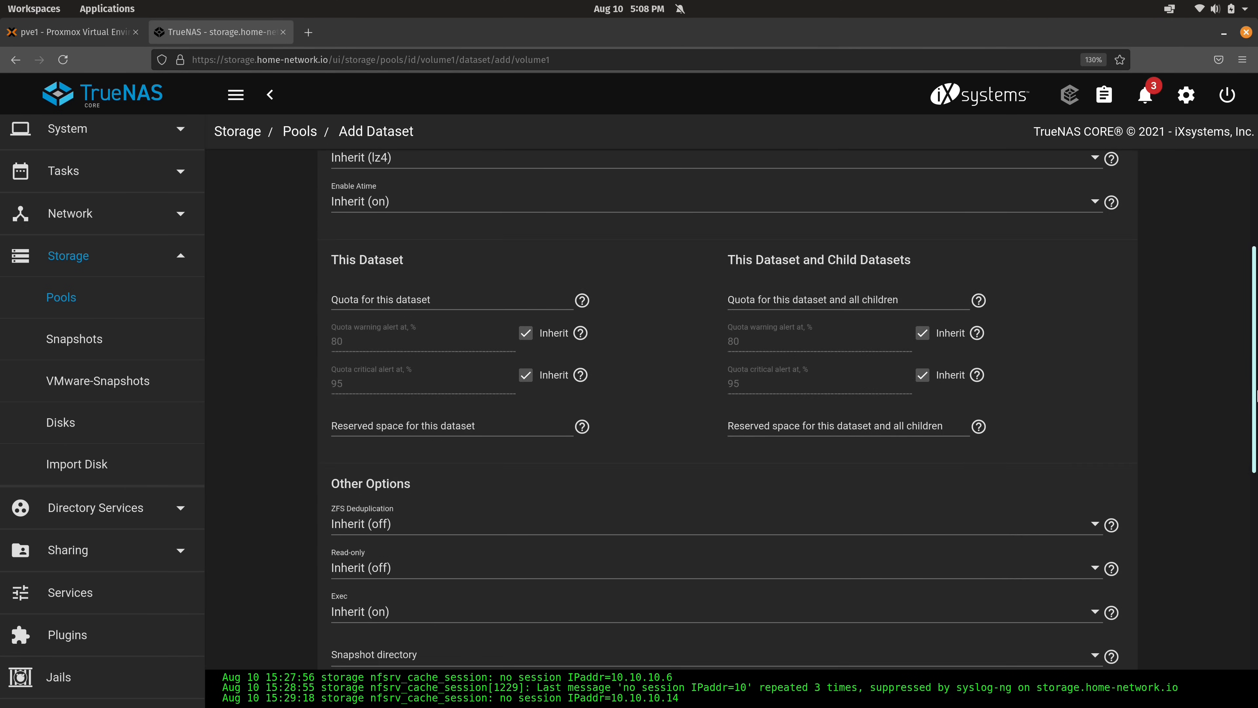
scroll("down", 3)
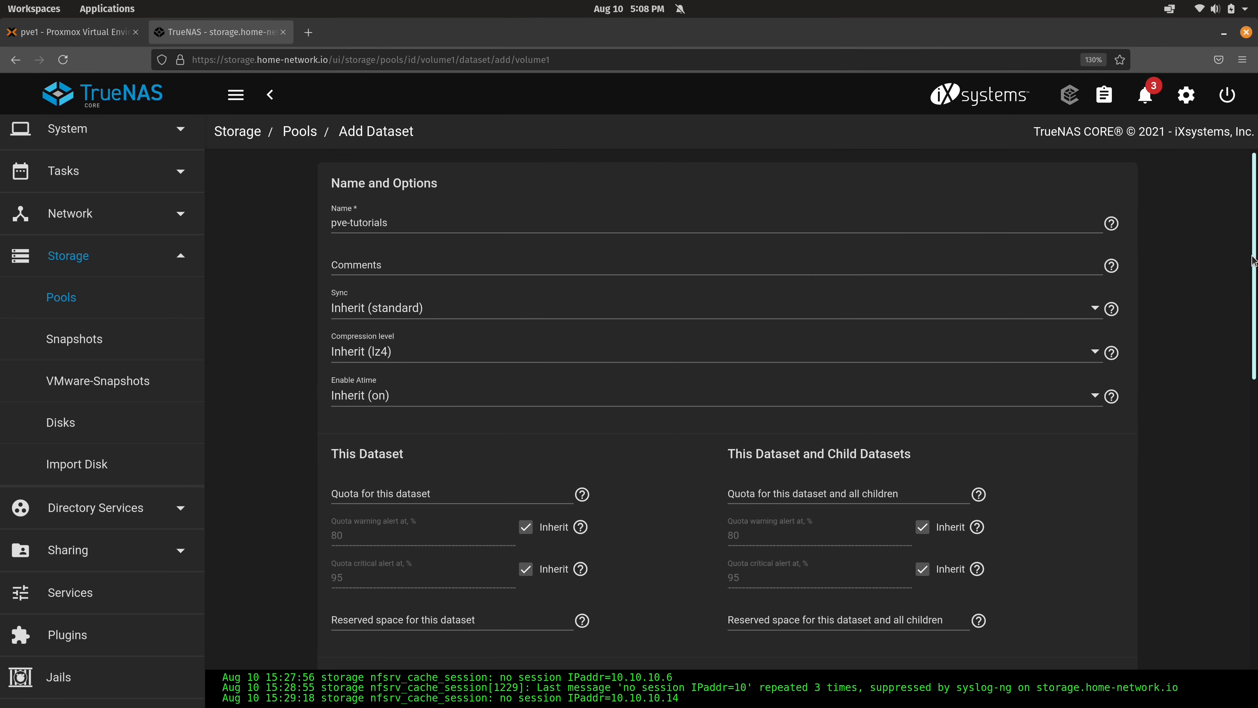
scroll("down", 3)
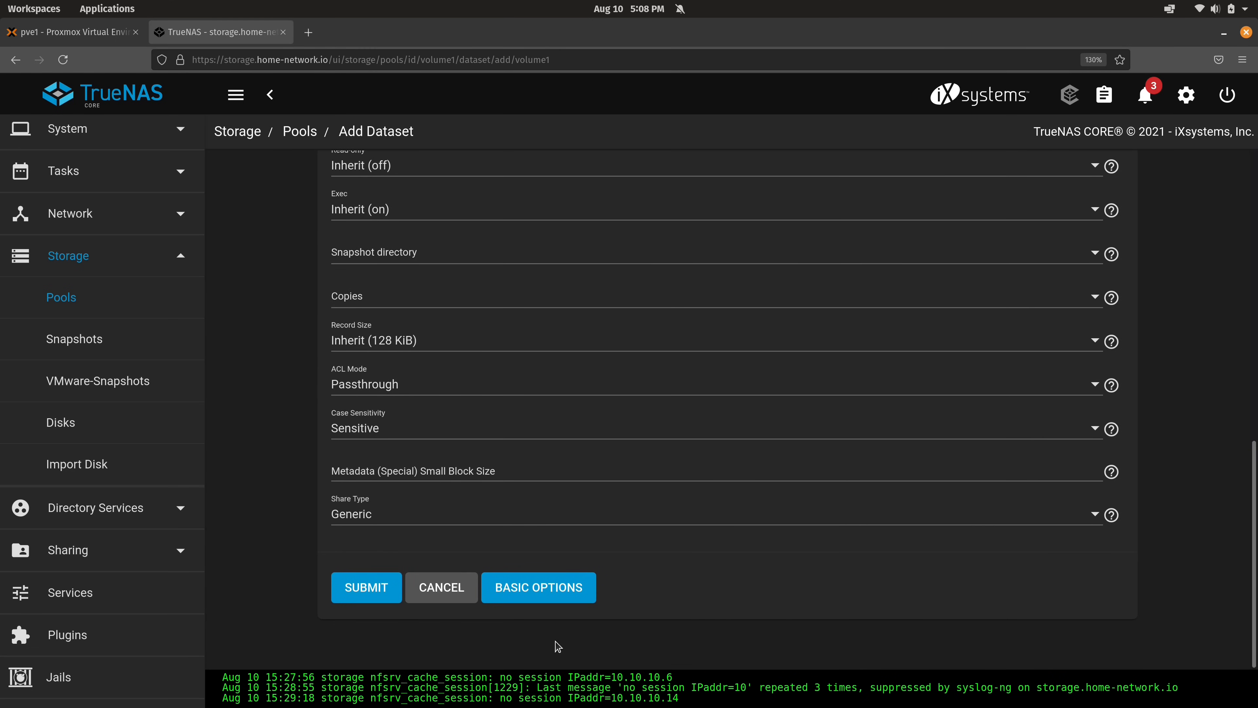
left_click(365, 587)
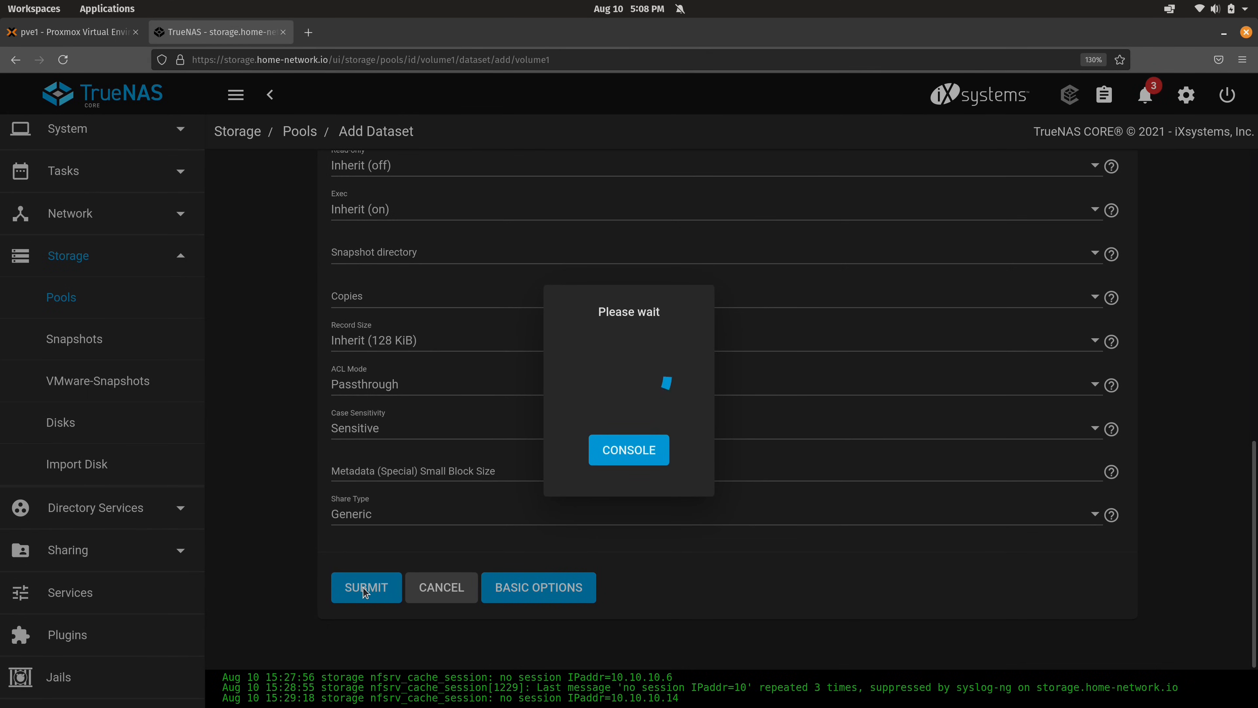
left_click(366, 587)
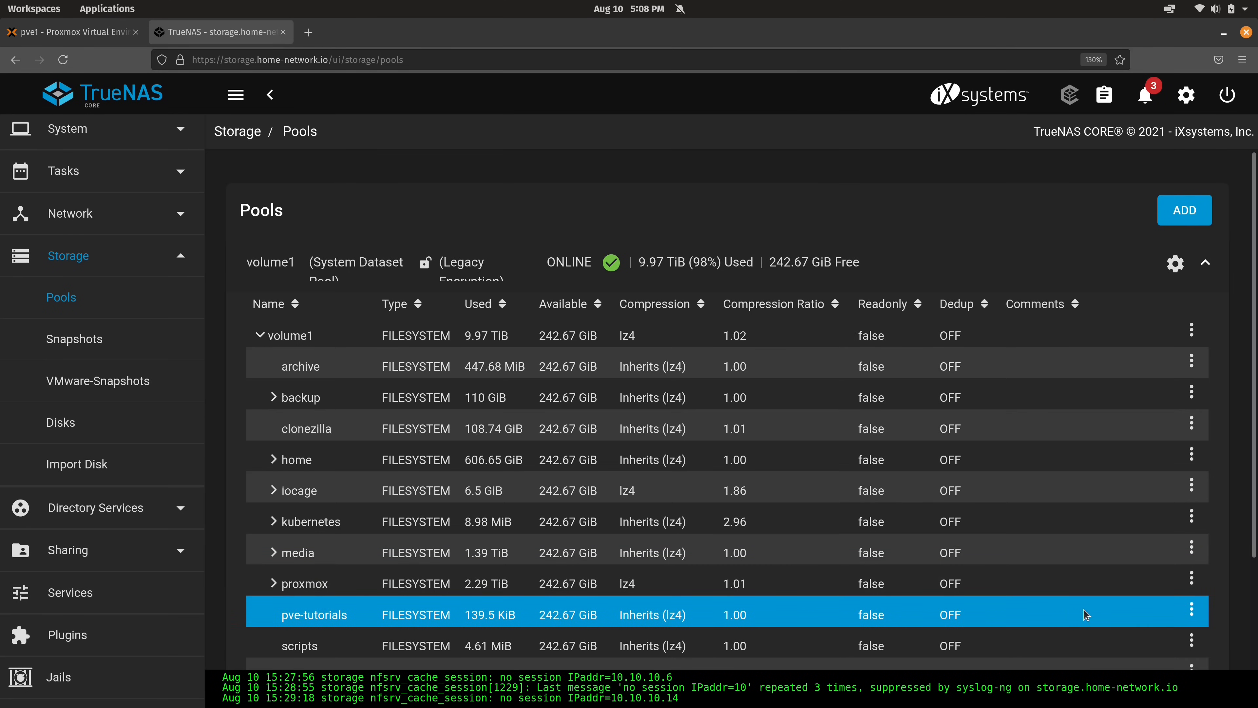
- Add a child dataset named pve-backups inside pve-tutorials
left_click(1192, 608)
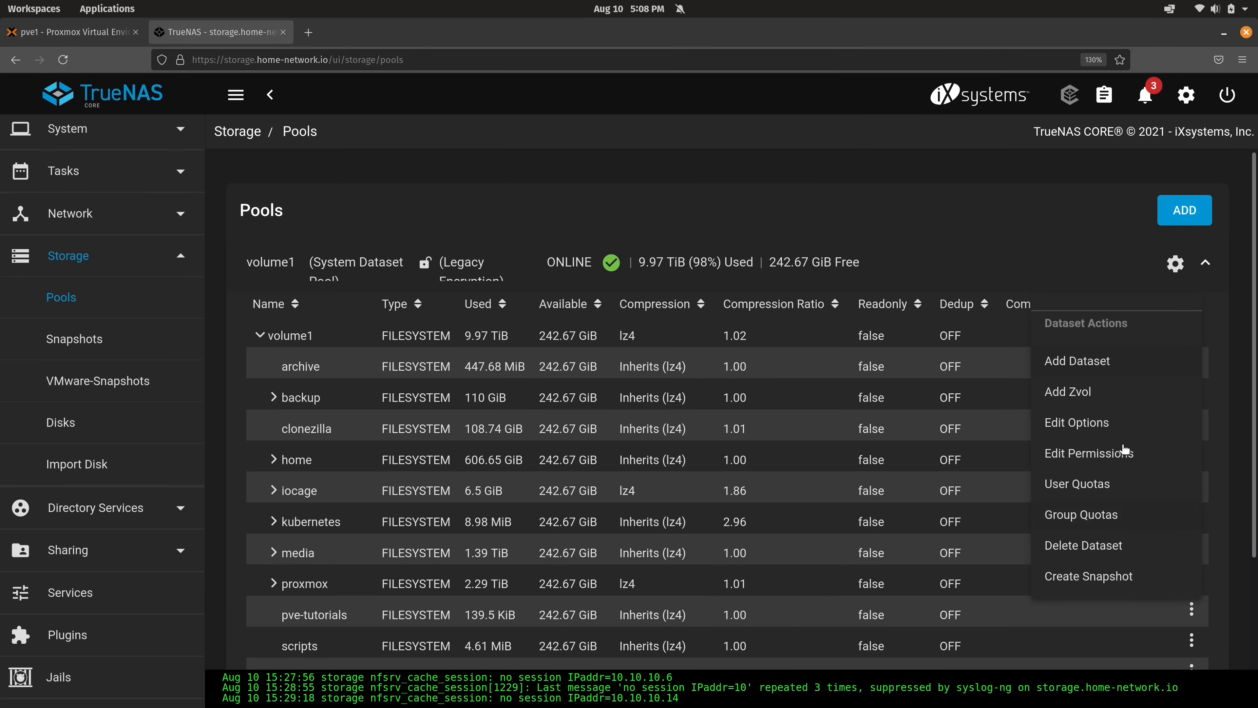
left_click(1077, 361)
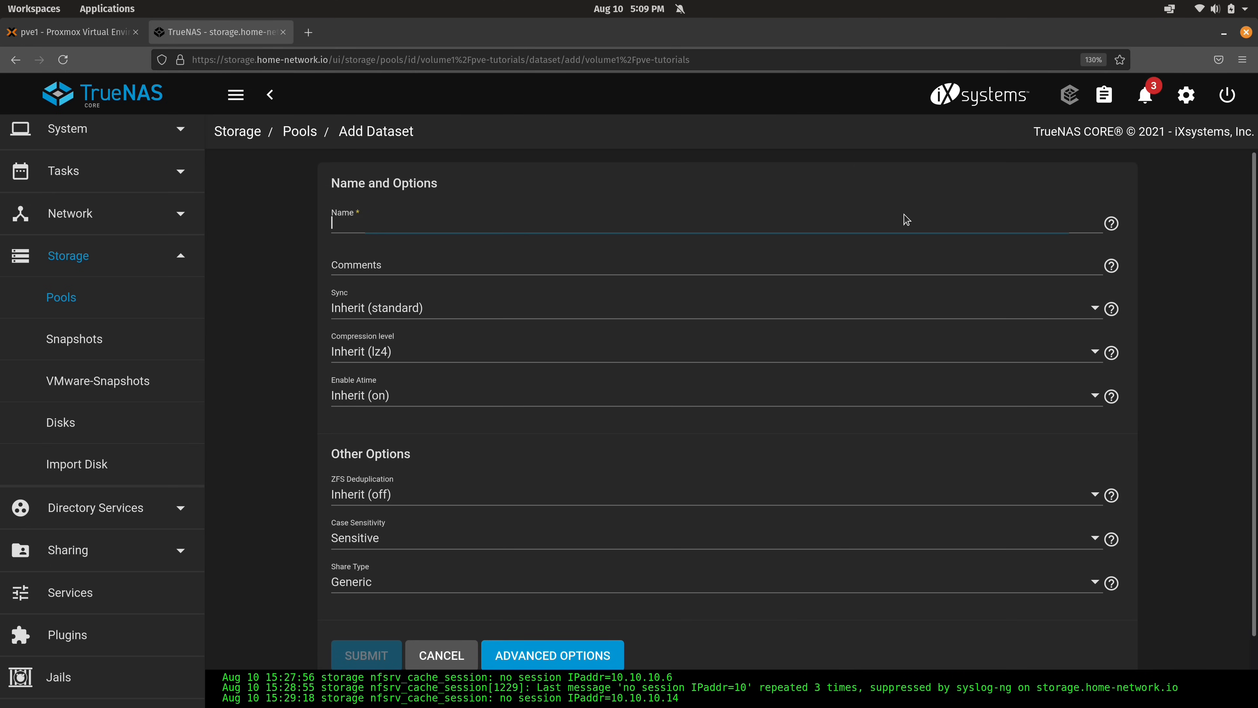
type("pve-backups")
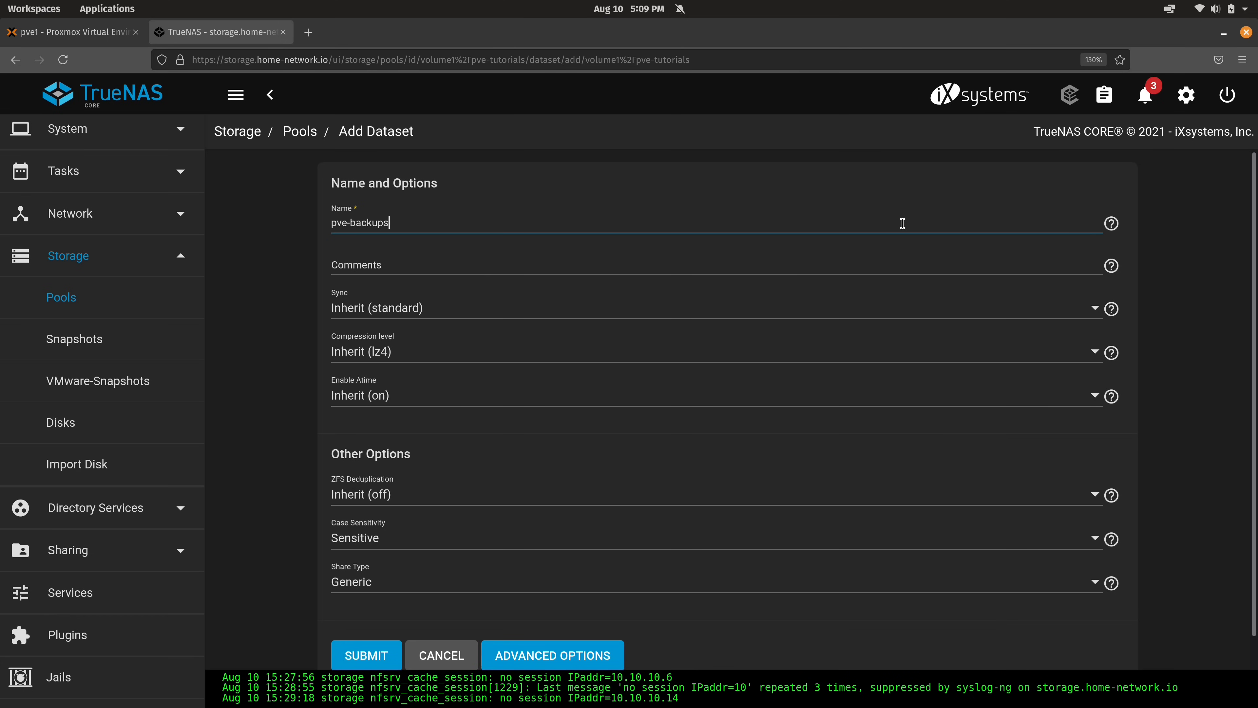
left_click(366, 655)
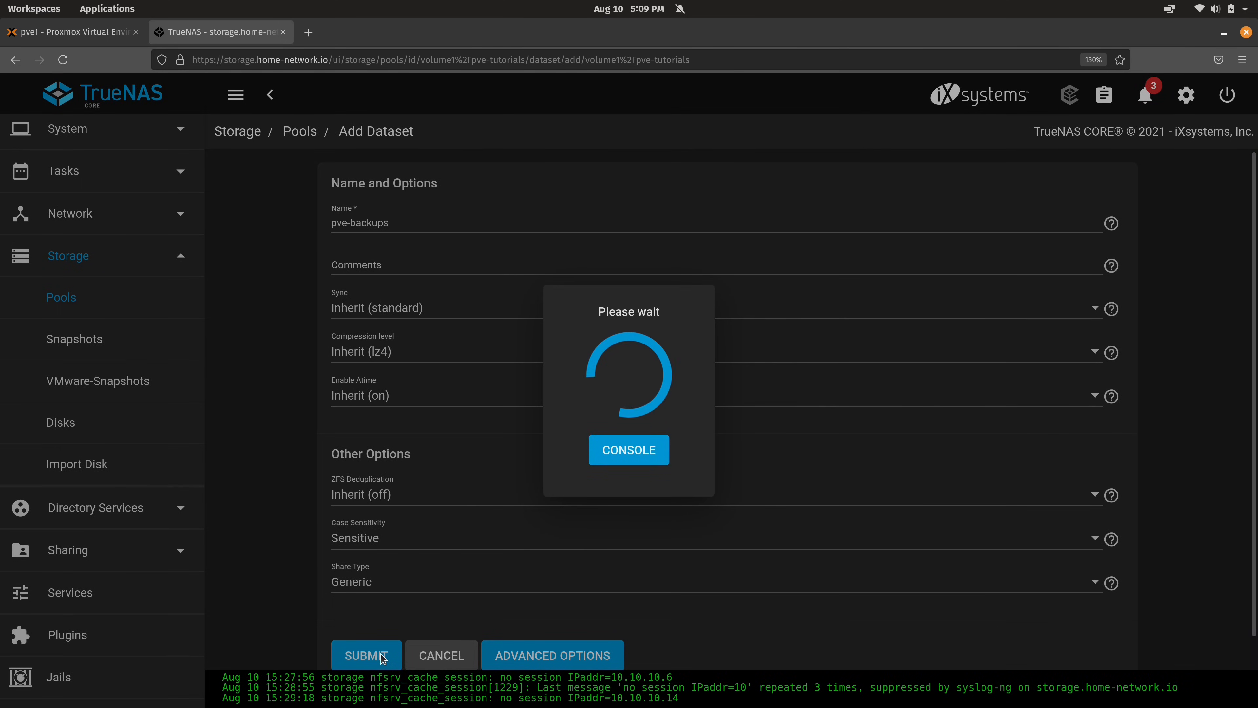
left_click(367, 655)
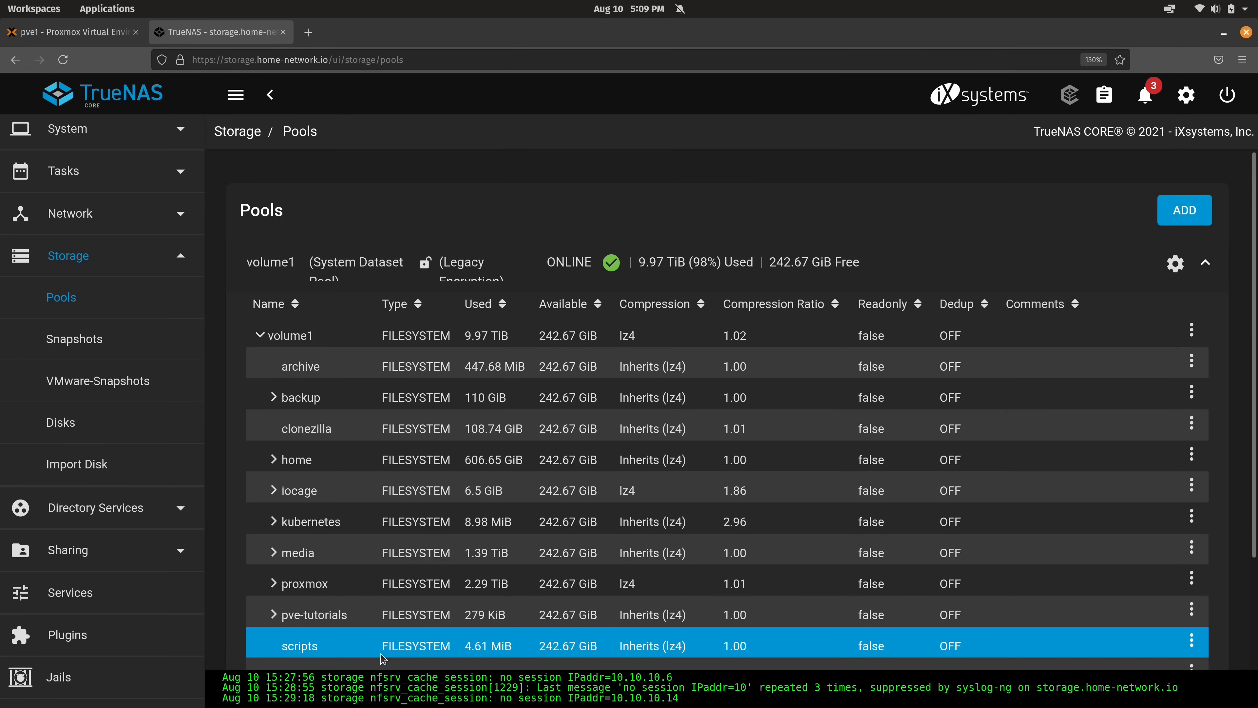
- Expand pve-tutorials in the pool list to show pve-backups beneath it
scroll("down", 3)
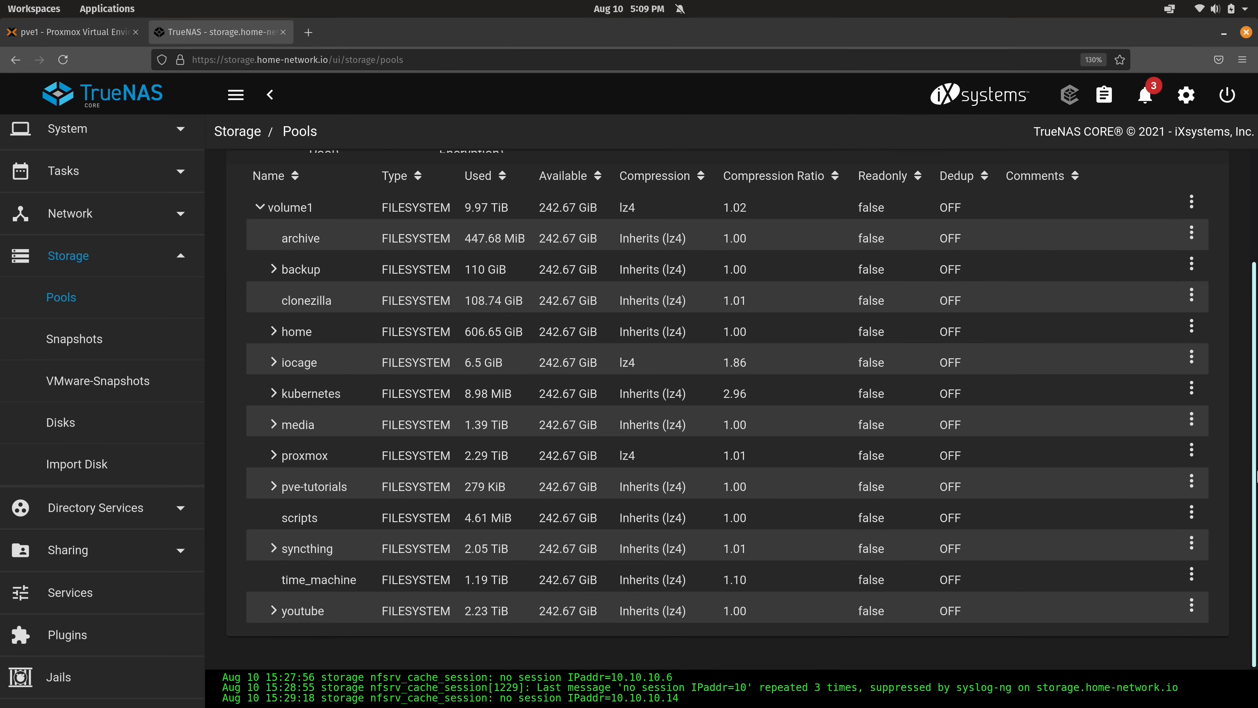
left_click(314, 485)
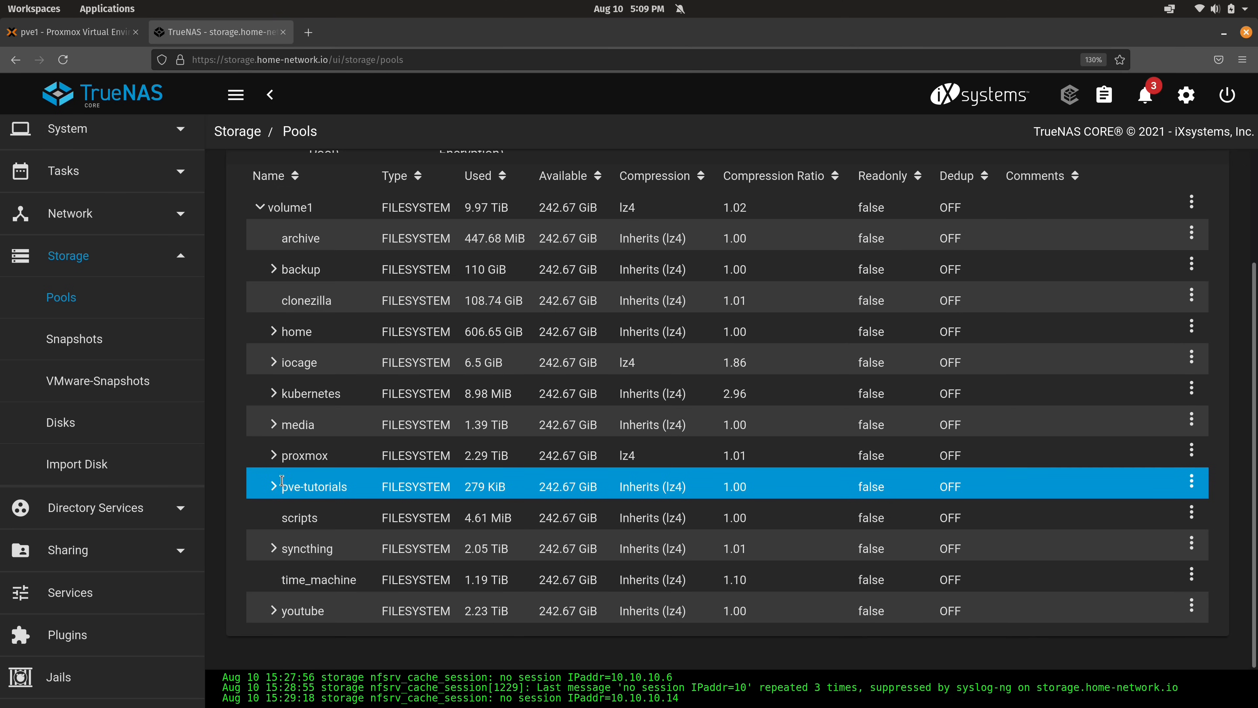
left_click(257, 485)
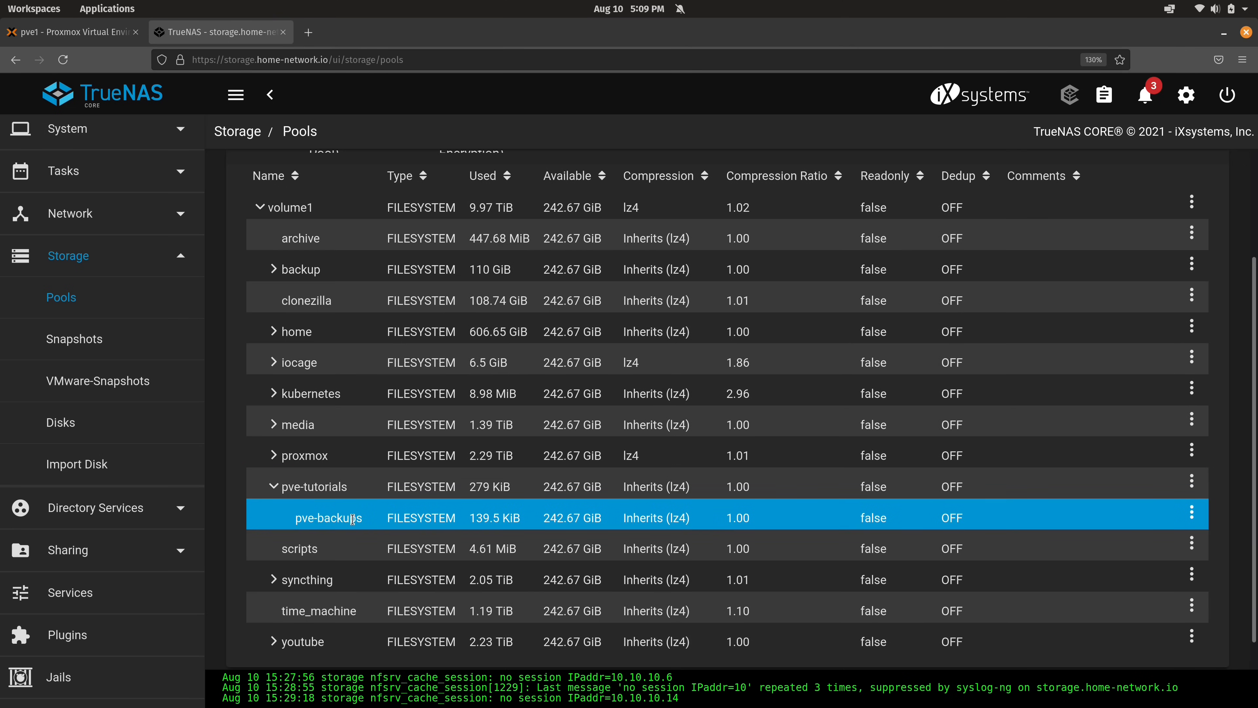
mouse_move(503, 528)
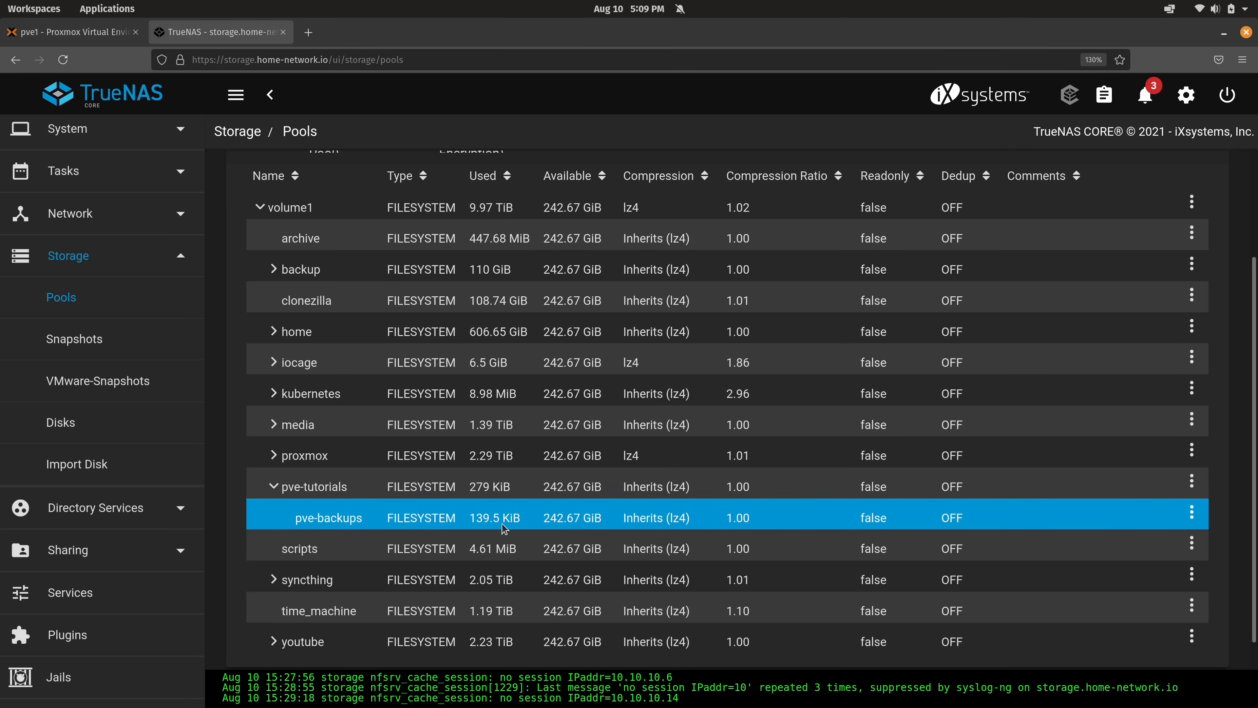
- Add a second child dataset named pve-shared inside pve-tutorials
left_click(314, 486)
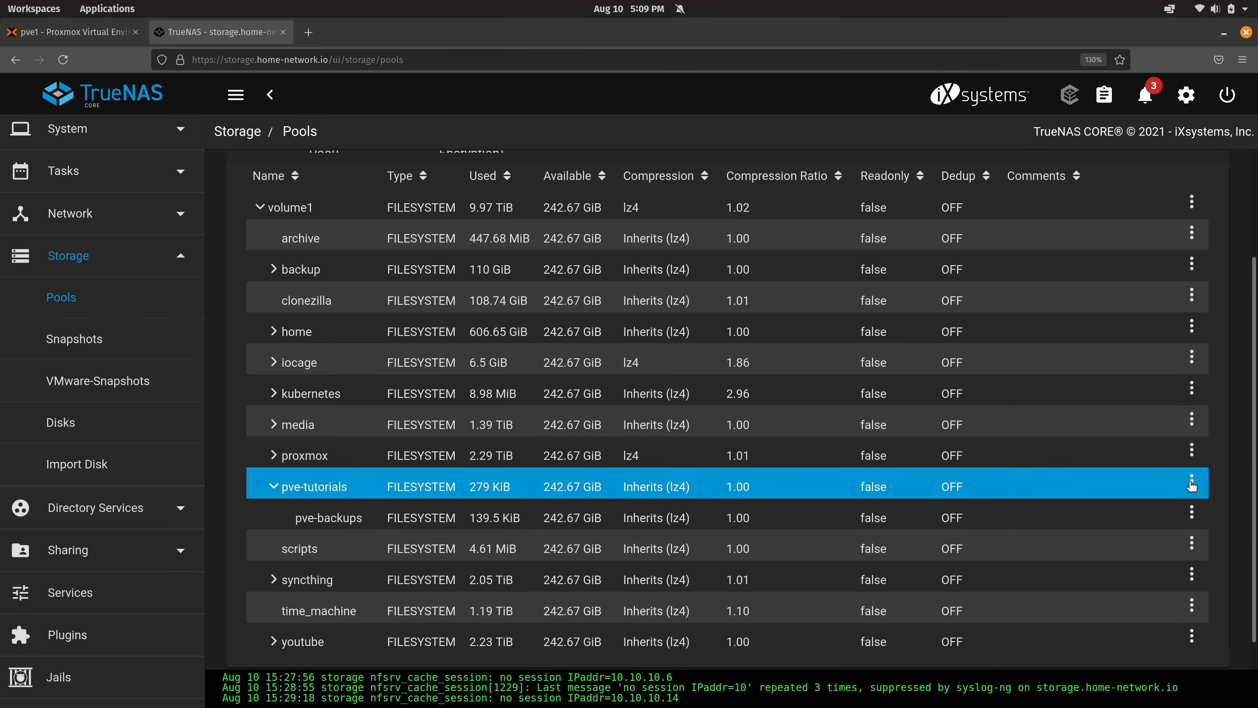
left_click(1192, 485)
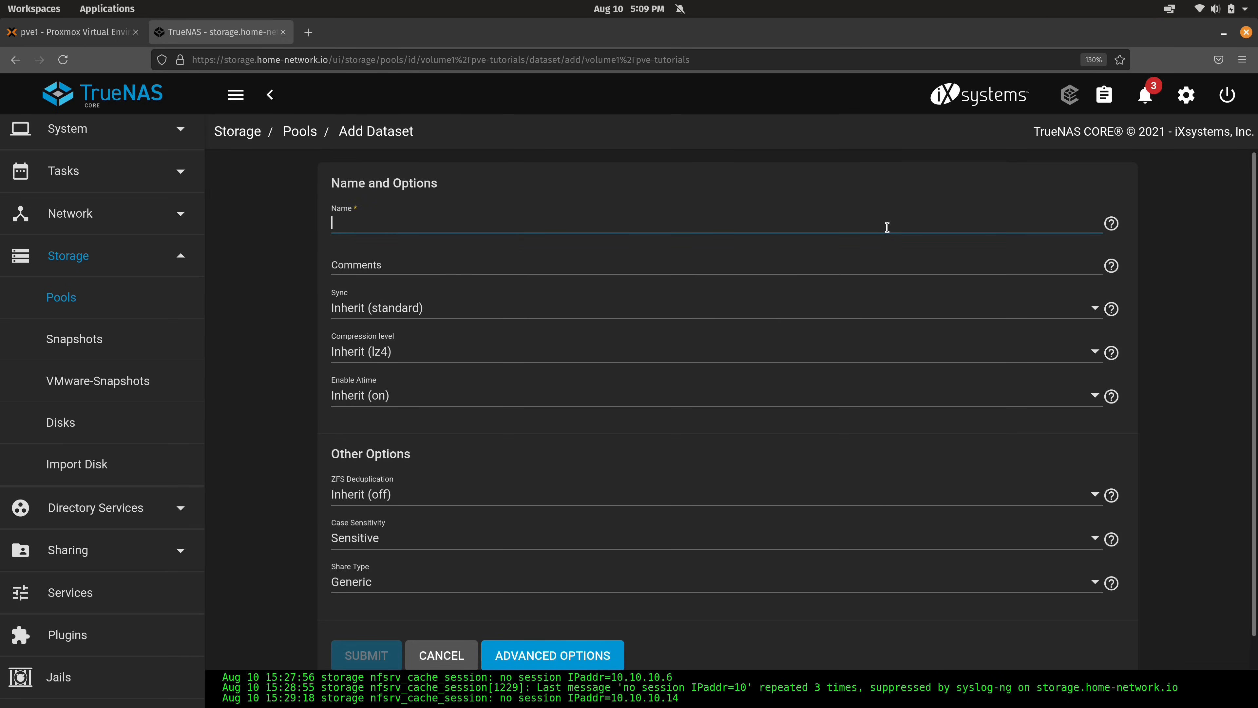
type("pve-shared")
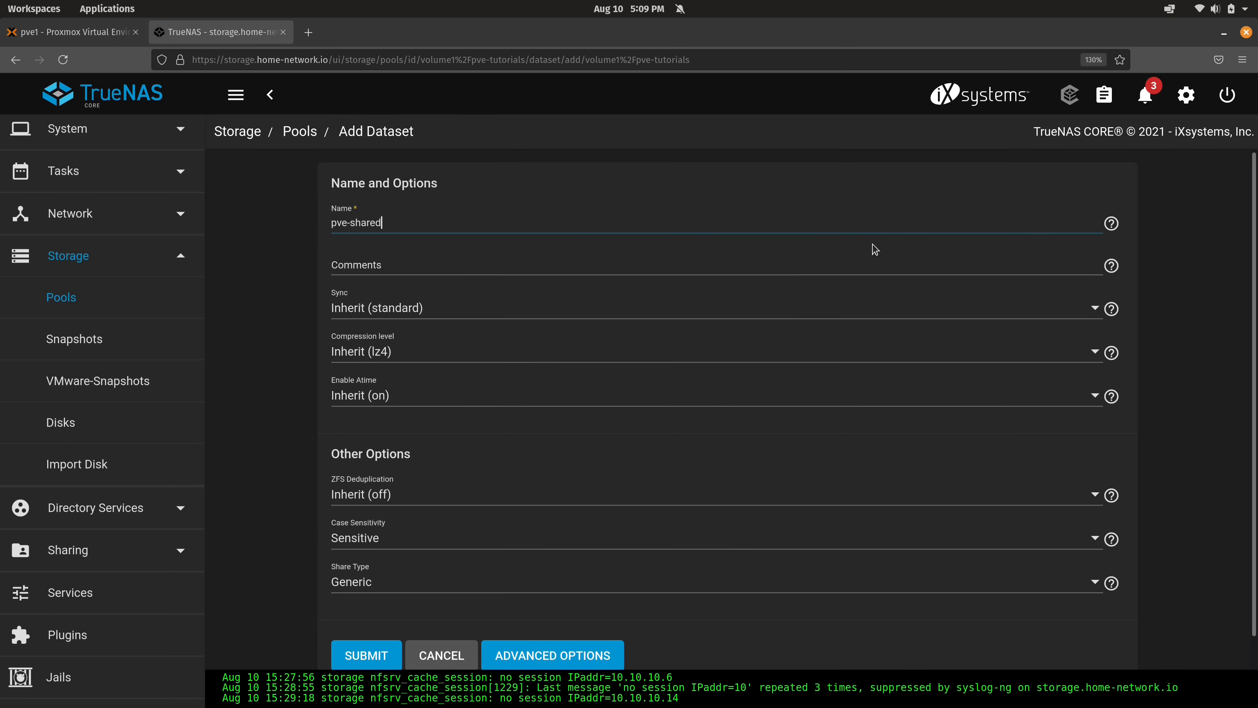
left_click(366, 655)
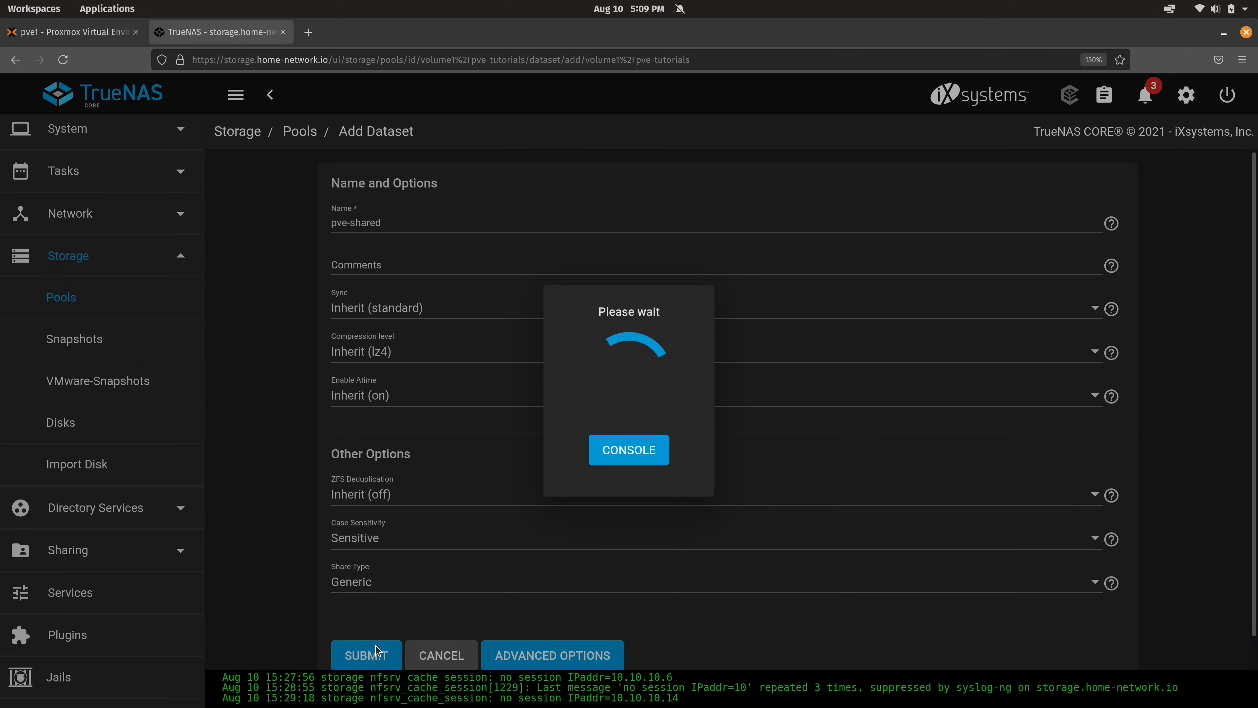
left_click(366, 654)
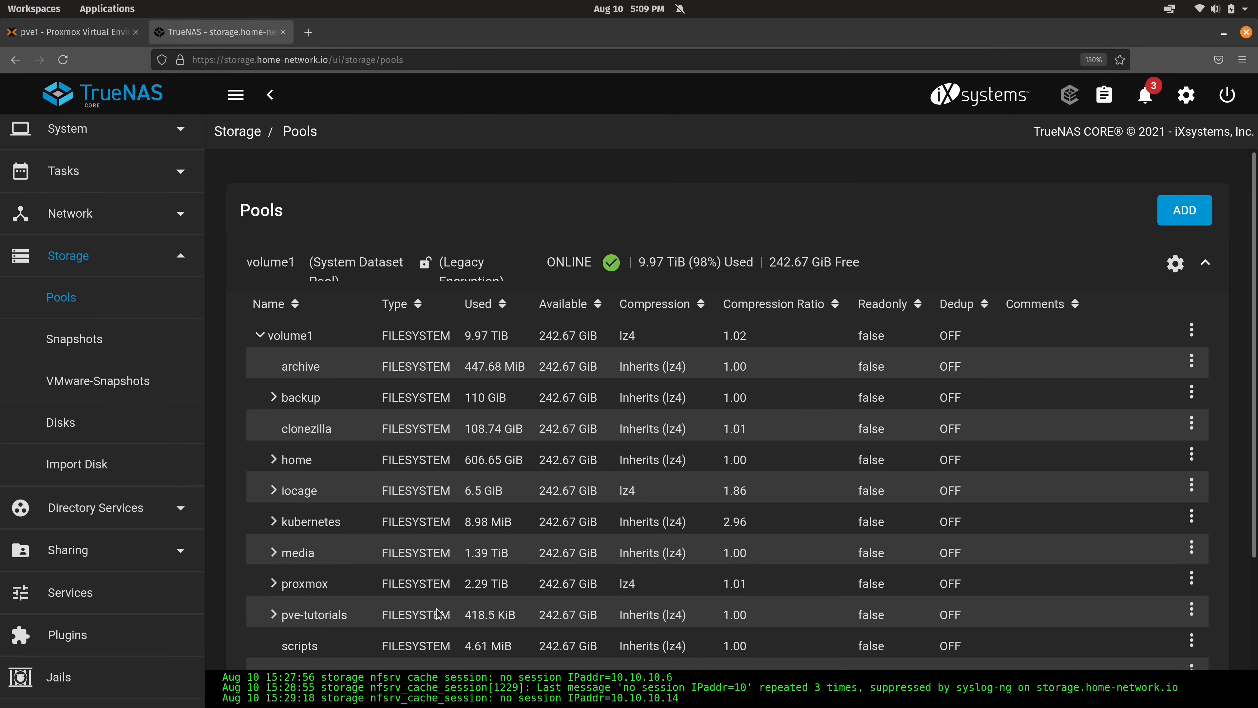
- Expand pve-tutorials to show pve-backups and pve-shared beneath it
scroll("down", 3)
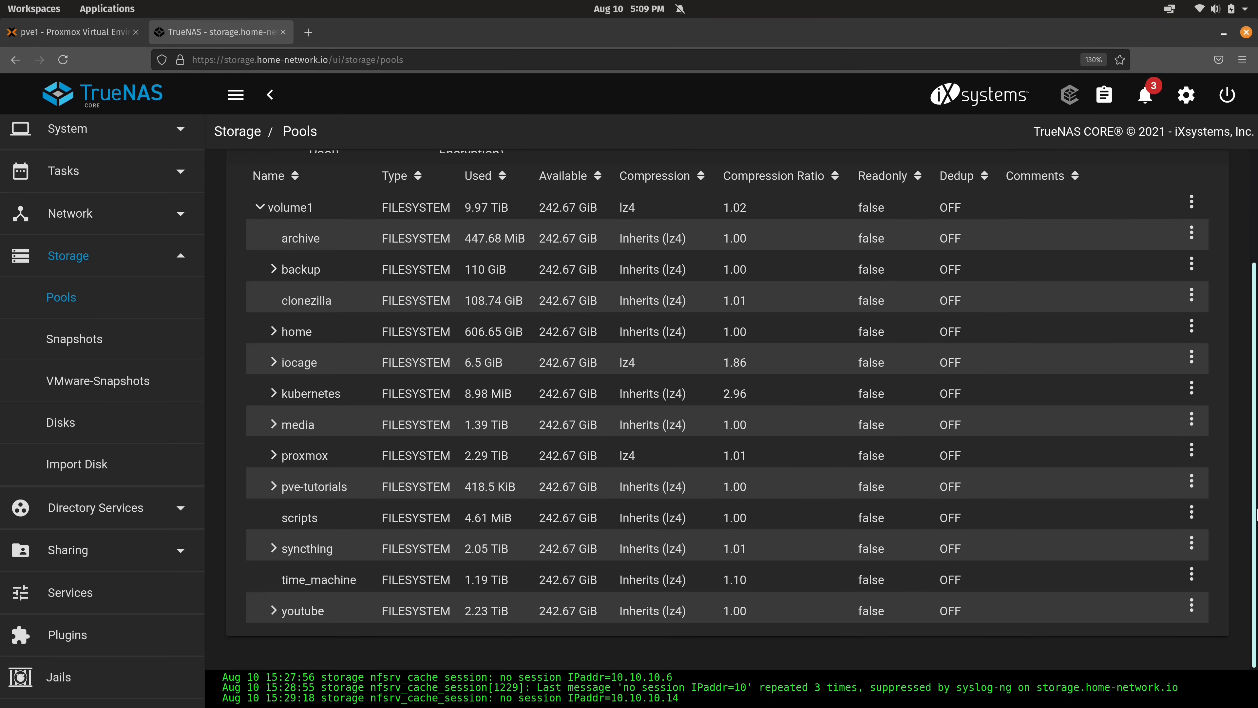
left_click(315, 486)
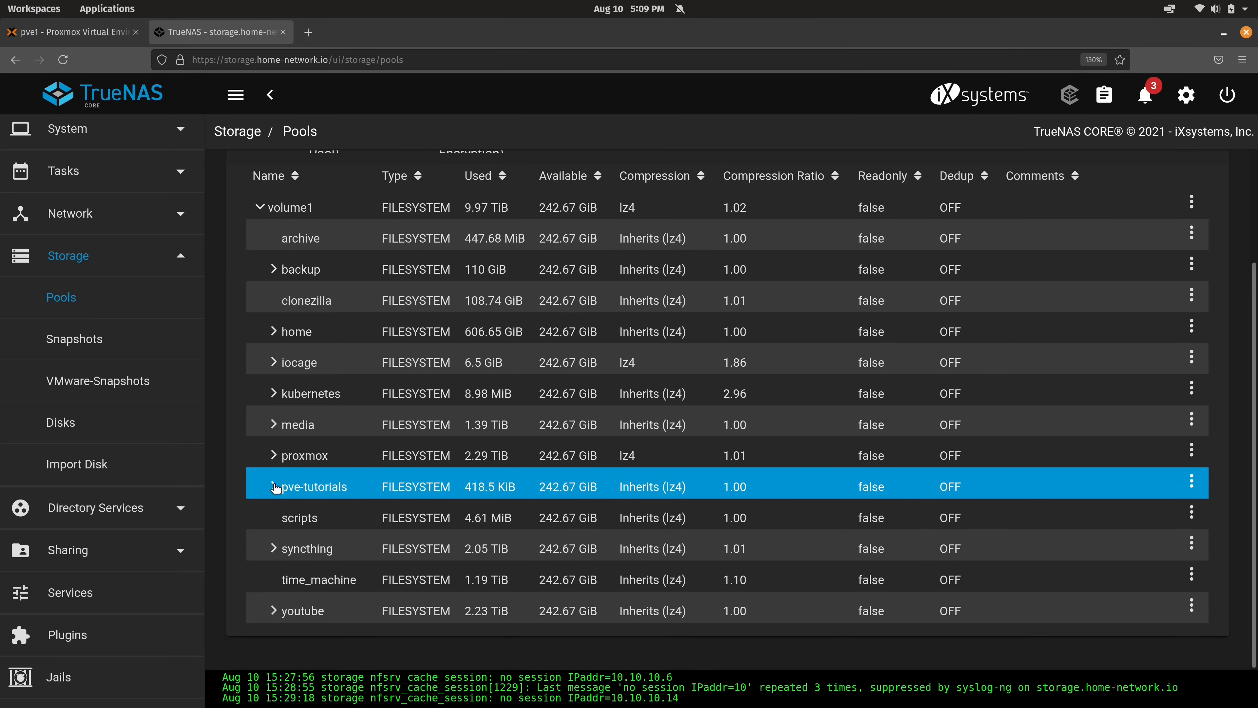
left_click(274, 485)
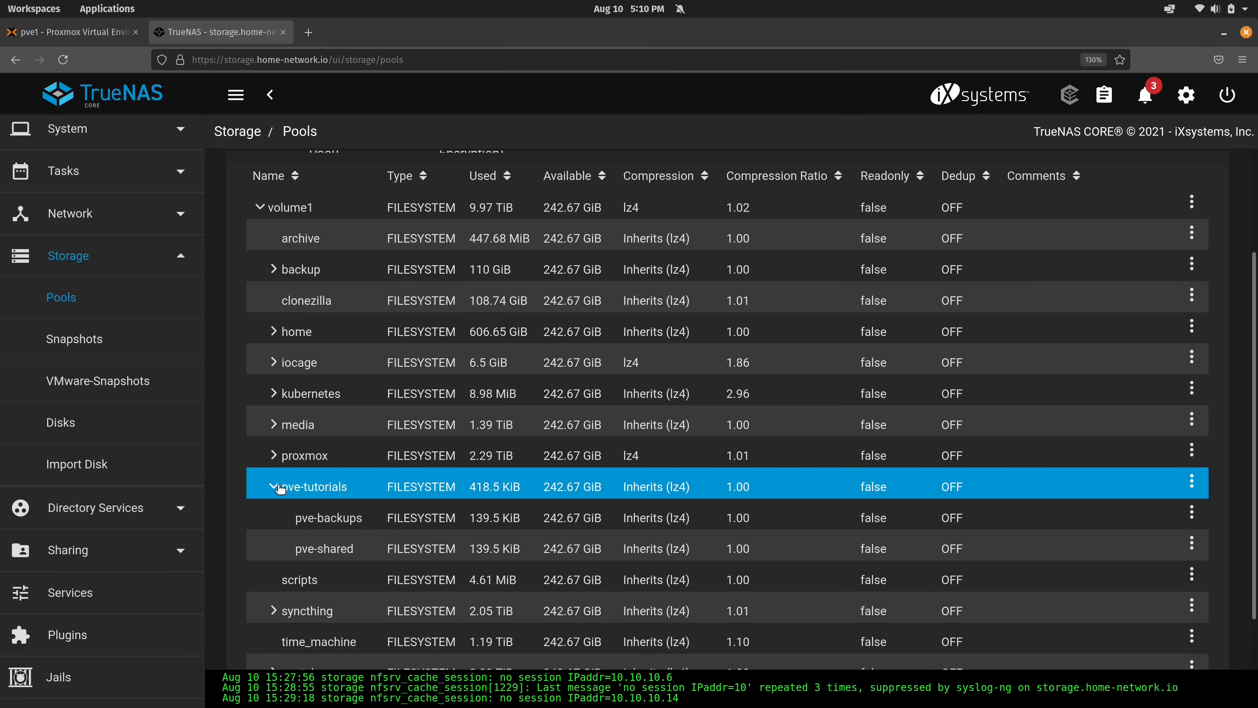
left_click(325, 548)
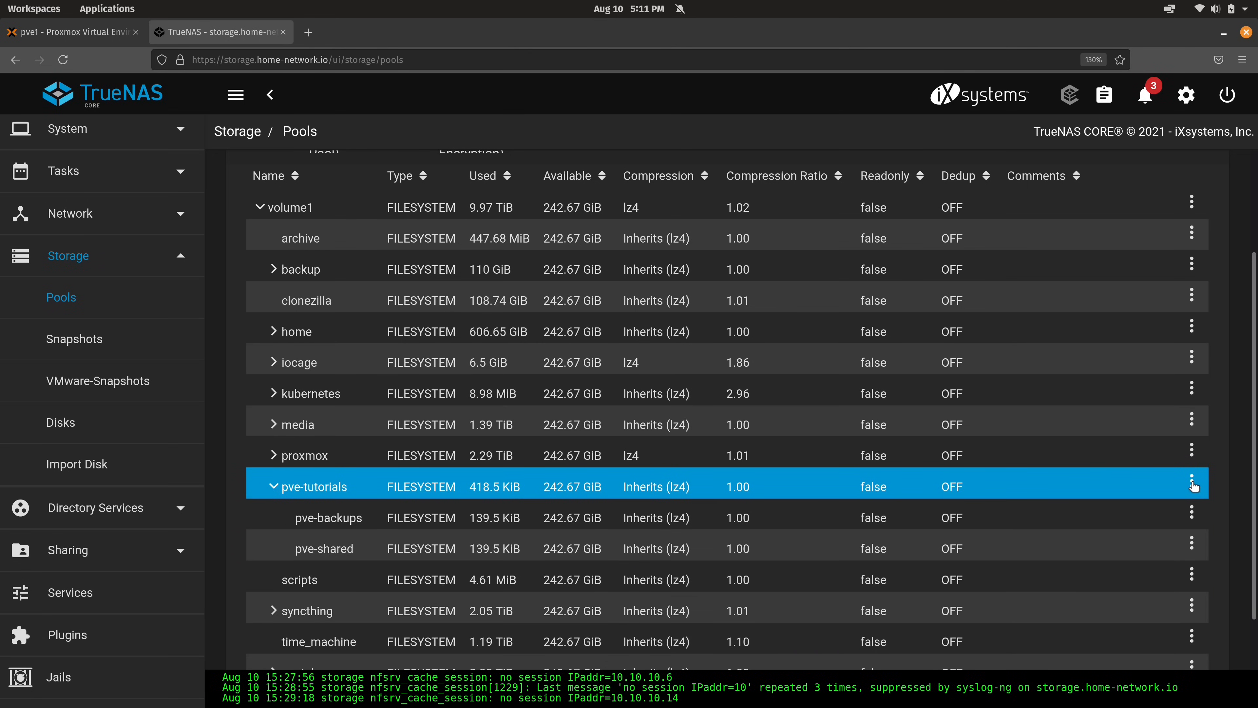
- In Edit Permissions for pve-tutorials, make proxmox the owning user and group
left_click(1192, 485)
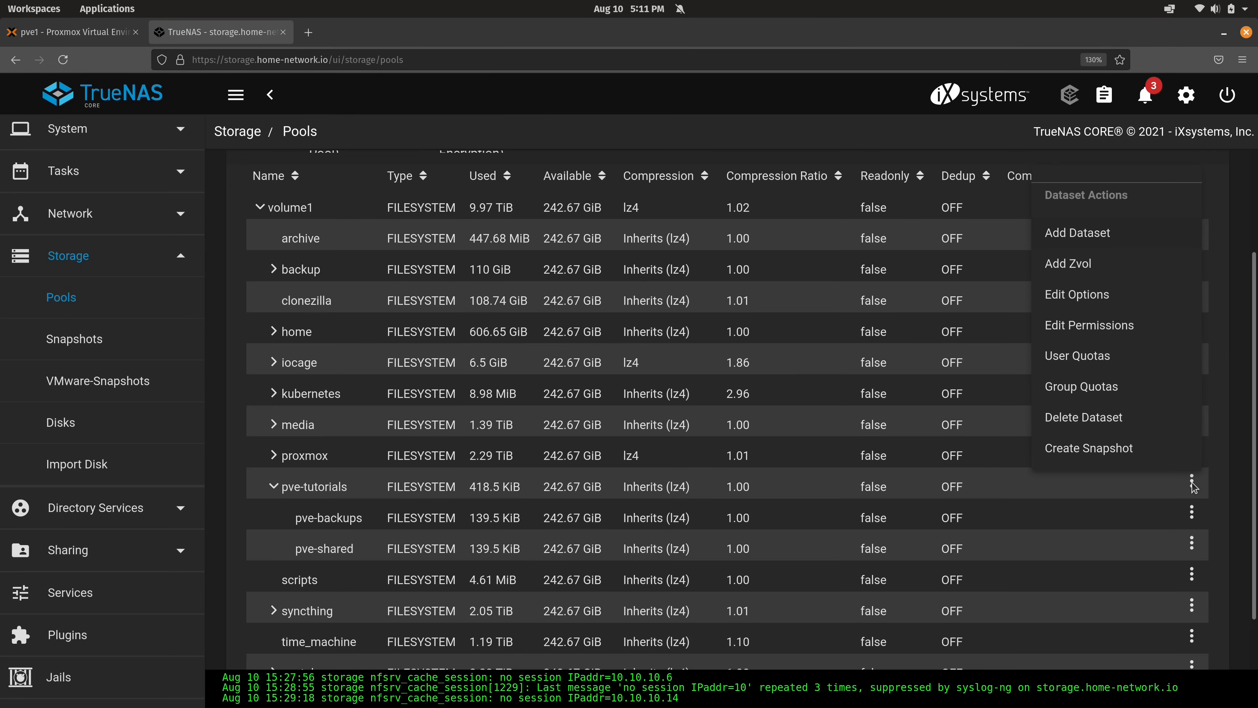
left_click(1090, 325)
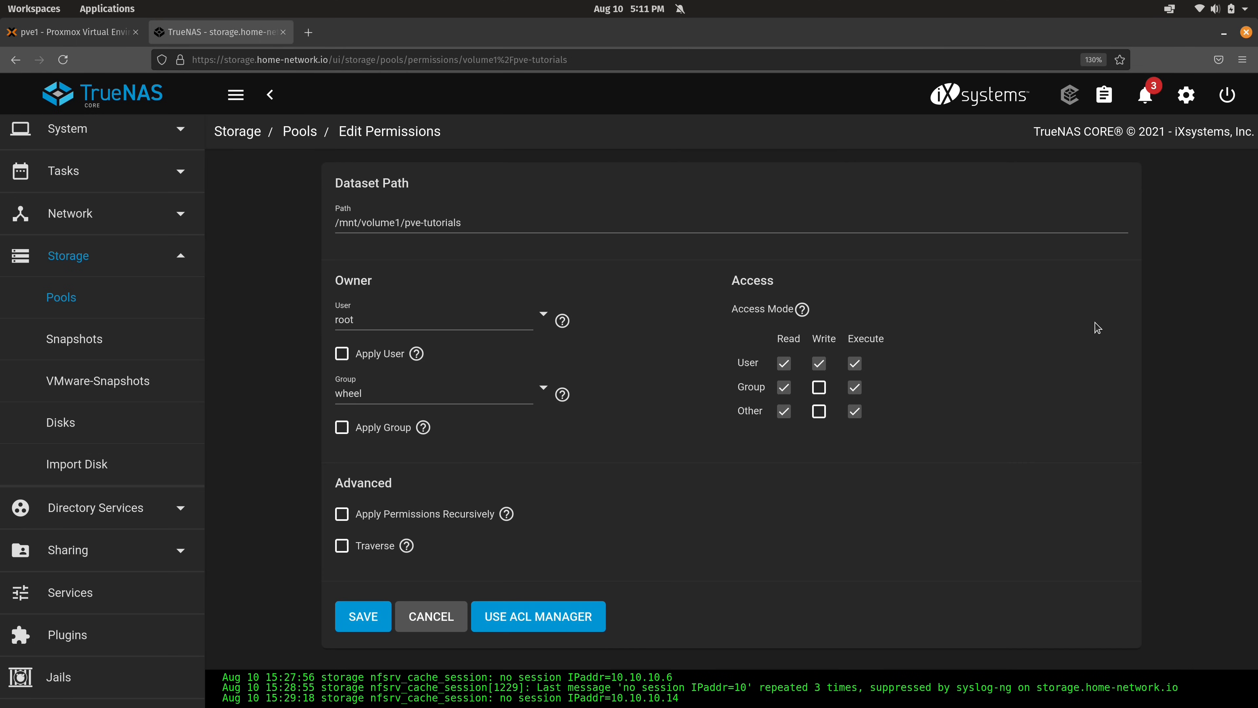
left_click(544, 315)
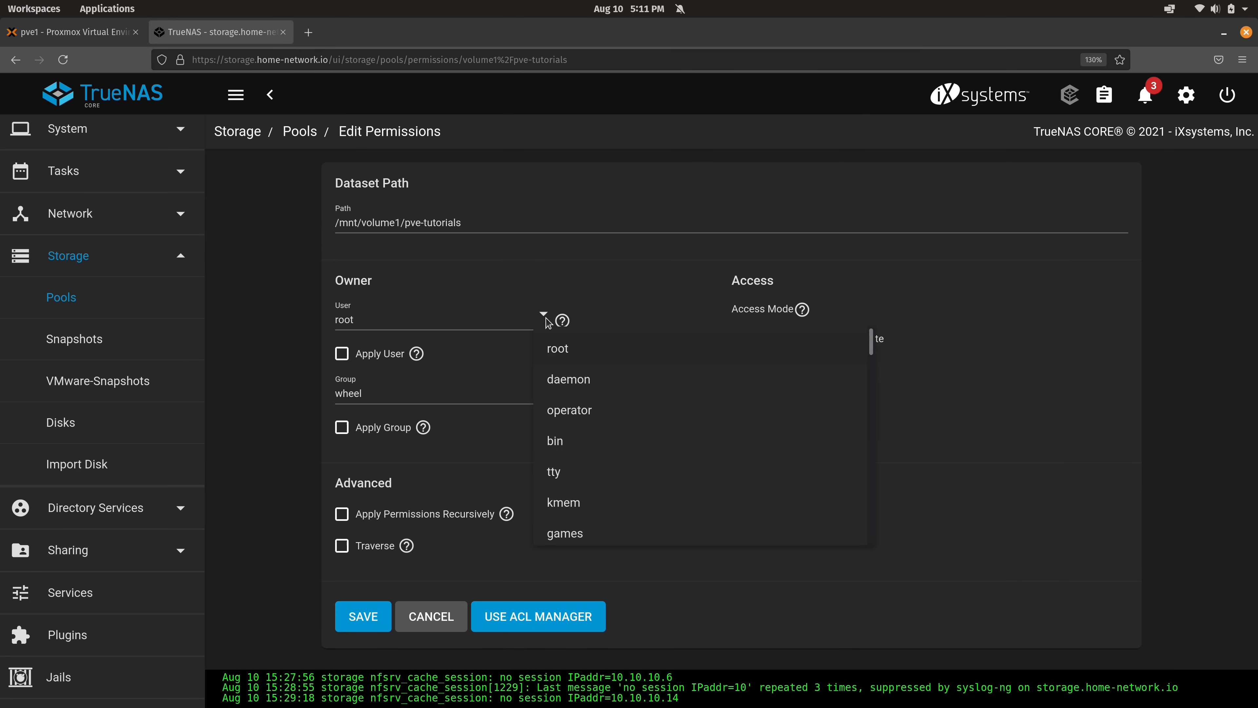
scroll("down", 3)
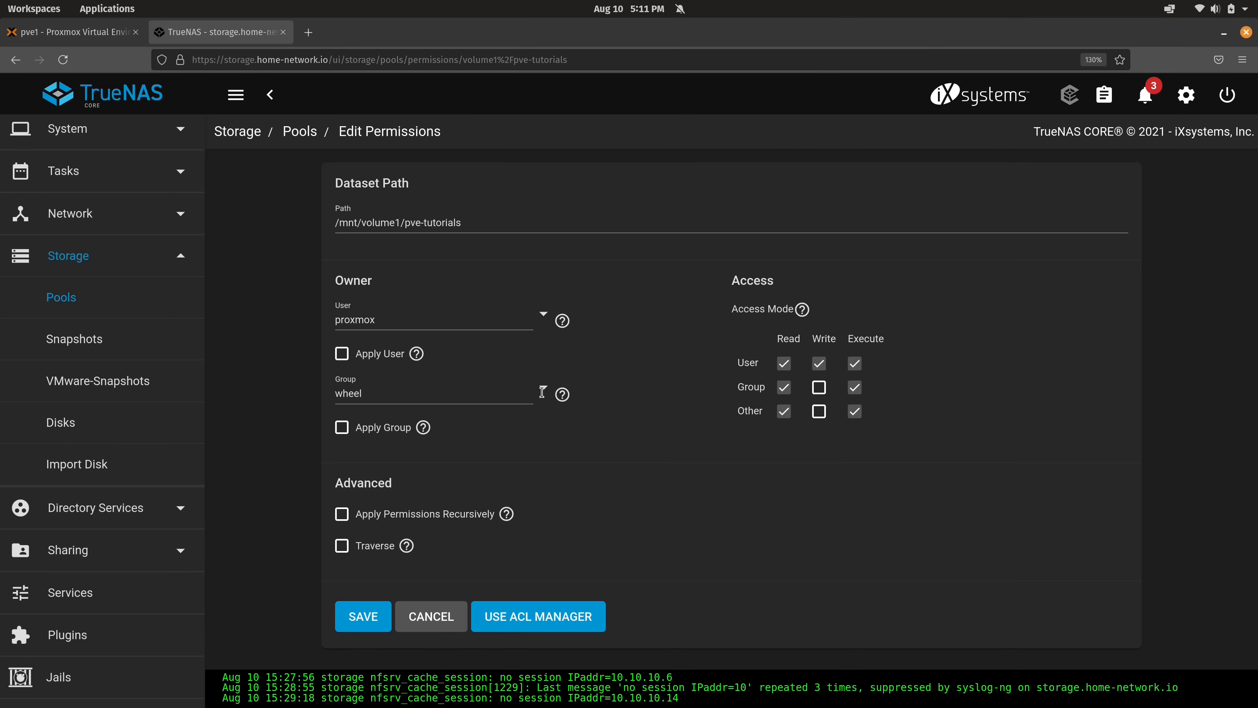
left_click(543, 393)
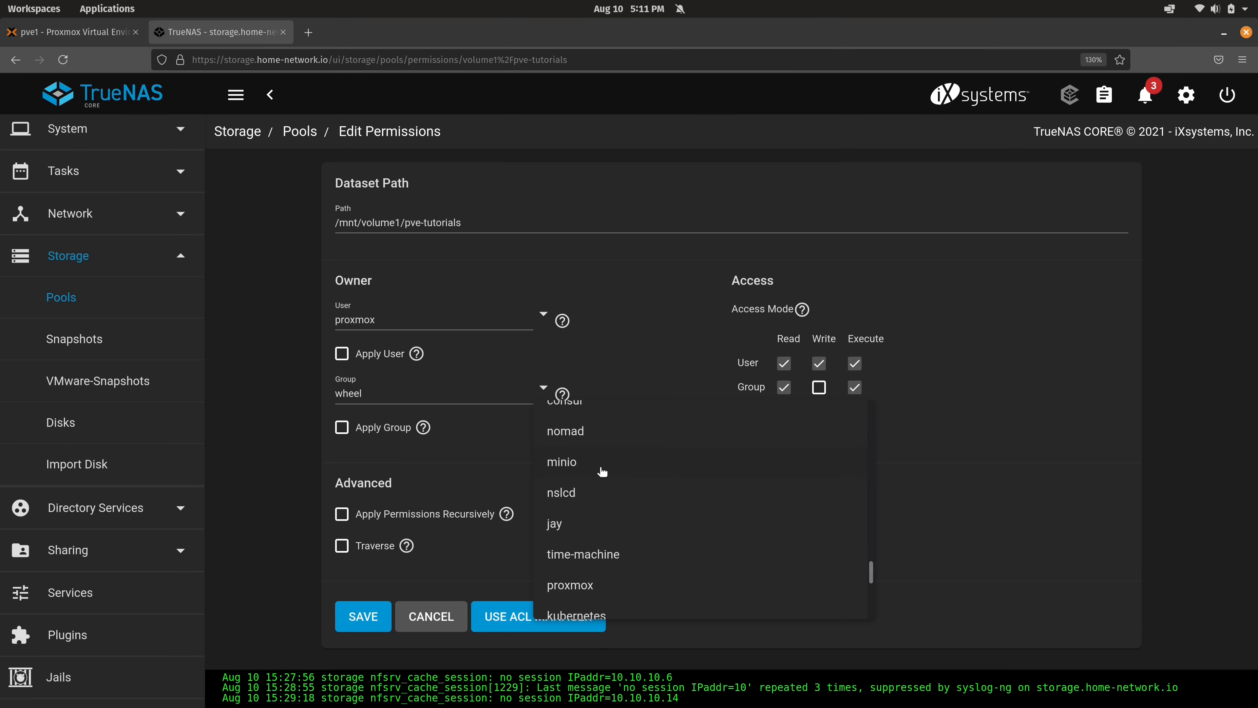
left_click(570, 584)
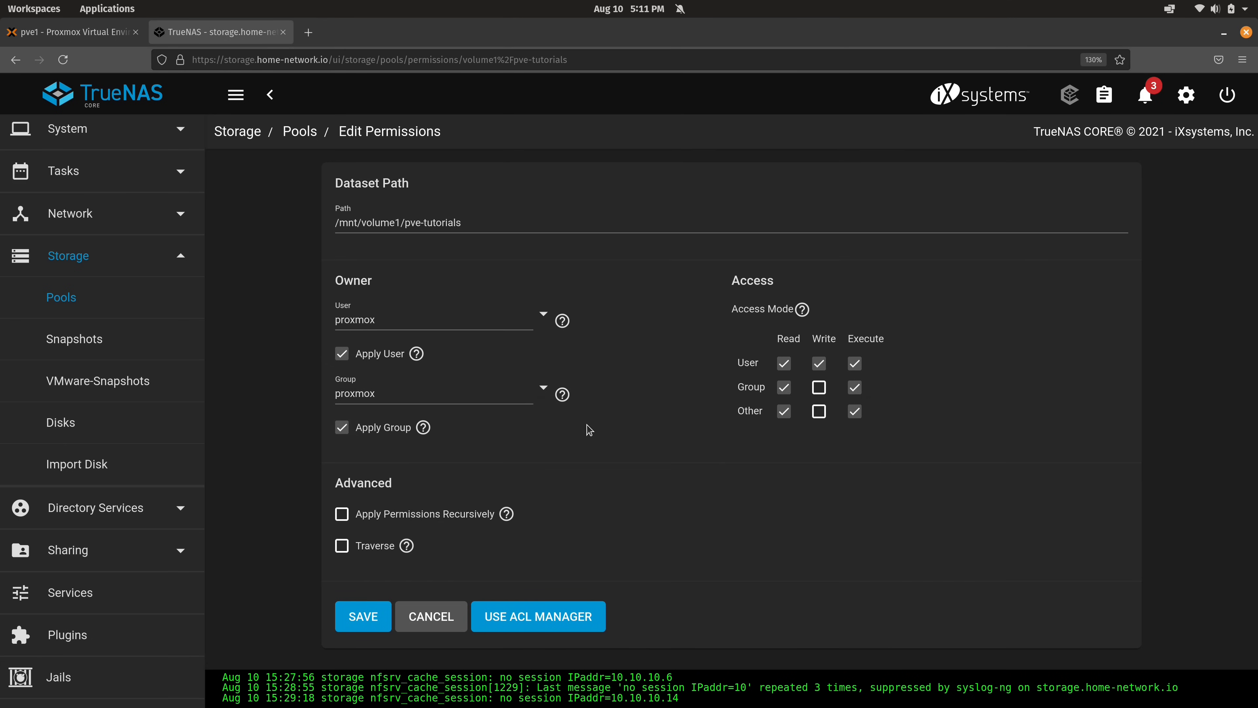
mouse_move(666, 443)
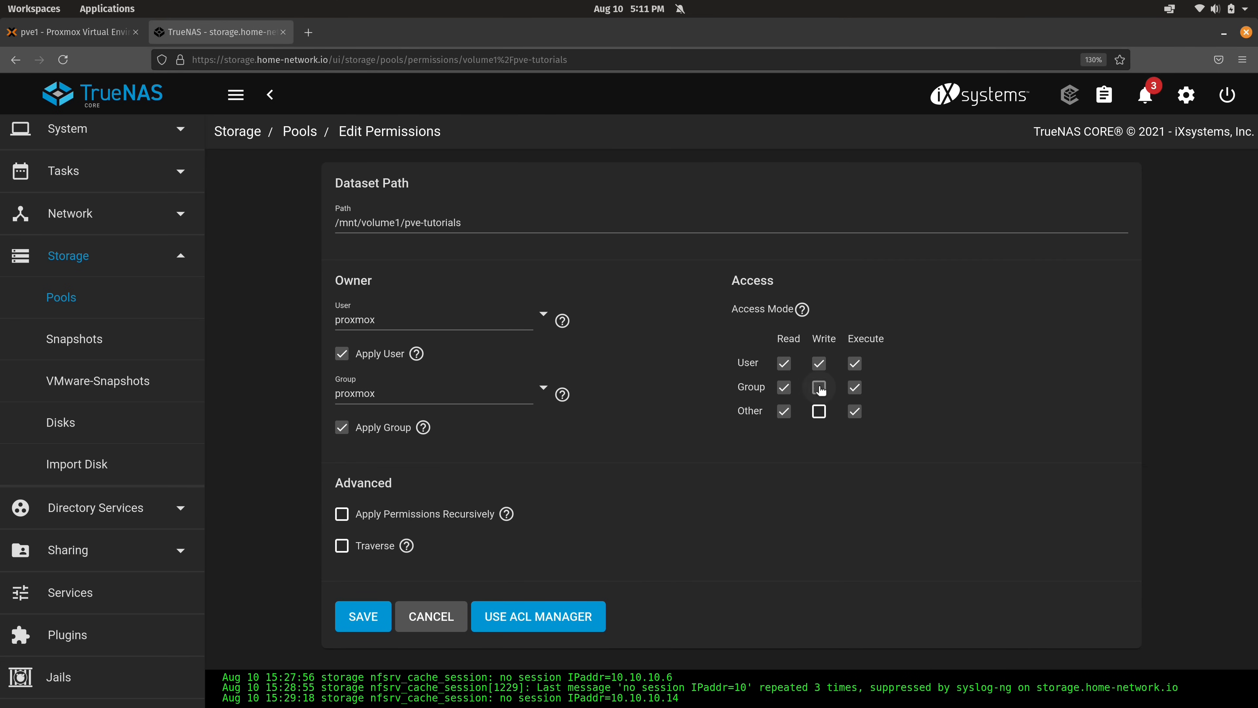
- Grant group write, apply recursively with traverse, confirming the warning, and save
left_click(818, 387)
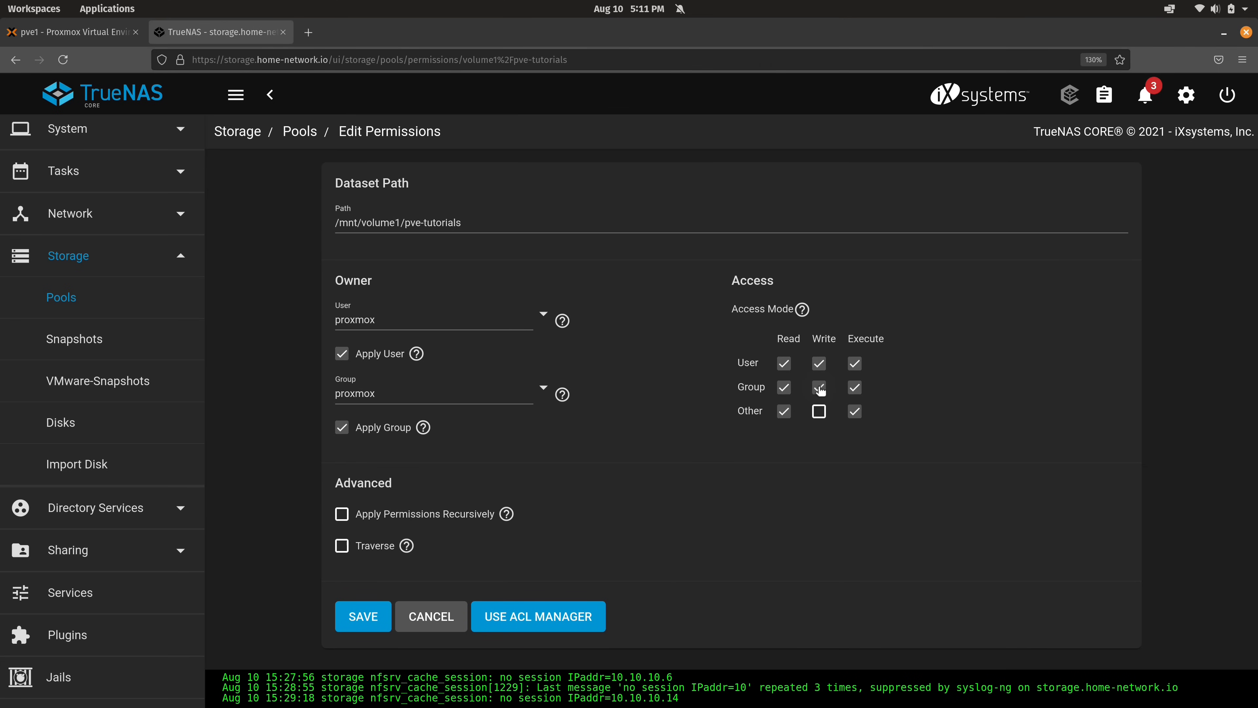
left_click(342, 514)
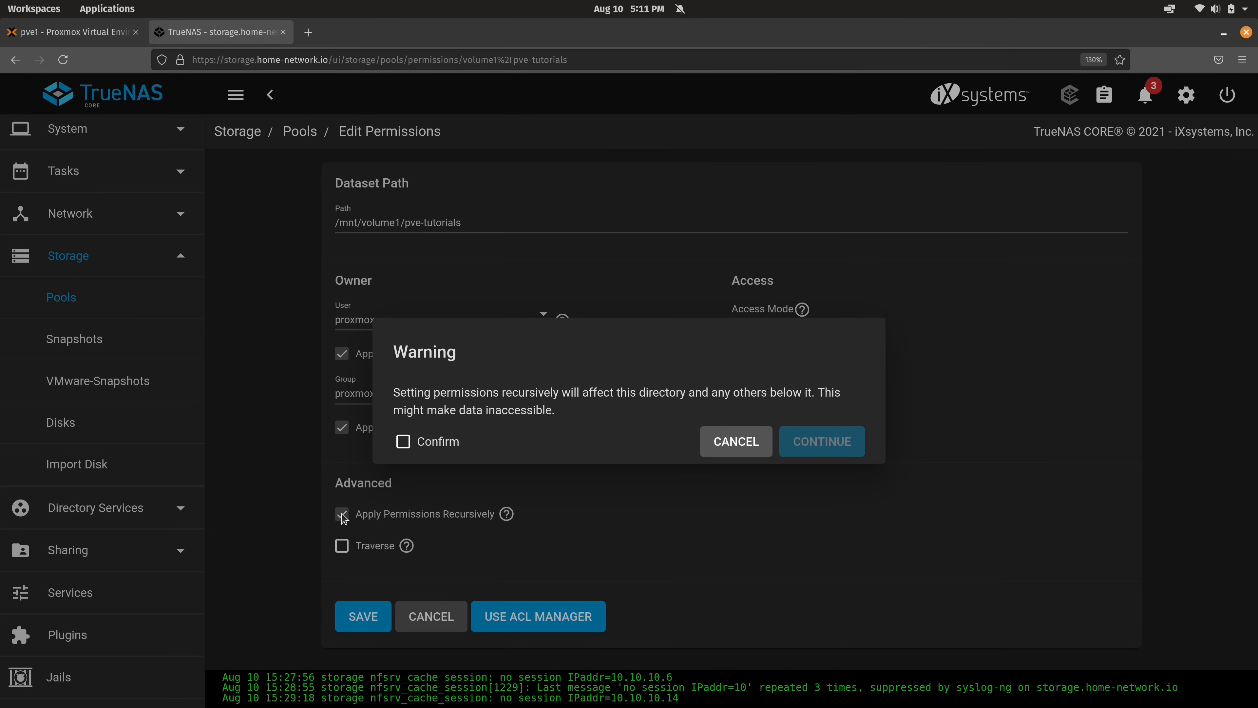
left_click(405, 441)
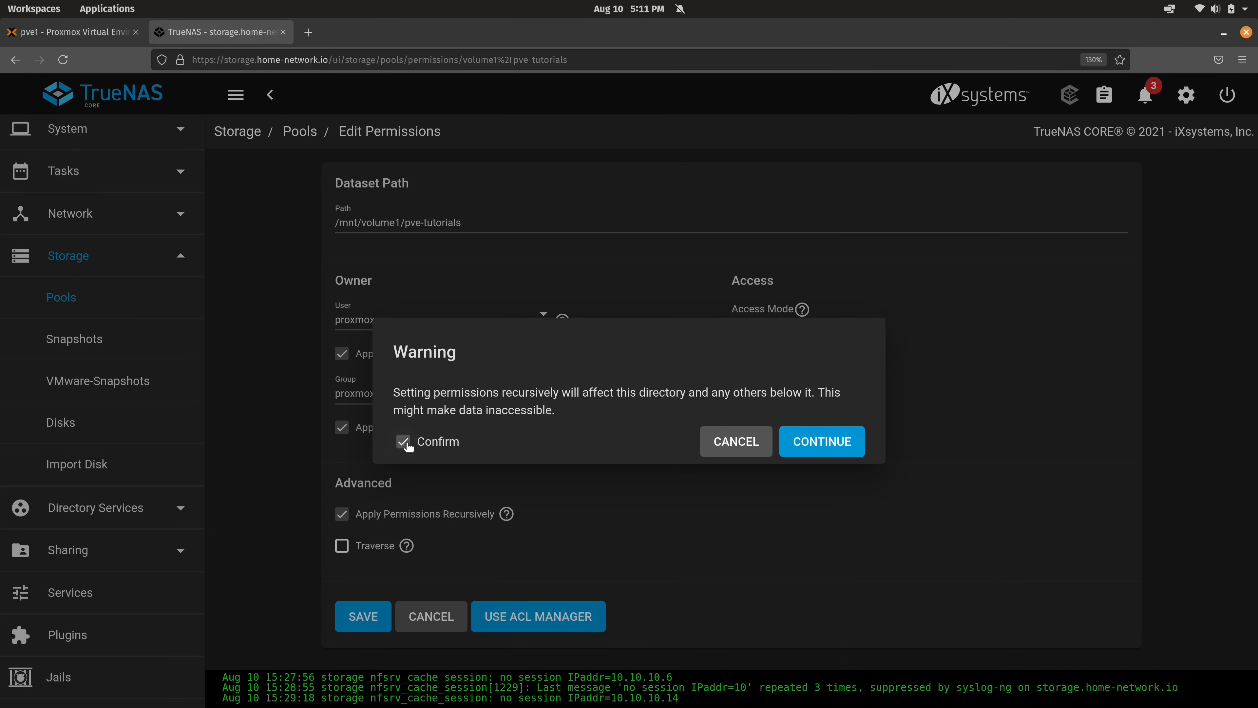
left_click(822, 441)
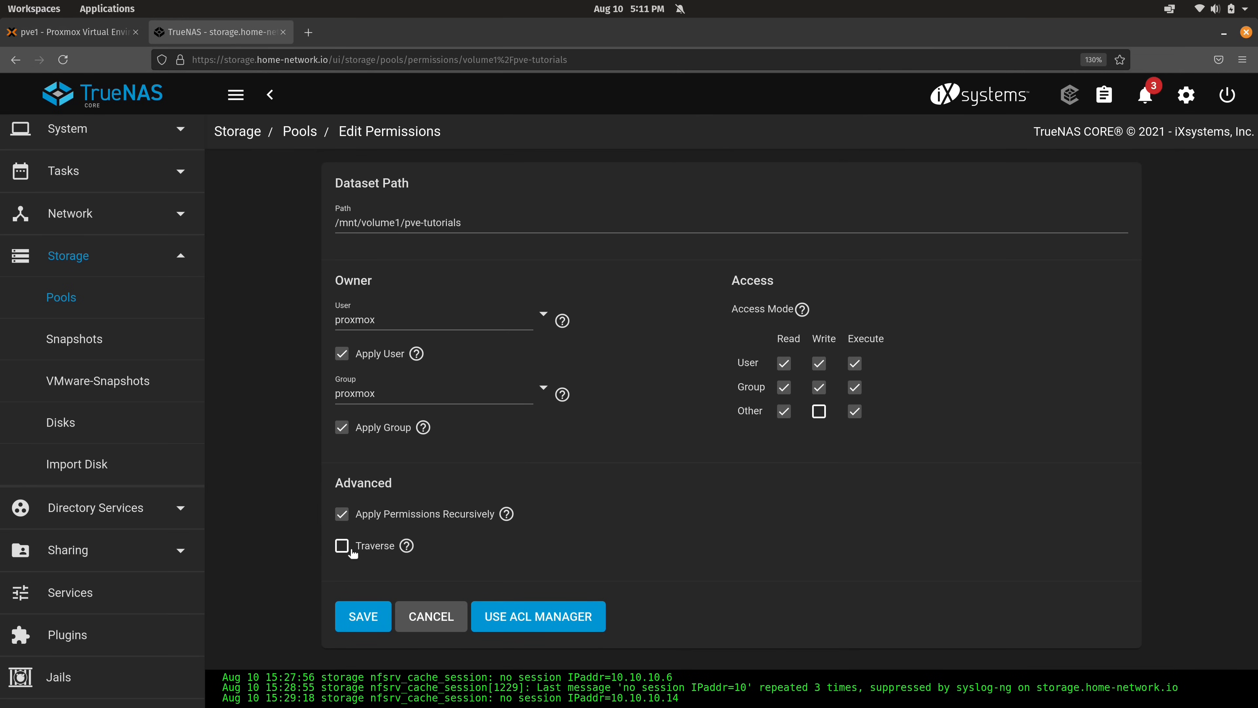
left_click(340, 546)
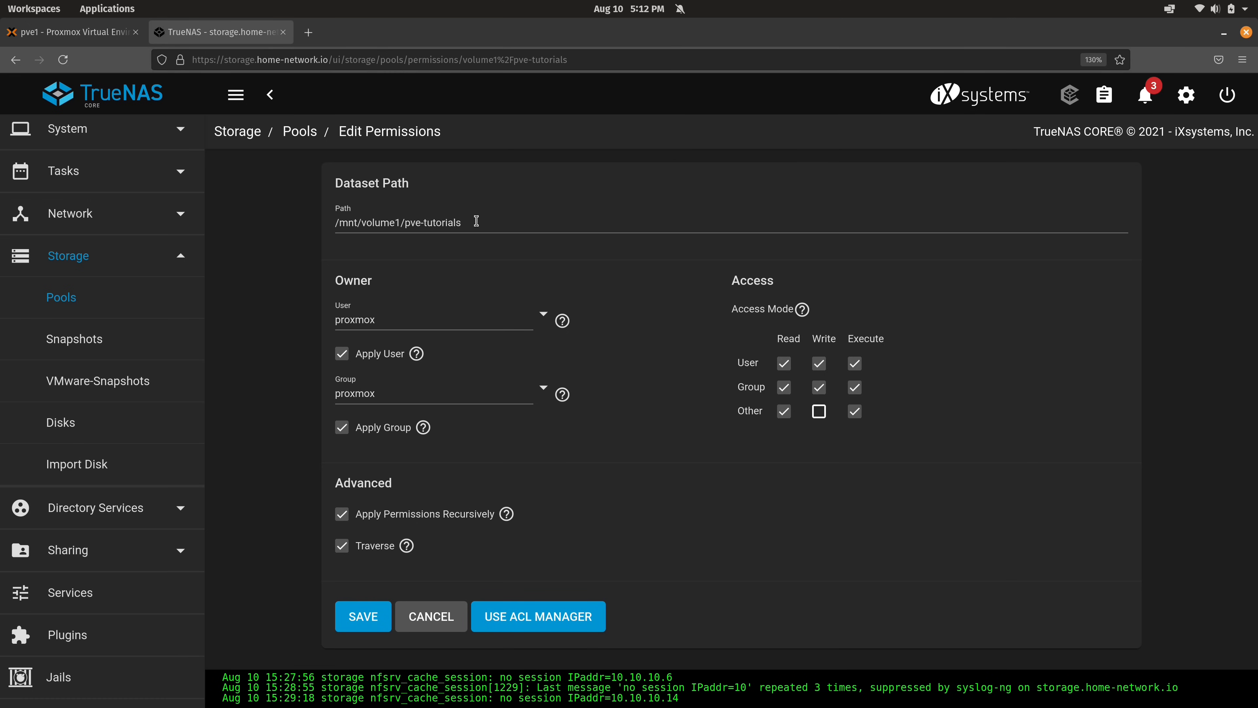
mouse_move(580, 498)
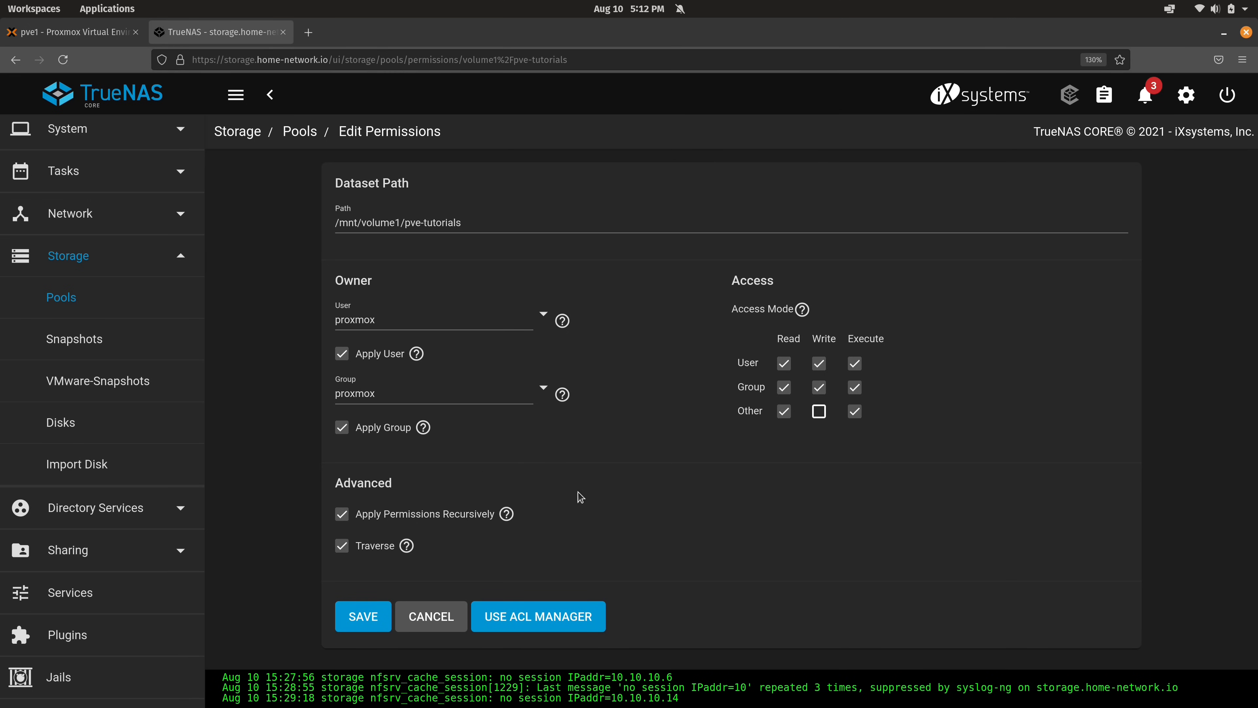
mouse_move(585, 557)
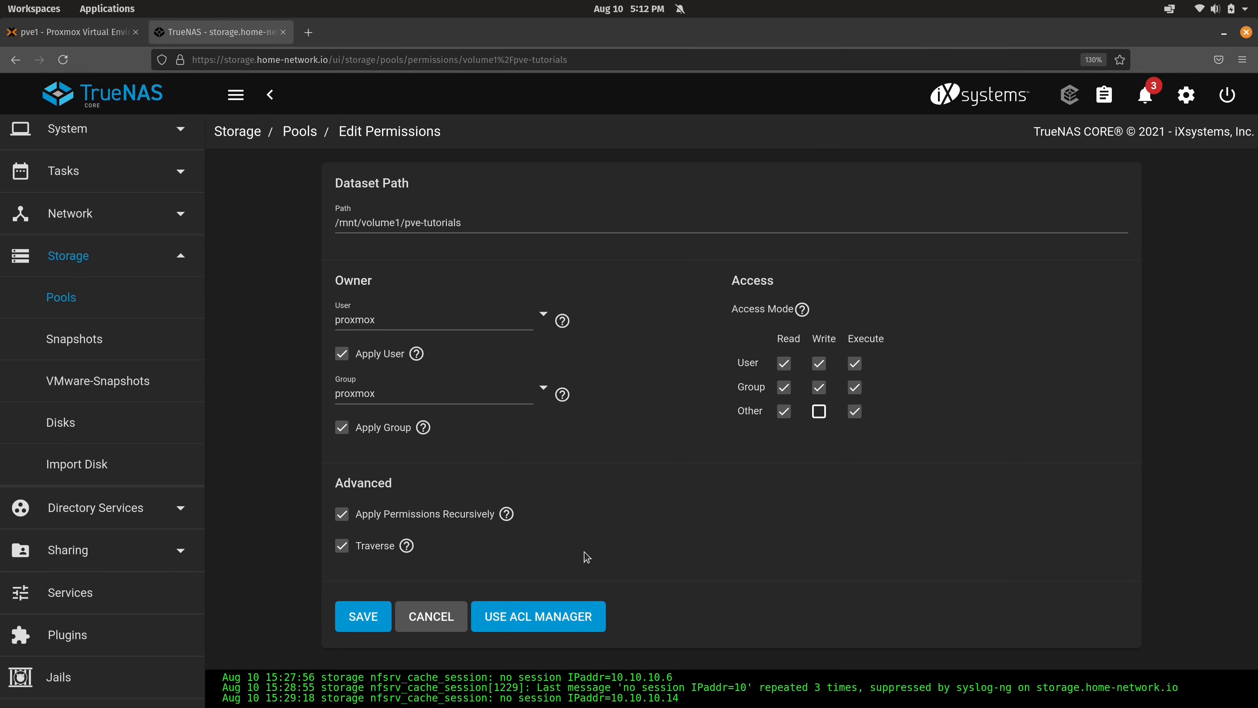
mouse_move(580, 561)
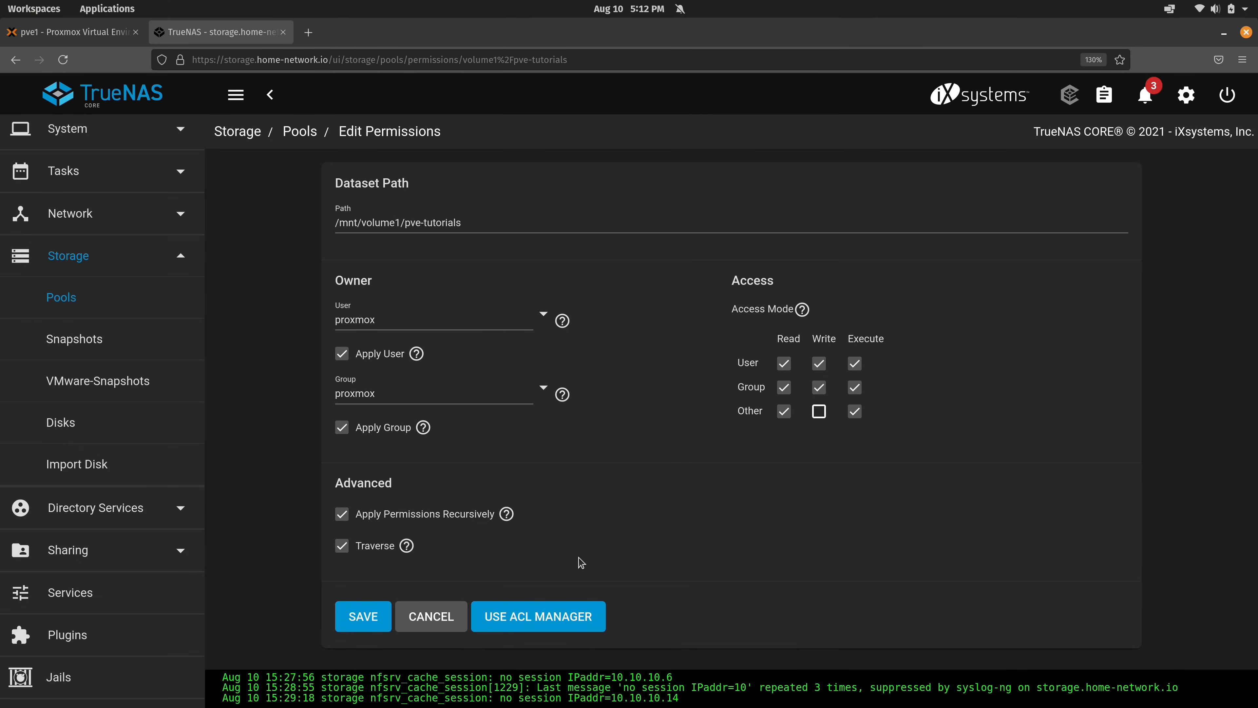
left_click(362, 616)
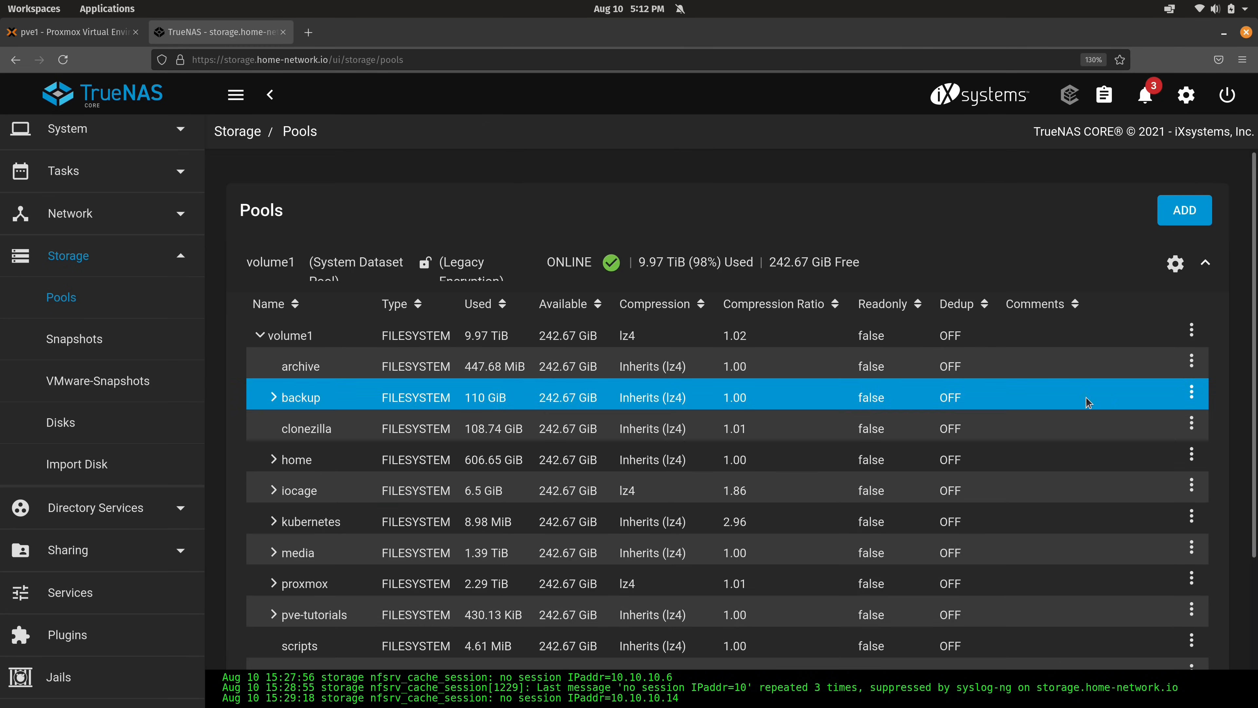
- Re-expand pve-tutorials' children, then show the Unix Shares (NFS) list under Sharing
scroll("down", 3)
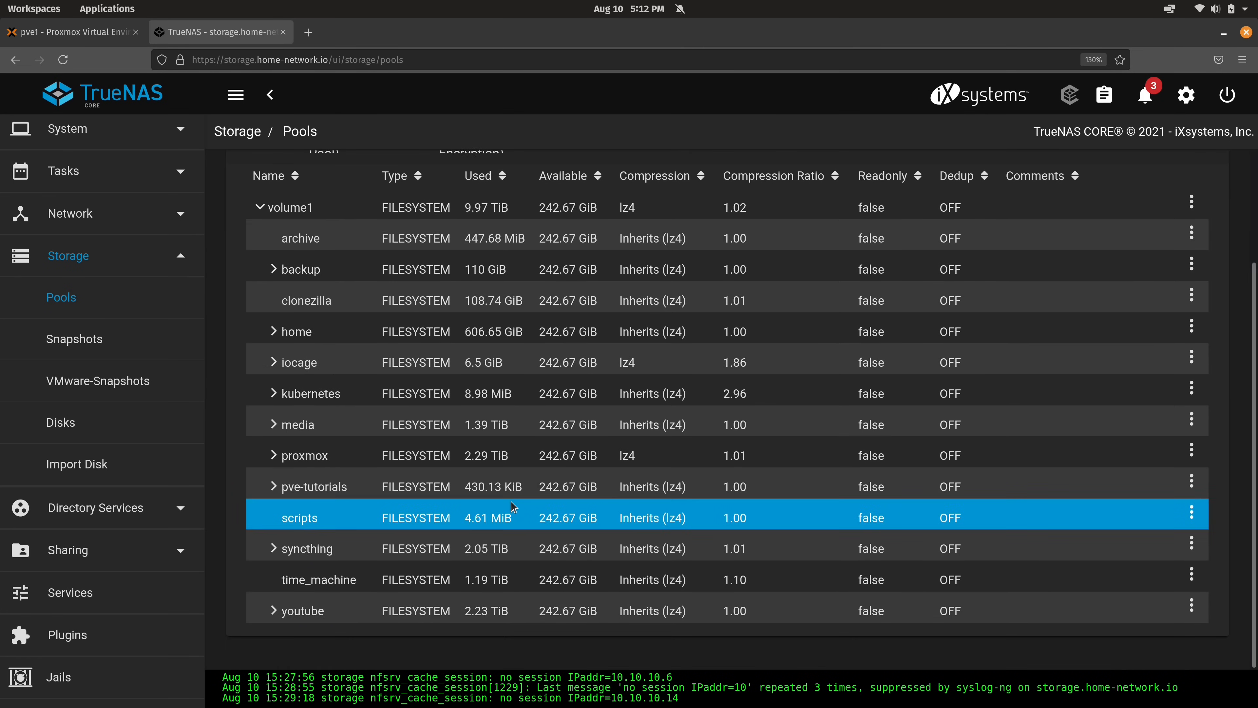
left_click(273, 486)
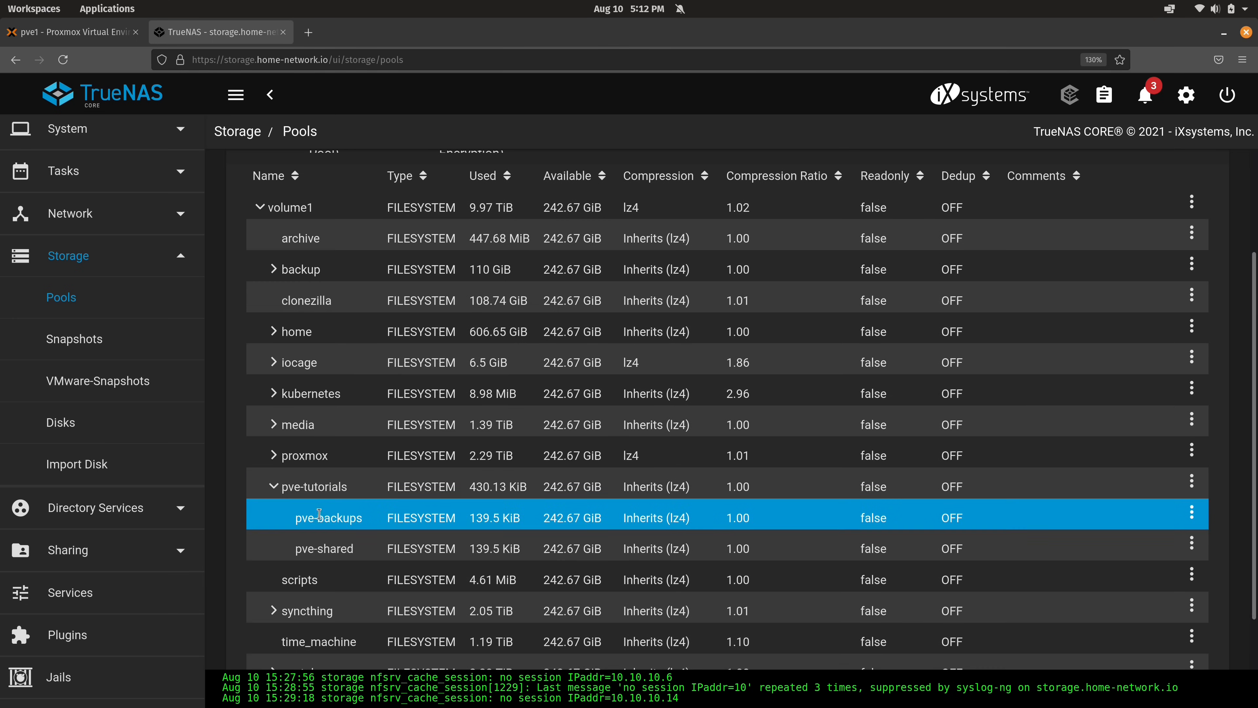
left_click(324, 548)
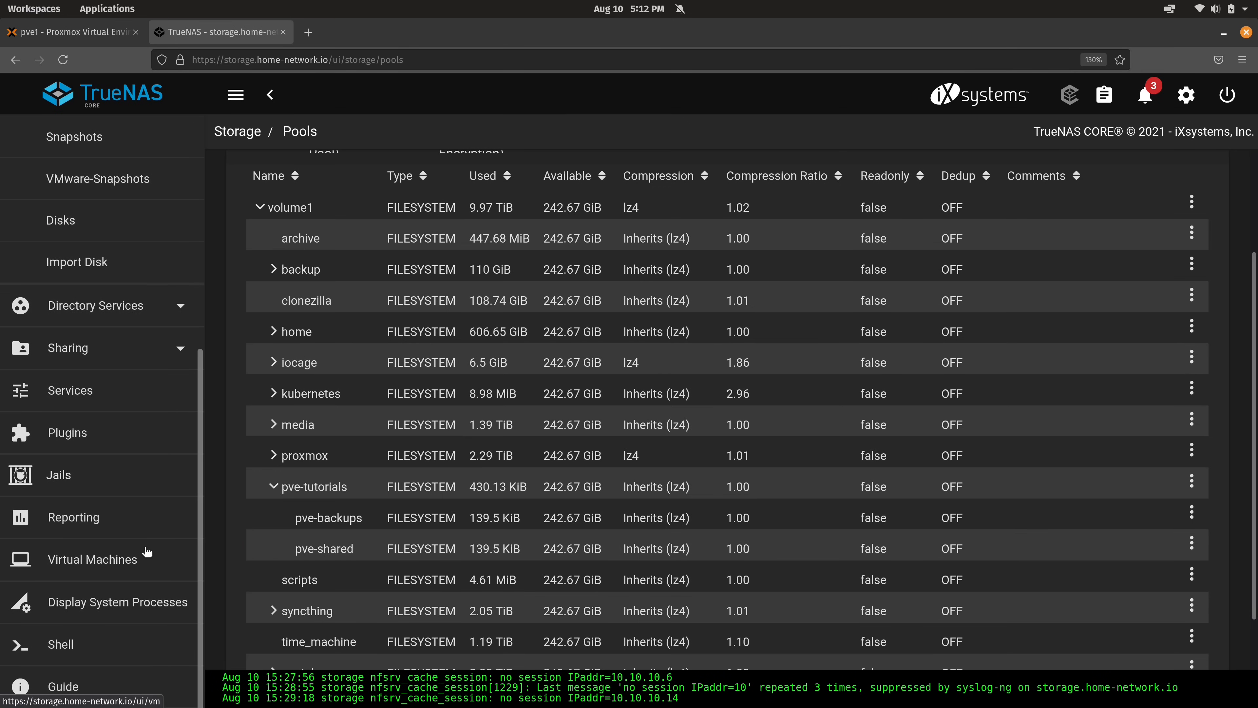
left_click(68, 347)
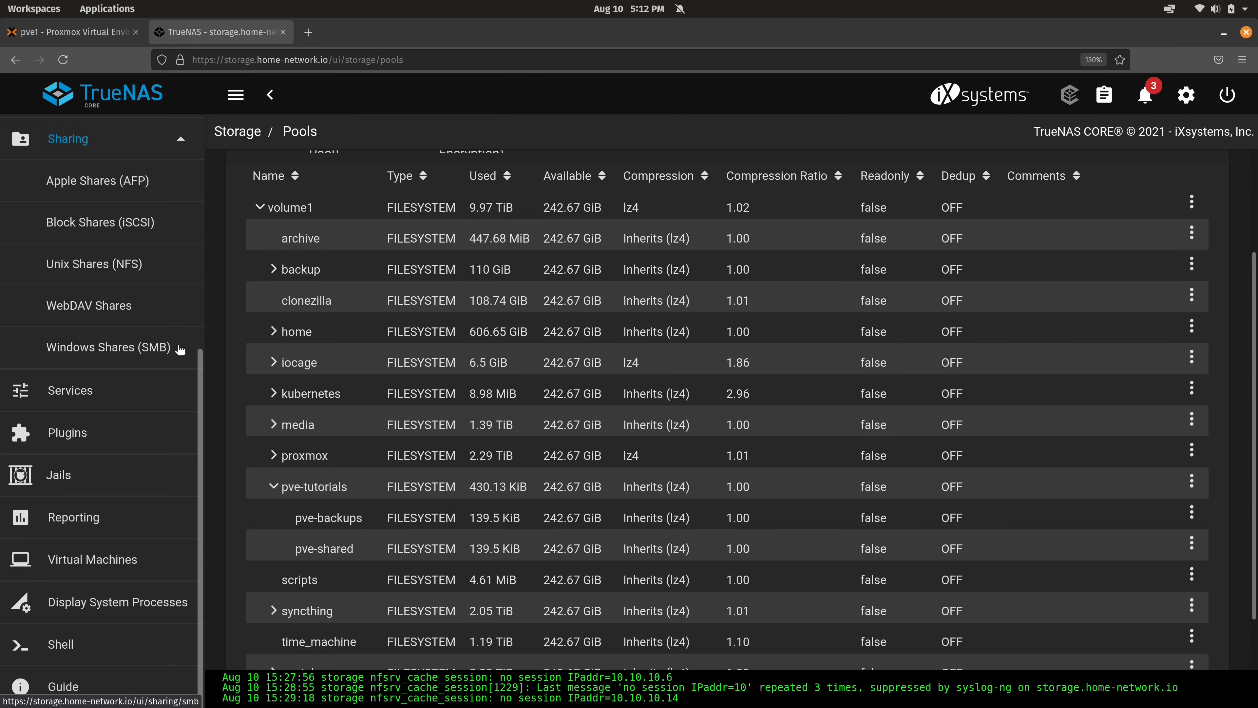
left_click(94, 264)
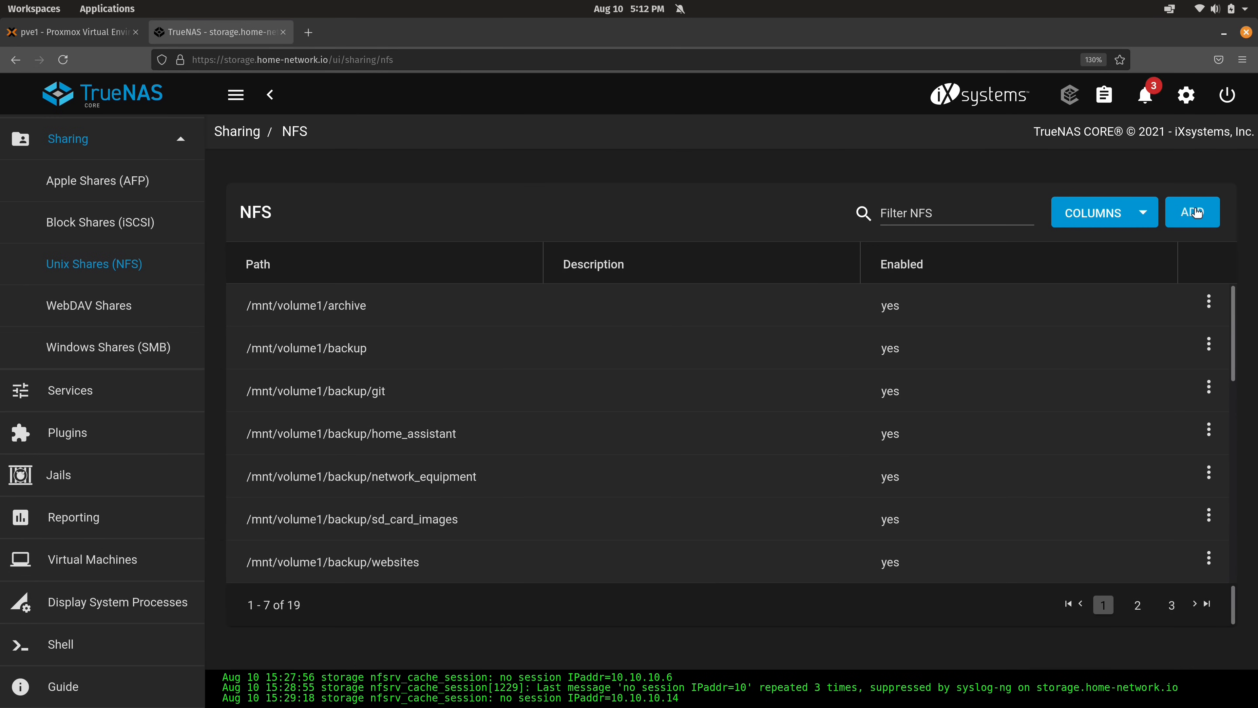
- Start a new NFS share with path /mnt/volume1/pve-tutorials/pve-backups and advanced options shown
left_click(1192, 212)
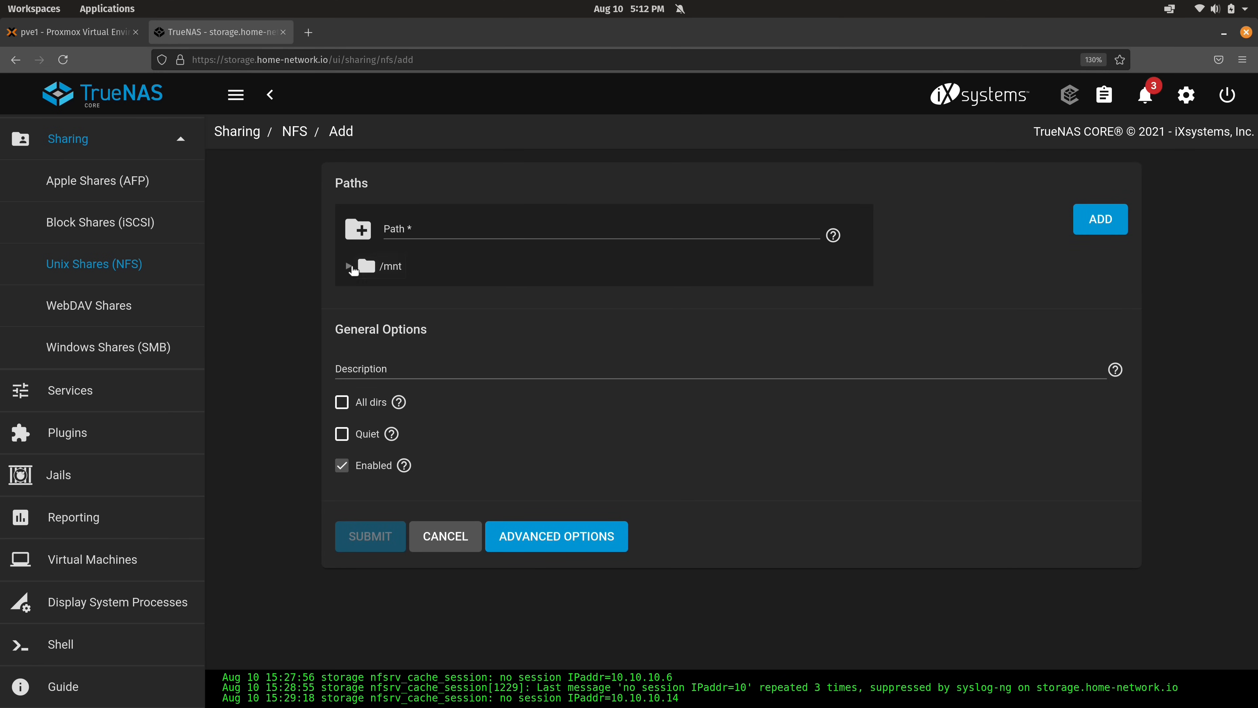
left_click(346, 265)
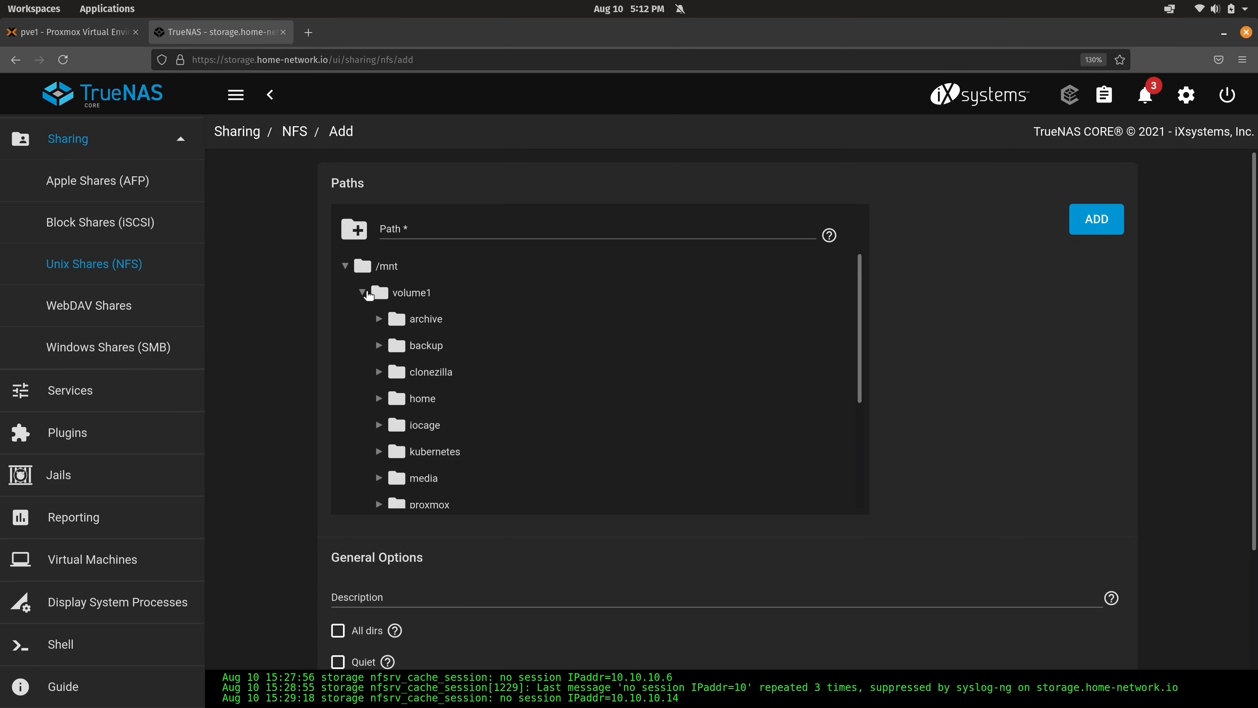
scroll("down", 3)
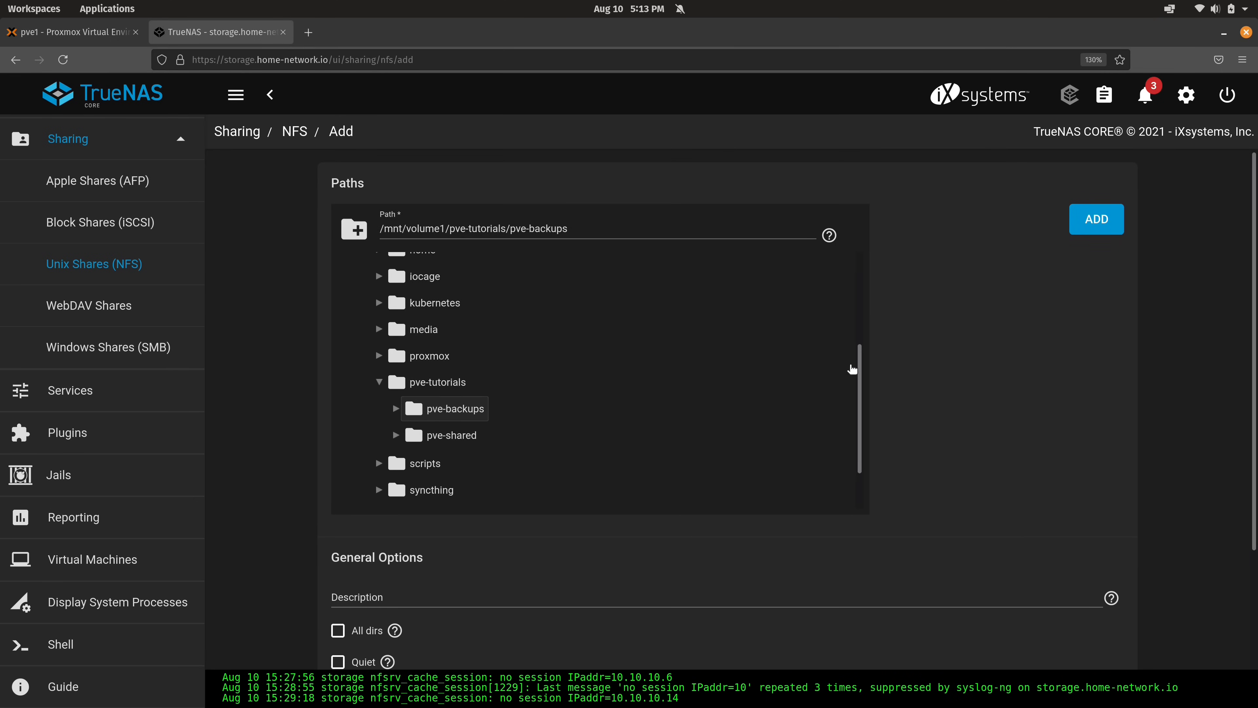
scroll("down", 3)
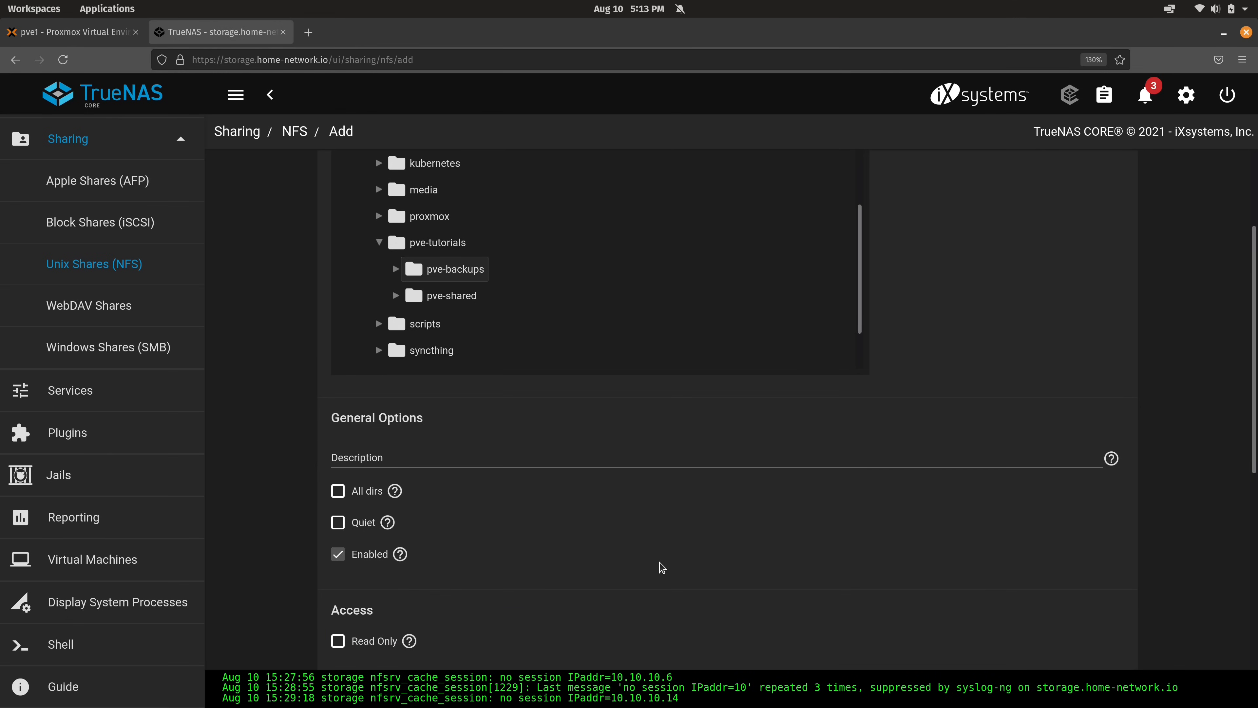
scroll("down", 3)
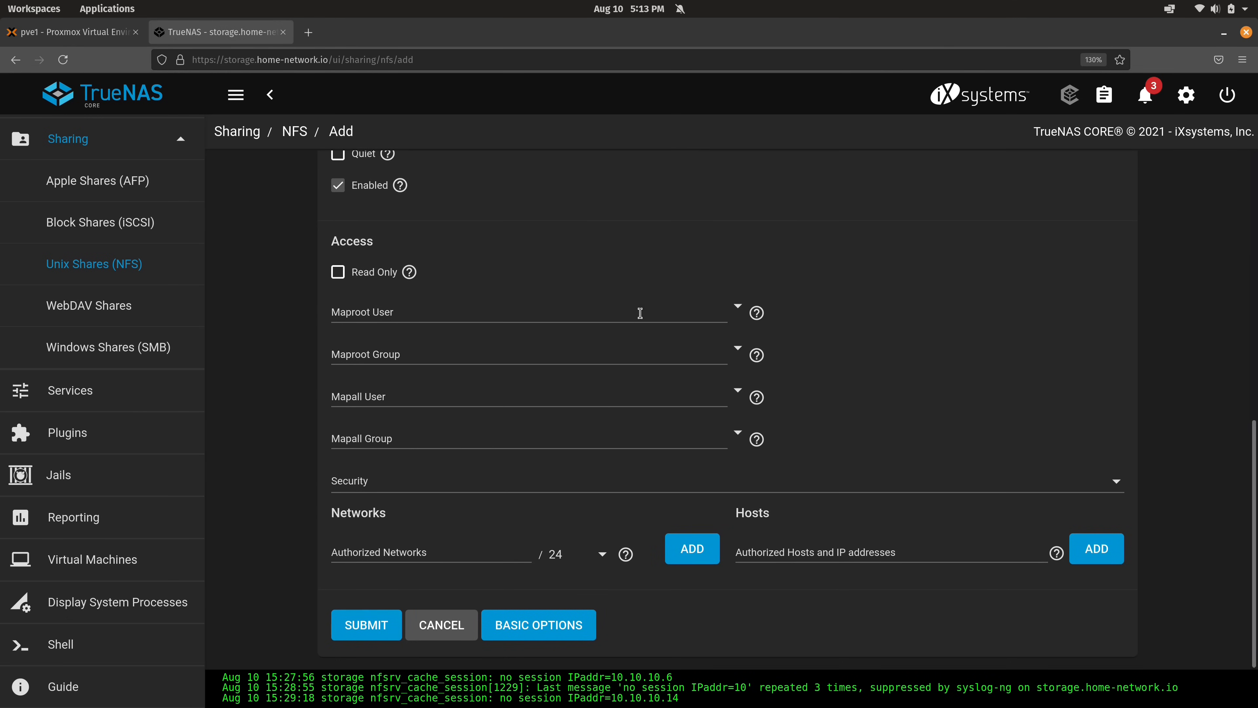
- Set the share's Mapall User and Mapall Group to proxmox
left_click(736, 392)
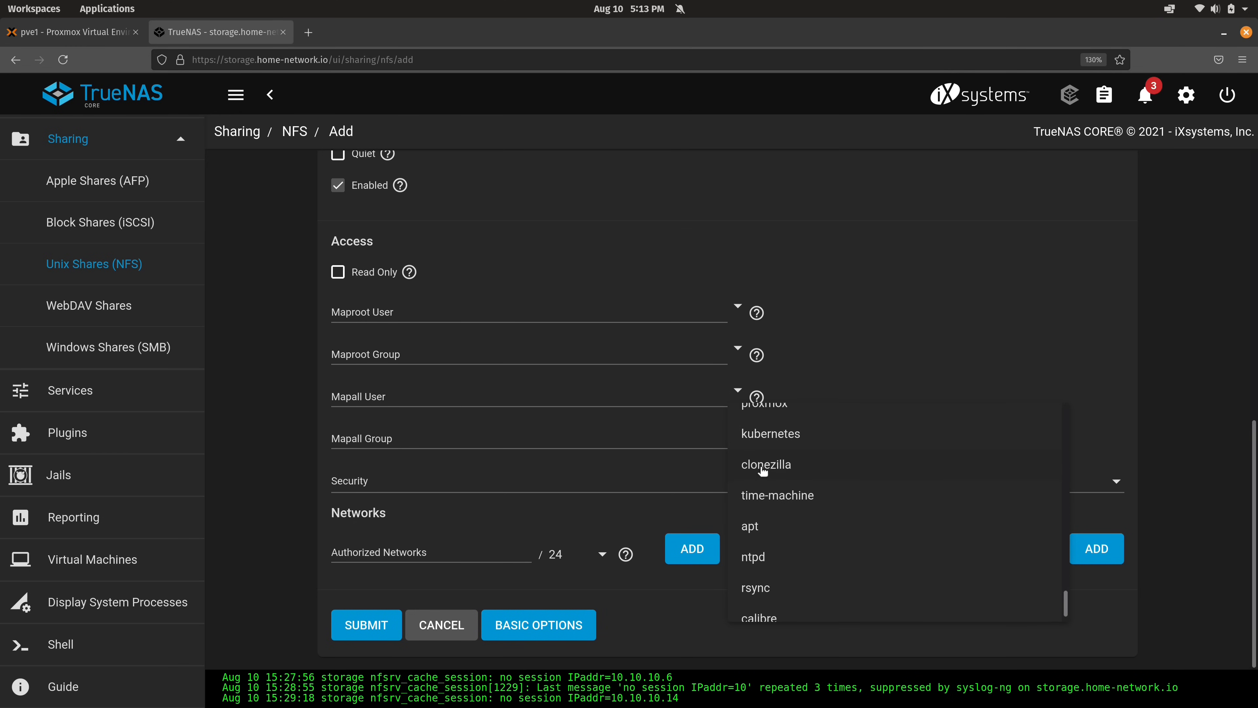
left_click(763, 402)
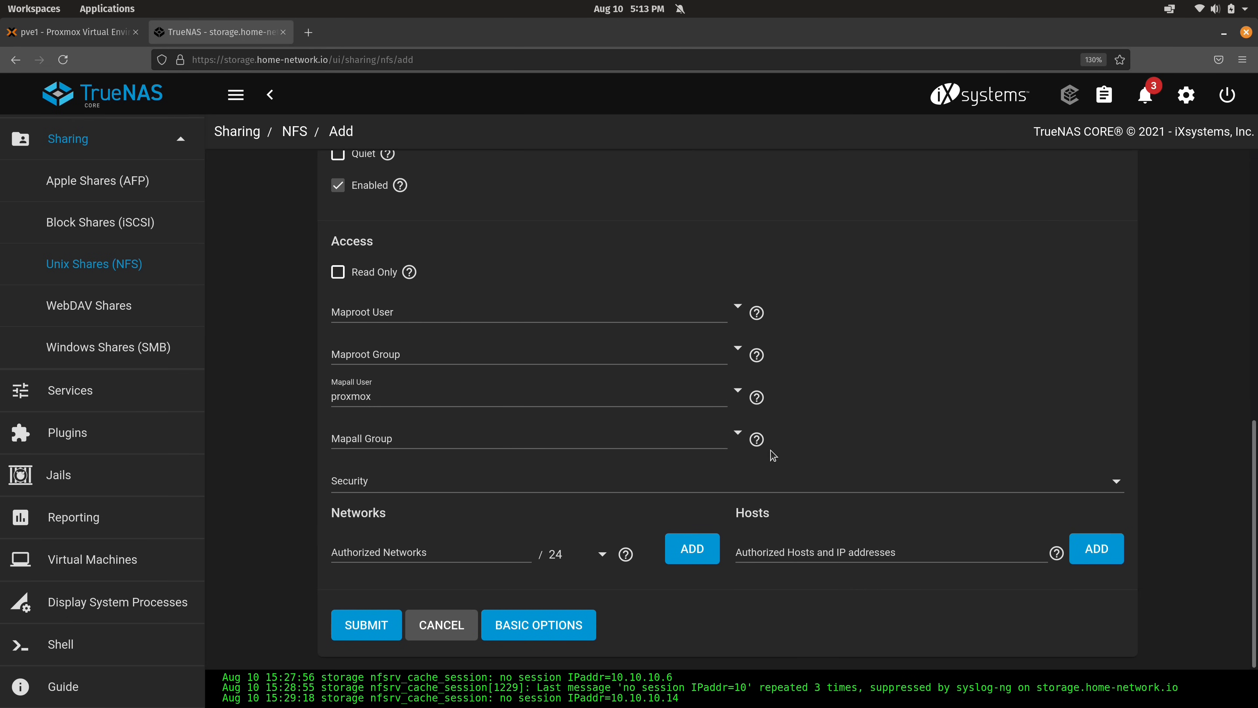
left_click(736, 437)
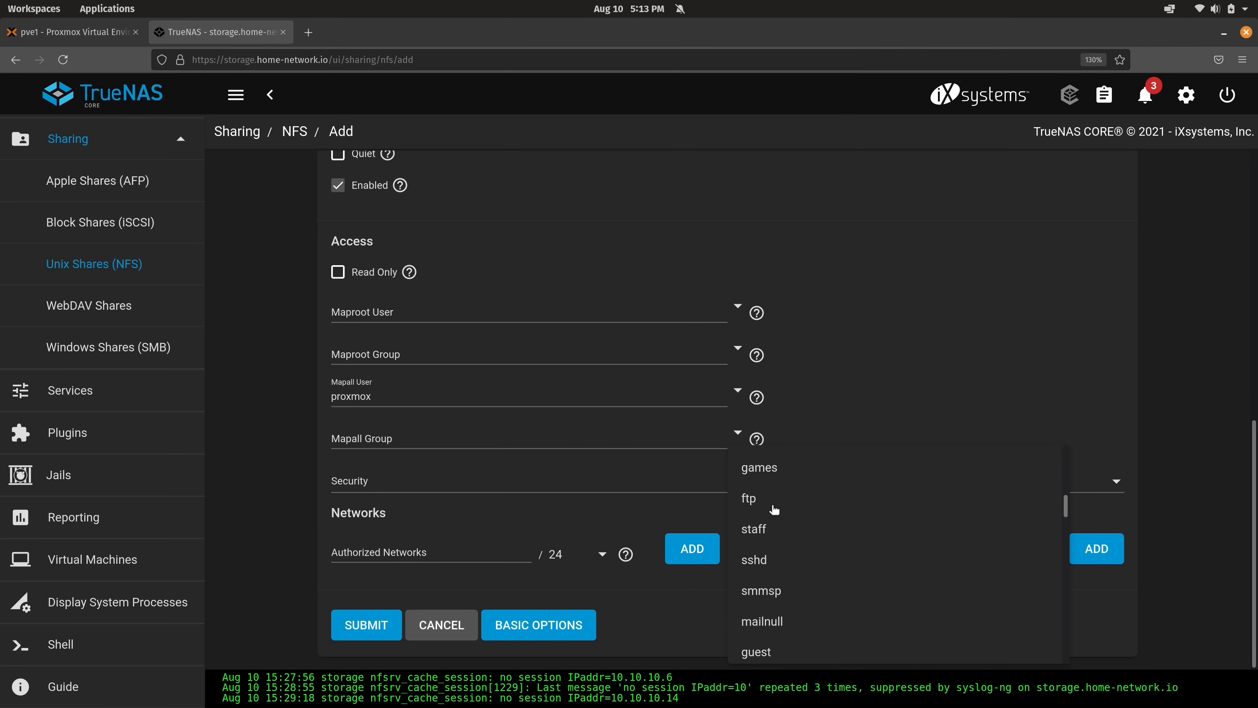
scroll("down", 3)
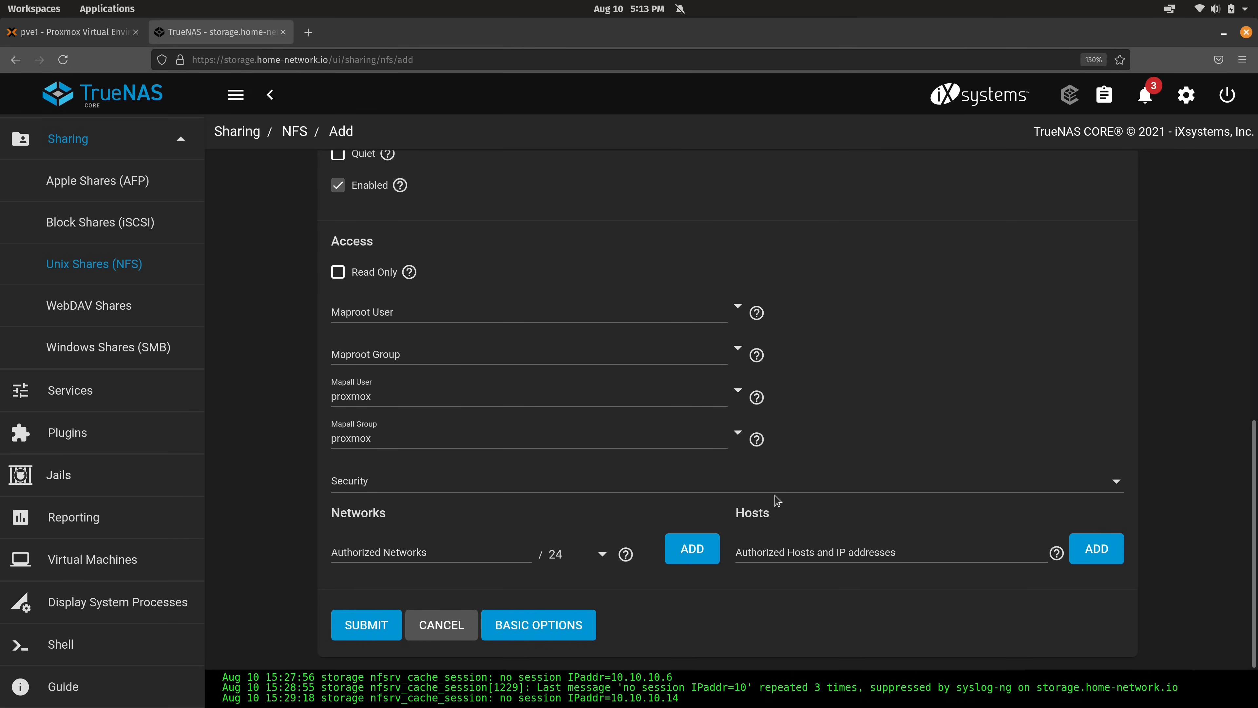
mouse_move(446, 552)
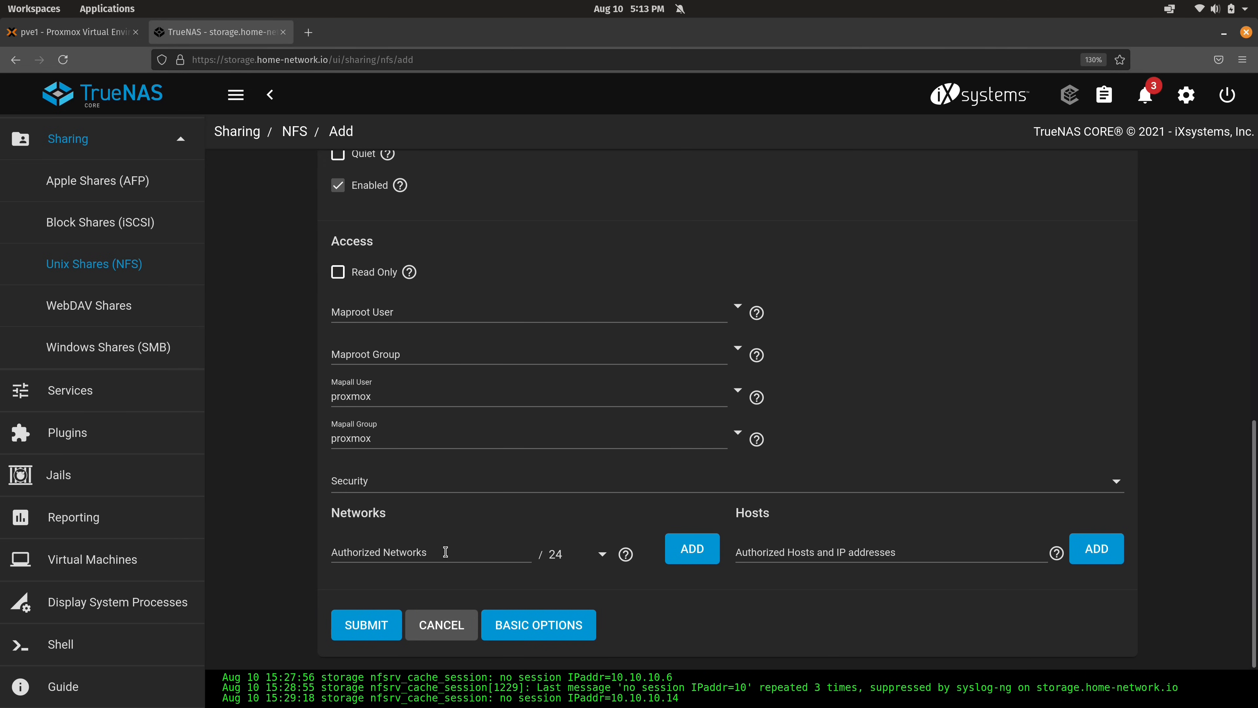
- Authorize networks 172.16.249.0/24 and 10.10.10.0/24 and submit the pve-backups share
left_click(432, 551)
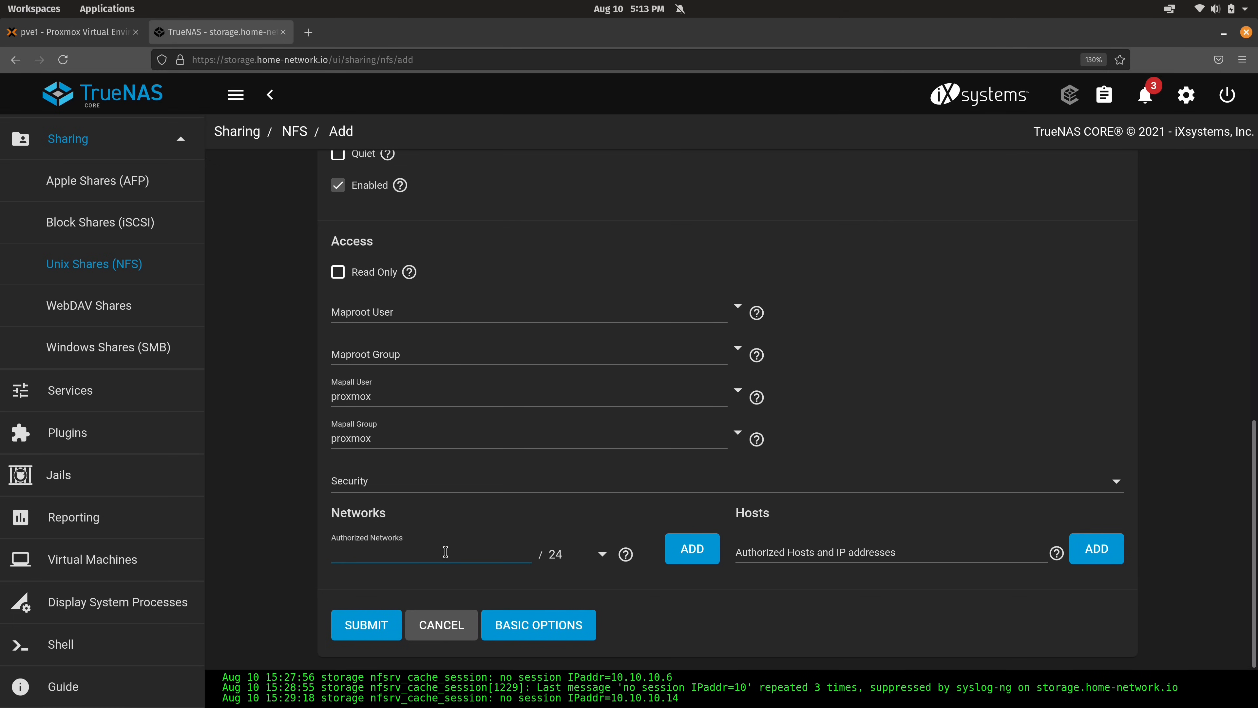
type("172")
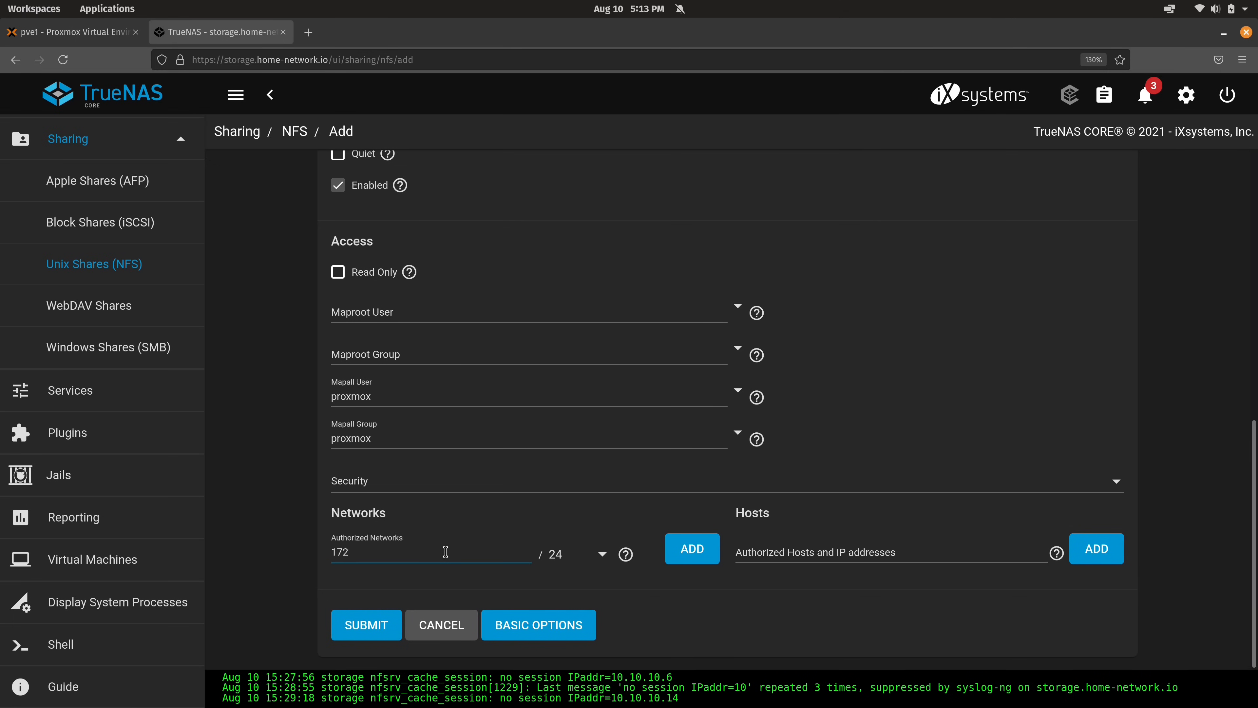
type(".16.249.")
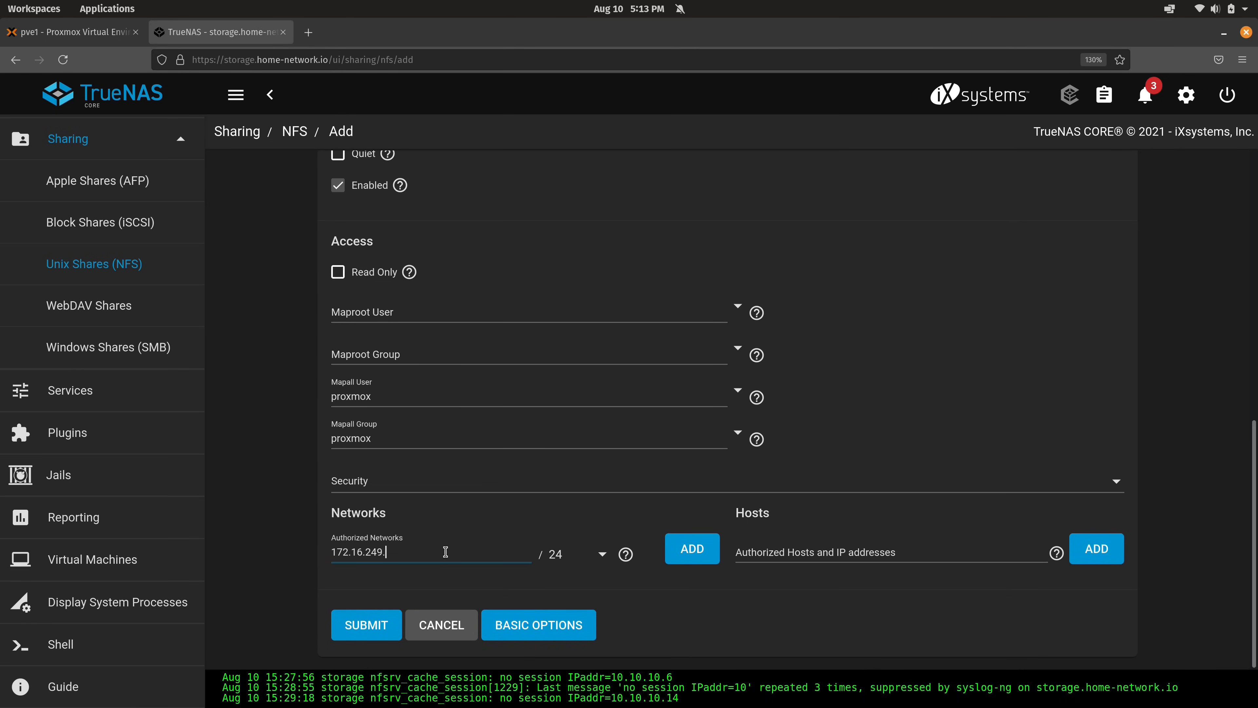
type("0")
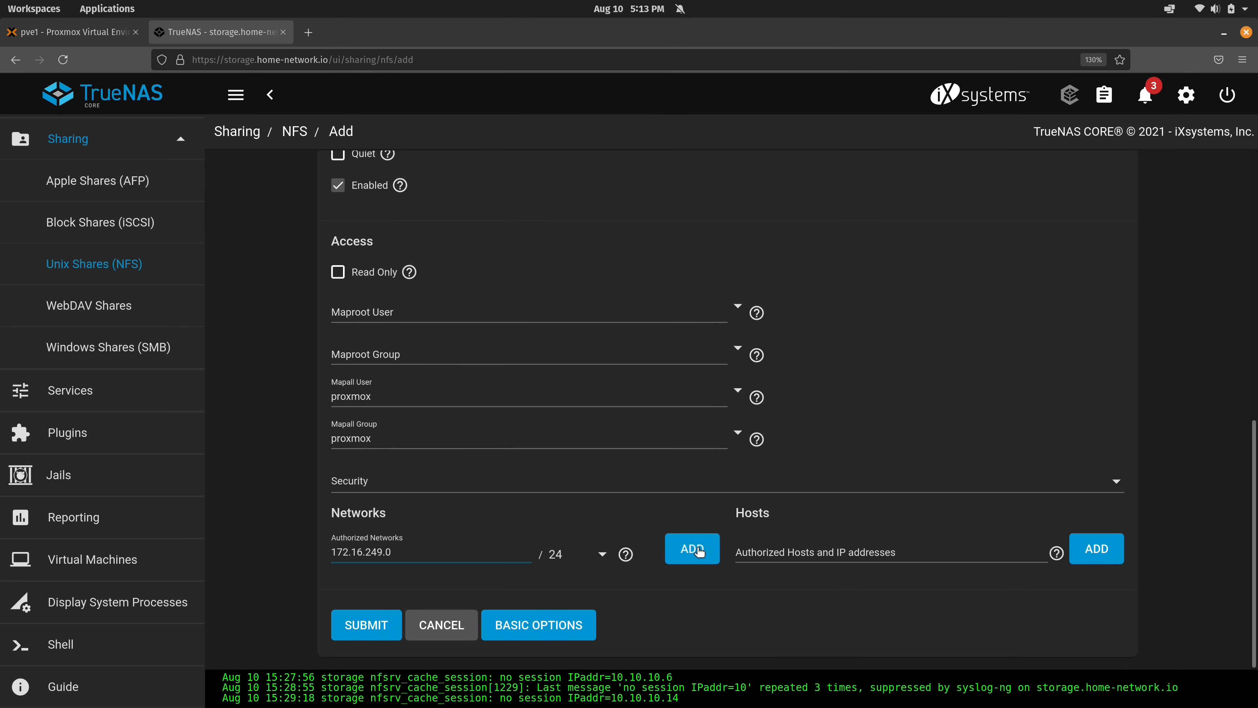
left_click(691, 547)
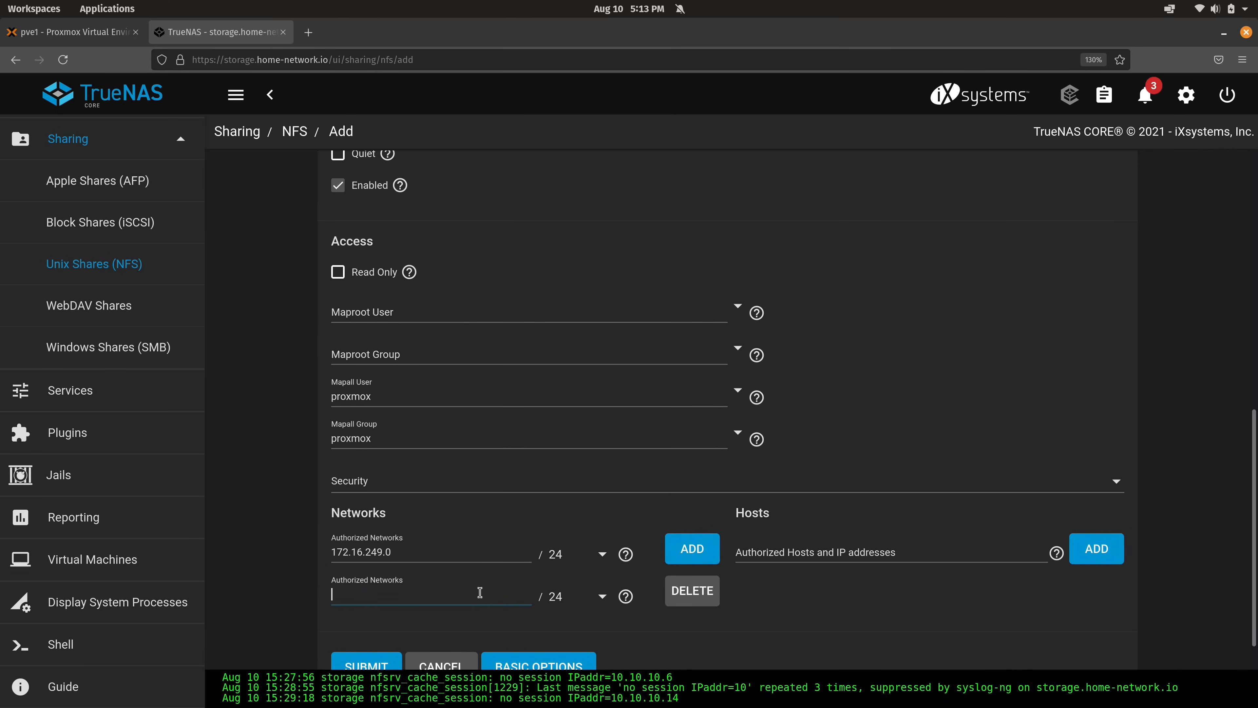
type("10.10.10.0")
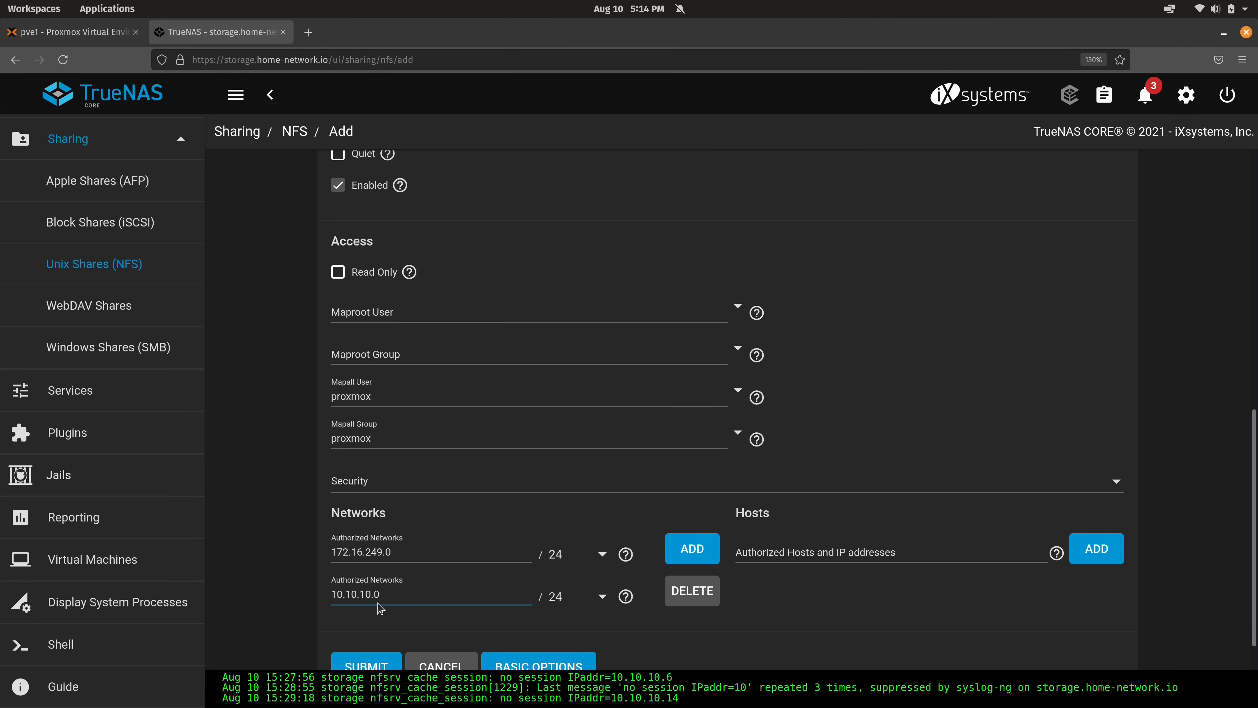
mouse_move(387, 617)
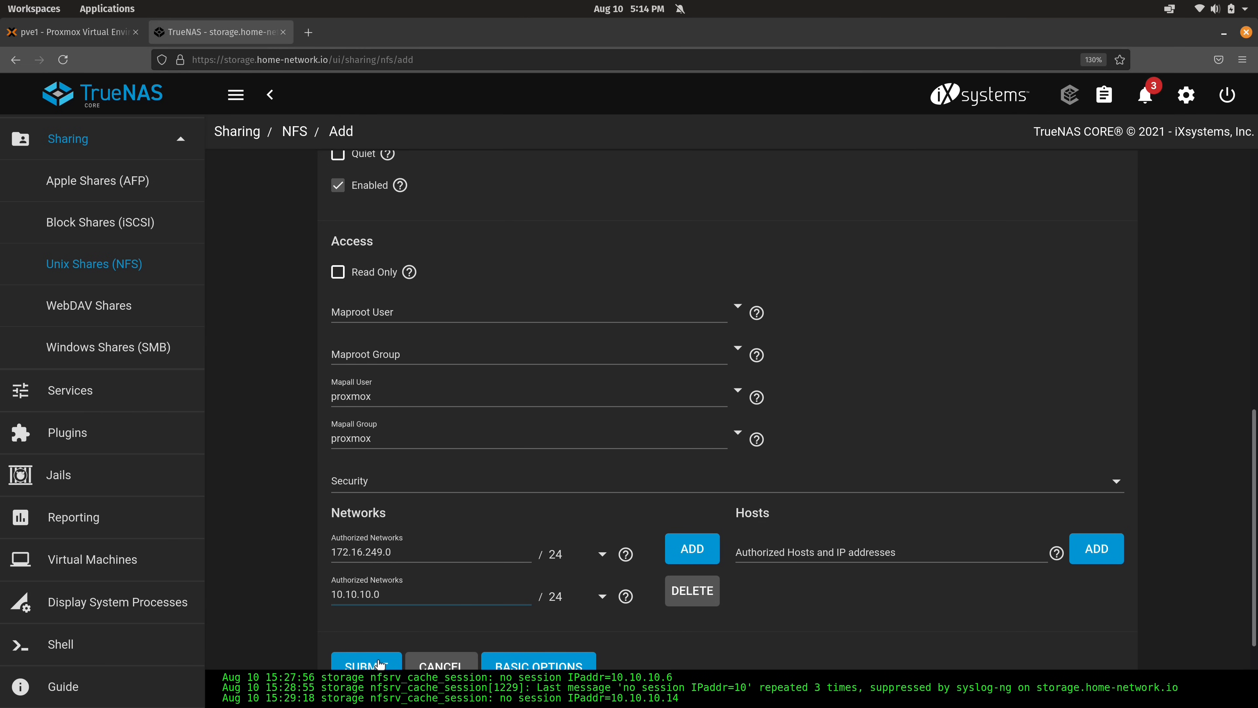
left_click(367, 664)
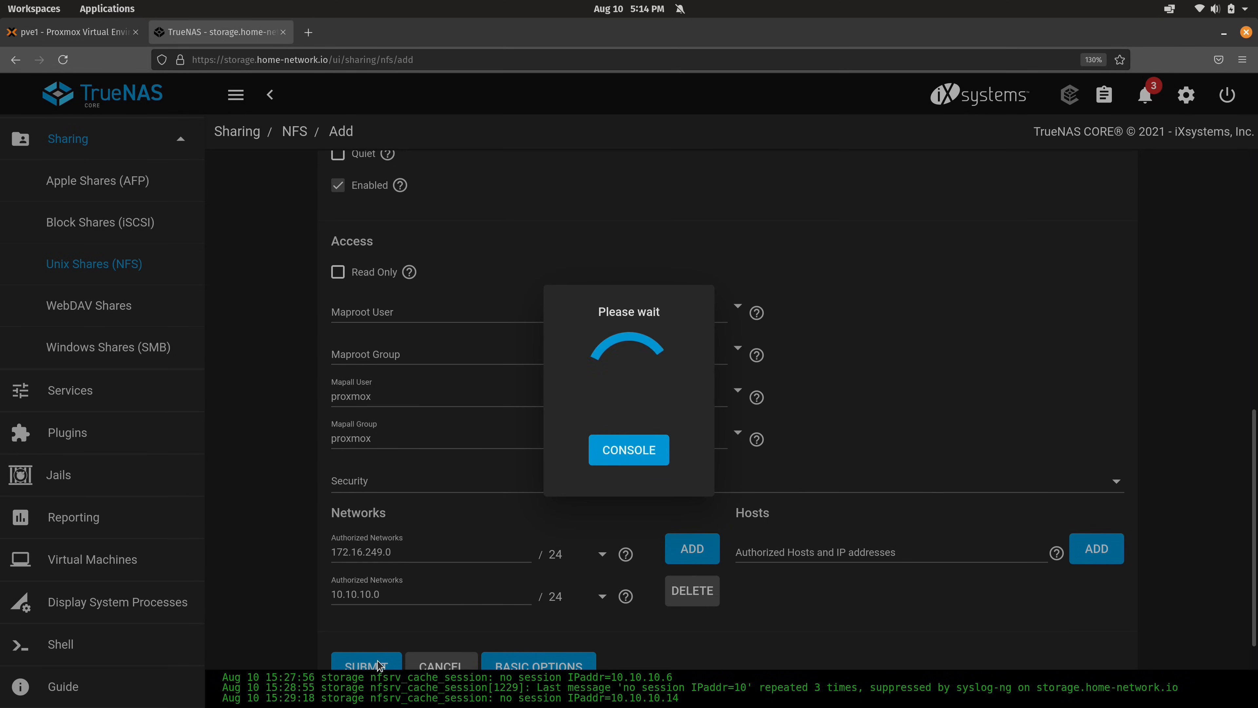
left_click(365, 664)
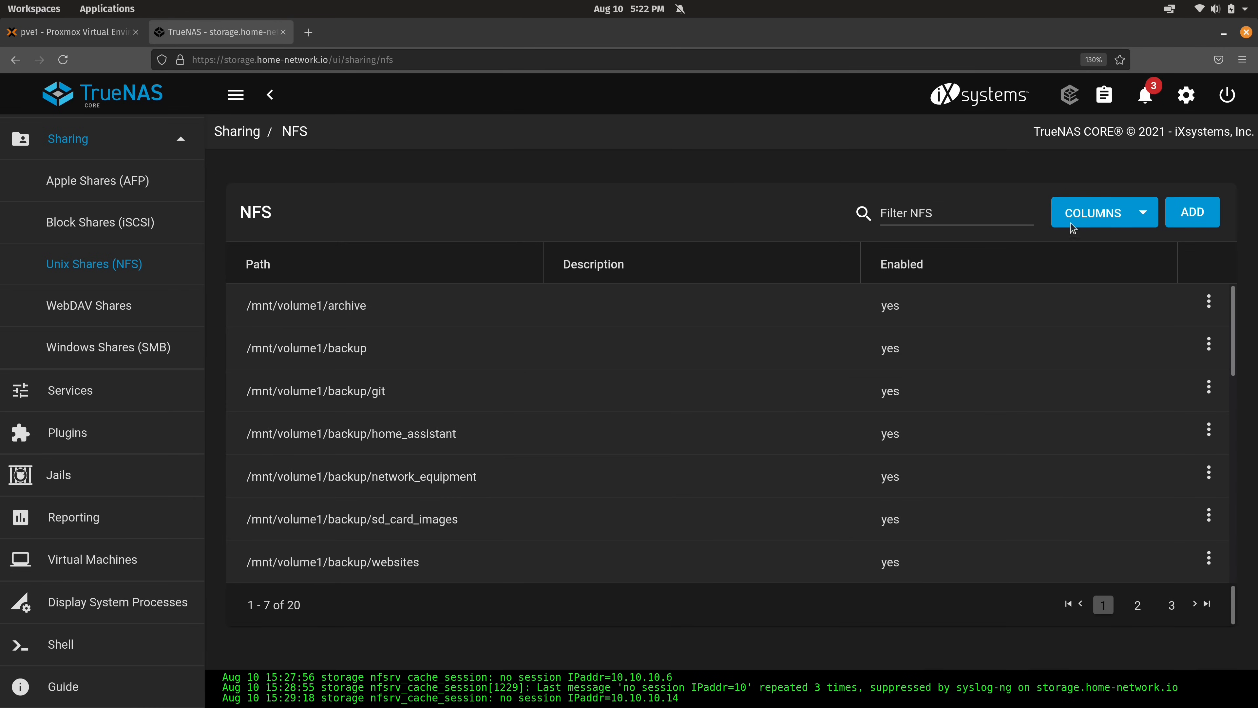
- Start a new NFS share and browse to /mnt/volume1/pve-tutorials/pve-shared as its path
left_click(1191, 212)
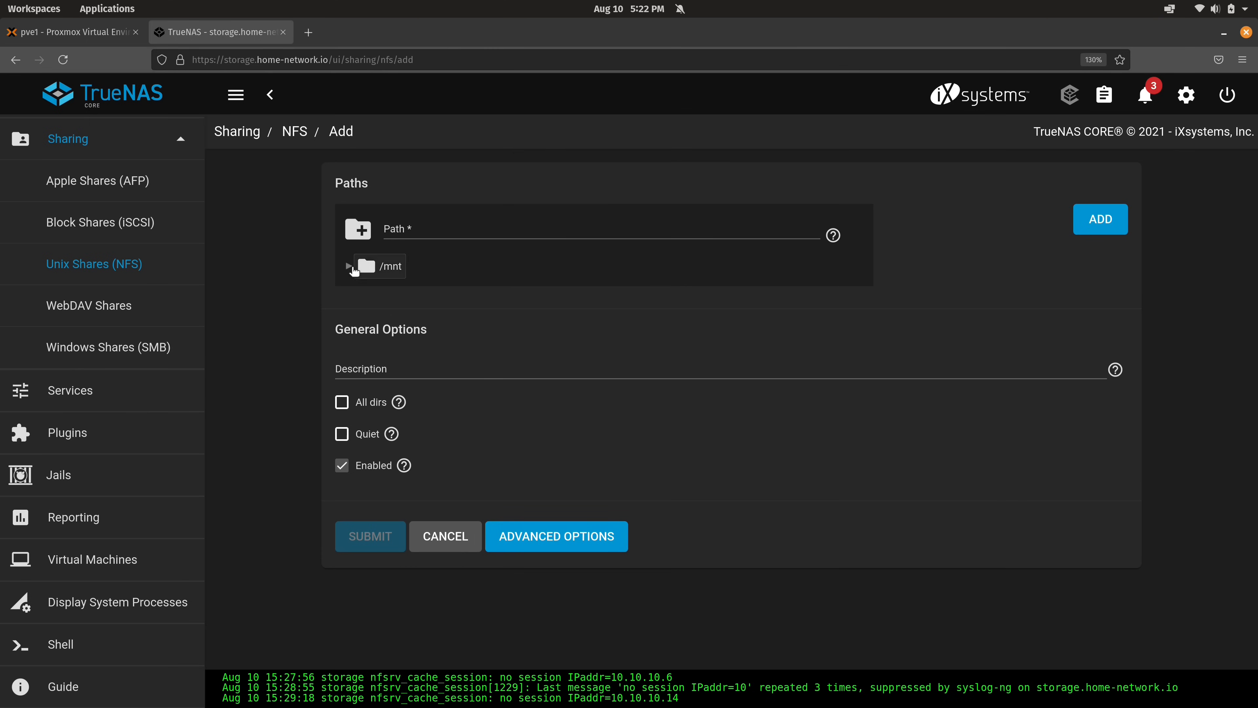
left_click(350, 266)
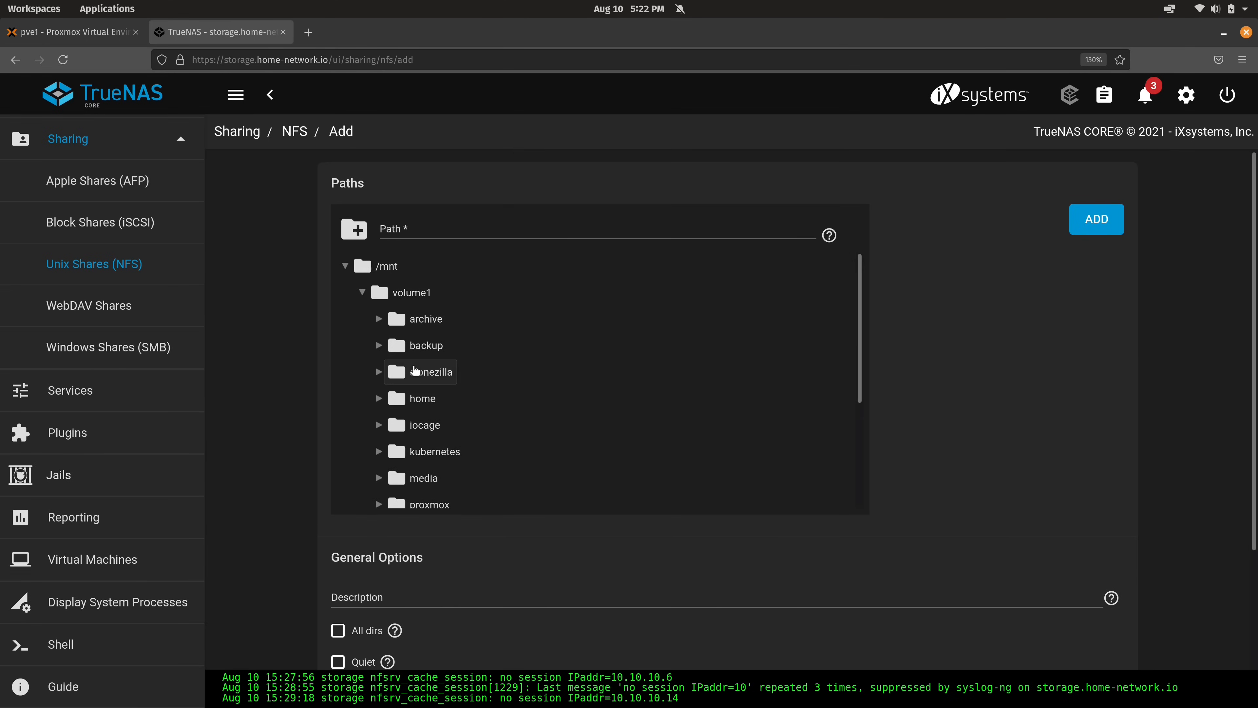
left_click(380, 382)
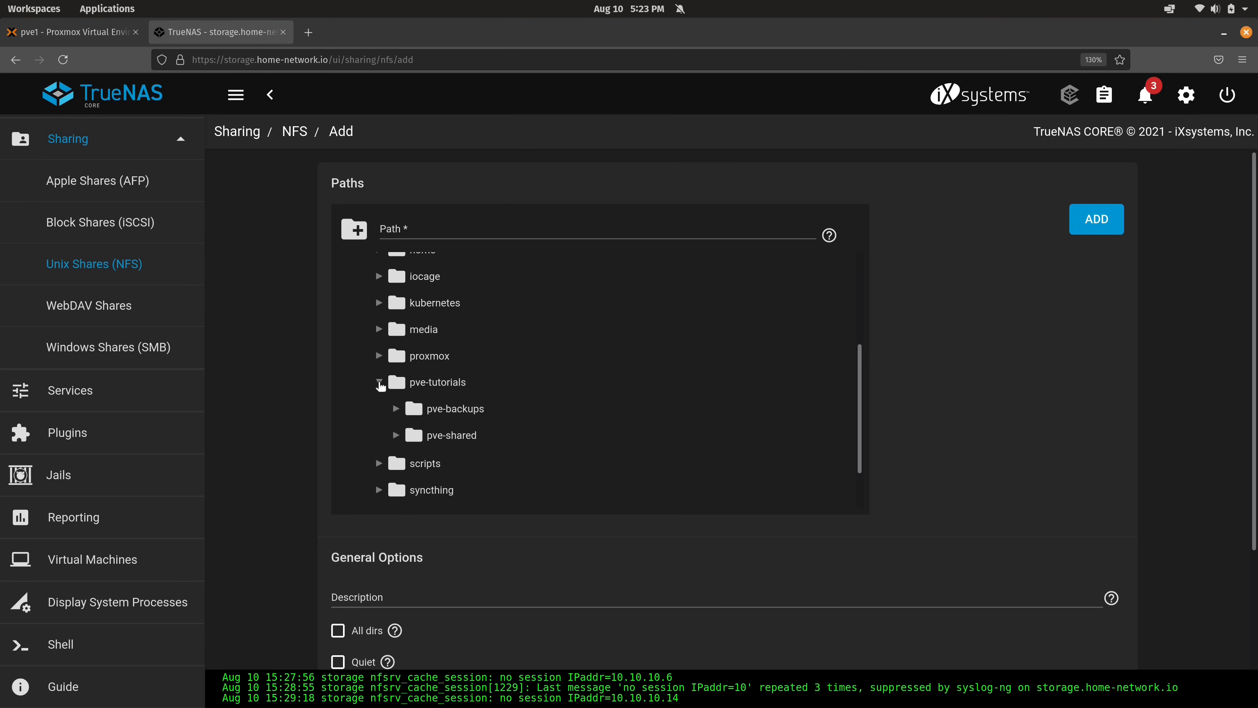
left_click(450, 436)
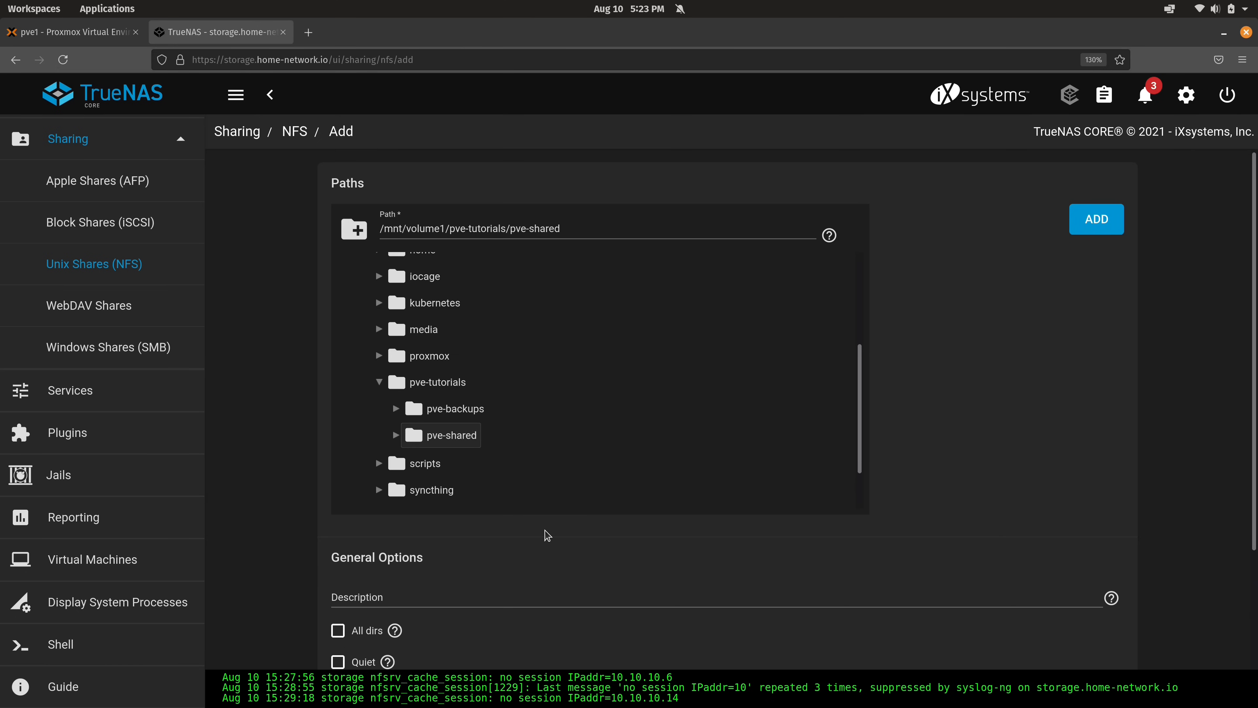
- Submit the pve-shared share with the proxmox mapping and both networks, then return to Proxmox VE
scroll("down", 3)
type("172")
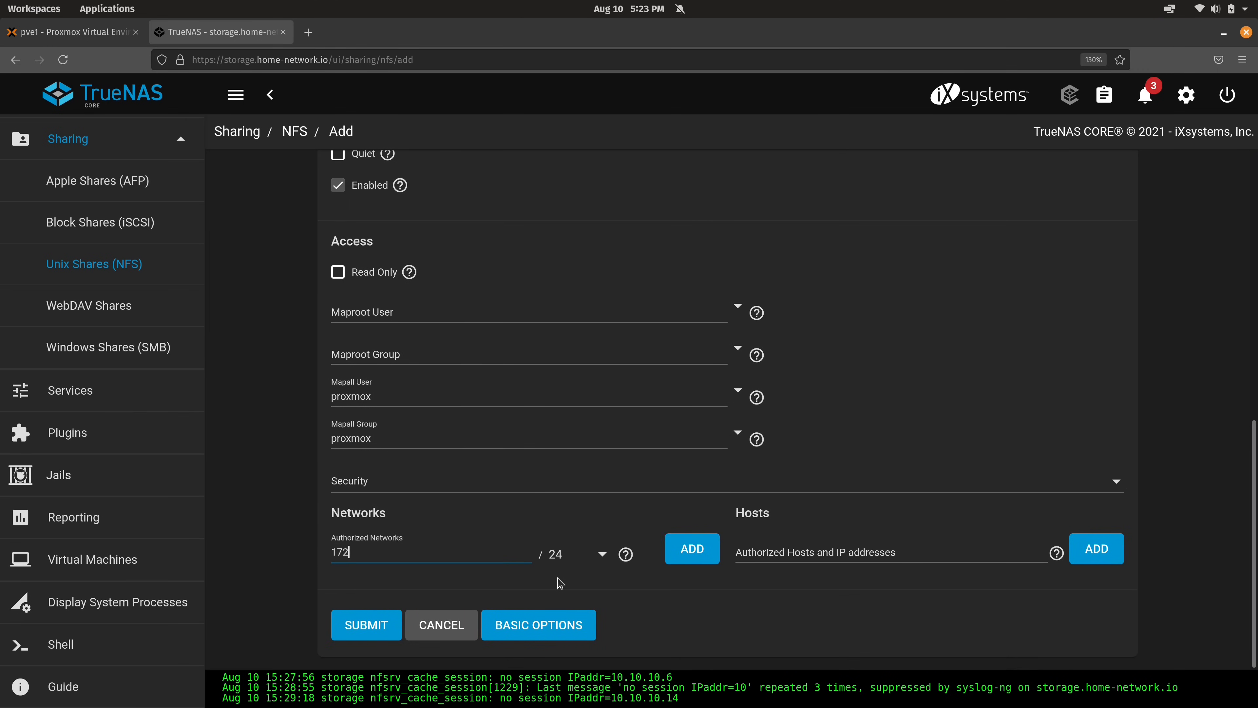
left_click(366, 624)
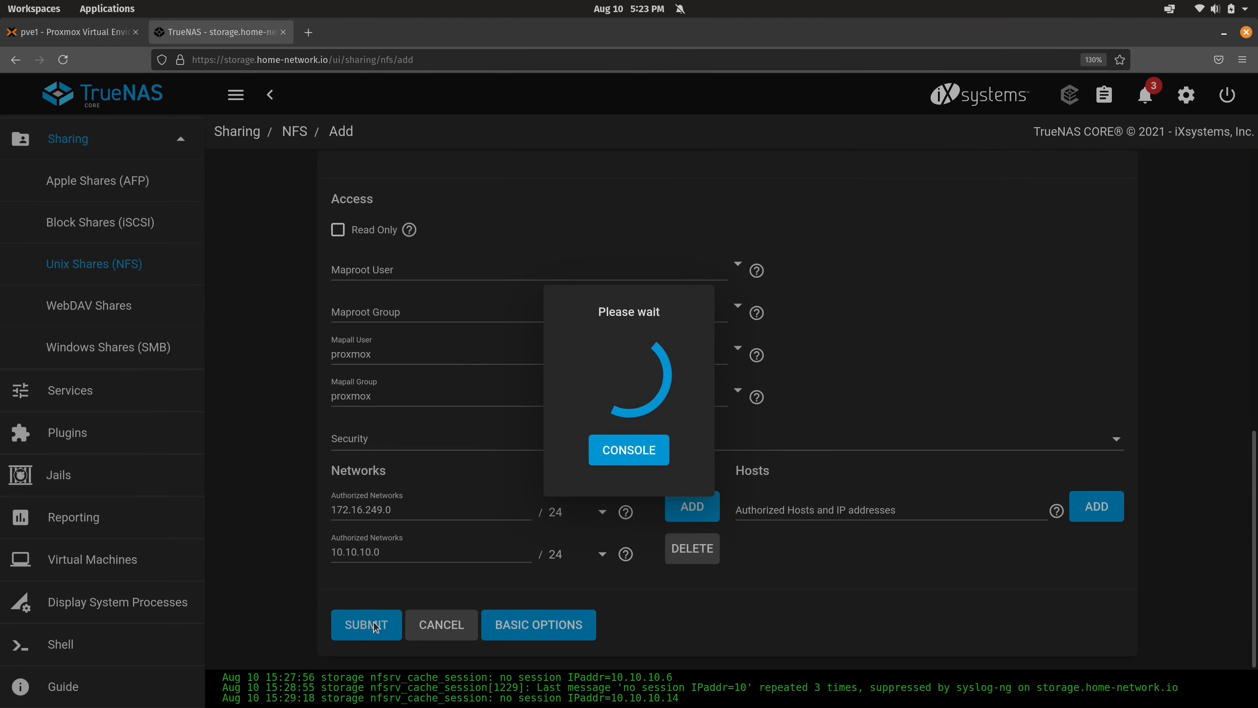
left_click(365, 624)
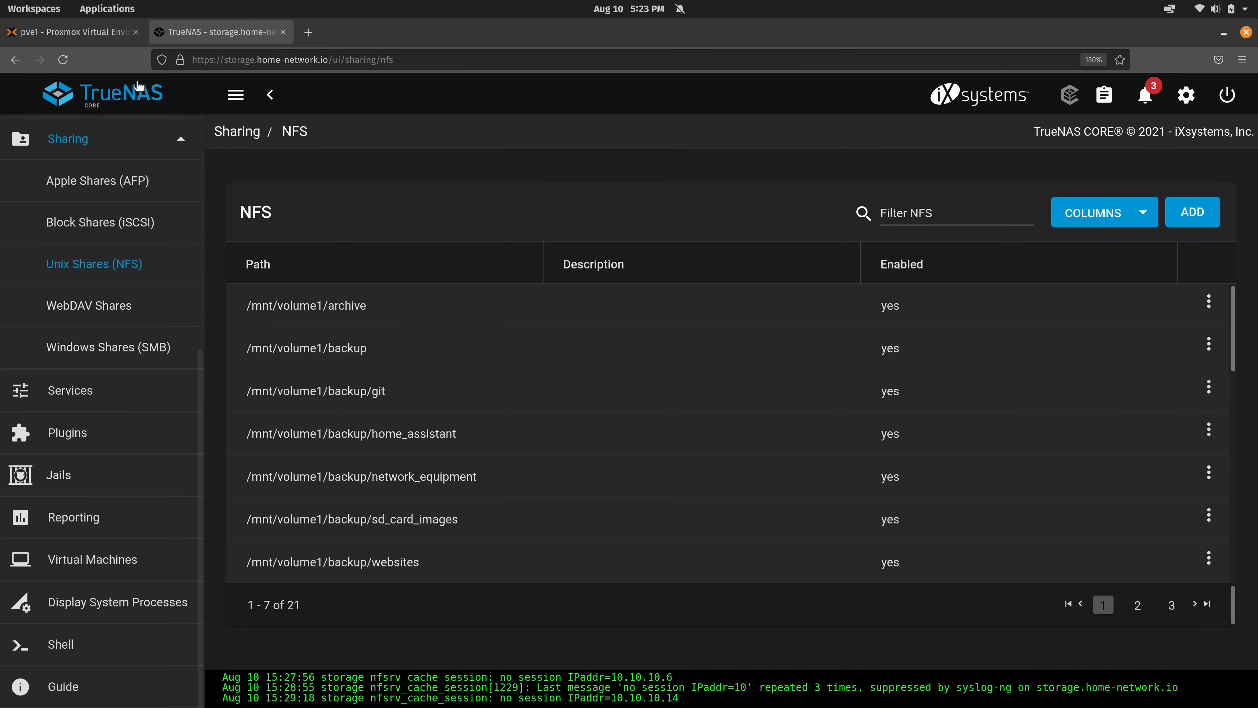
left_click(72, 33)
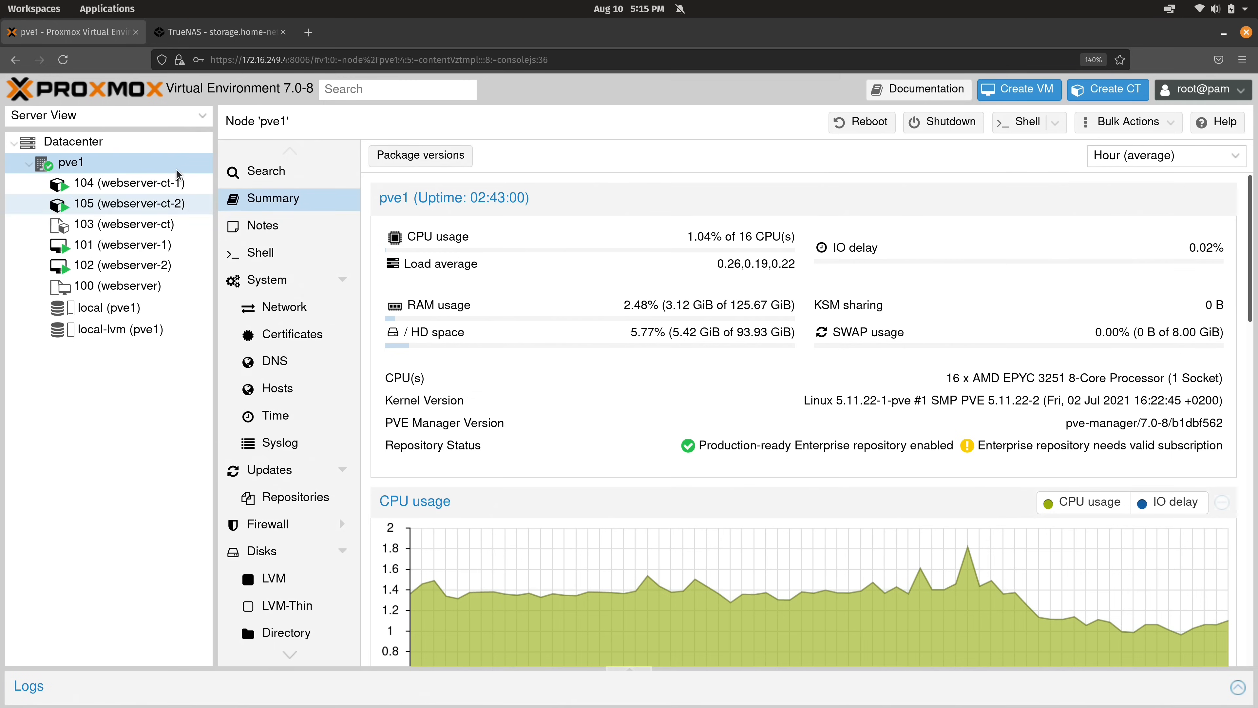
- From Datacenter > Storage, begin adding a new NFS storage
left_click(72, 142)
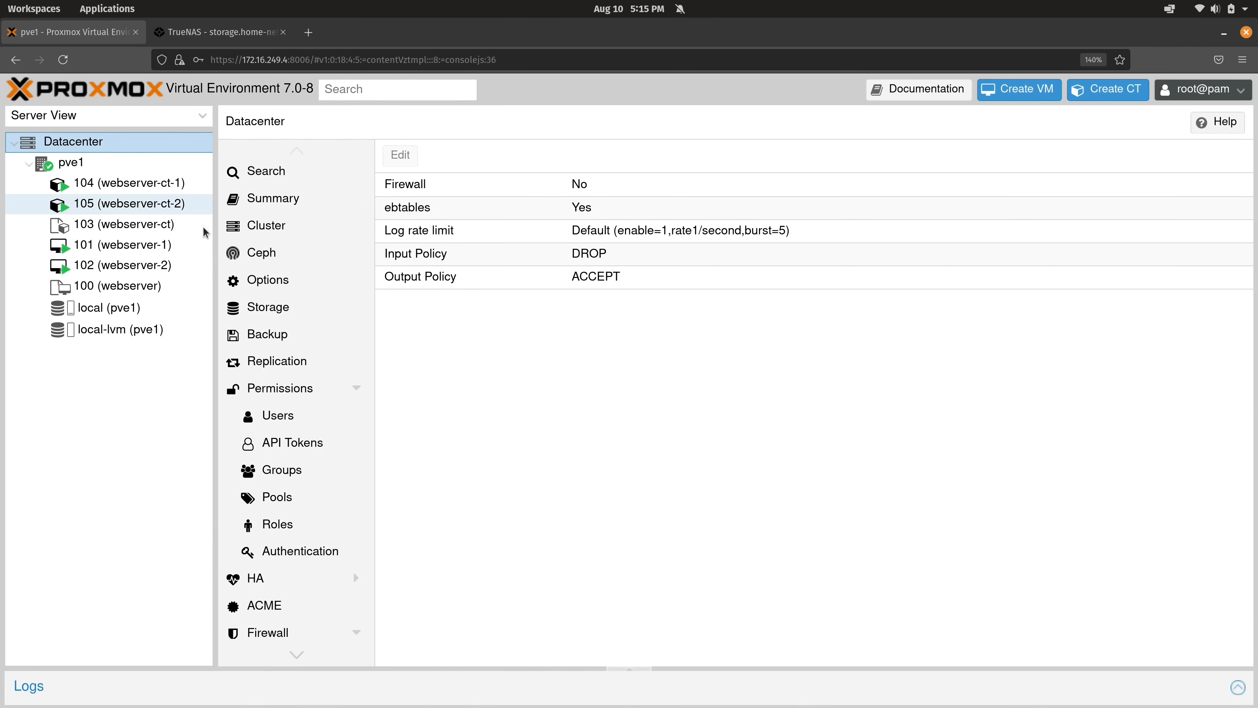
left_click(267, 308)
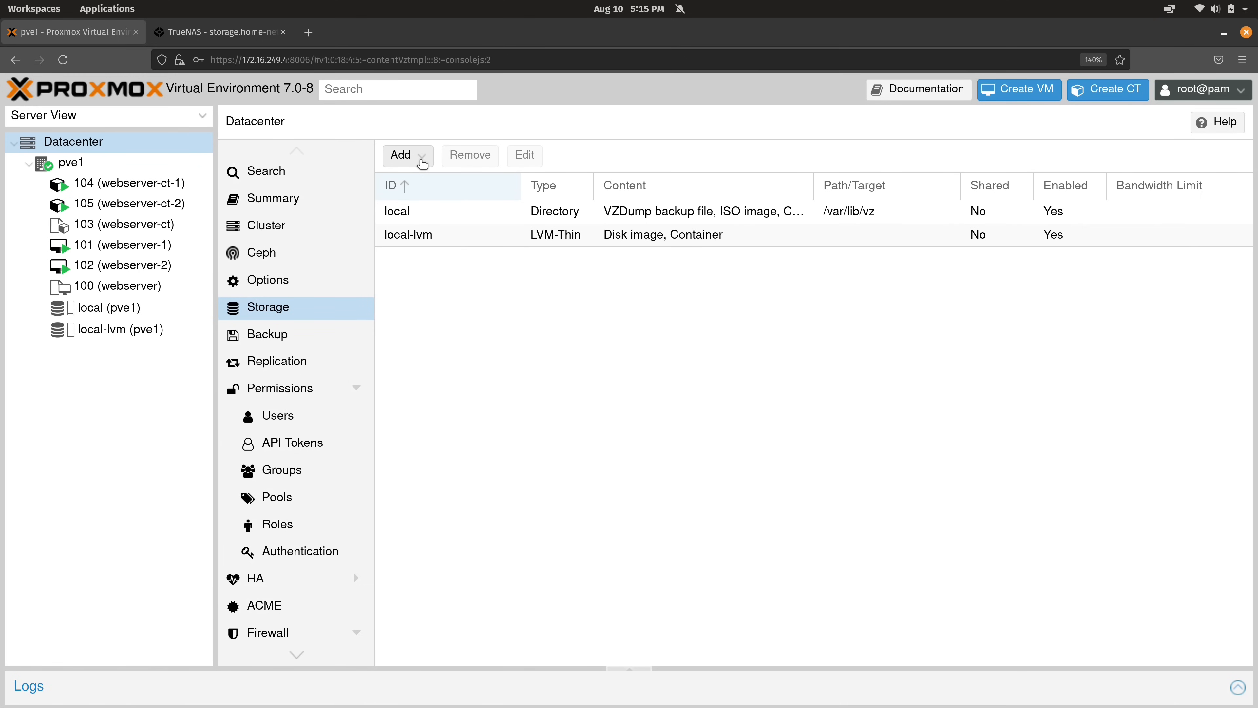
left_click(404, 155)
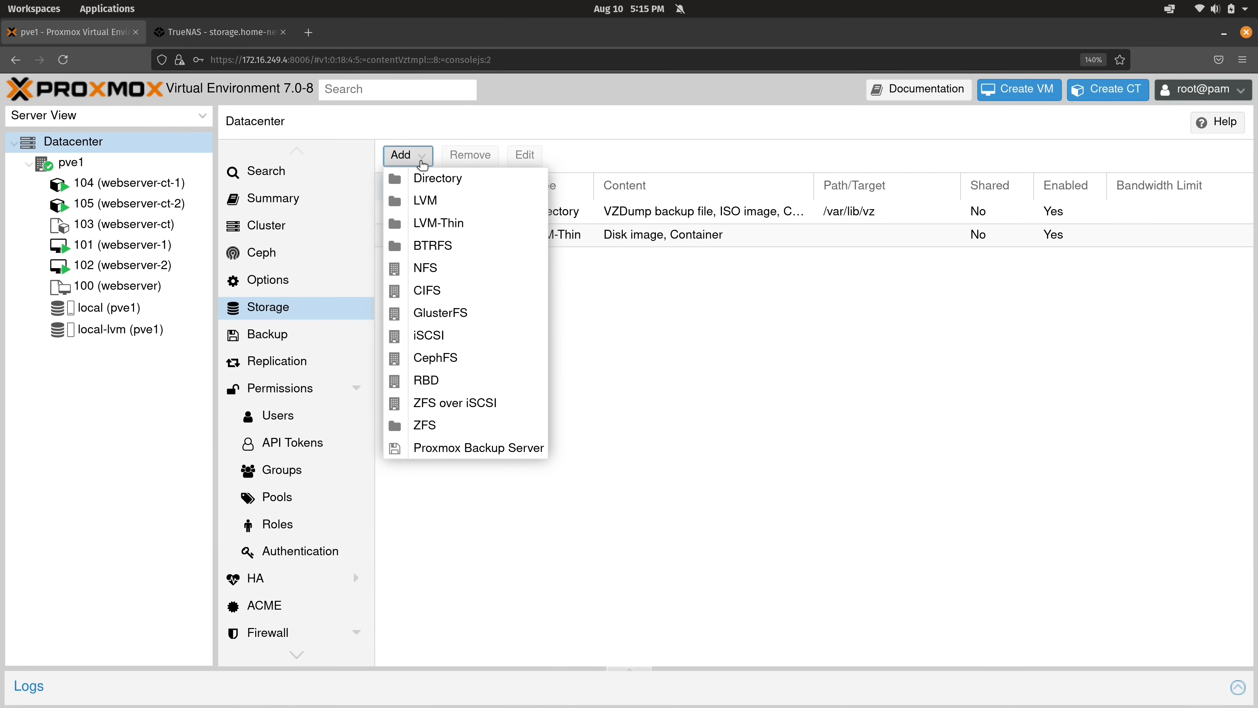
mouse_move(425, 268)
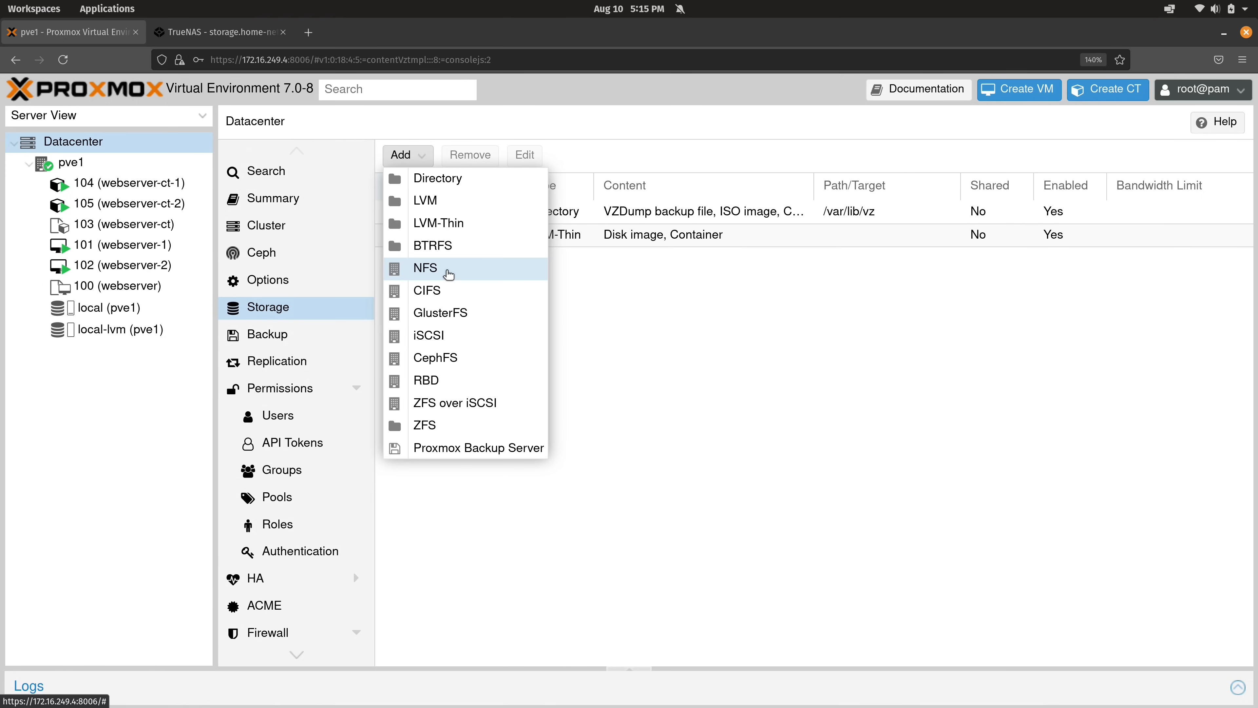
left_click(426, 267)
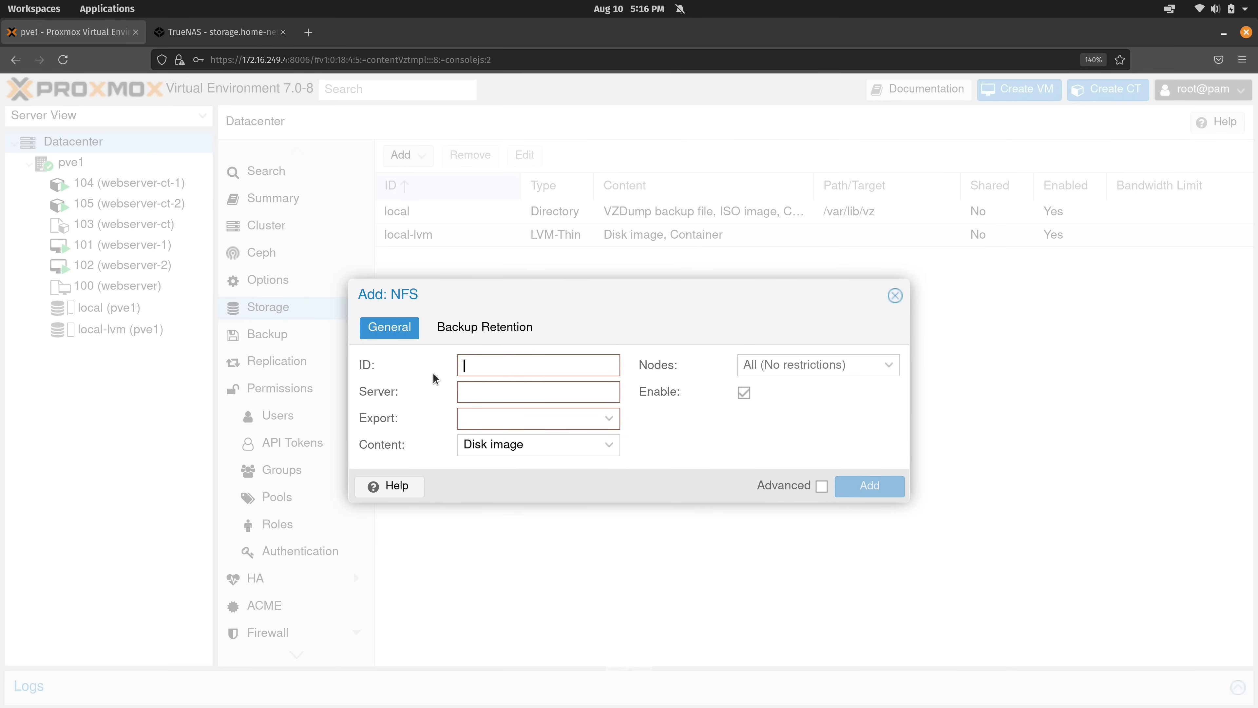
- Enter ID pve-backups and server storage.home-network.io
type("pve")
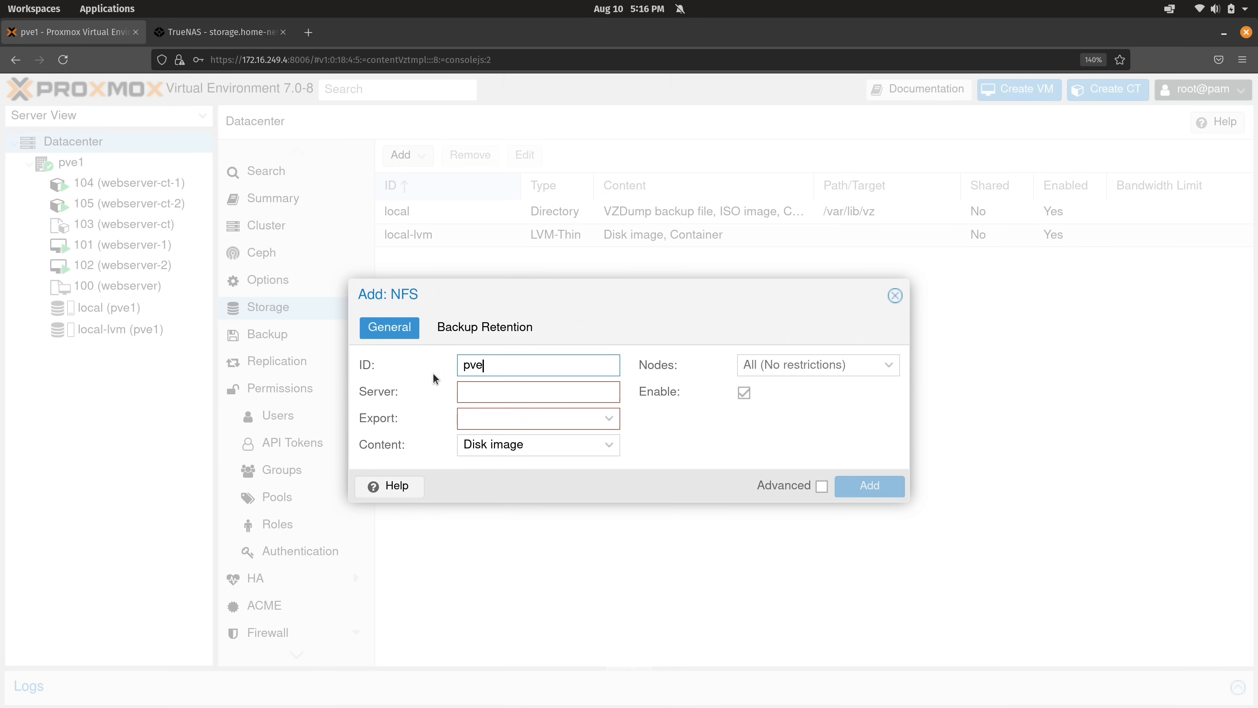
type("-back")
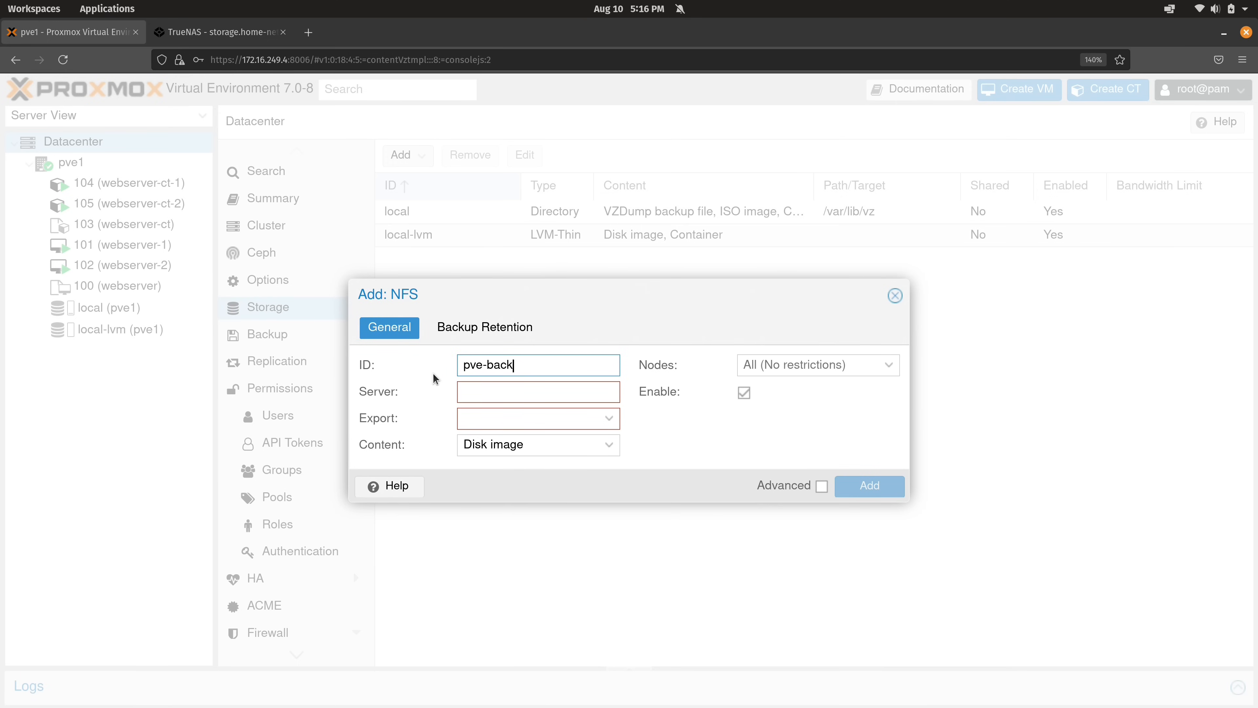
type("ups")
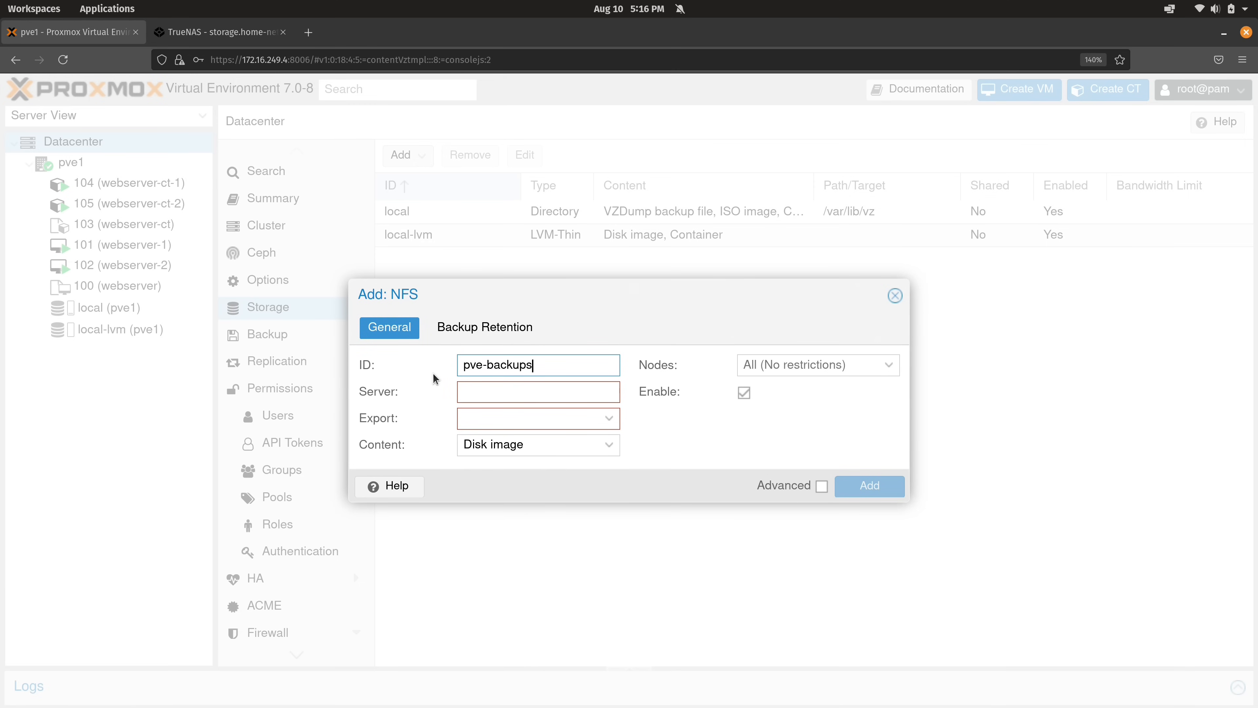
left_click(537, 392)
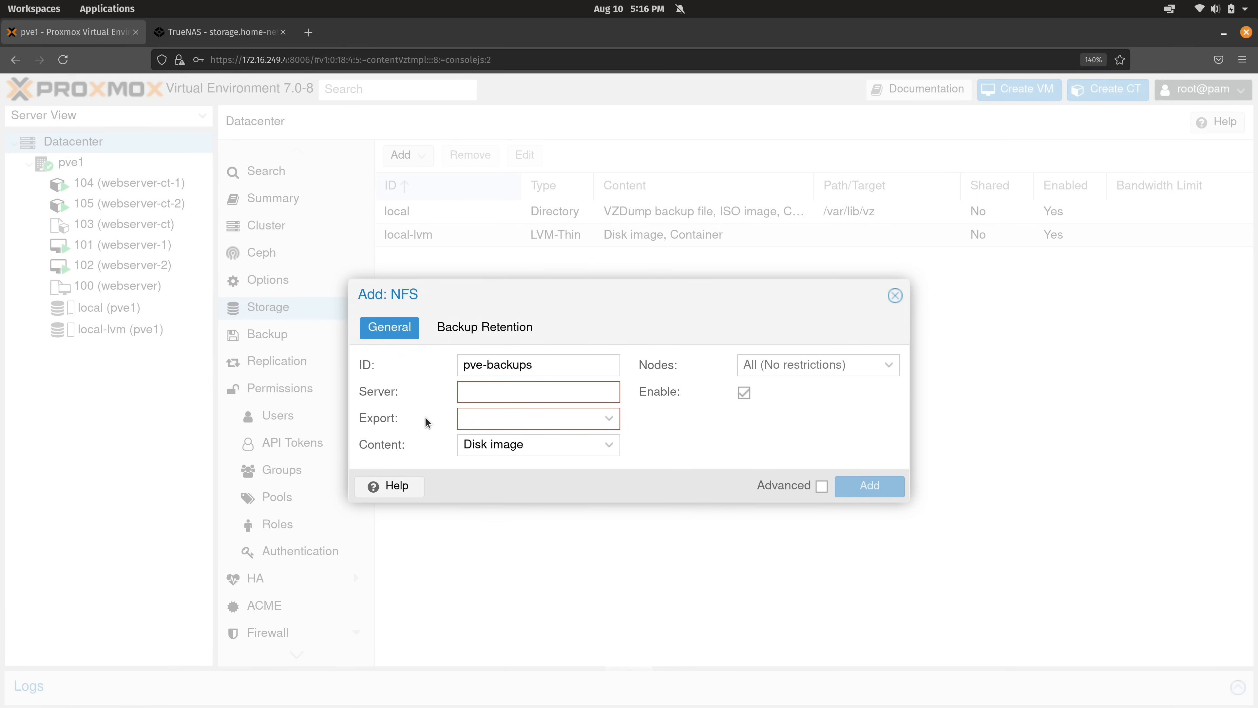
type("storage.home-")
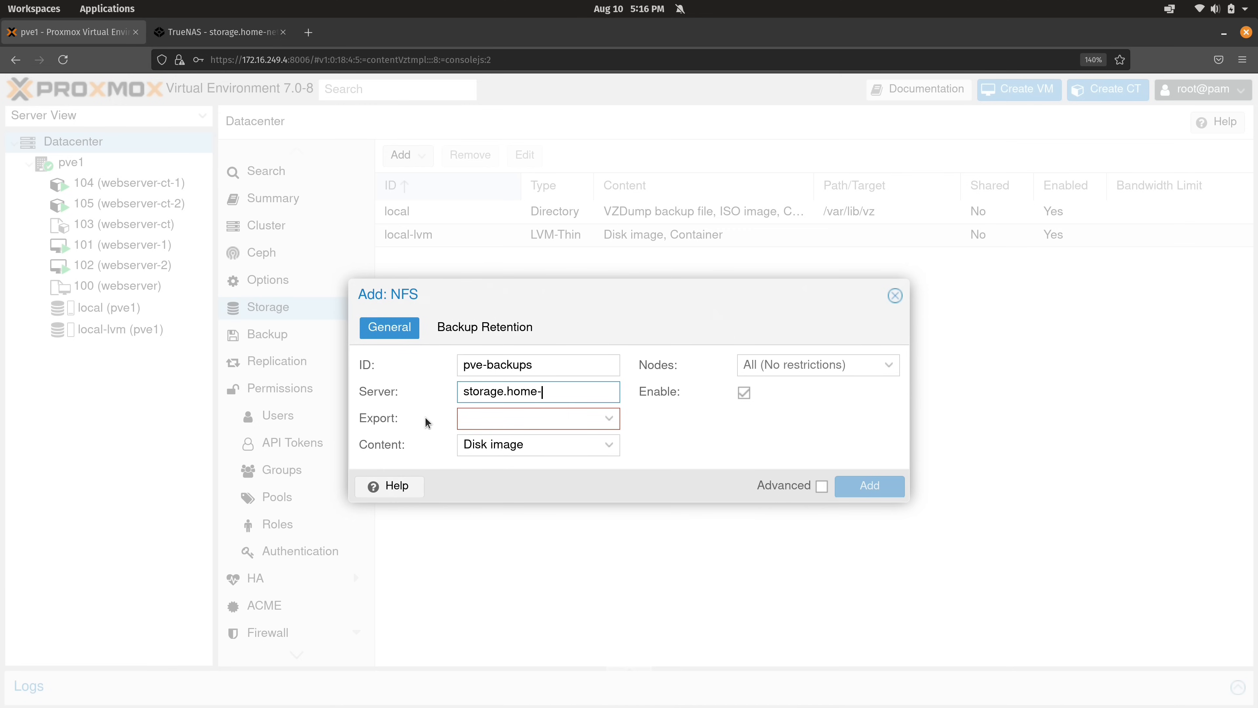
type("network.io")
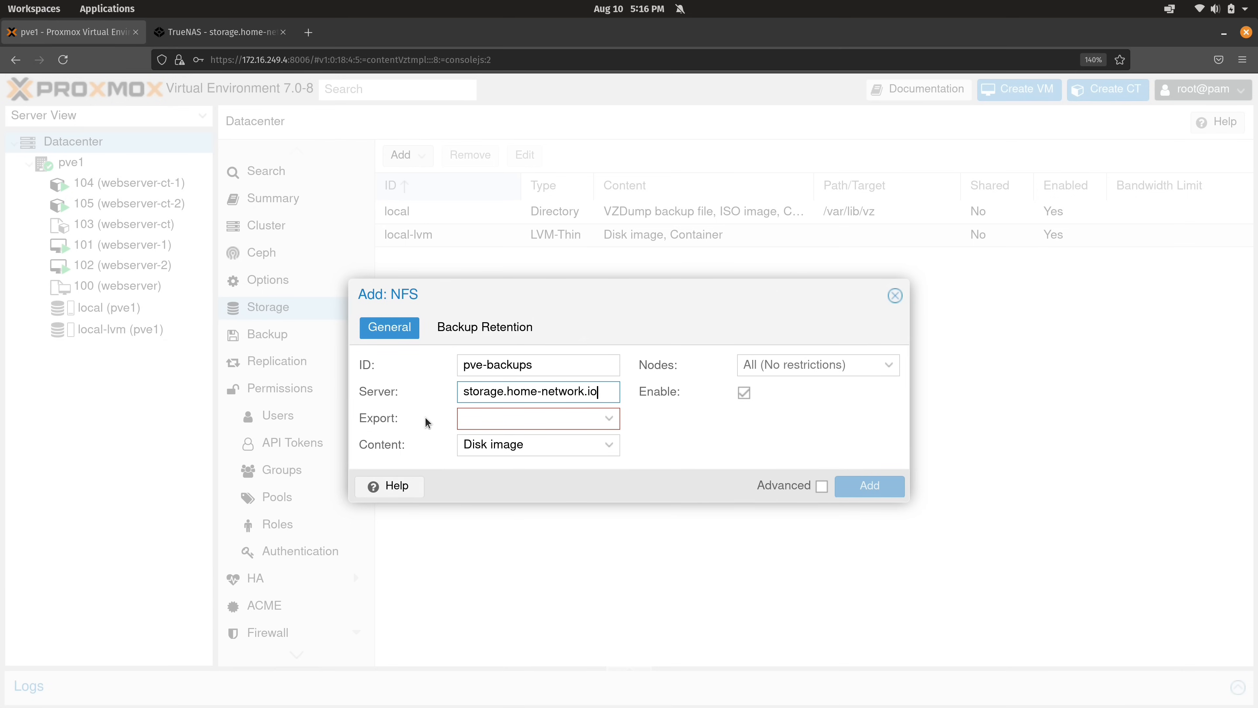
- Enter the export path /mnt/volume1/pve-tutorials/pve-backups
left_click(536, 418)
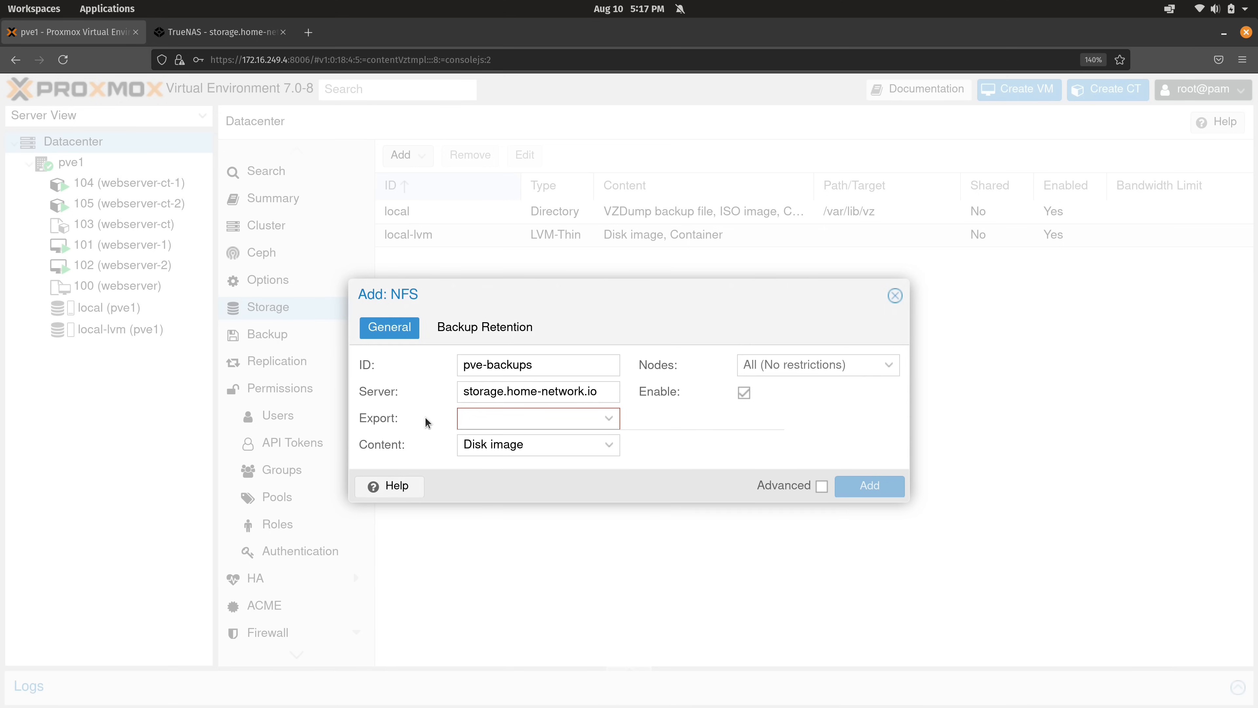
type("/mnt")
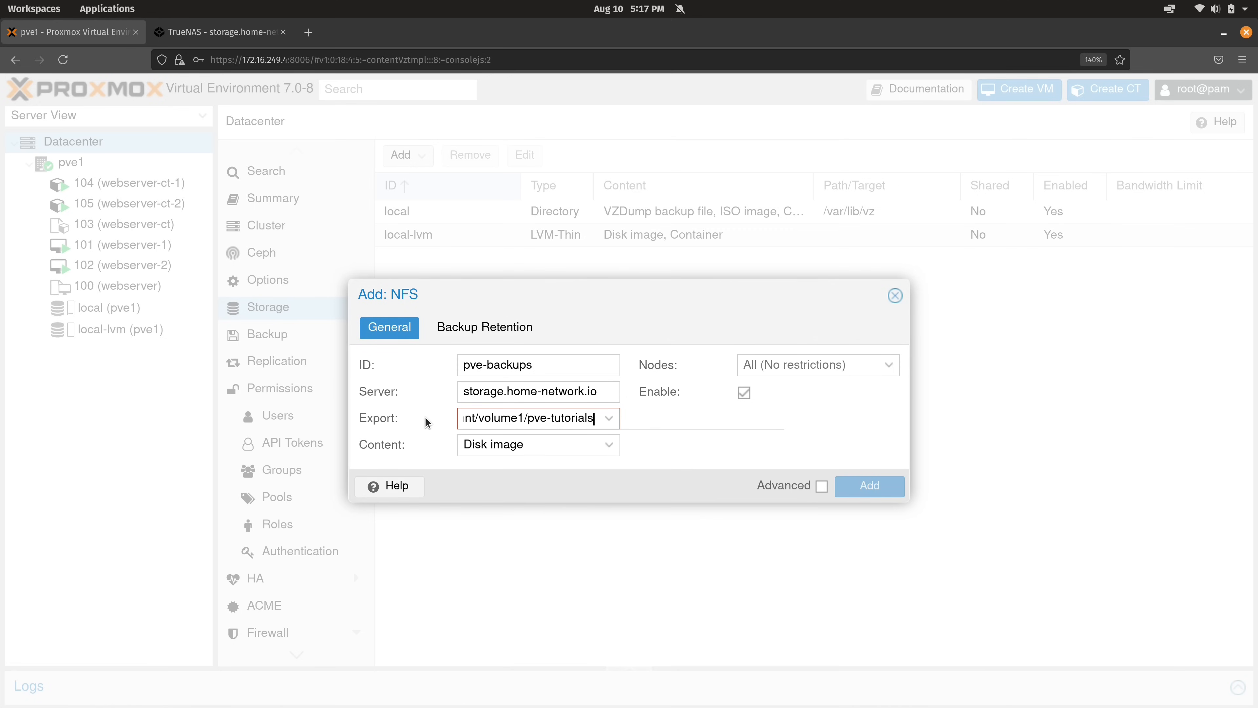
type("/")
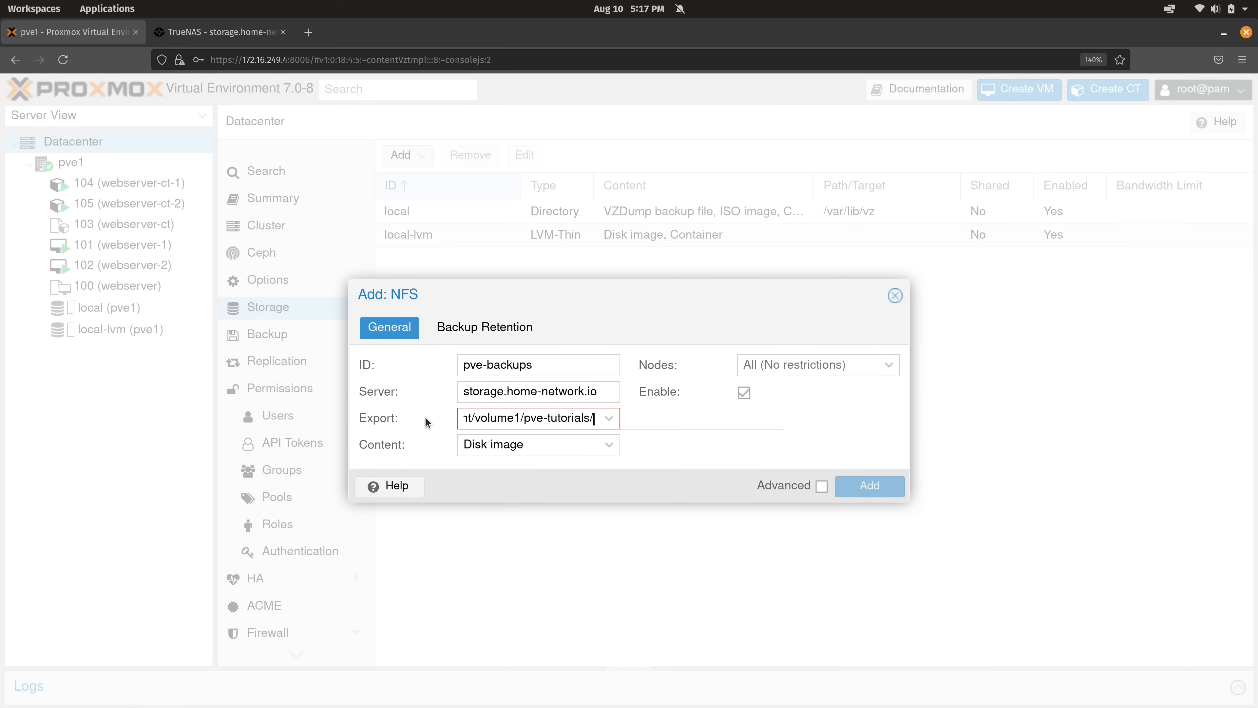
type("pve-backups")
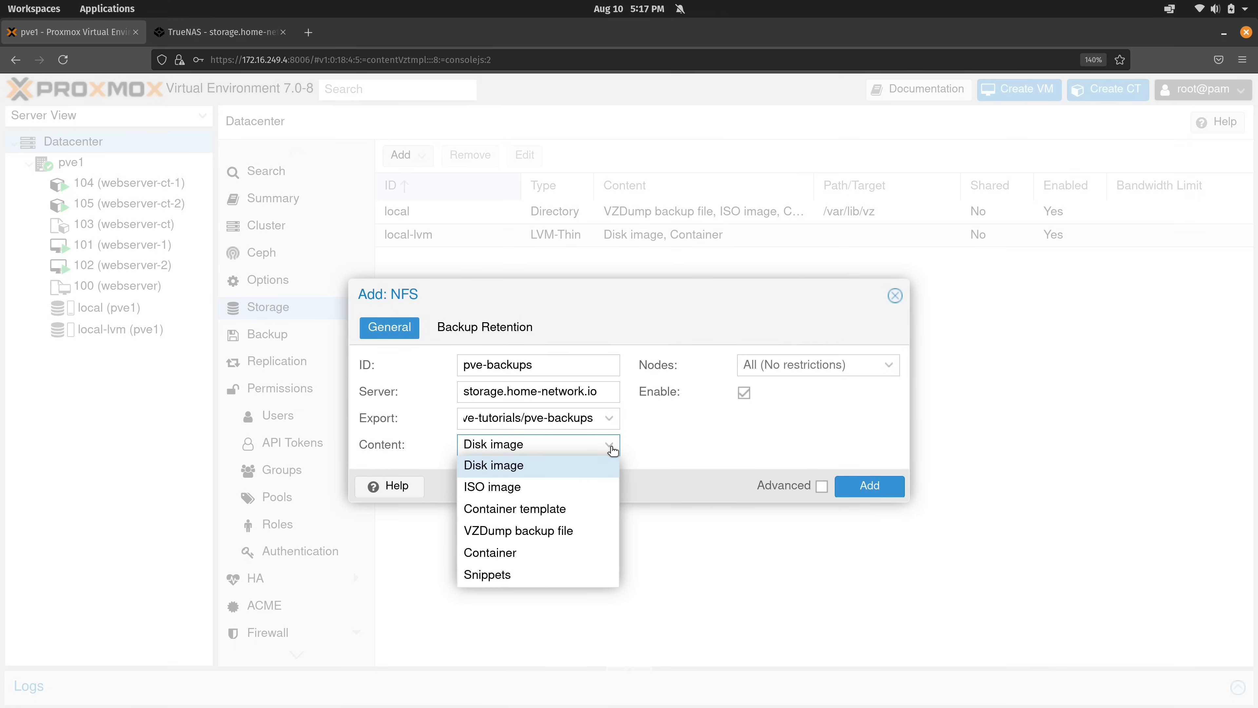
mouse_move(545, 472)
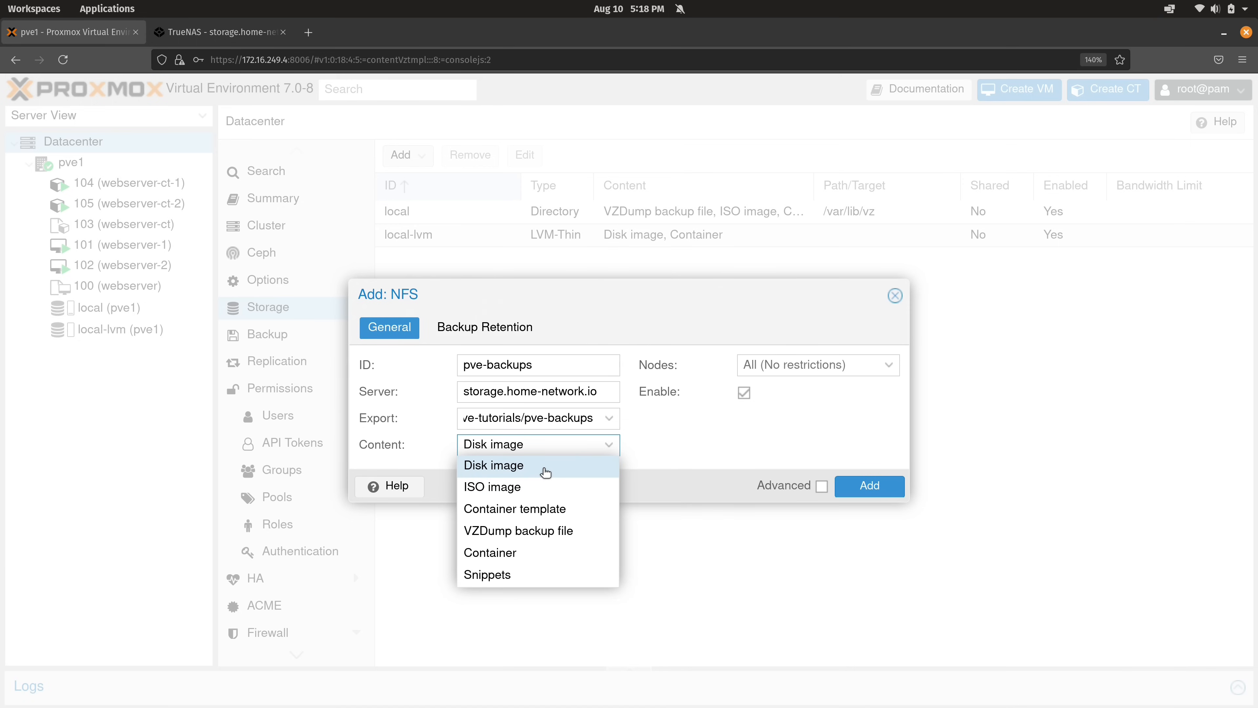
mouse_move(533, 486)
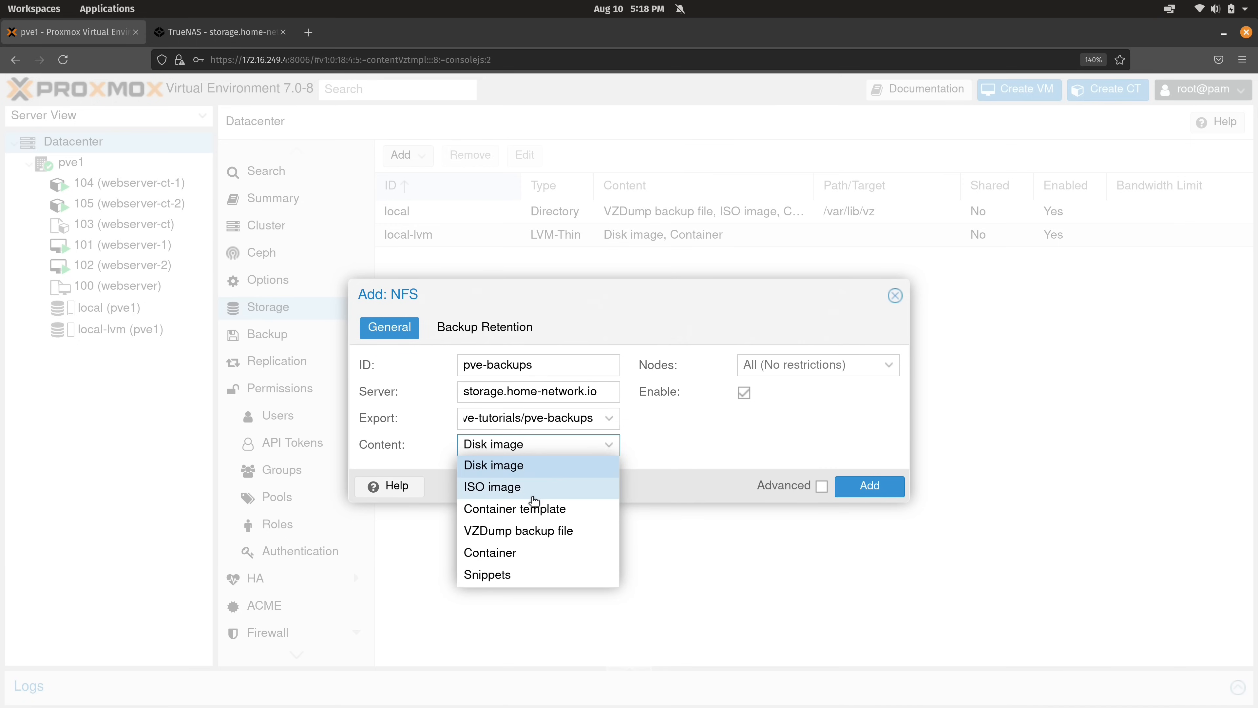
- Select disk image, container template, VZDump backup and snippets content, then create pve-backups
left_click(514, 508)
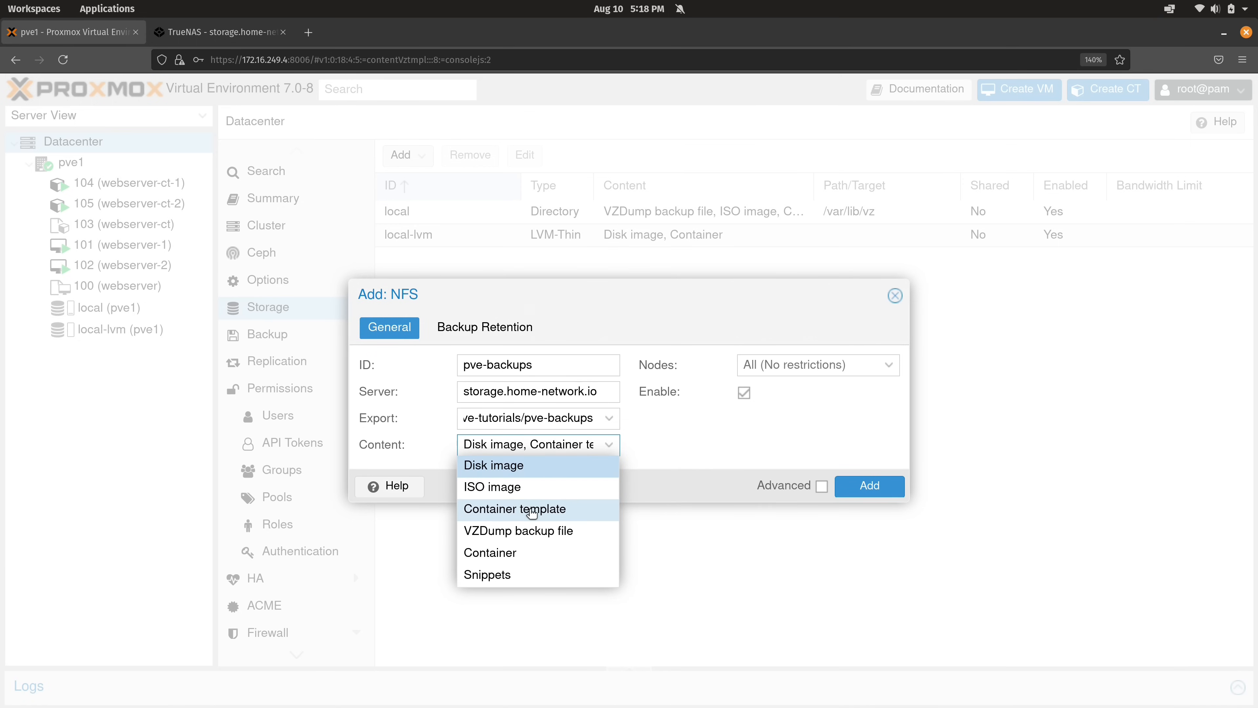
mouse_move(527, 531)
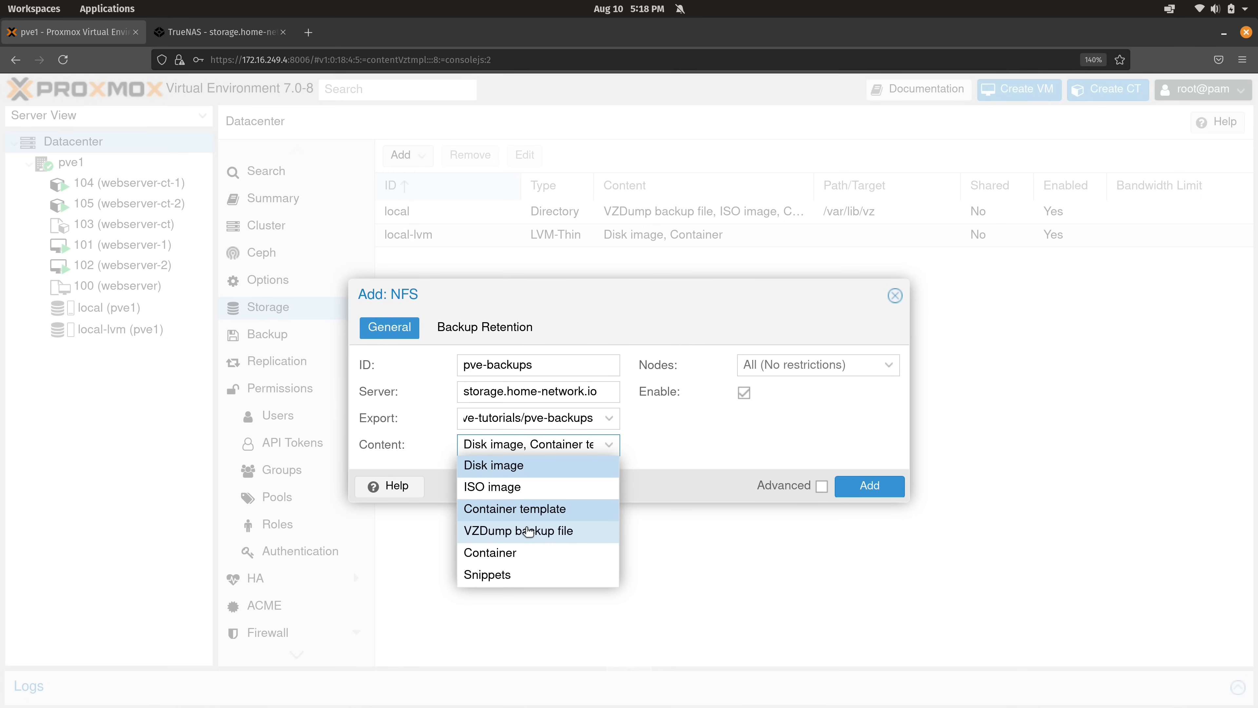
mouse_move(521, 579)
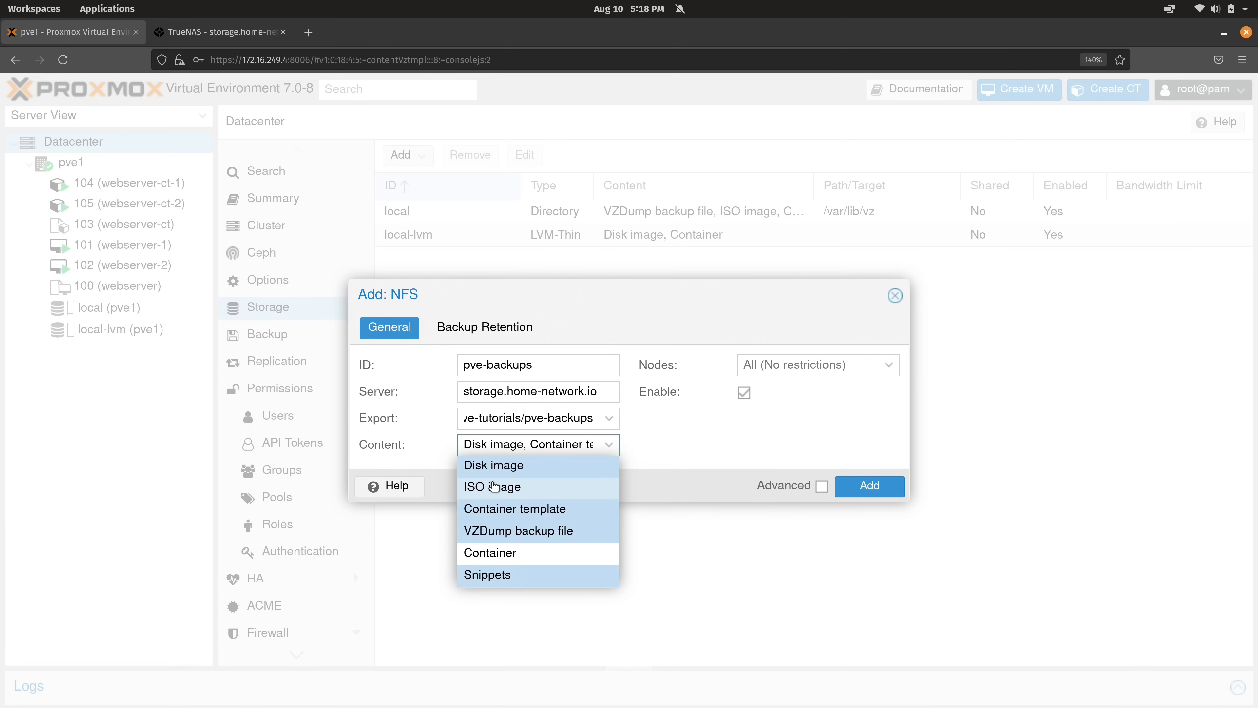
mouse_move(640, 524)
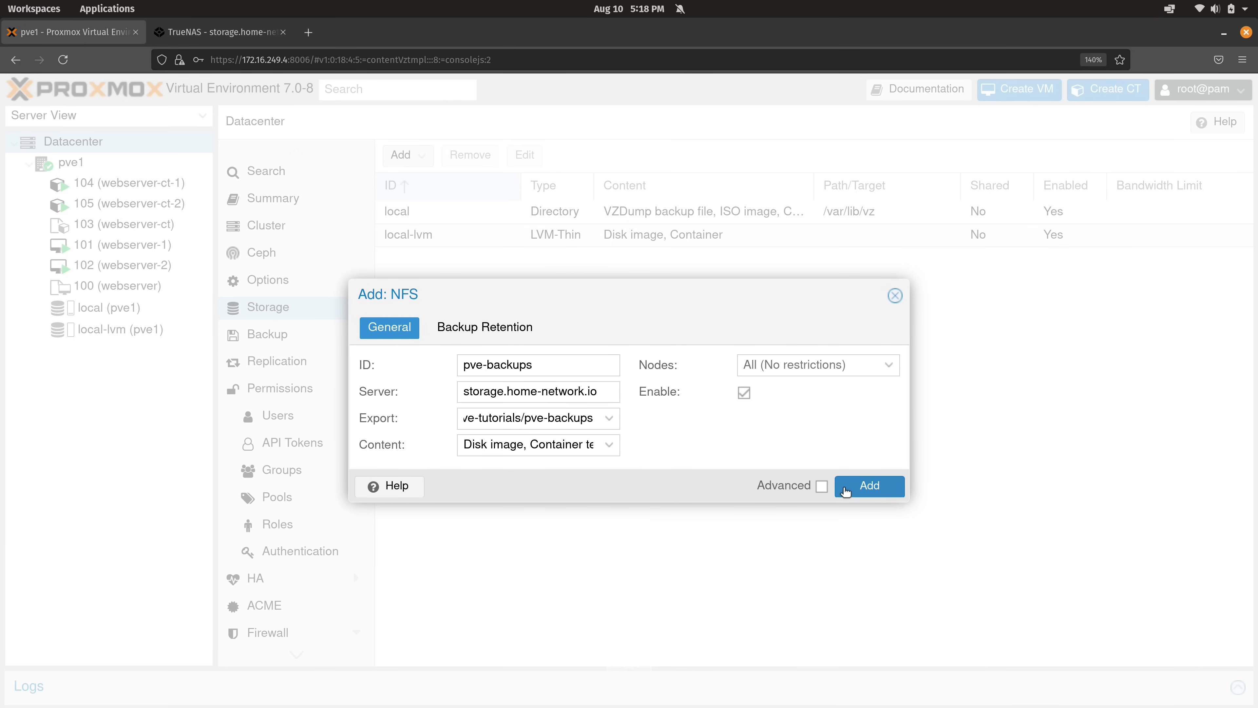
left_click(869, 486)
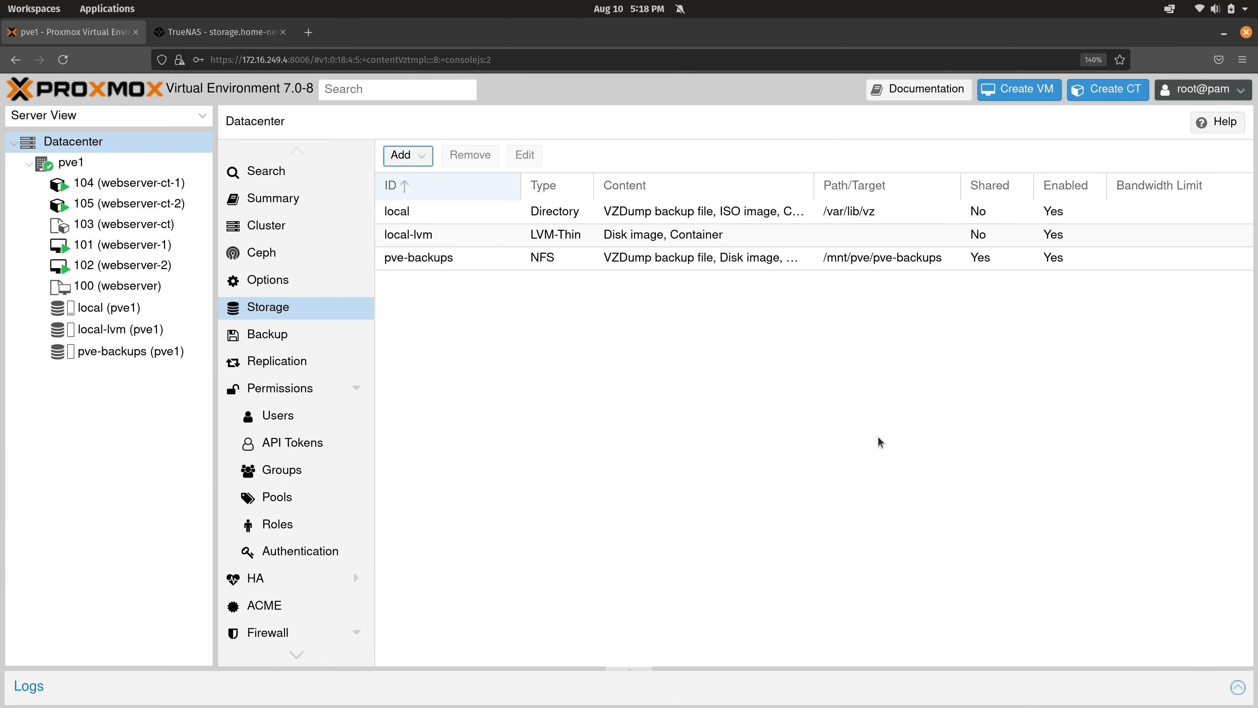
mouse_move(782, 269)
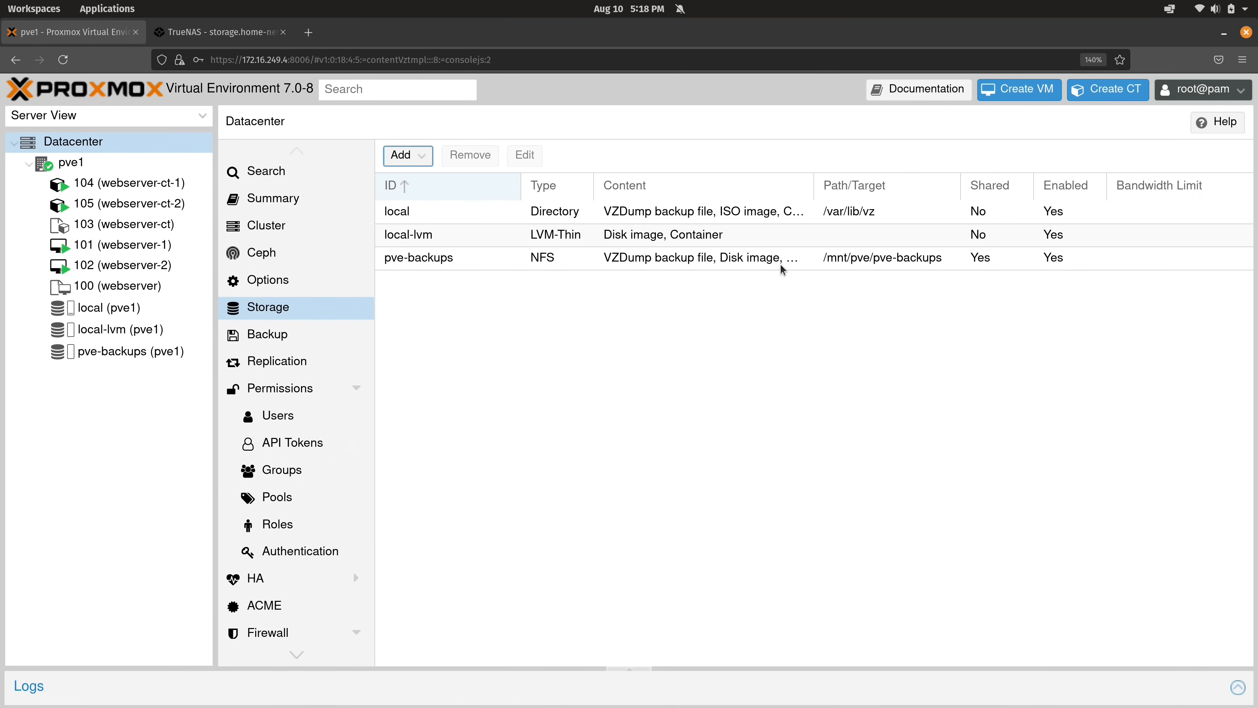
mouse_move(501, 272)
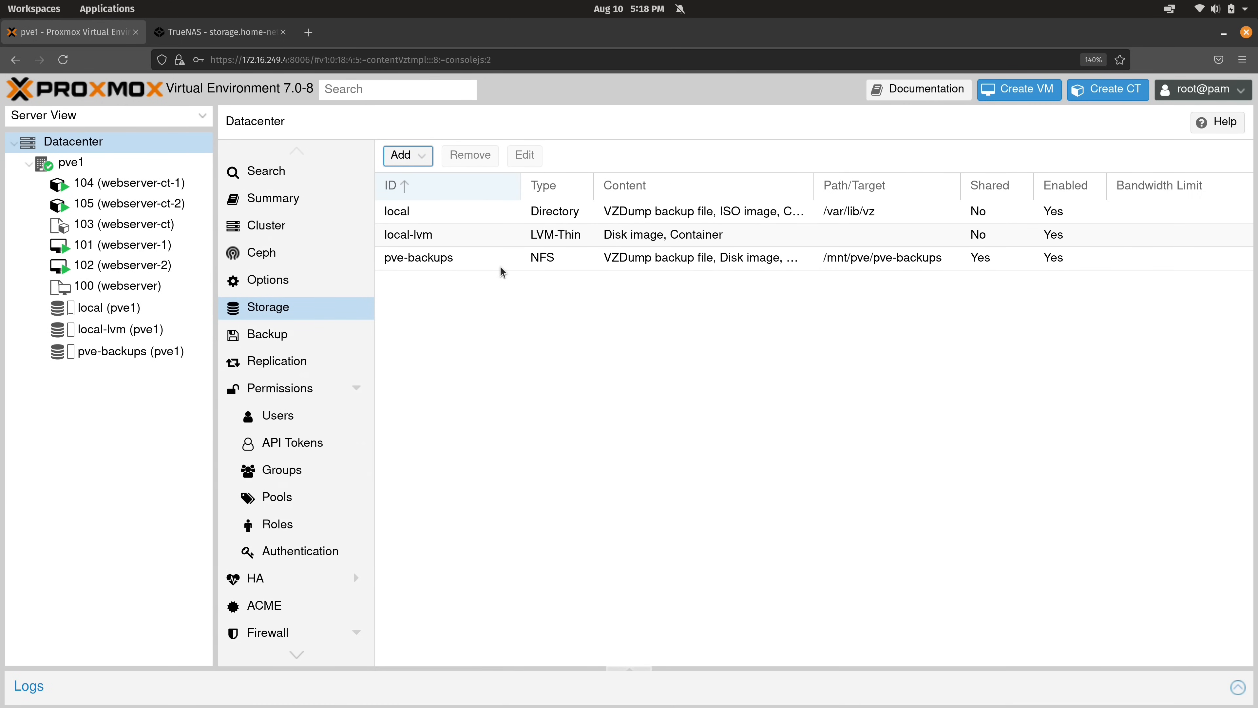
mouse_move(131, 351)
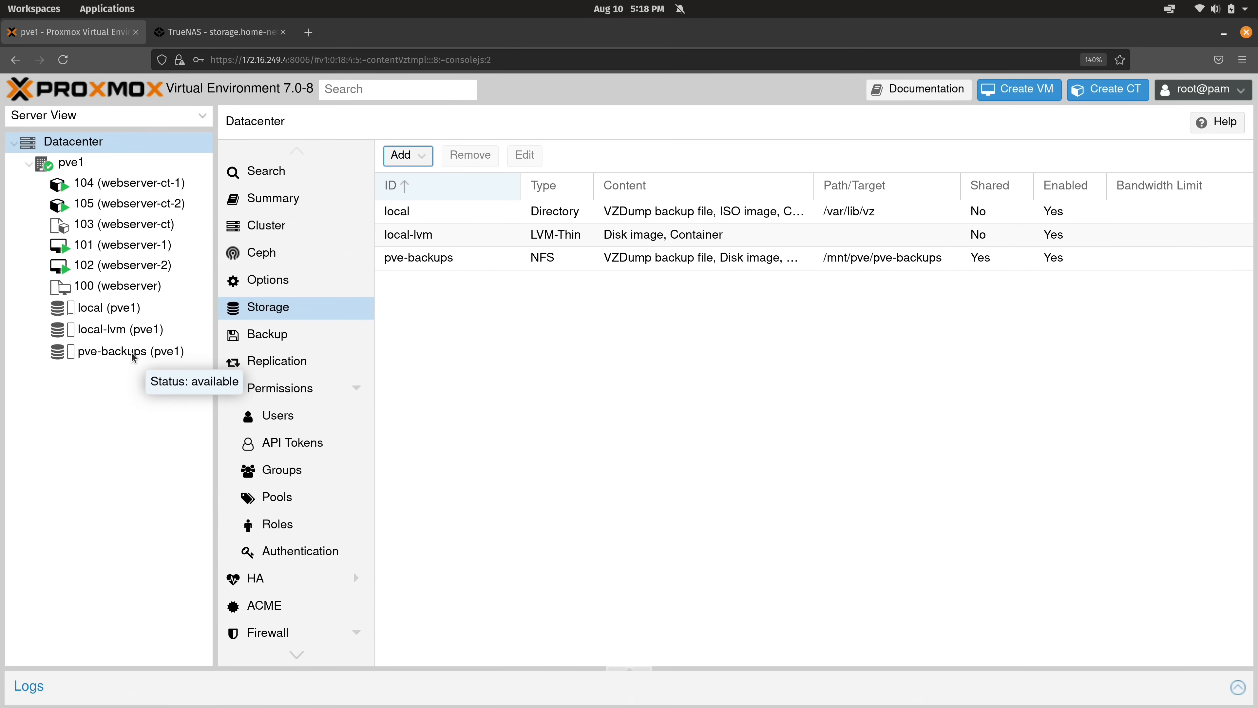
- Review local-lvm and the pve-backups summary (0.00% of 260.57 GB), then return to datacenter storage
left_click(122, 329)
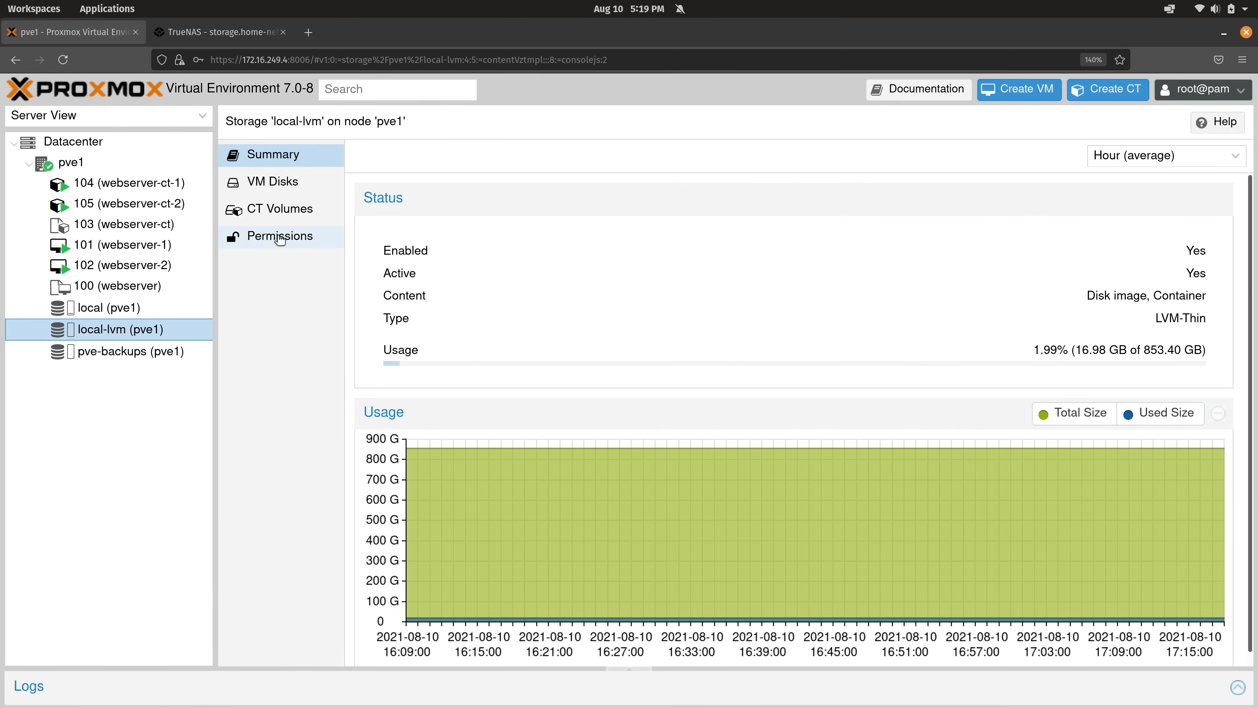
mouse_move(281, 270)
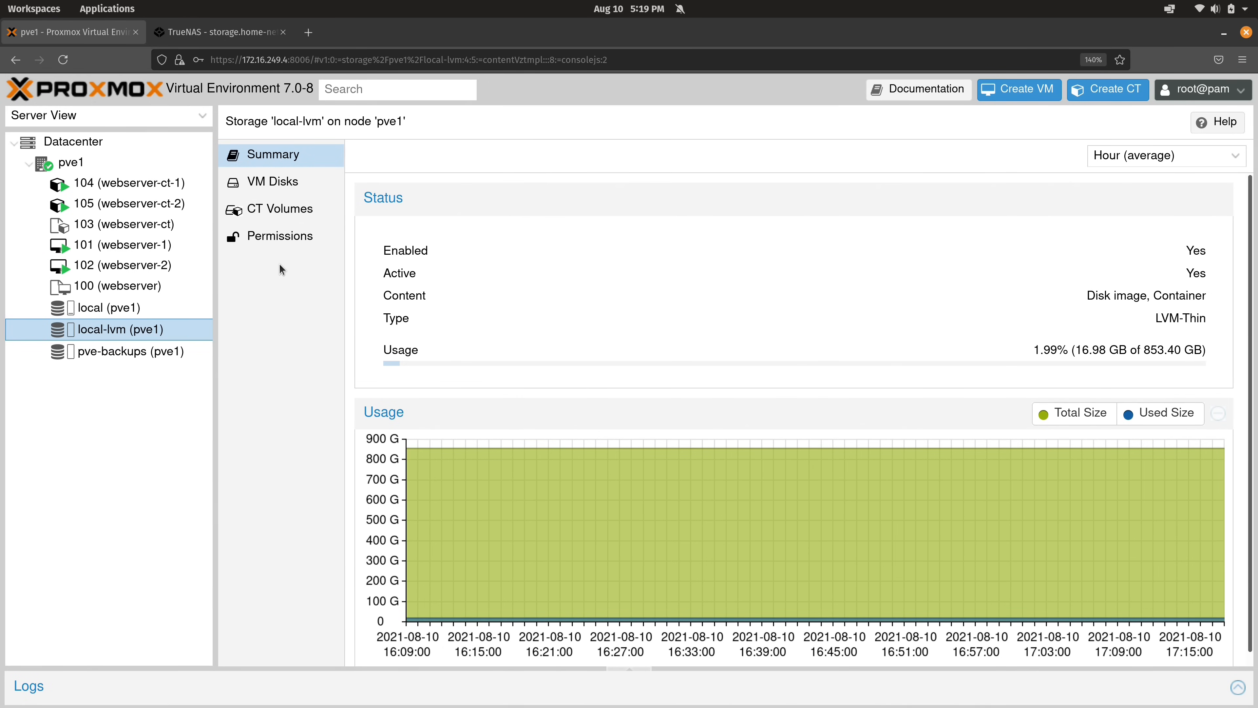
mouse_move(120, 351)
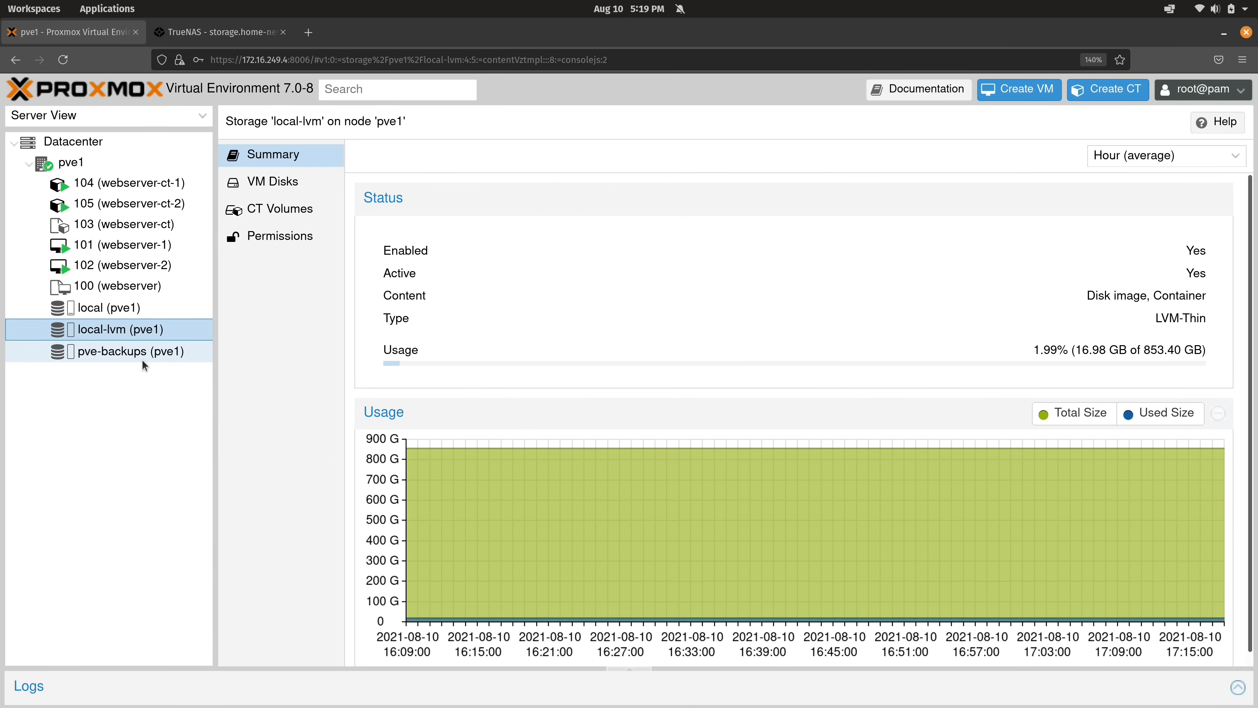
left_click(118, 350)
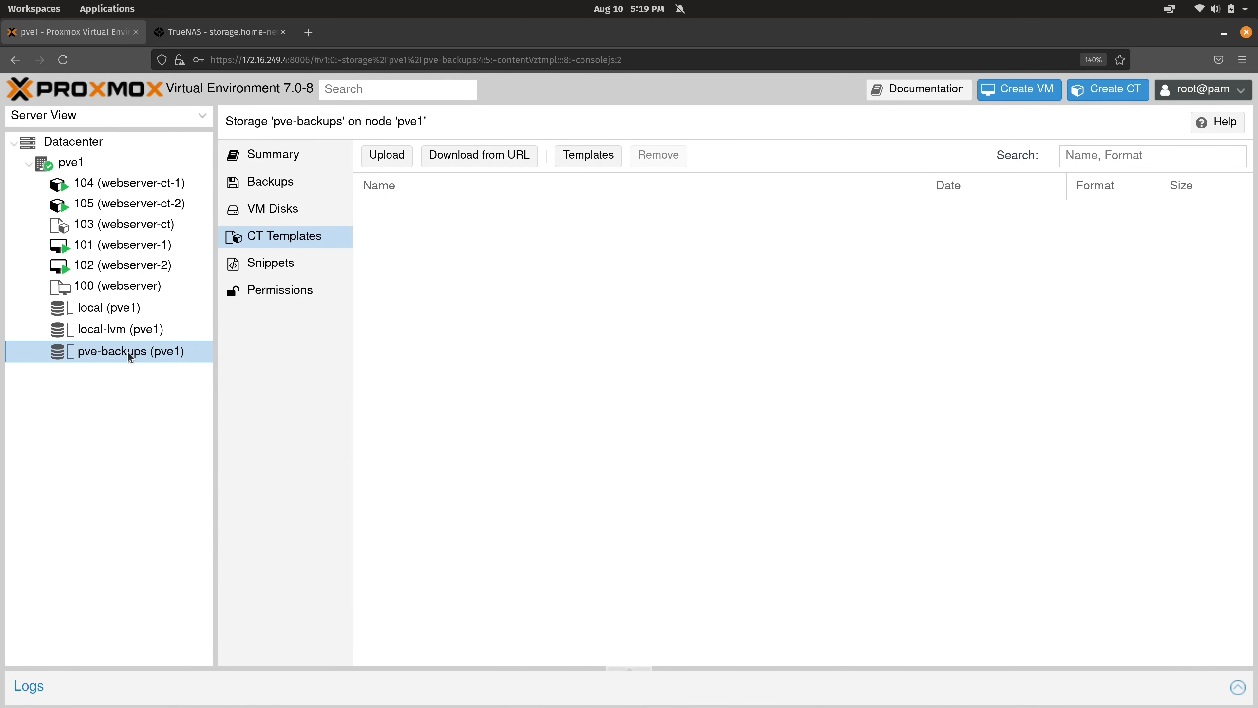
mouse_move(272, 235)
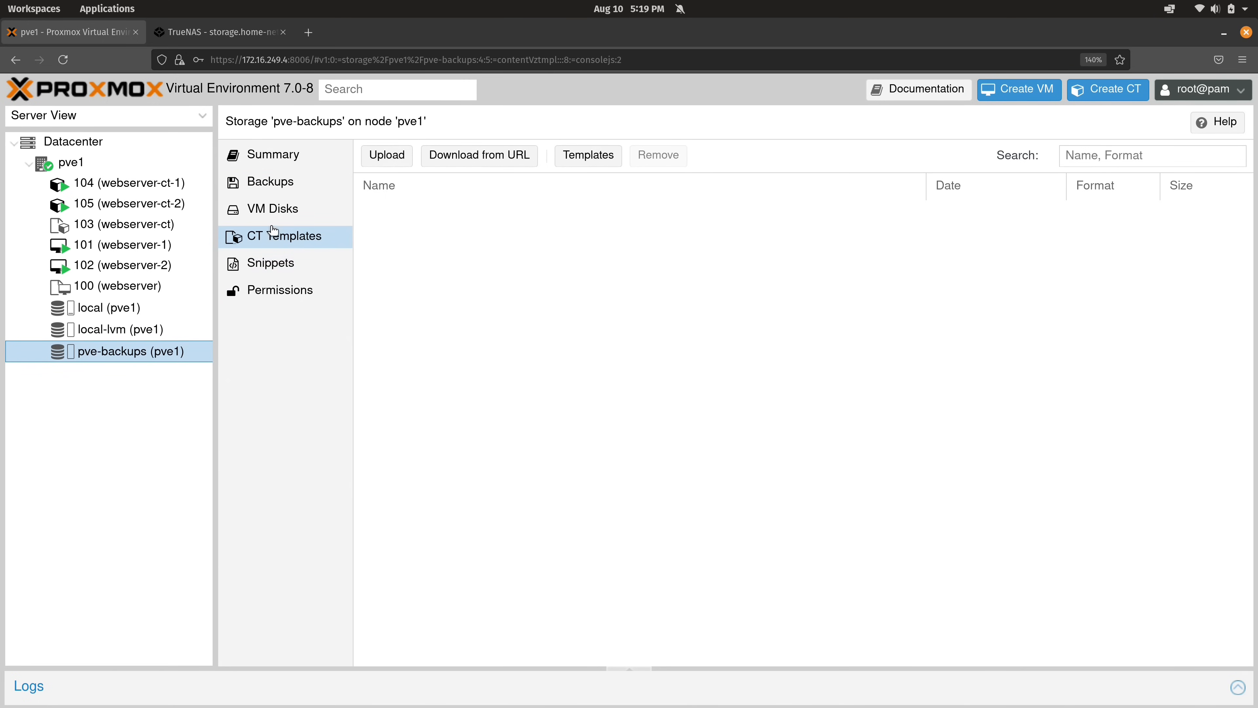
mouse_move(282, 327)
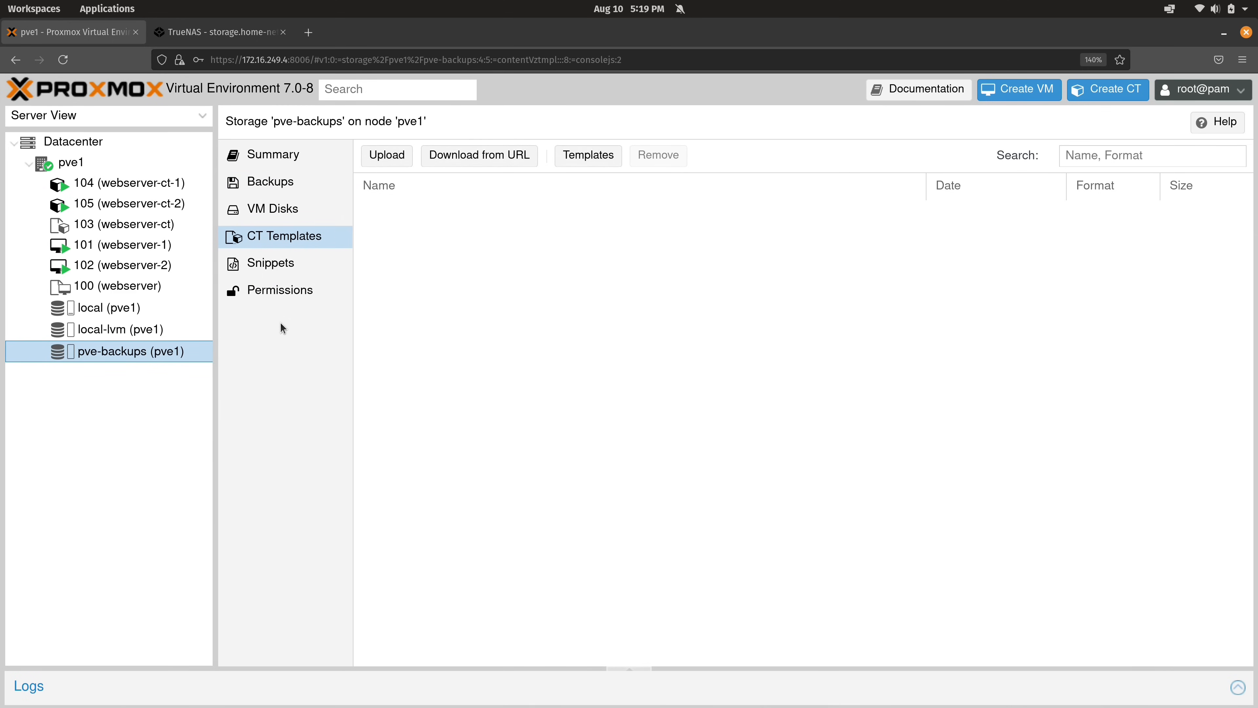
left_click(273, 154)
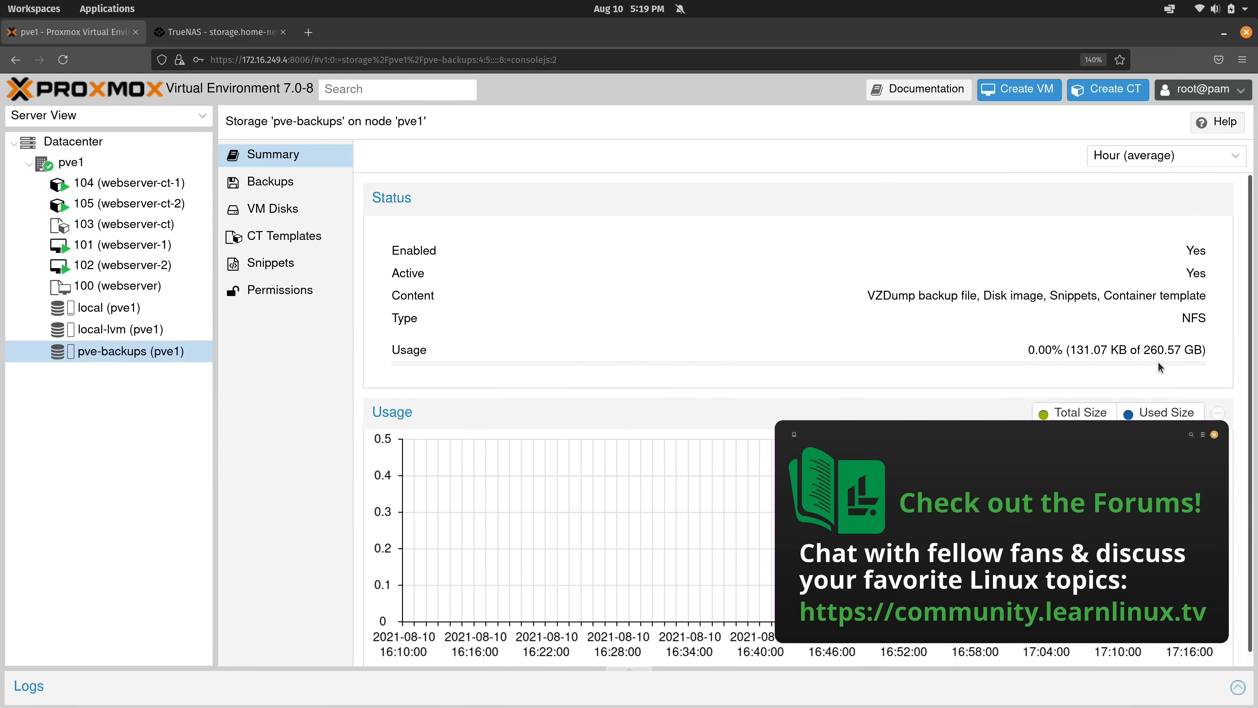
mouse_move(1154, 379)
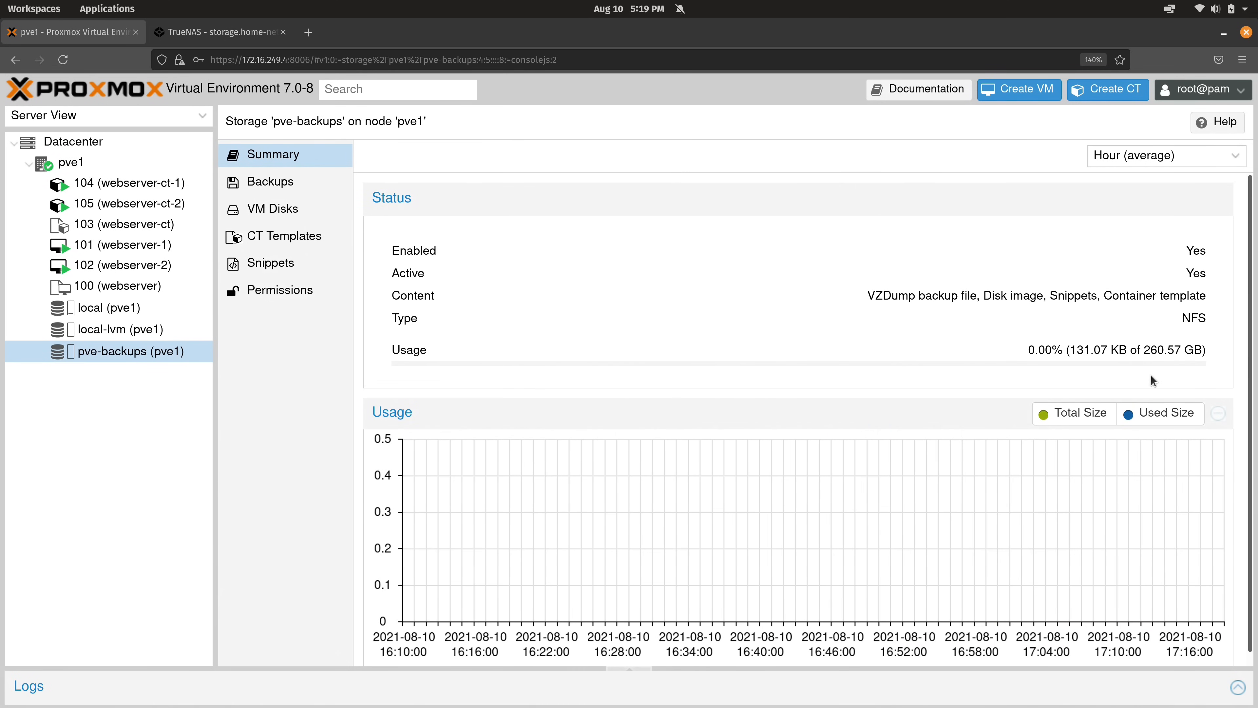
mouse_move(628, 320)
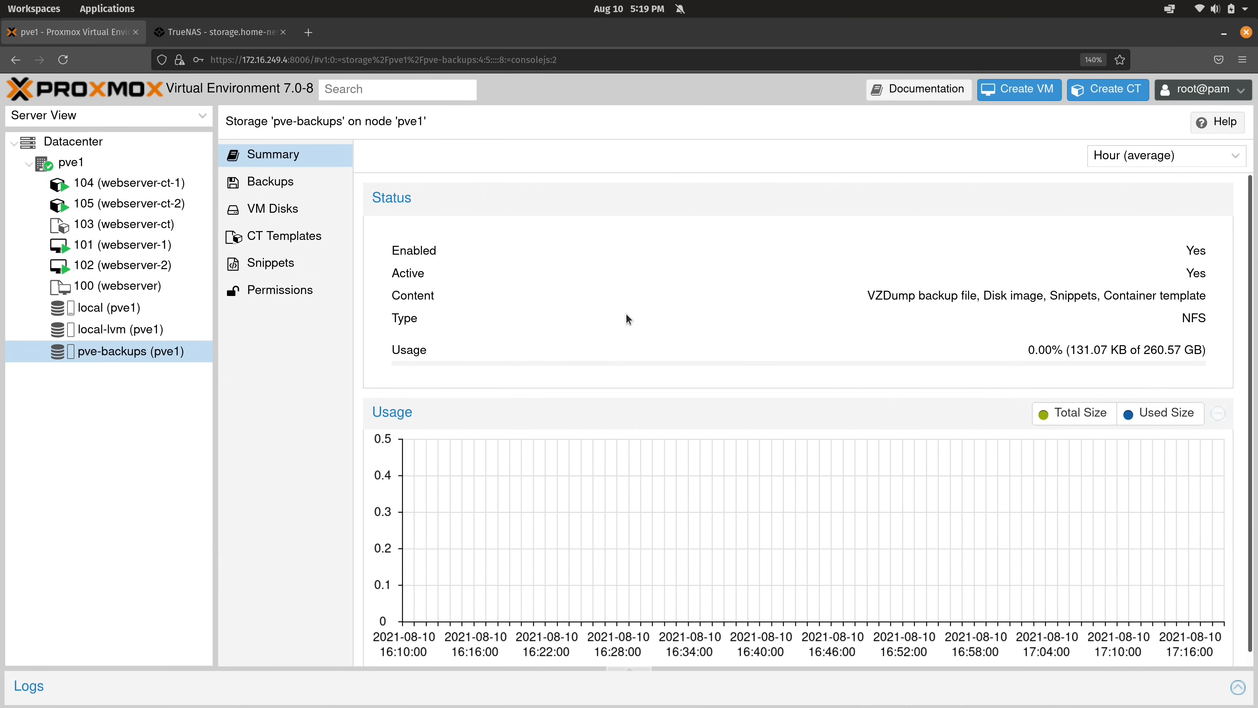
left_click(72, 143)
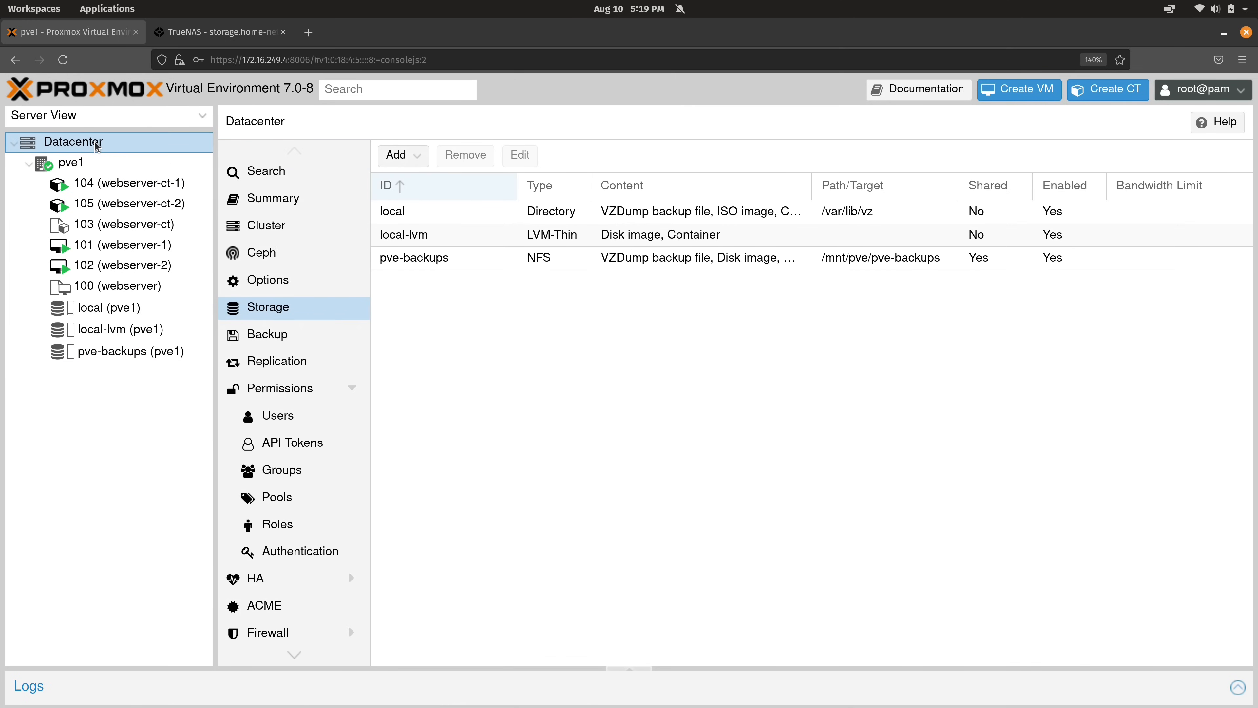
mouse_move(485, 342)
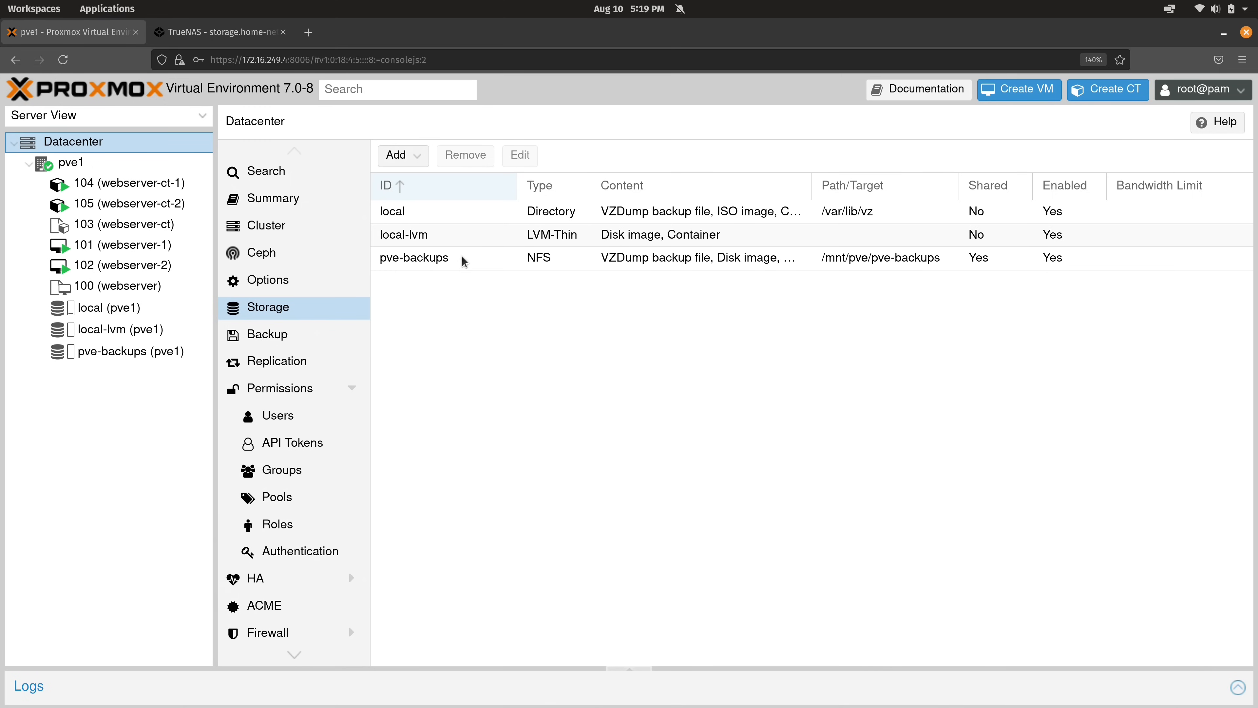
- Check the pve-backups export path, then start a new NFS storage form with the export field entered
double_click(413, 258)
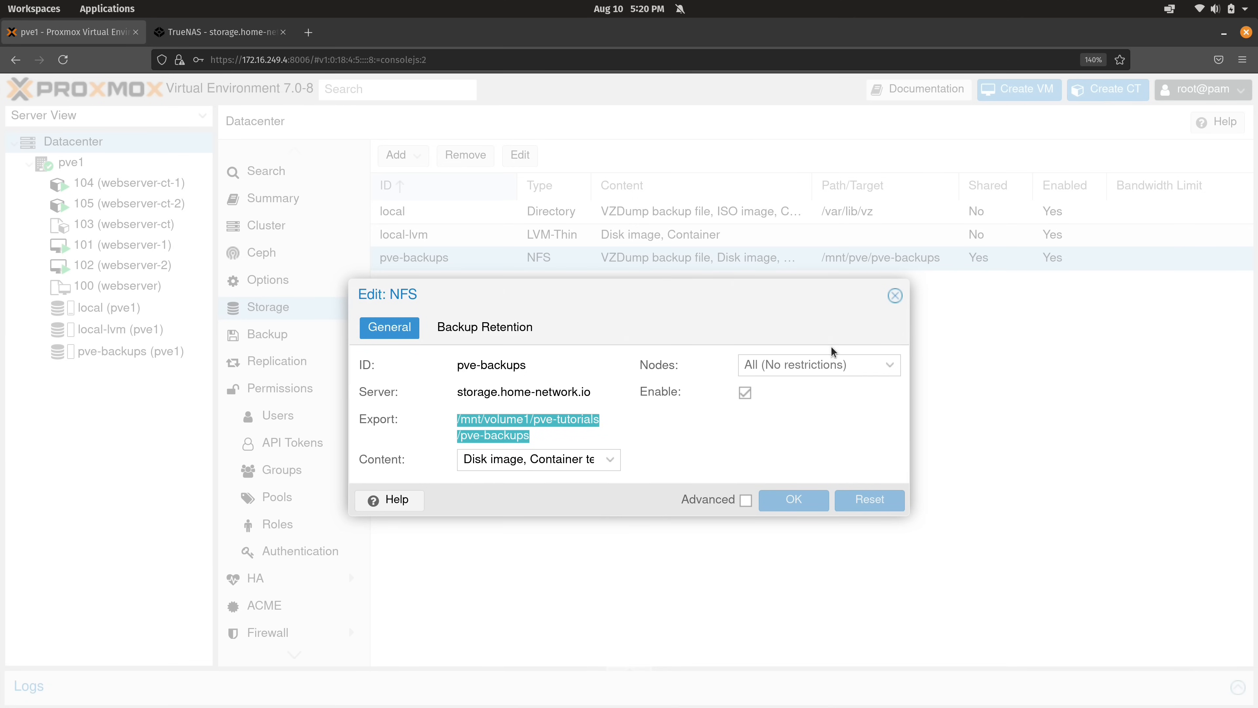
left_click(399, 155)
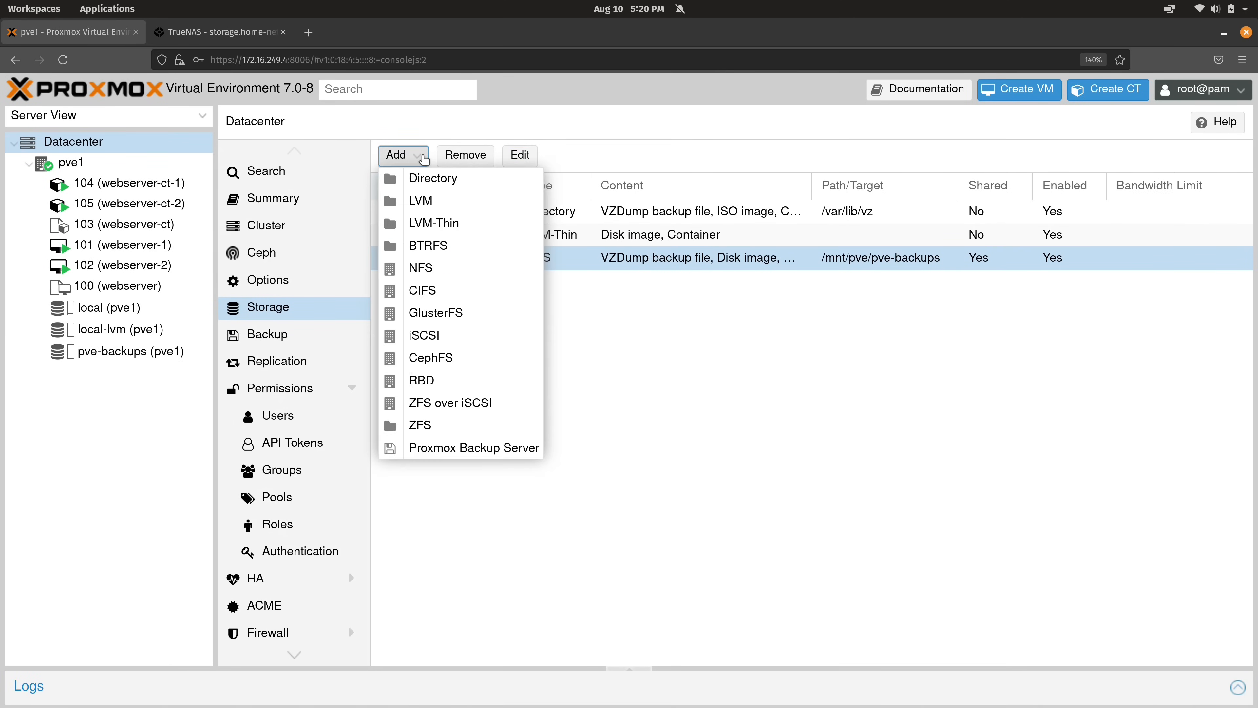
left_click(420, 268)
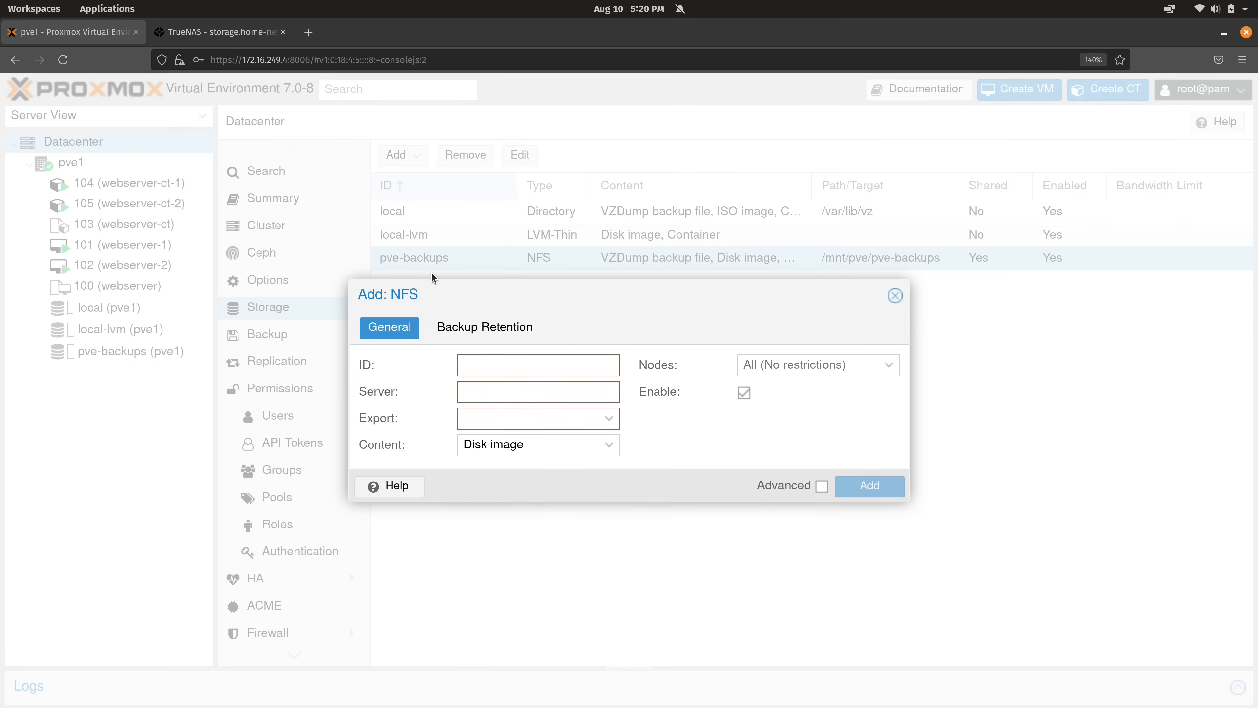
left_click(537, 417)
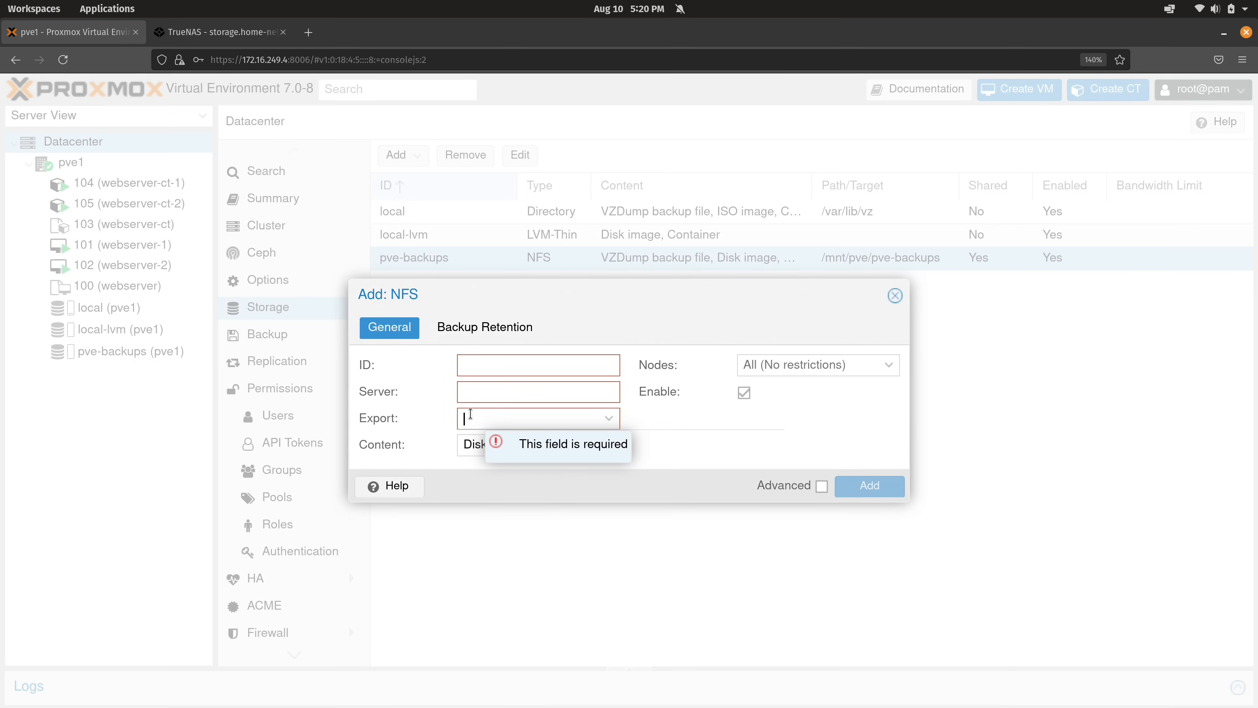
type("pve-tutorials/pve-backups")
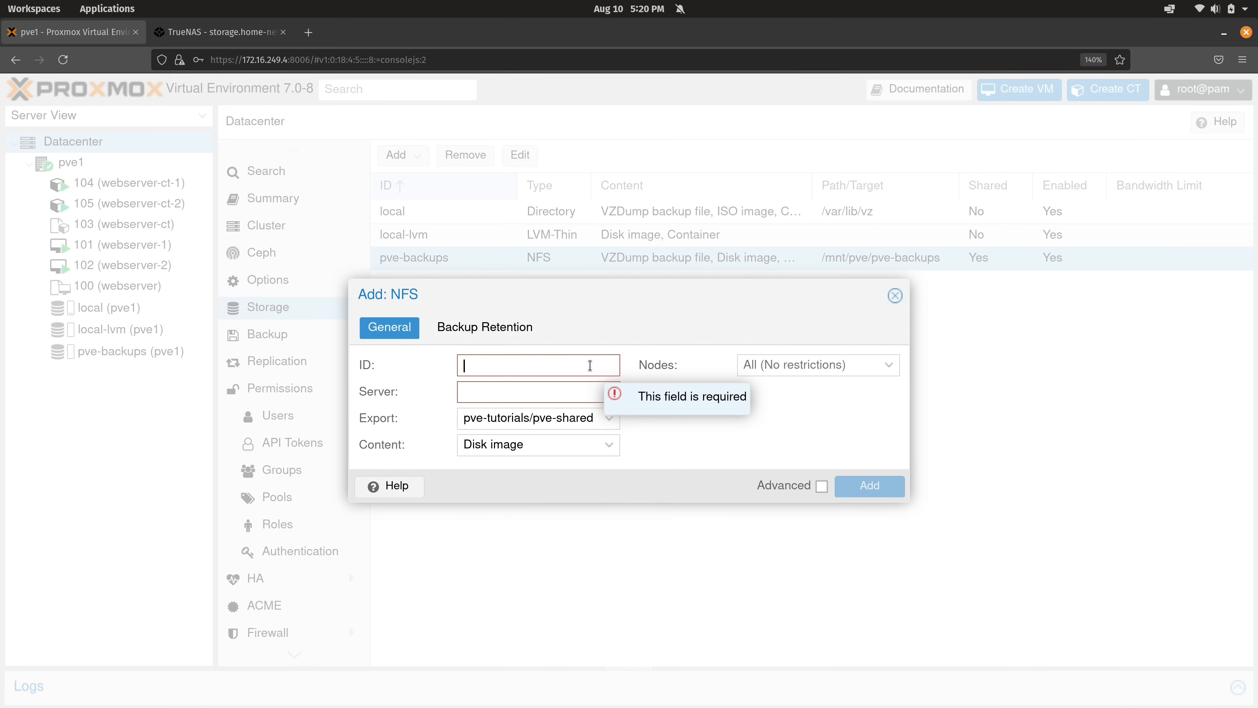
- Enter ID pve-shared, server storage.home-network.io, and allow disk images, container templates and containers
type("pve-shared")
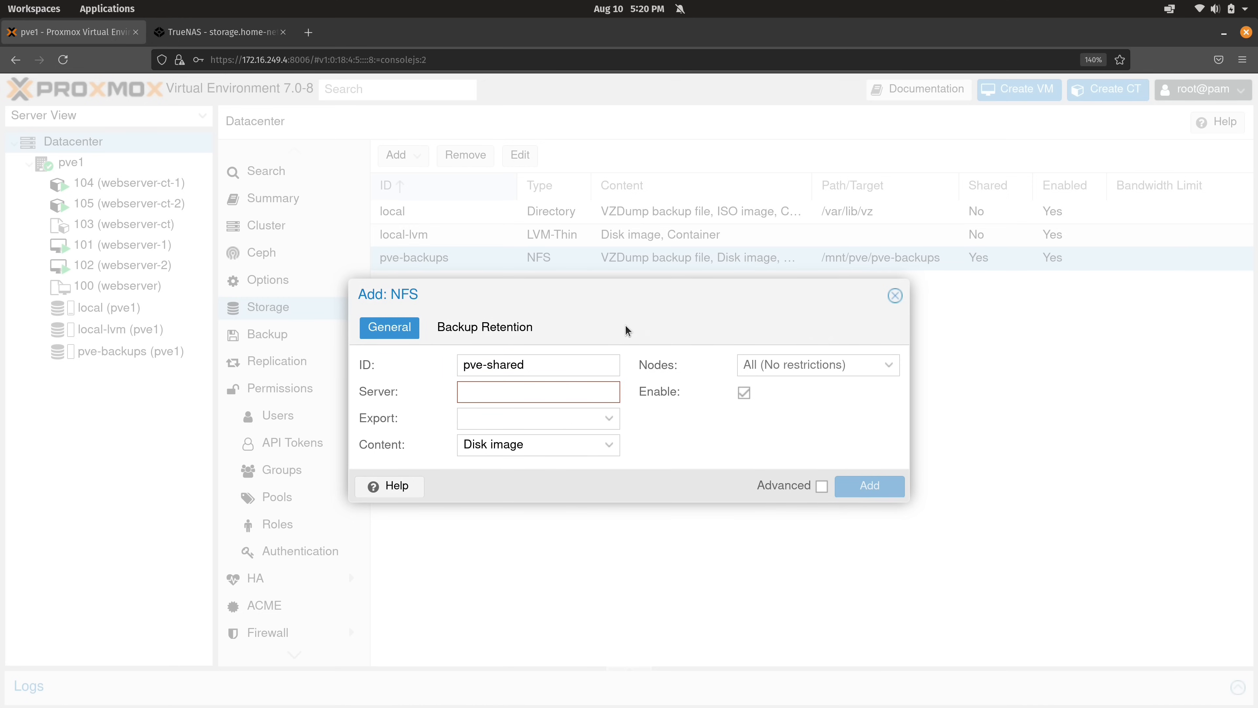
type("storage.home-network.io")
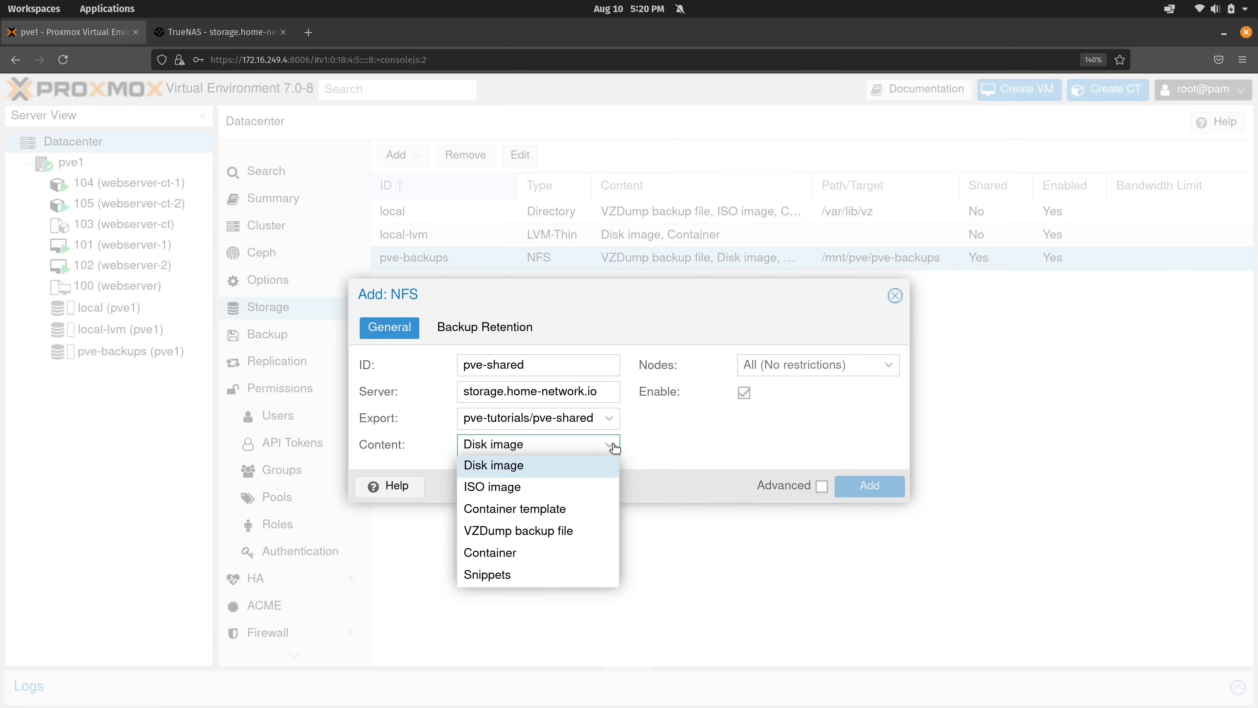
mouse_move(518, 475)
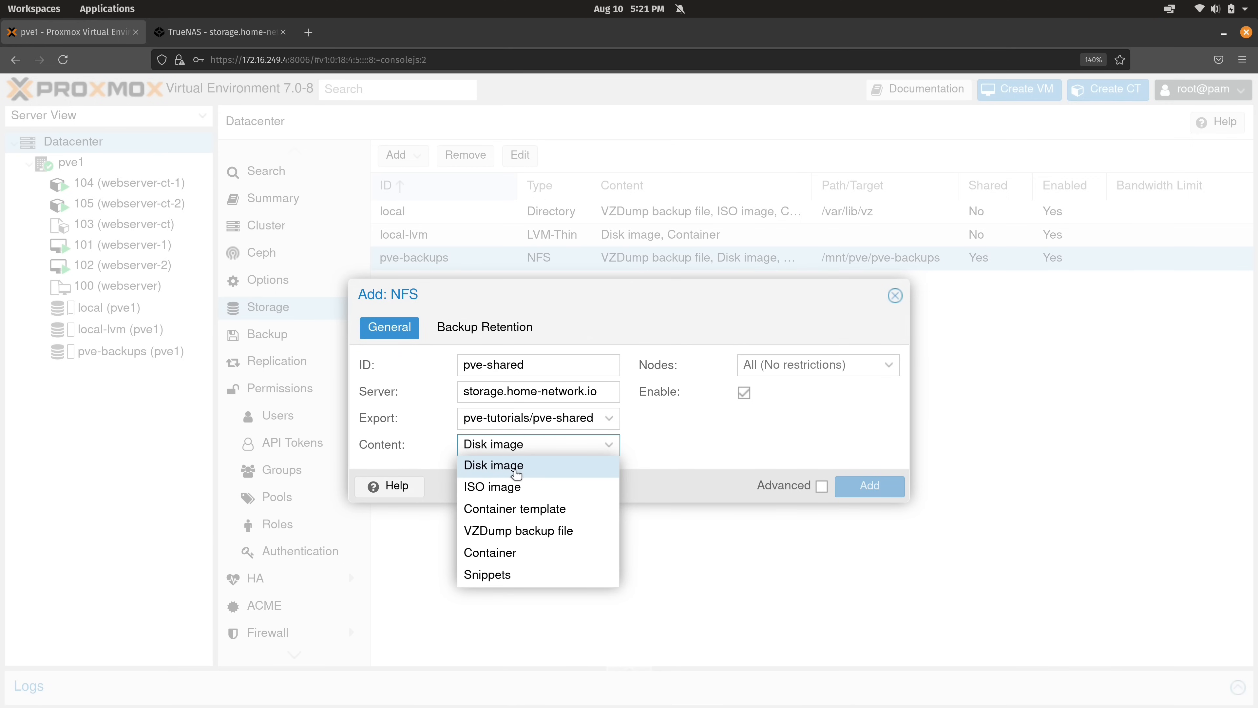
mouse_move(535, 479)
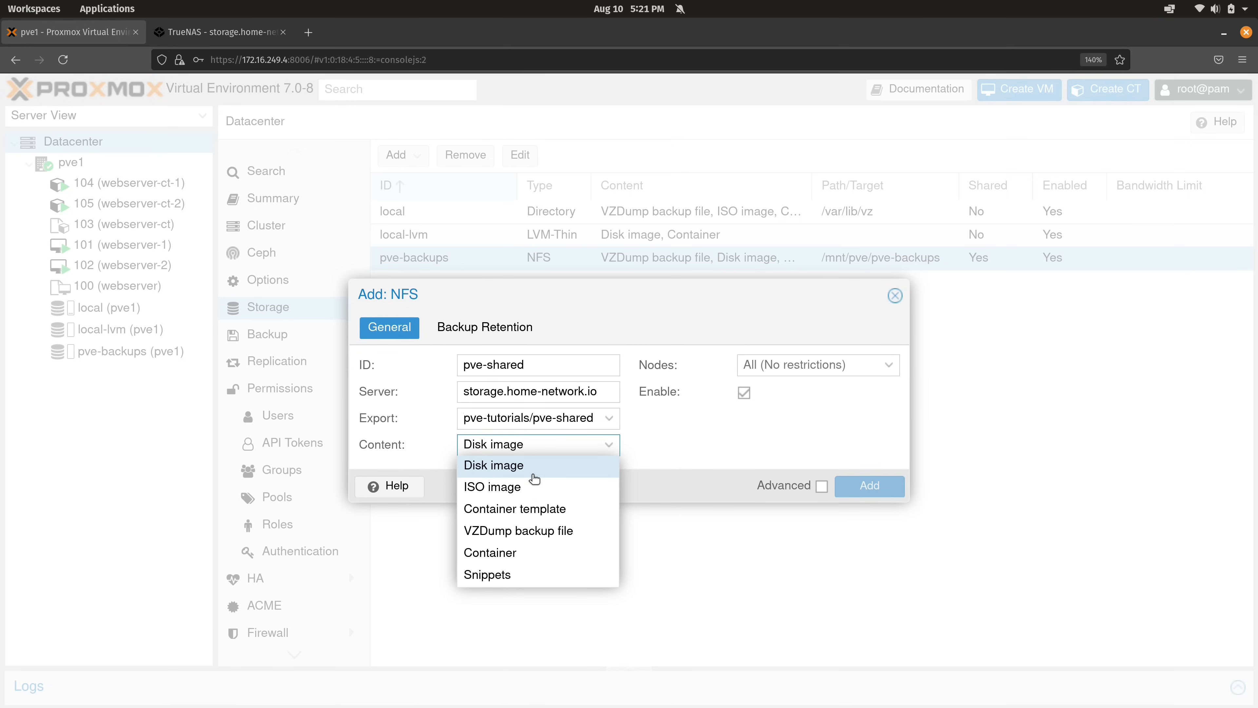
left_click(515, 509)
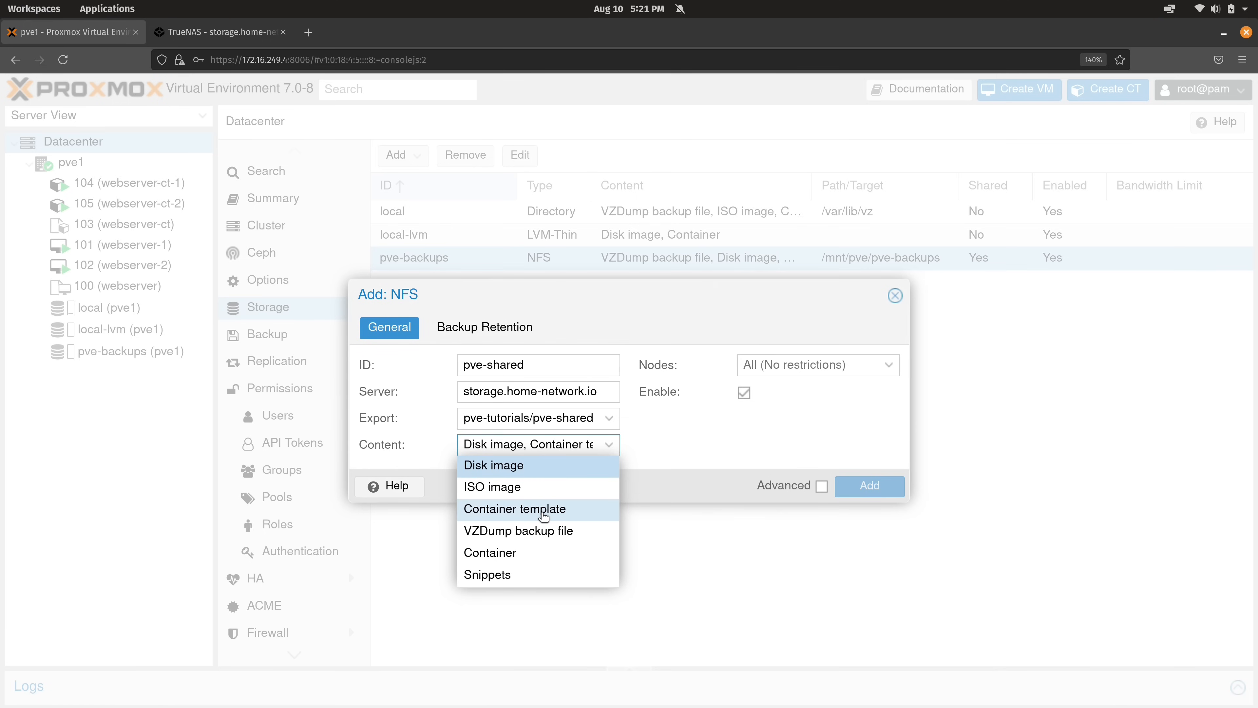
mouse_move(544, 536)
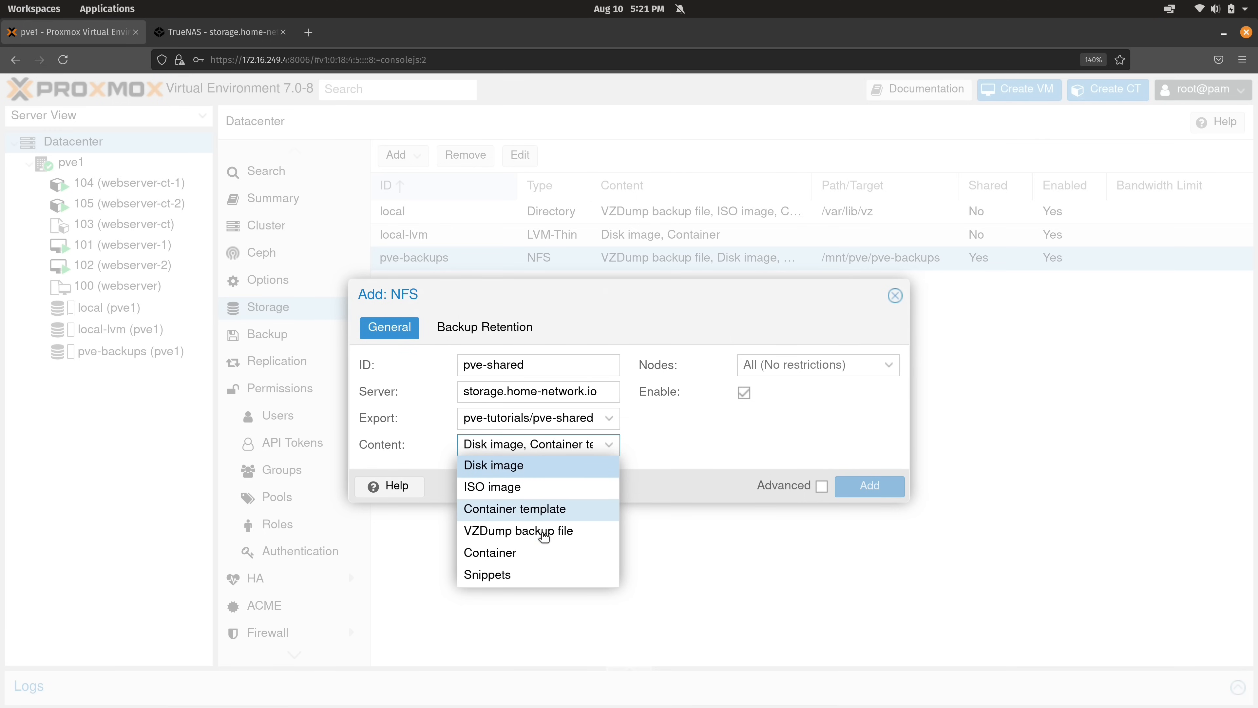
mouse_move(546, 558)
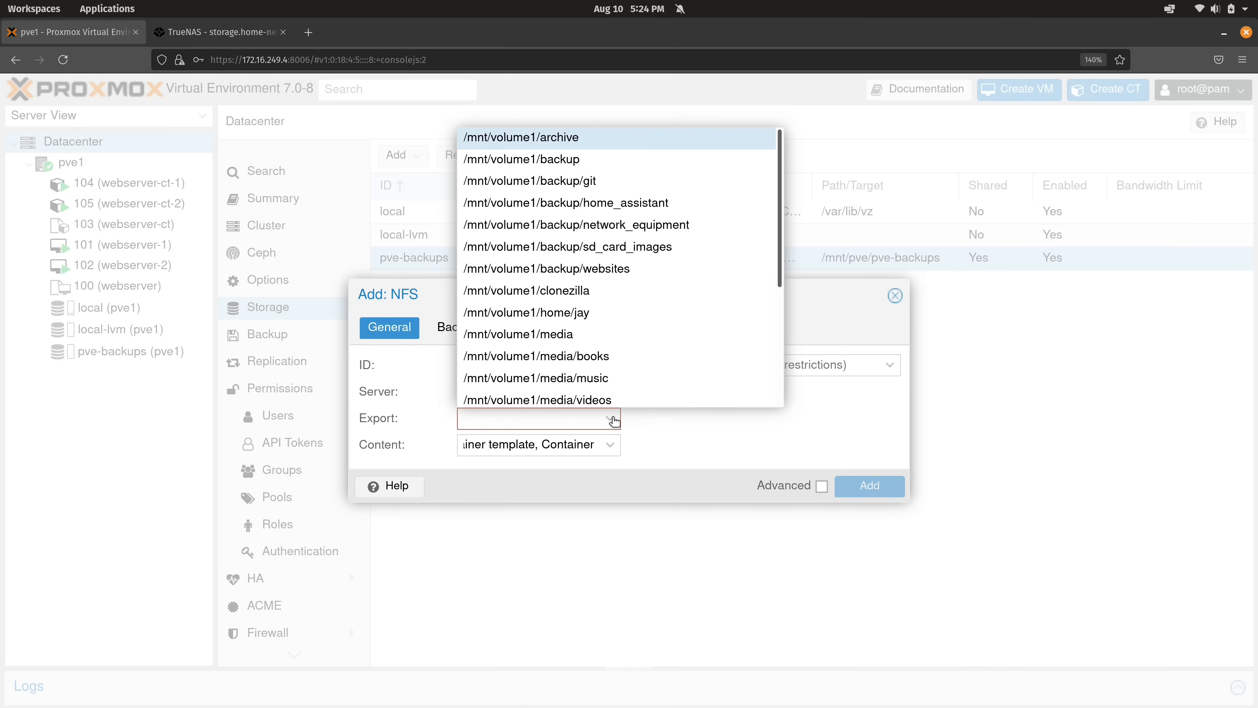
mouse_move(679, 367)
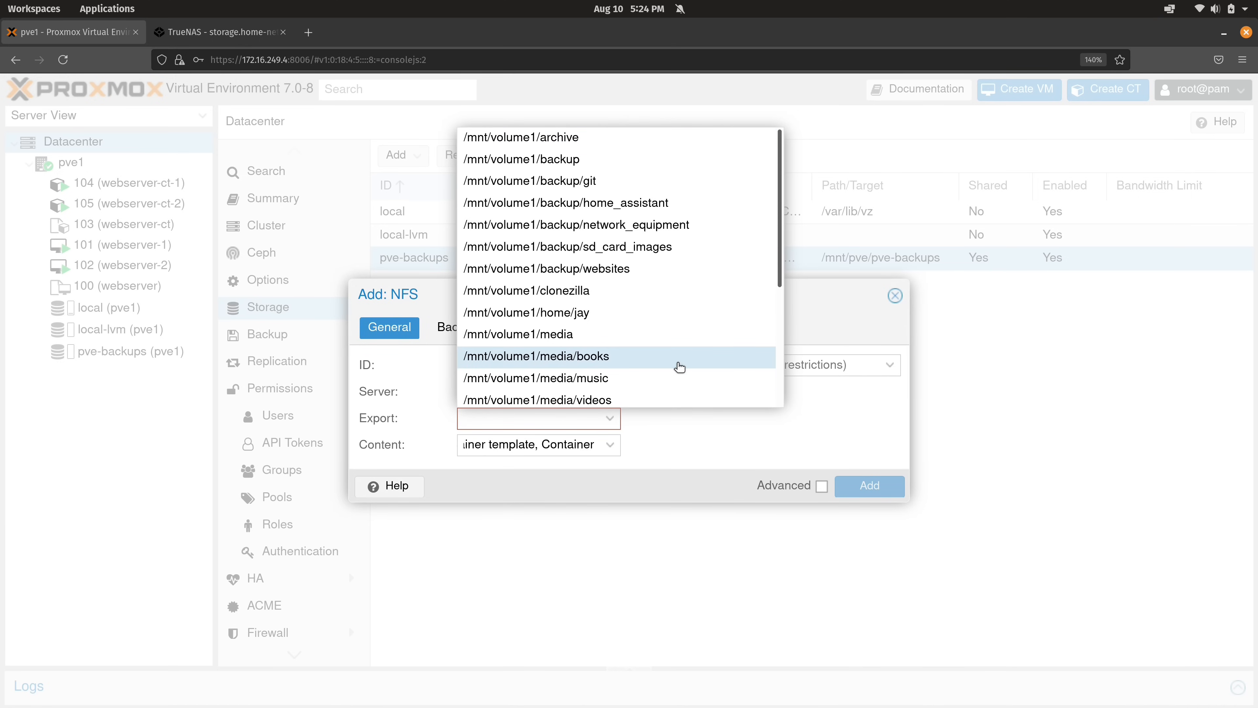
- Select the /mnt/volume1/pve-tutorials/pve-shared export and create the pve-shared storage
left_click(537, 418)
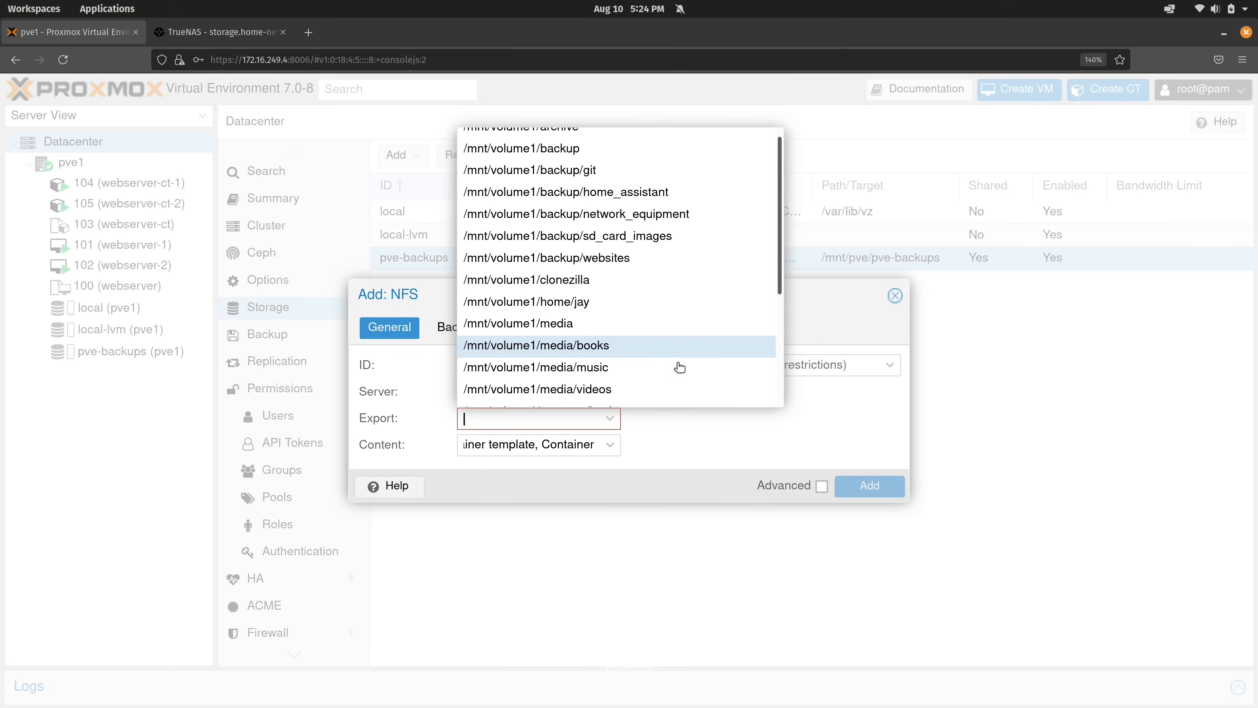
scroll("down", 3)
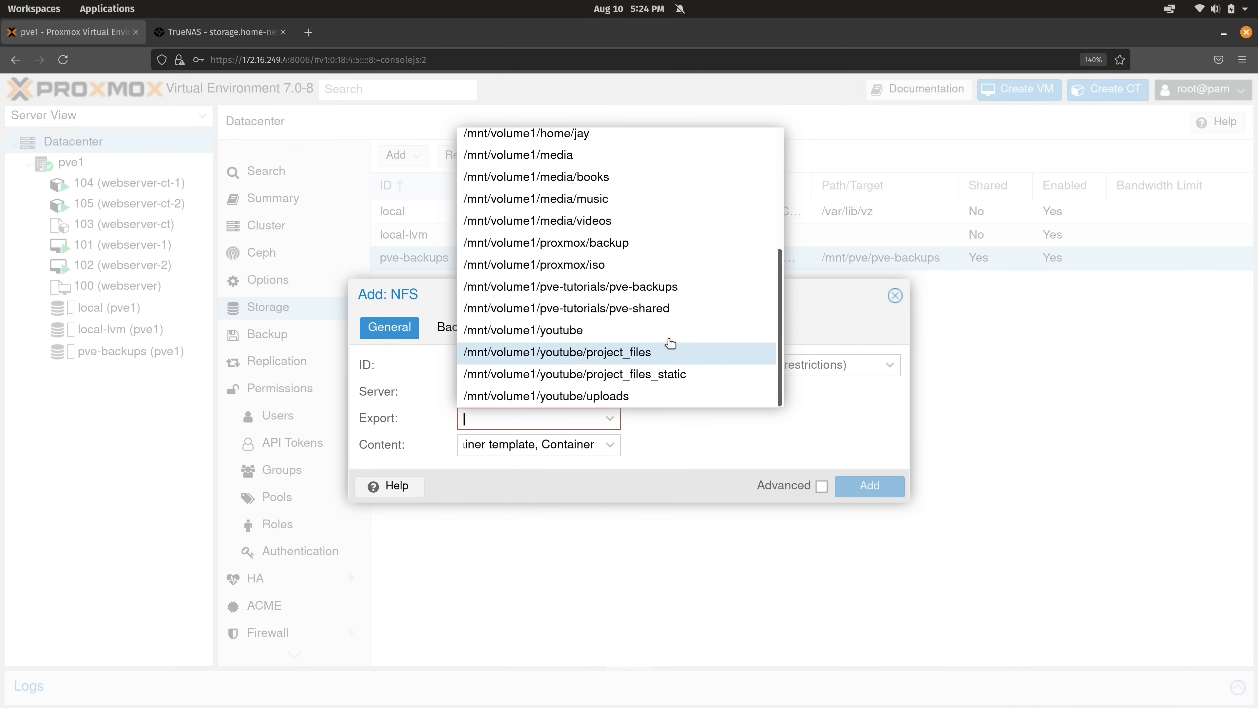
left_click(566, 308)
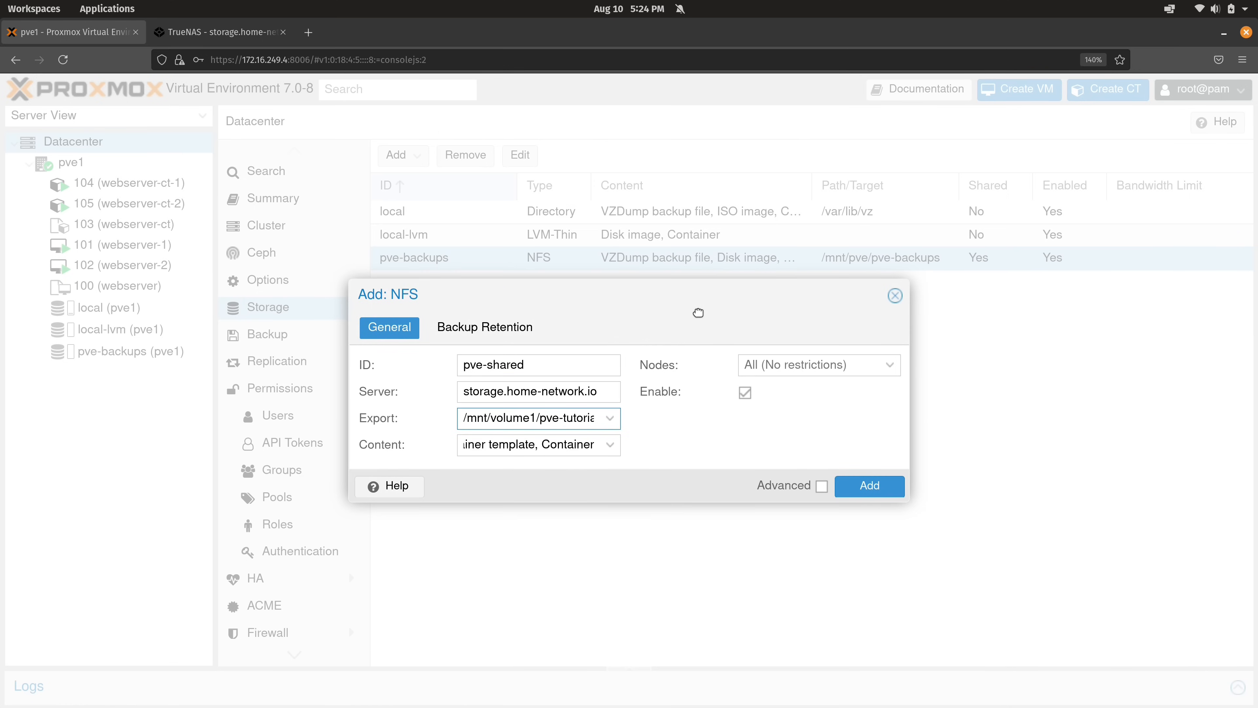
left_click(869, 486)
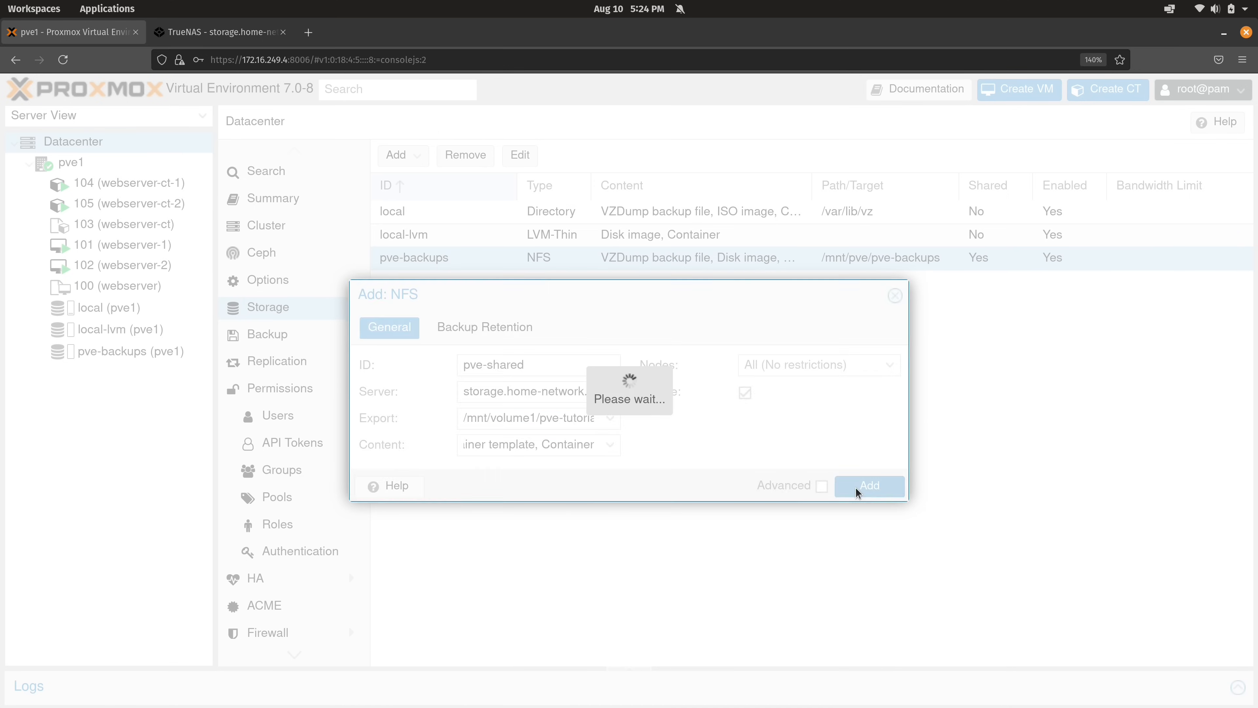
left_click(869, 485)
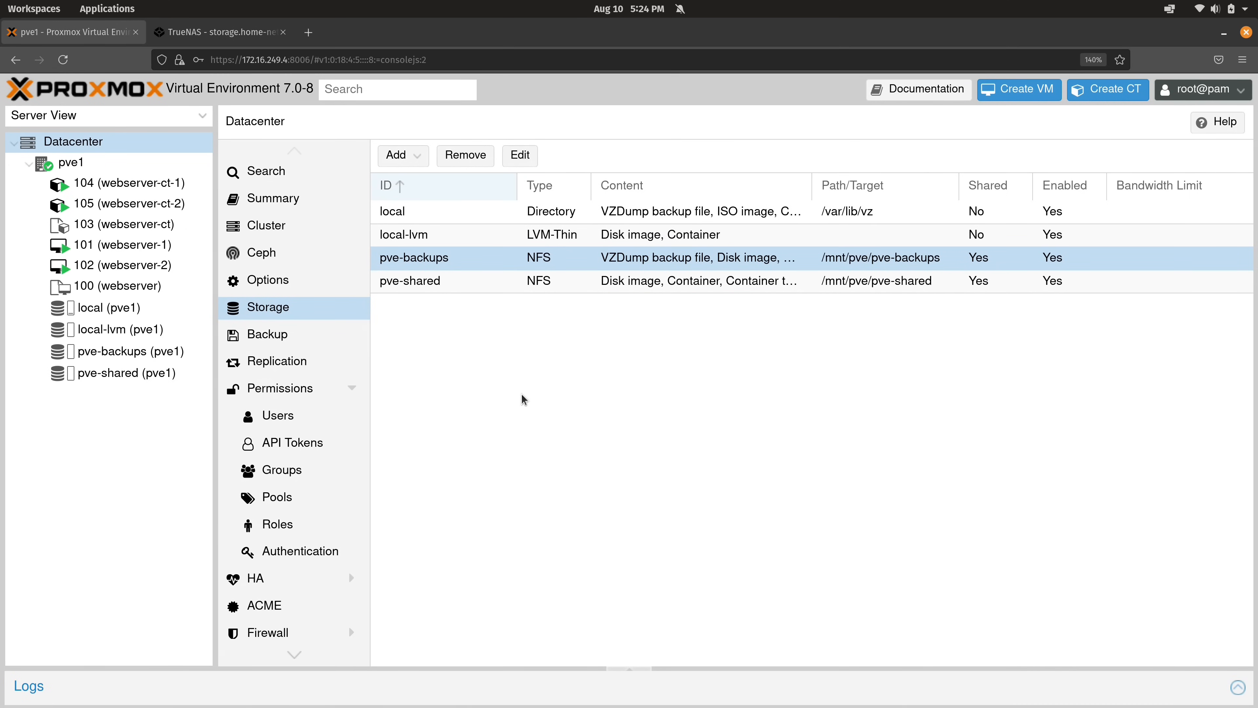
mouse_move(125, 372)
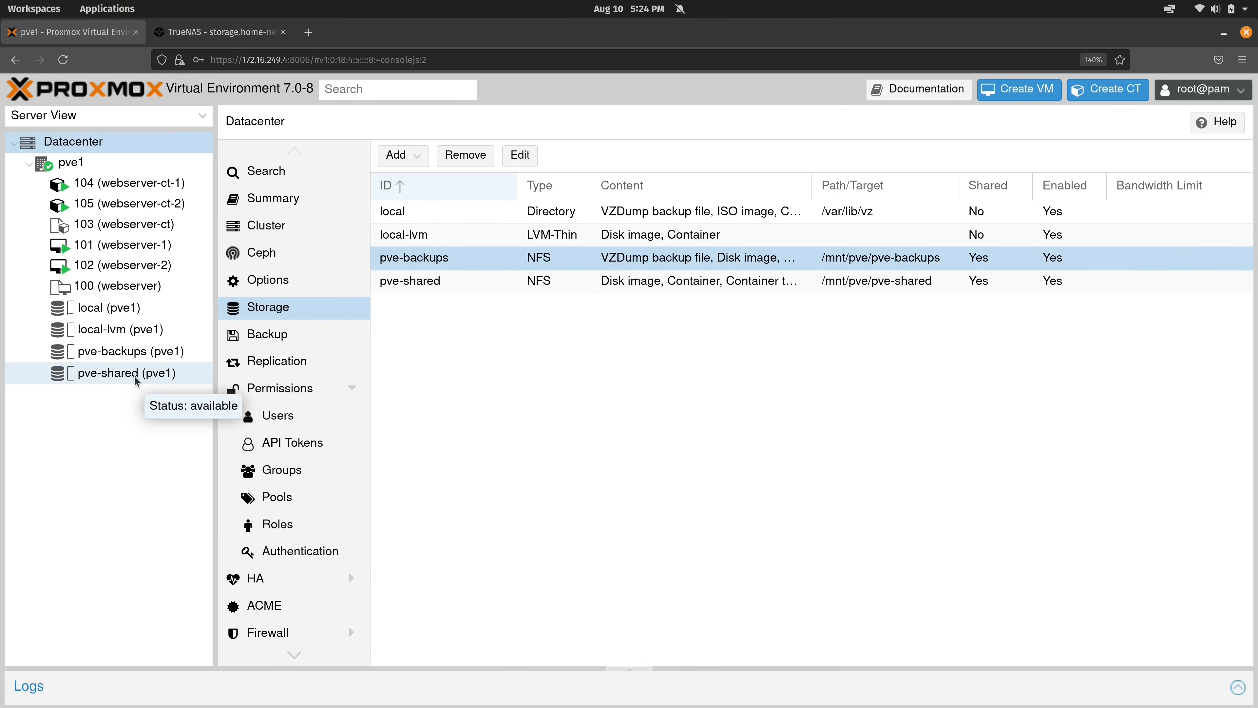
mouse_move(131, 384)
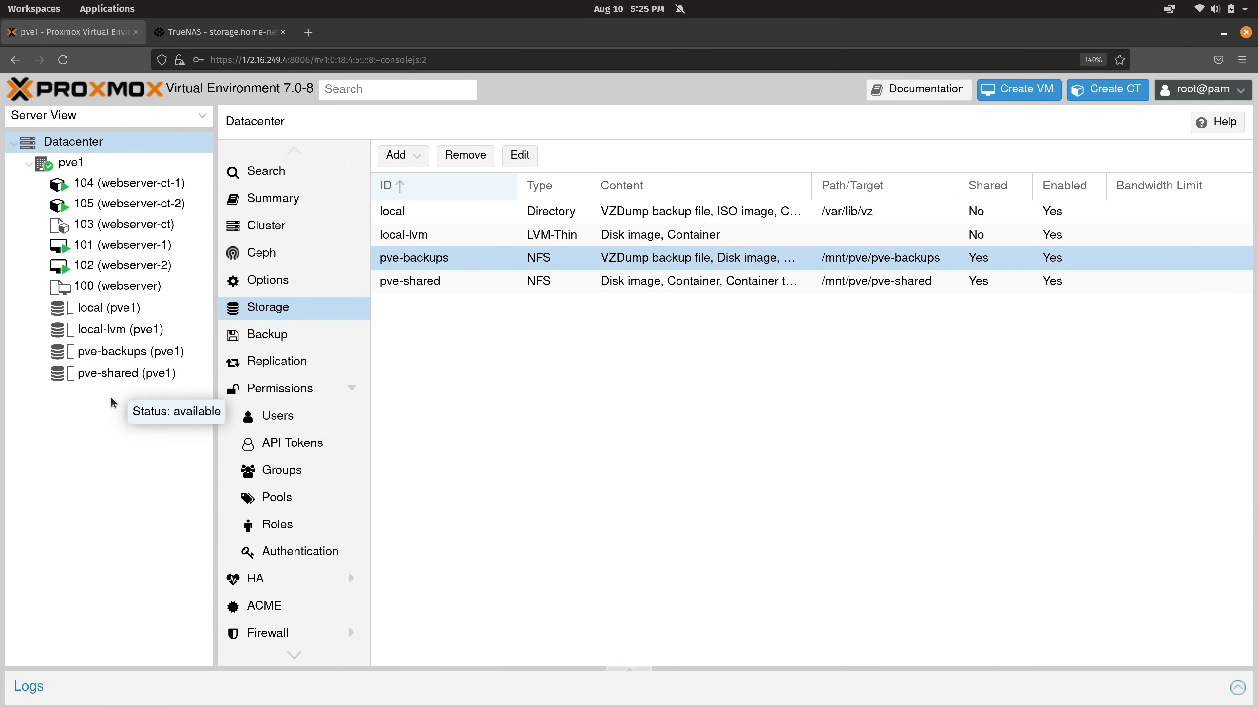
mouse_move(115, 418)
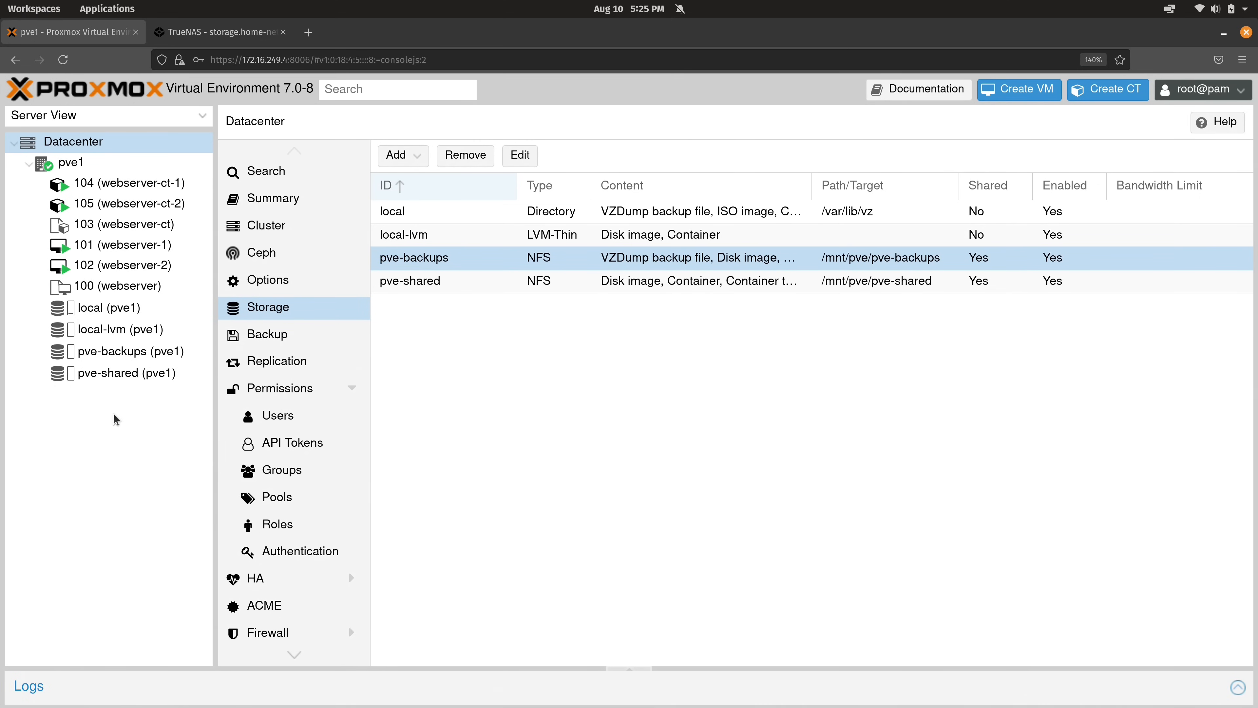
mouse_move(129, 361)
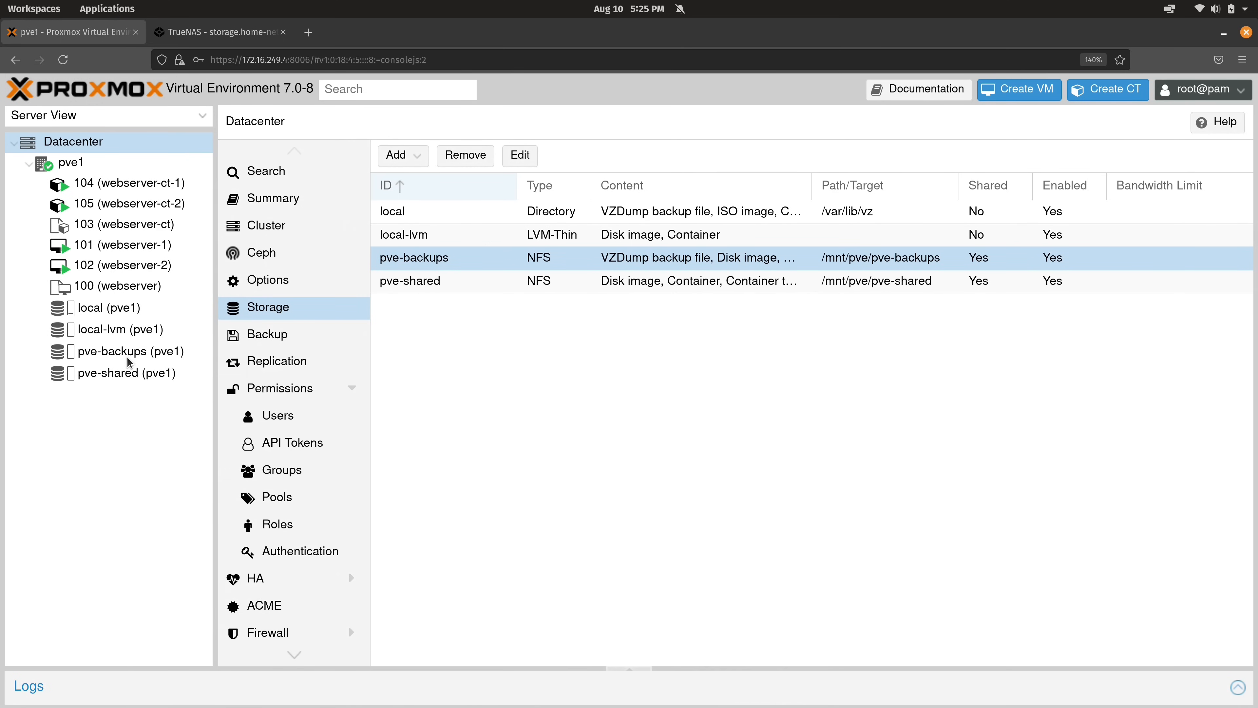
mouse_move(285, 333)
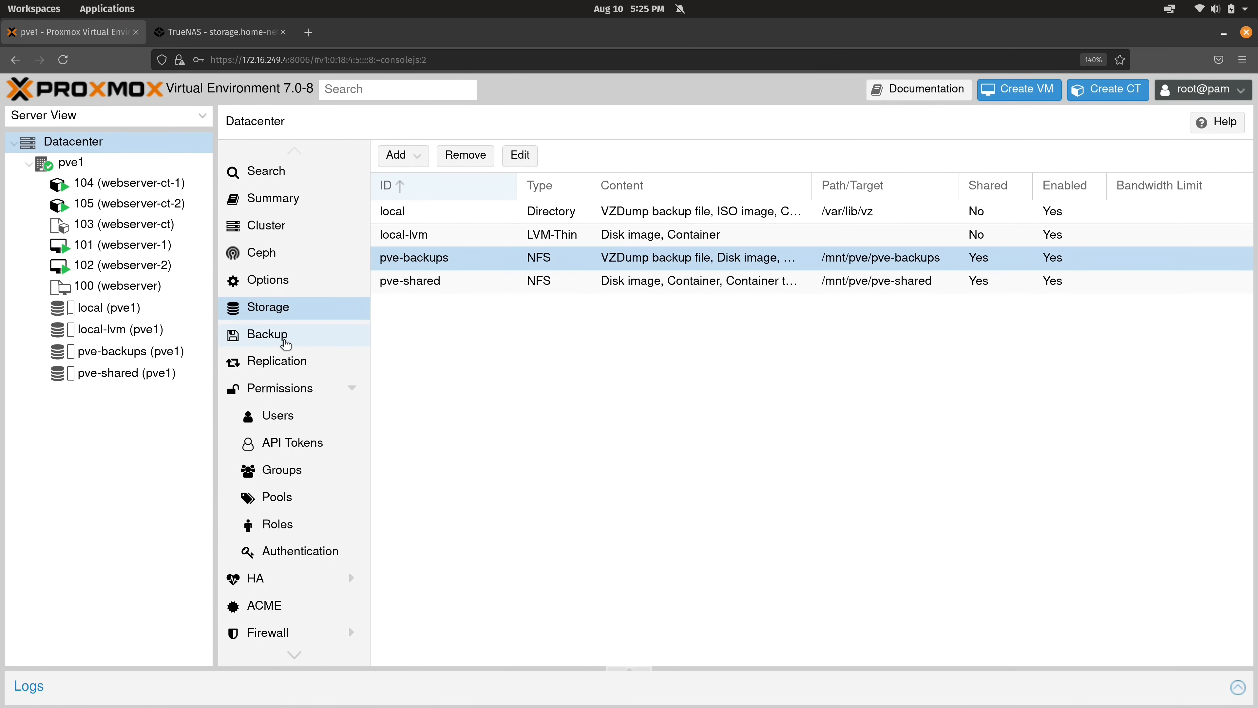
- Edit the Friday 01:00 backup job to use pve-backups storage instead of local and save it
left_click(267, 334)
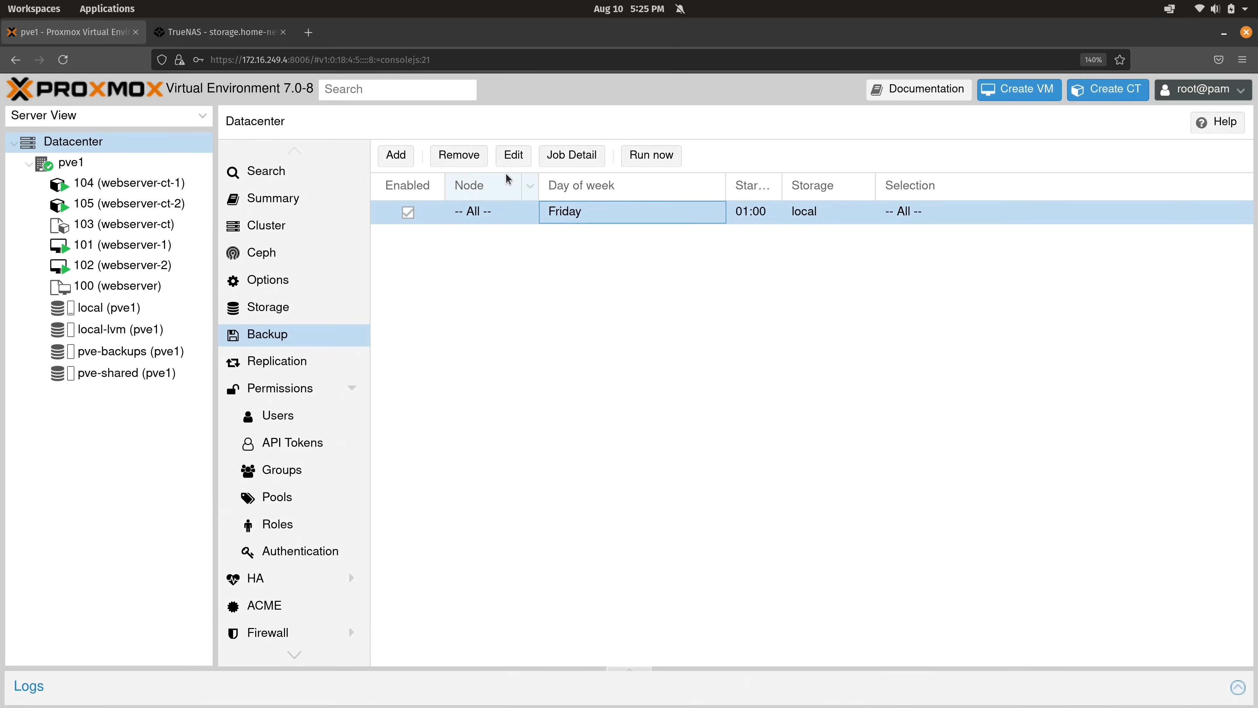
left_click(512, 154)
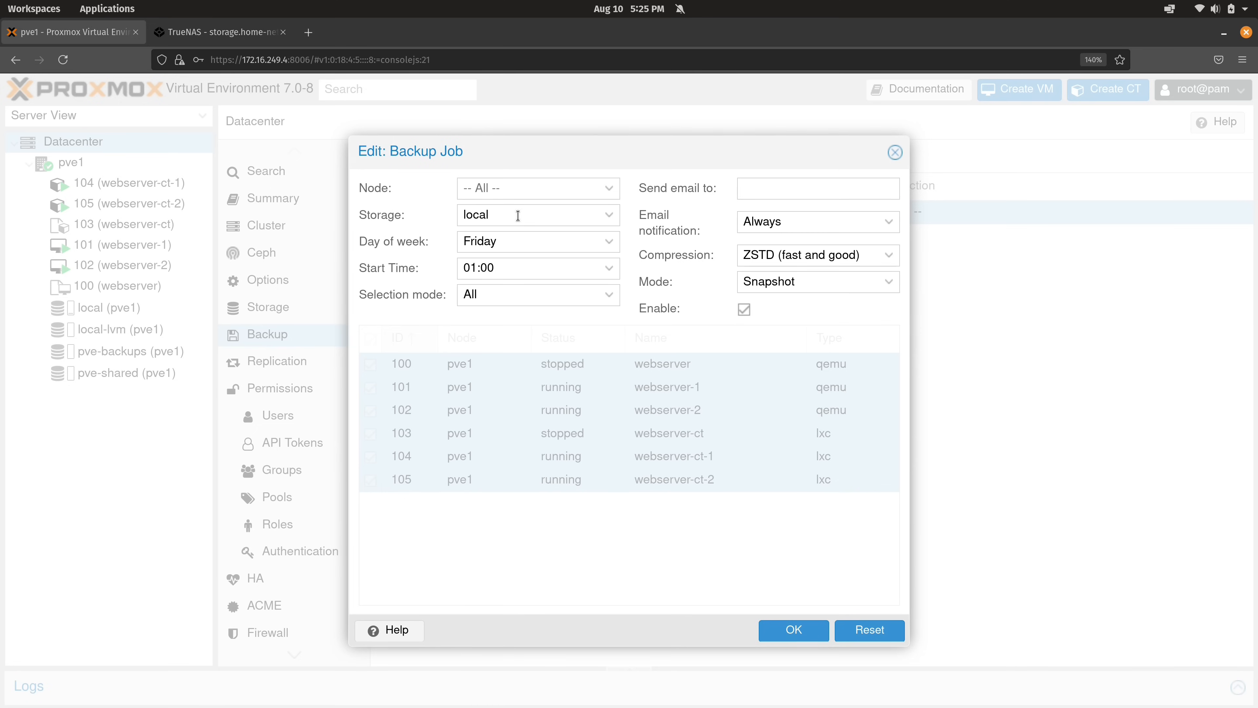
mouse_move(552, 219)
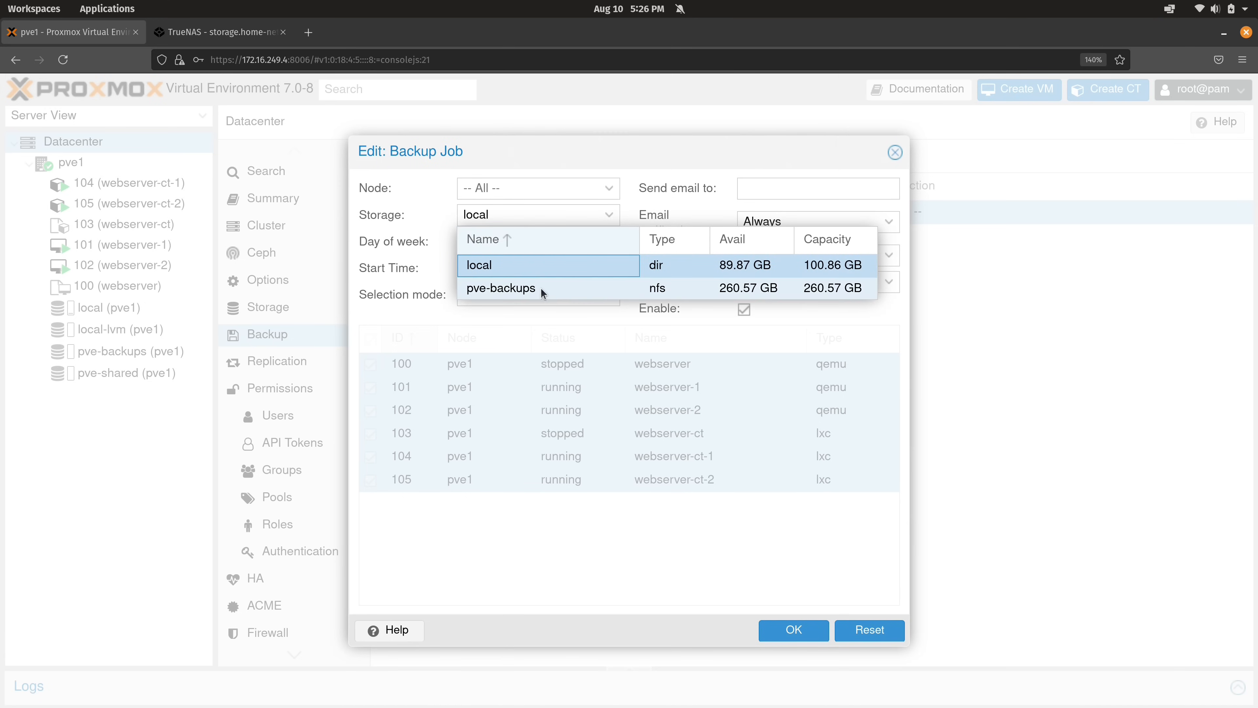
mouse_move(517, 295)
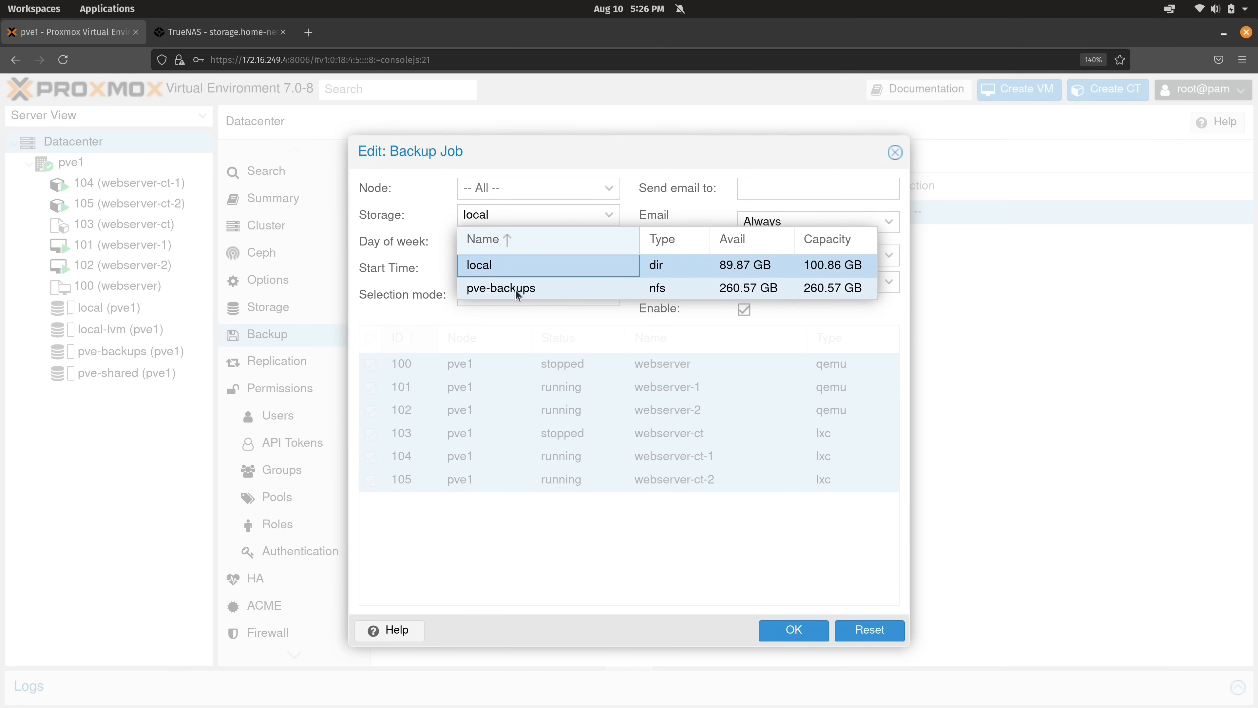
mouse_move(518, 299)
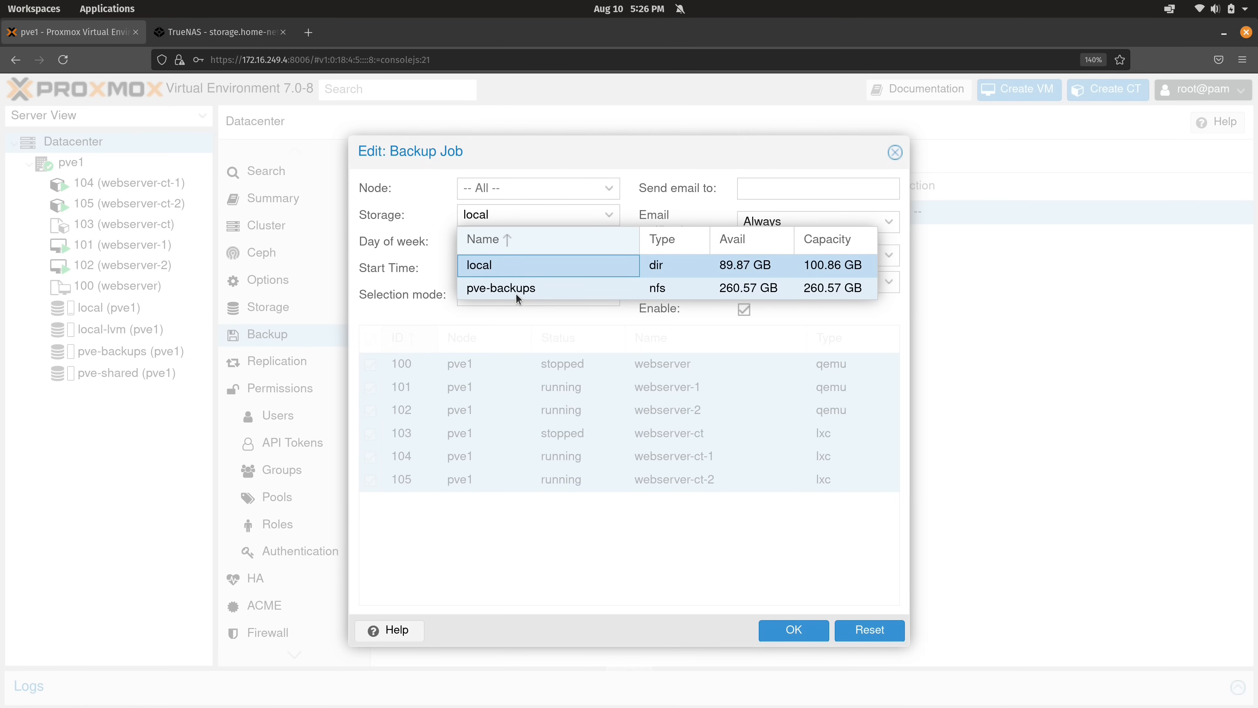
left_click(501, 289)
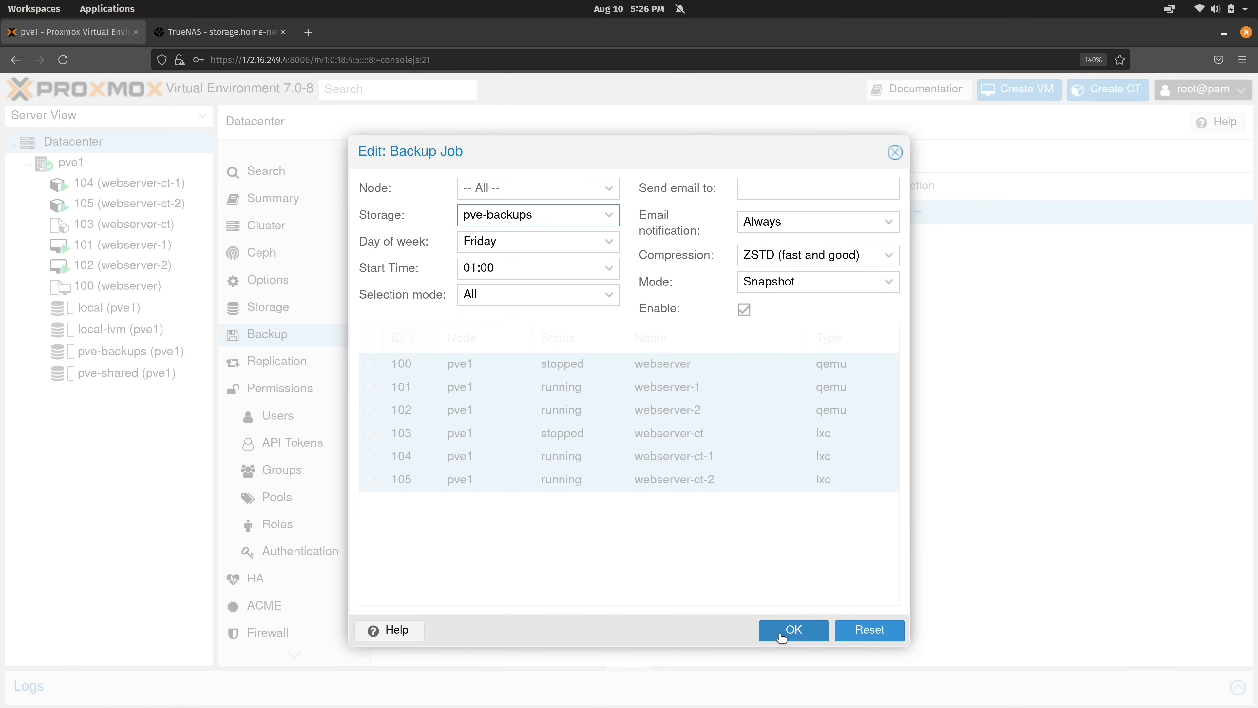
left_click(792, 630)
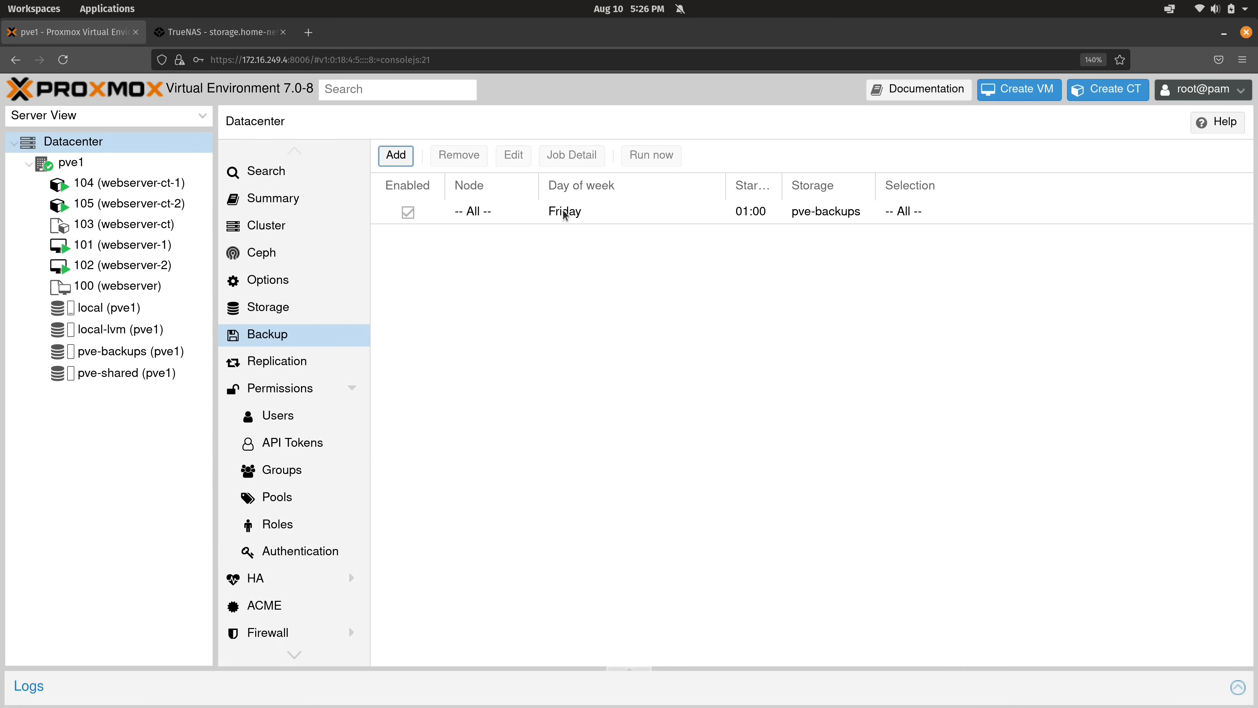
mouse_move(646, 237)
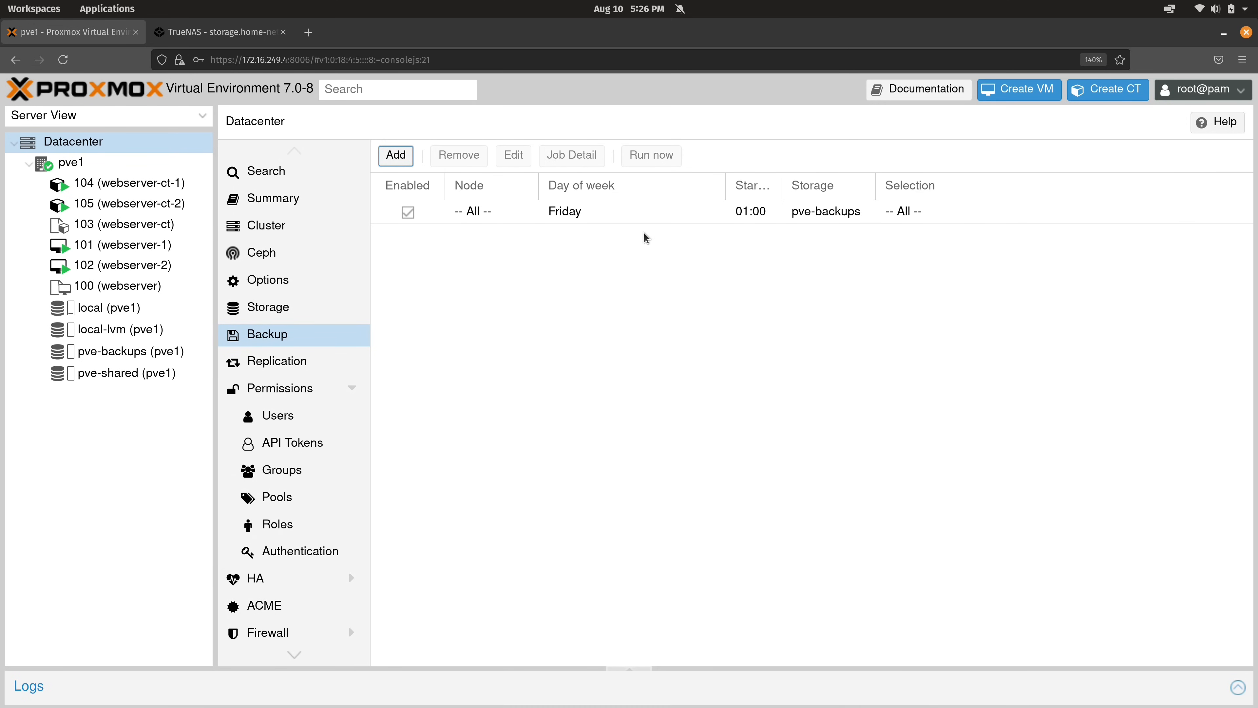
- Select VM 101 webserver-1 and start a manual Backup now
left_click(126, 245)
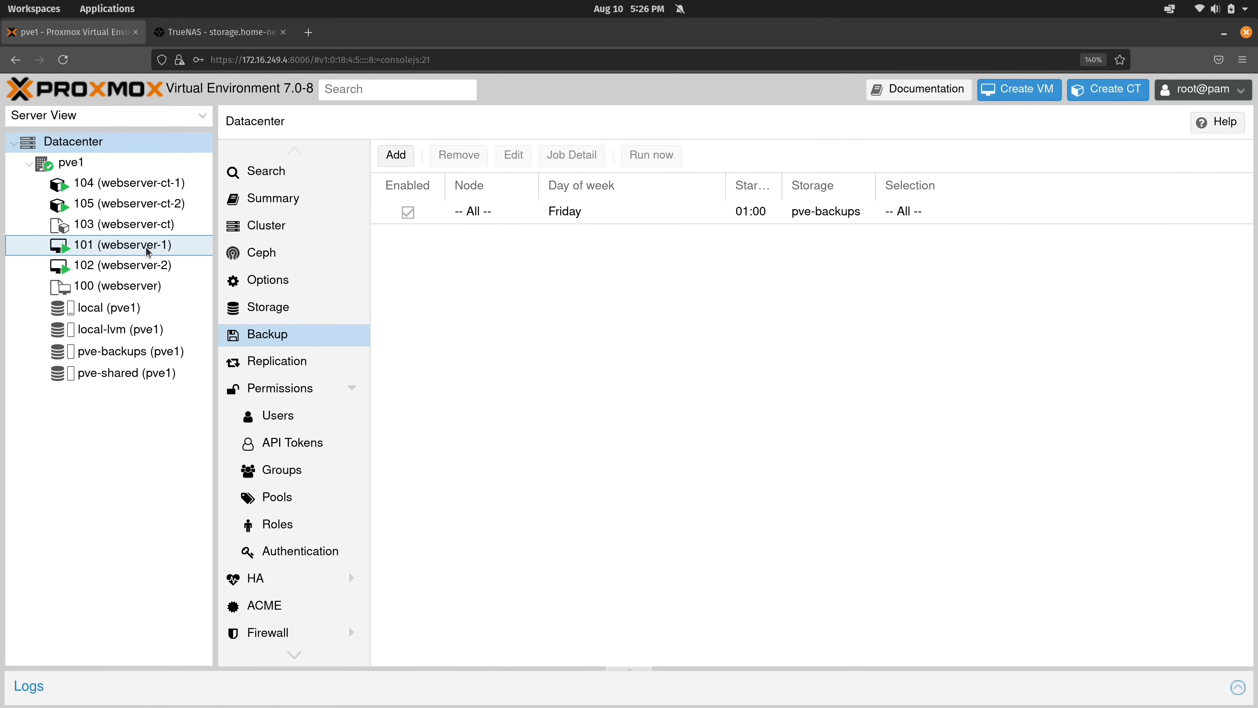
left_click(124, 245)
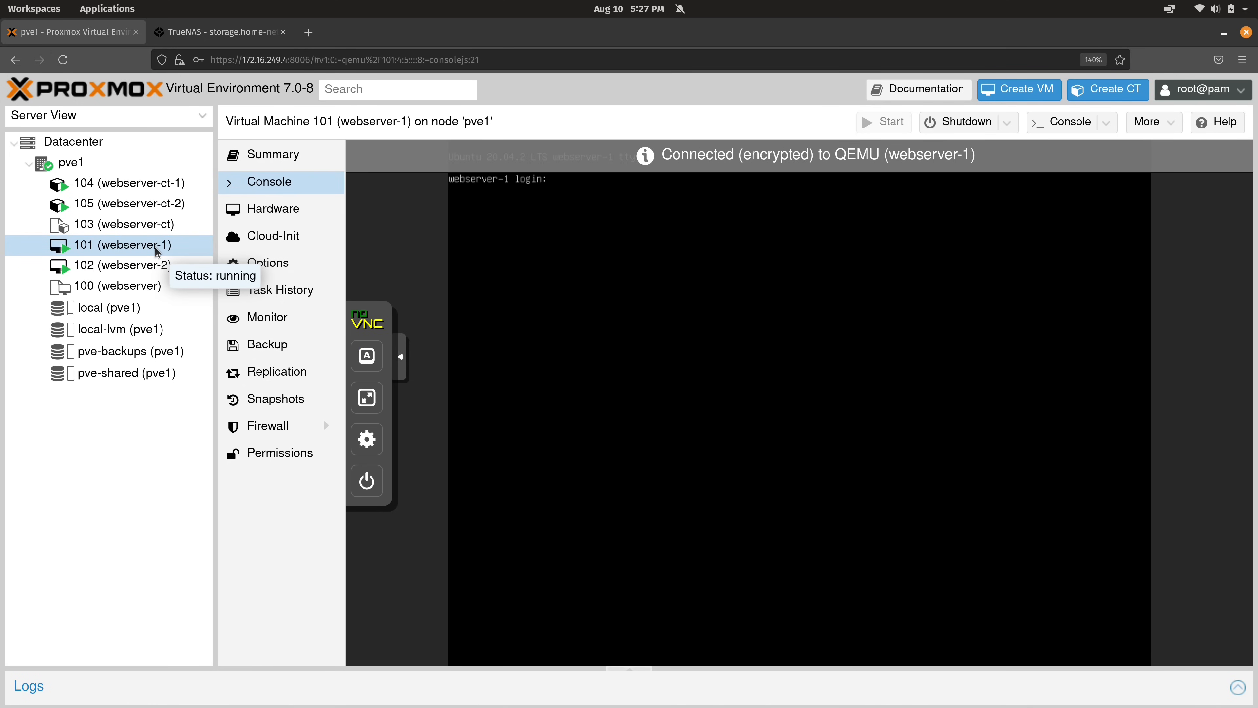
mouse_move(268, 346)
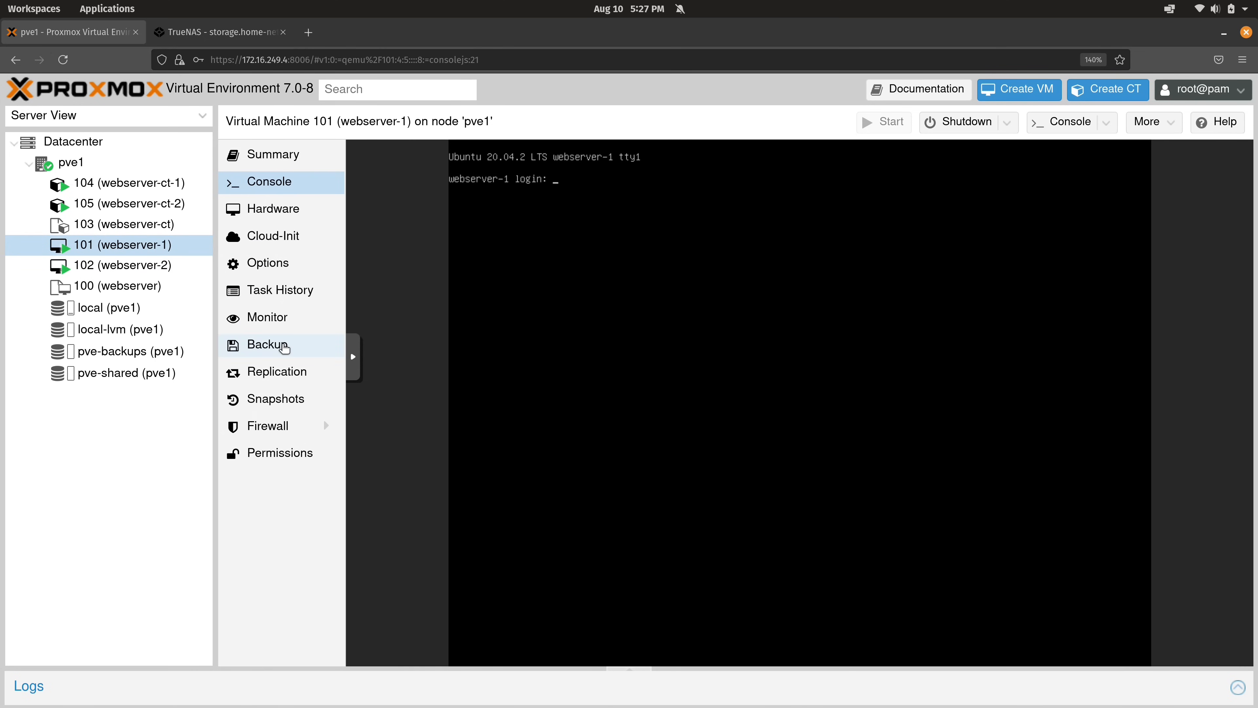
left_click(268, 344)
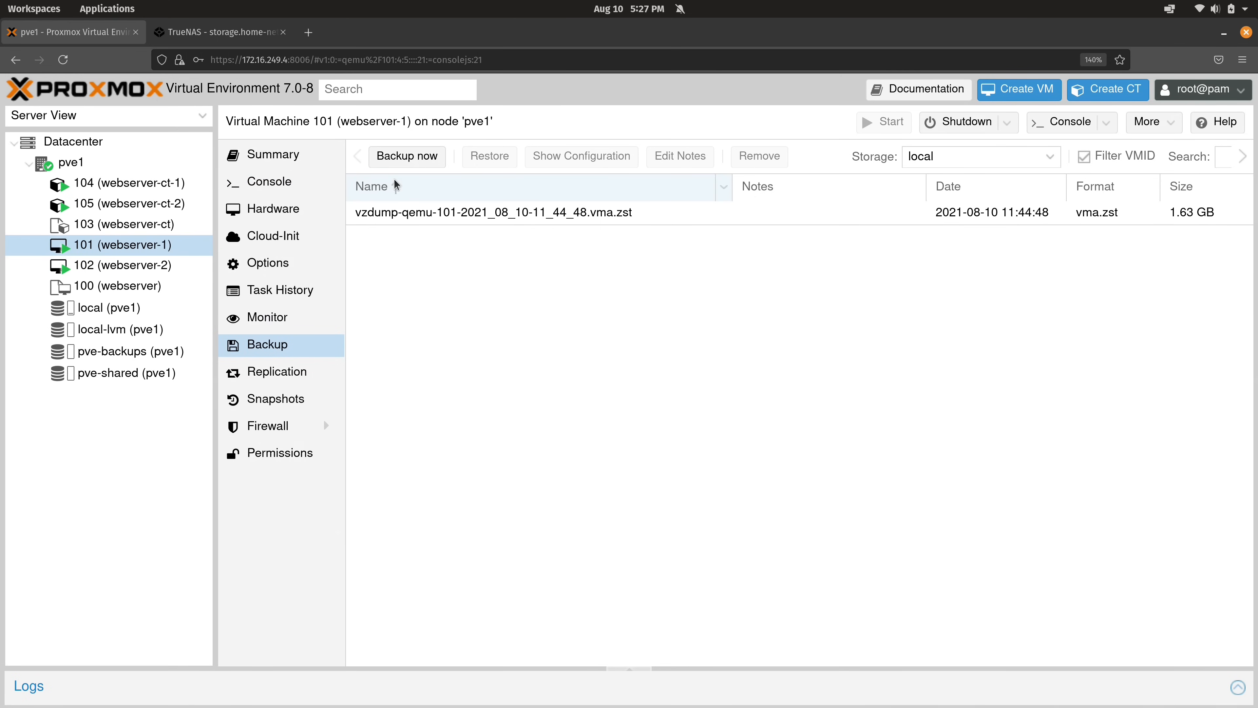
left_click(407, 156)
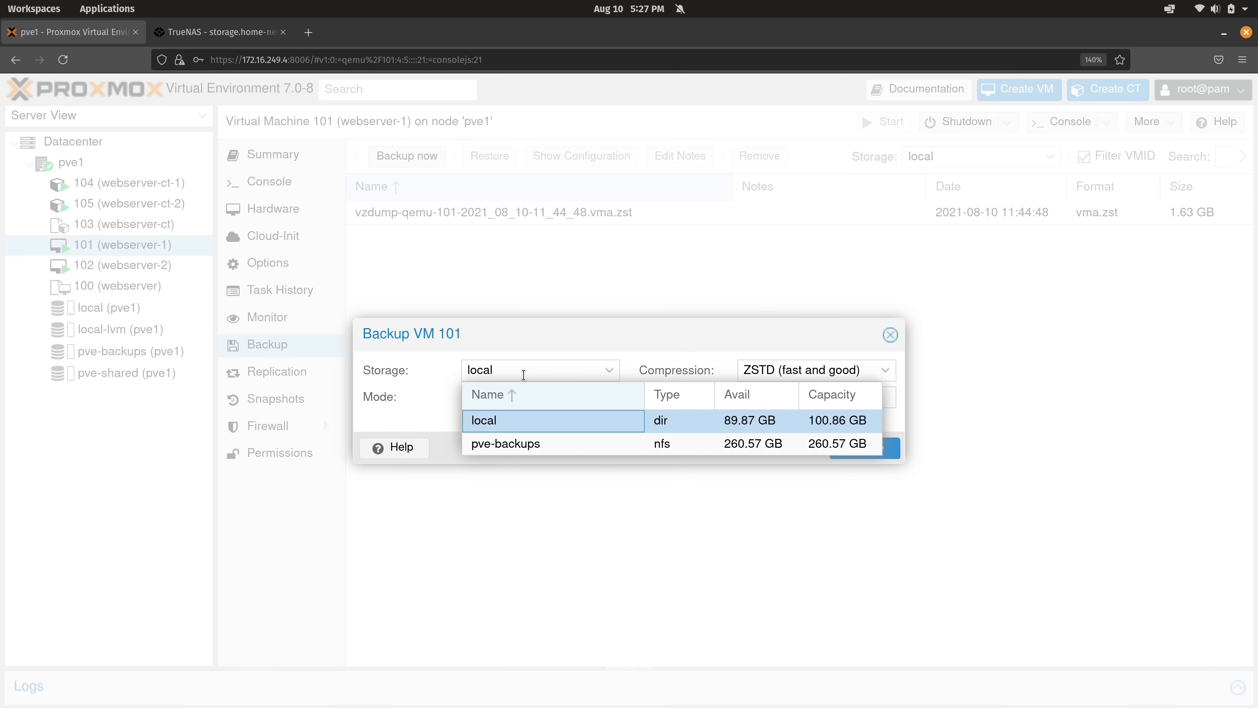
mouse_move(504, 452)
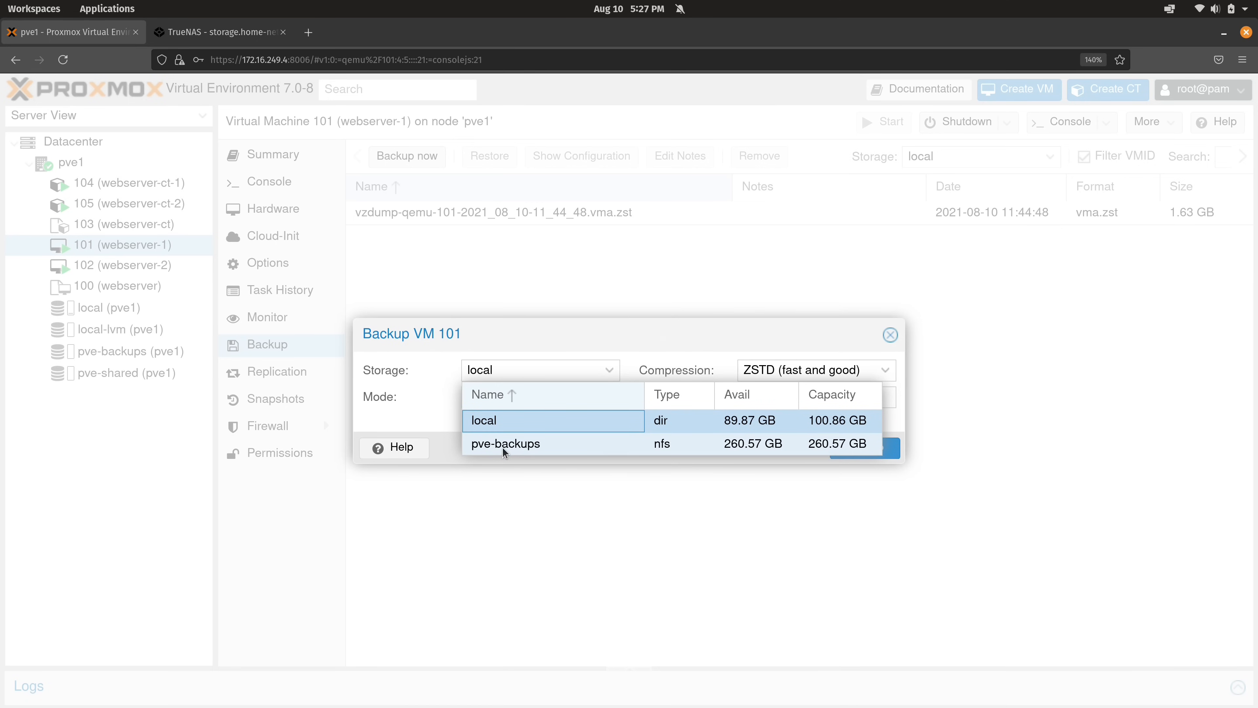
- Run the backup to pve-backups storage and close the finished task log
left_click(505, 444)
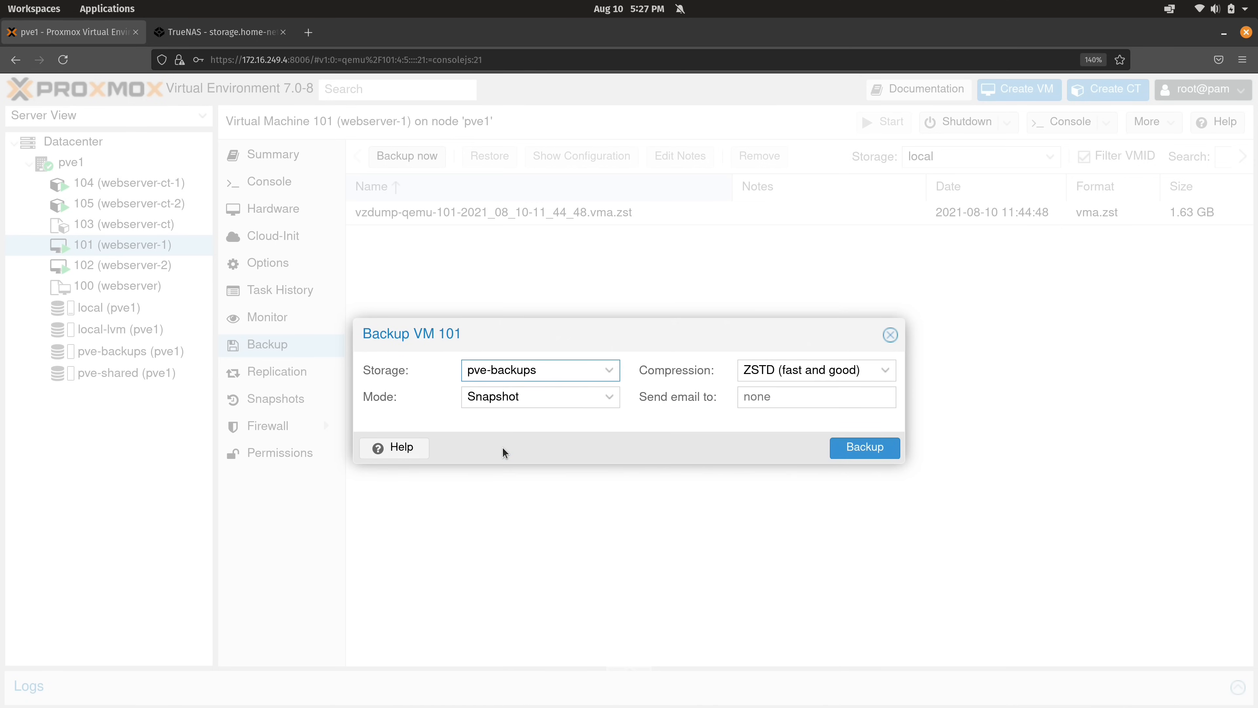
mouse_move(544, 399)
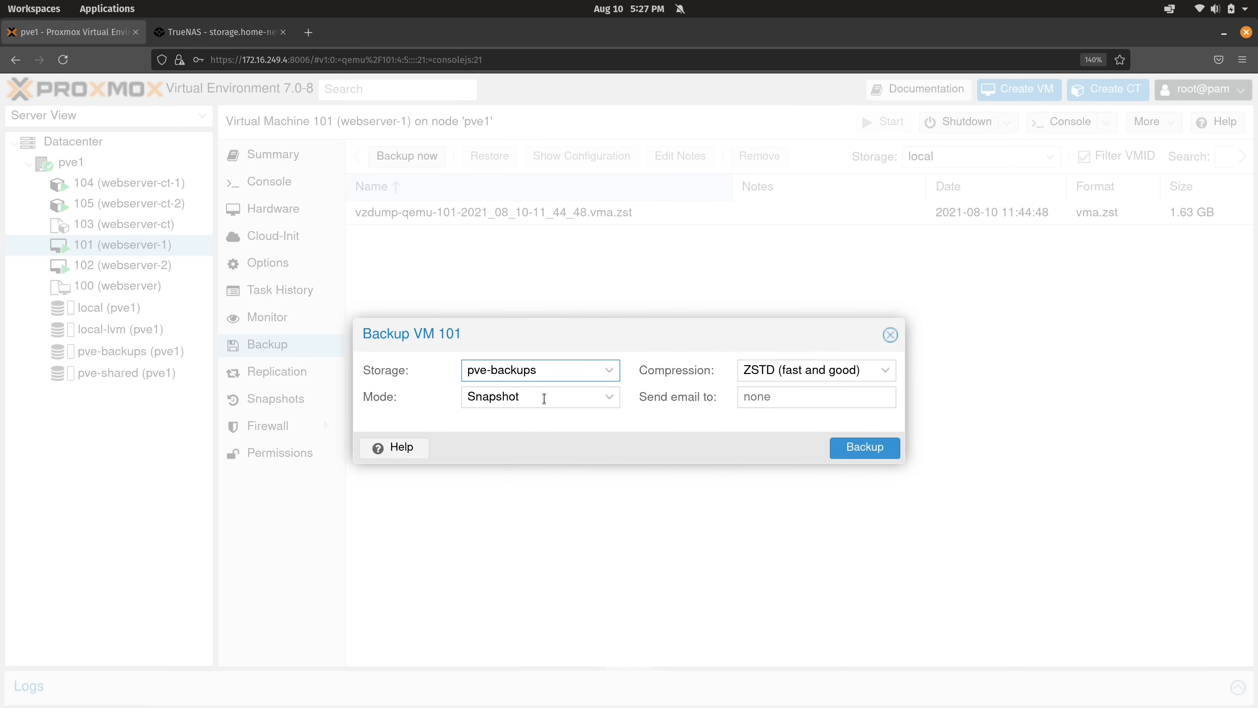
mouse_move(728, 450)
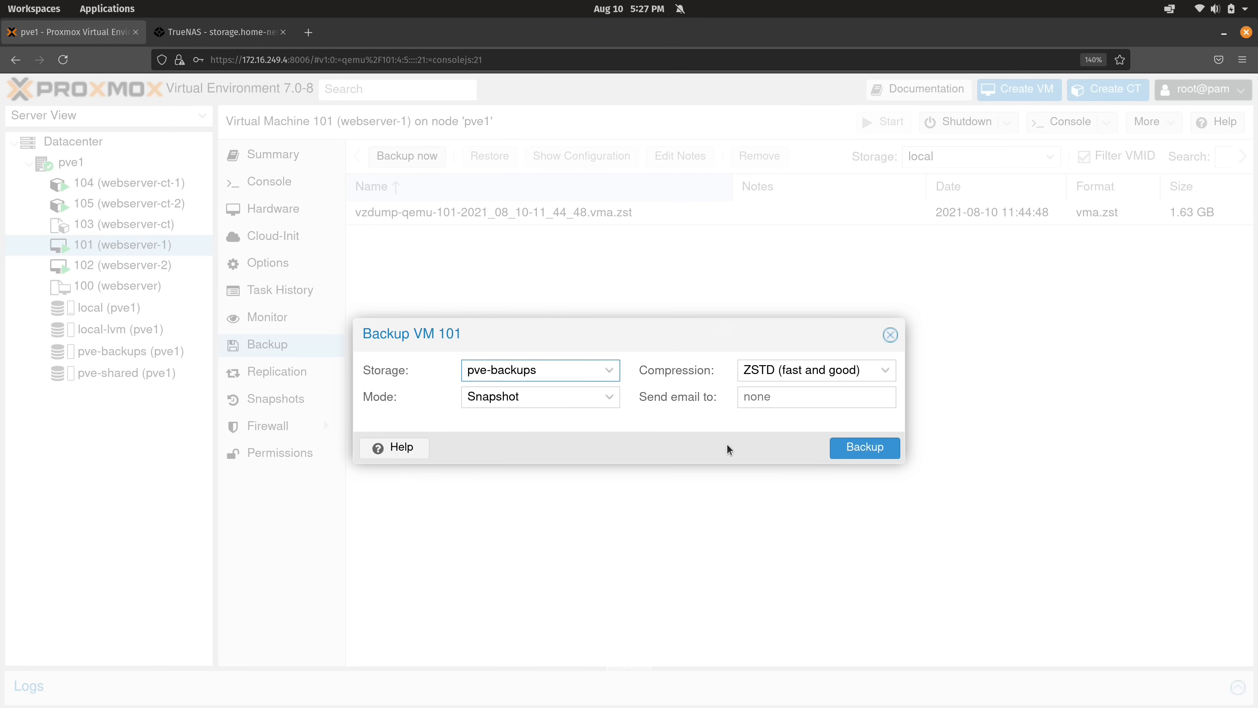
left_click(864, 448)
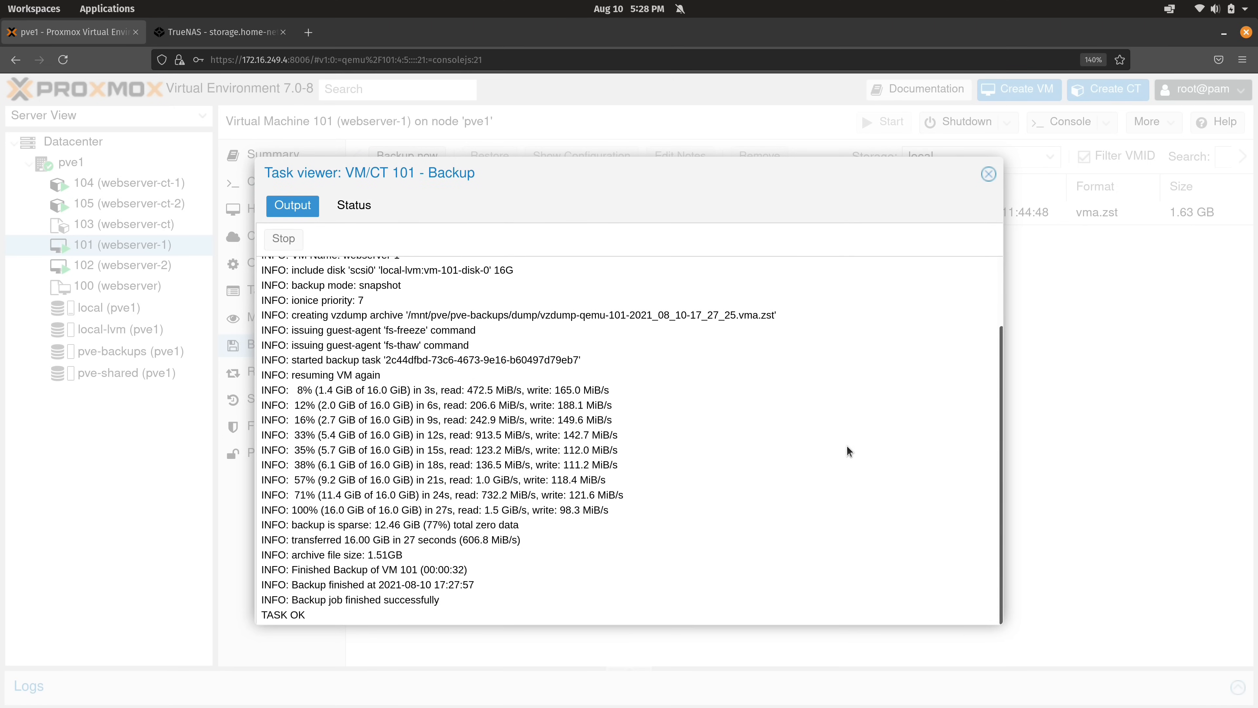
left_click(989, 175)
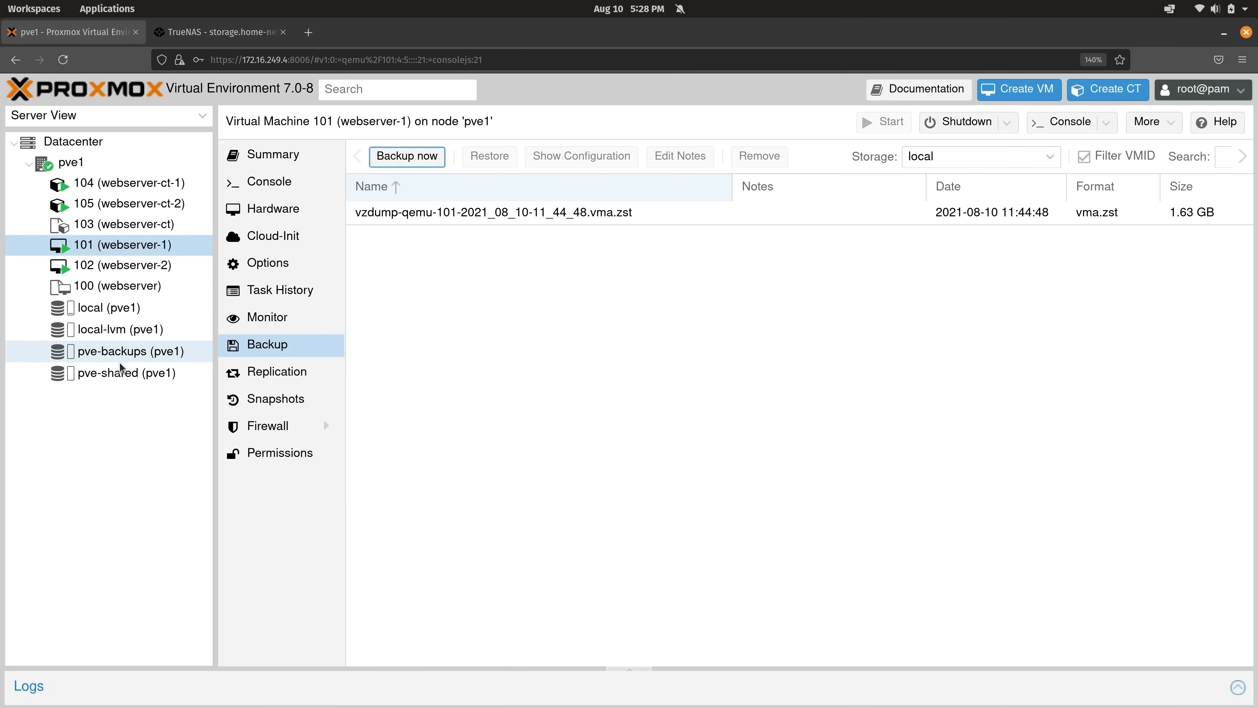
mouse_move(124, 372)
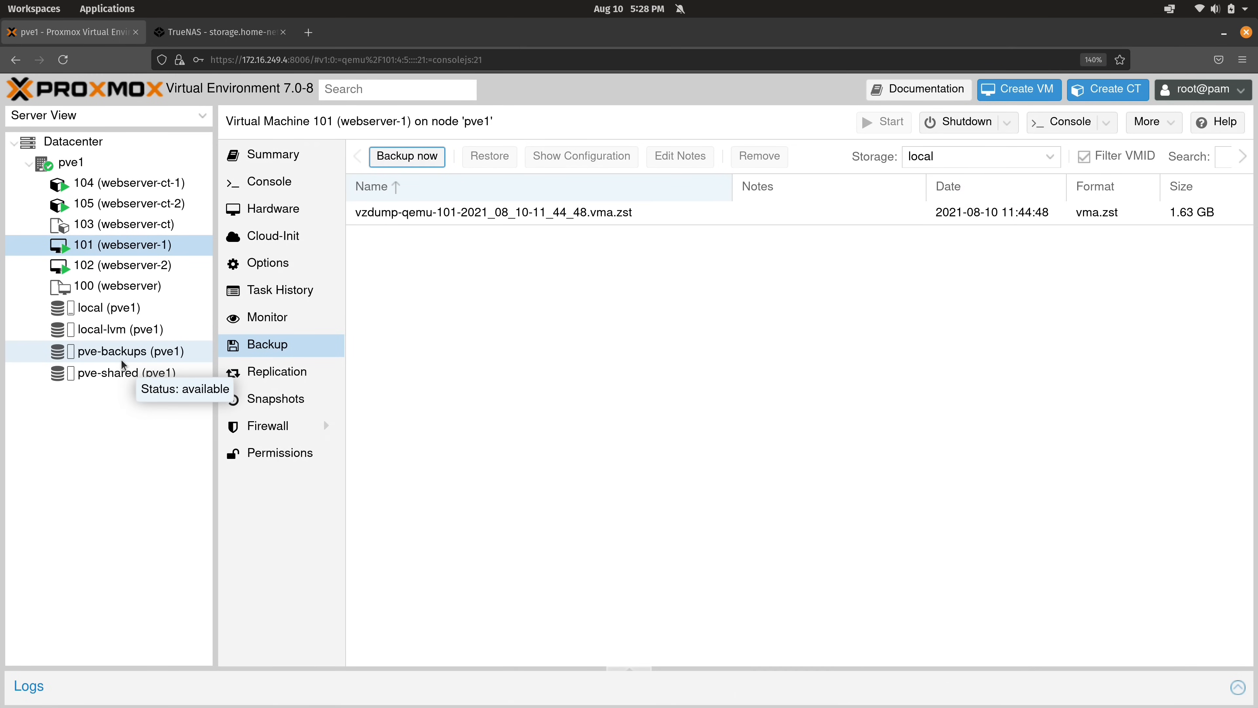
- Show the Backups list of pve-backups with the new vzdump-qemu-101 archive from 17:27
left_click(118, 351)
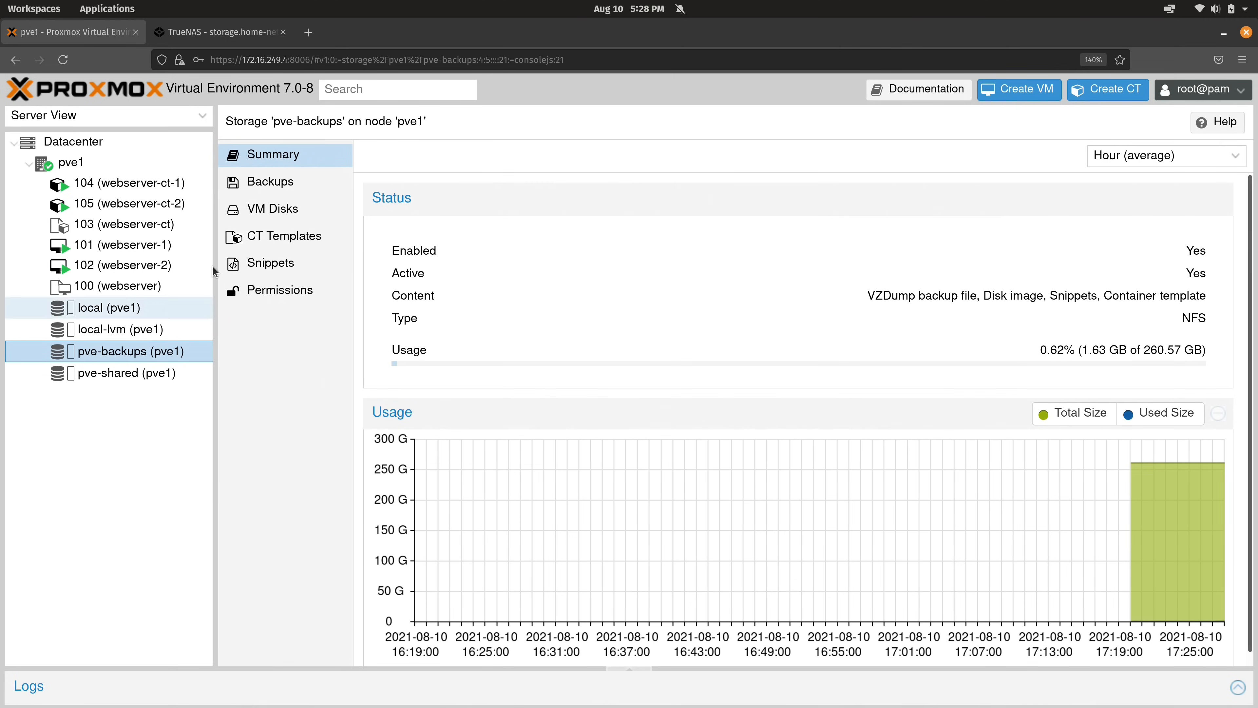
left_click(270, 181)
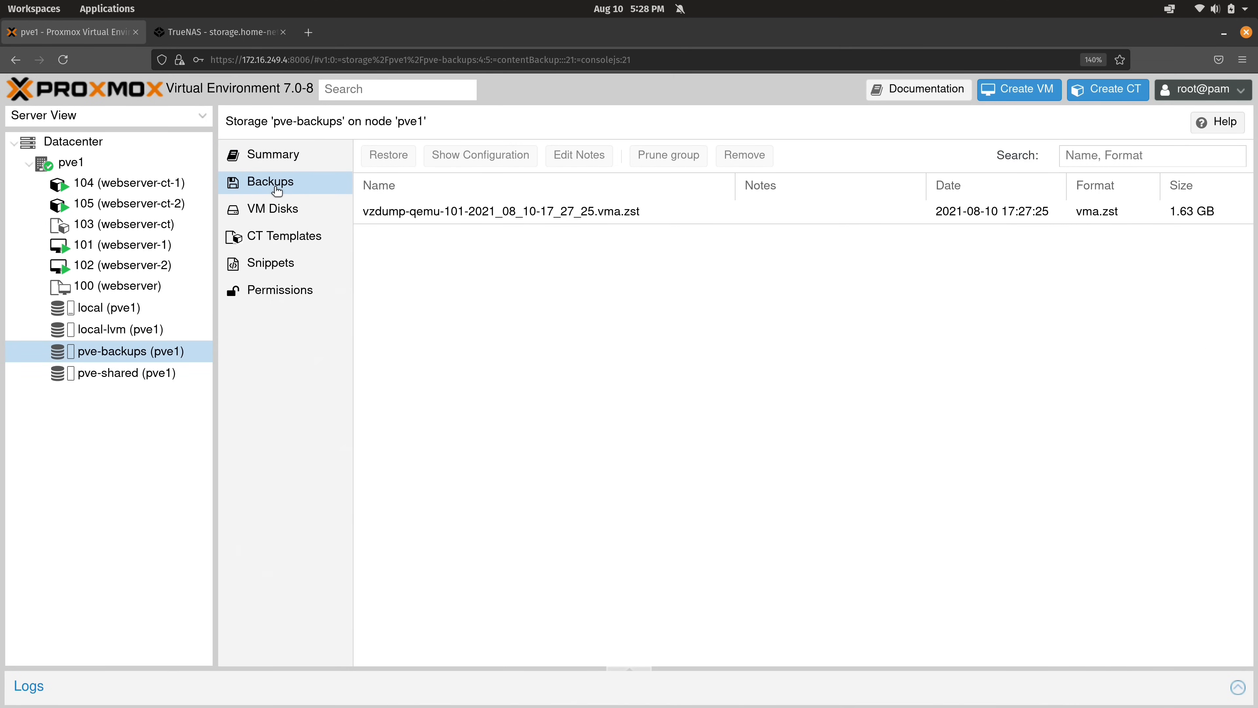
mouse_move(483, 218)
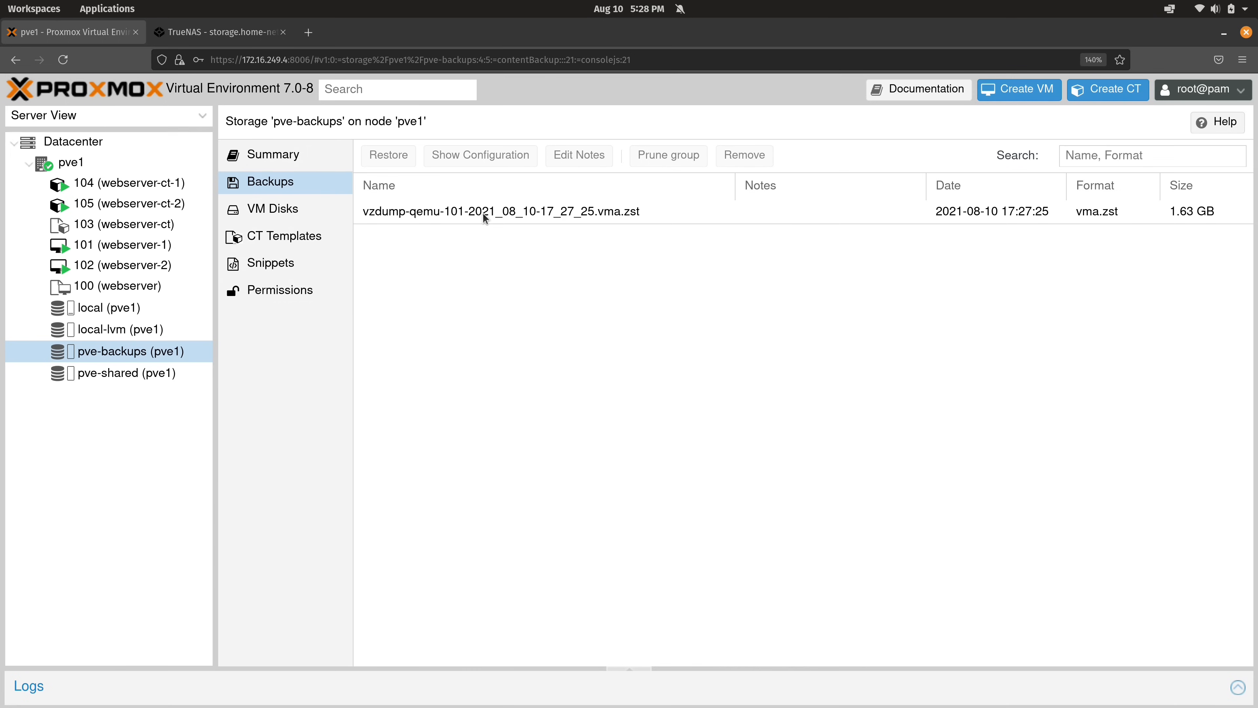
mouse_move(627, 221)
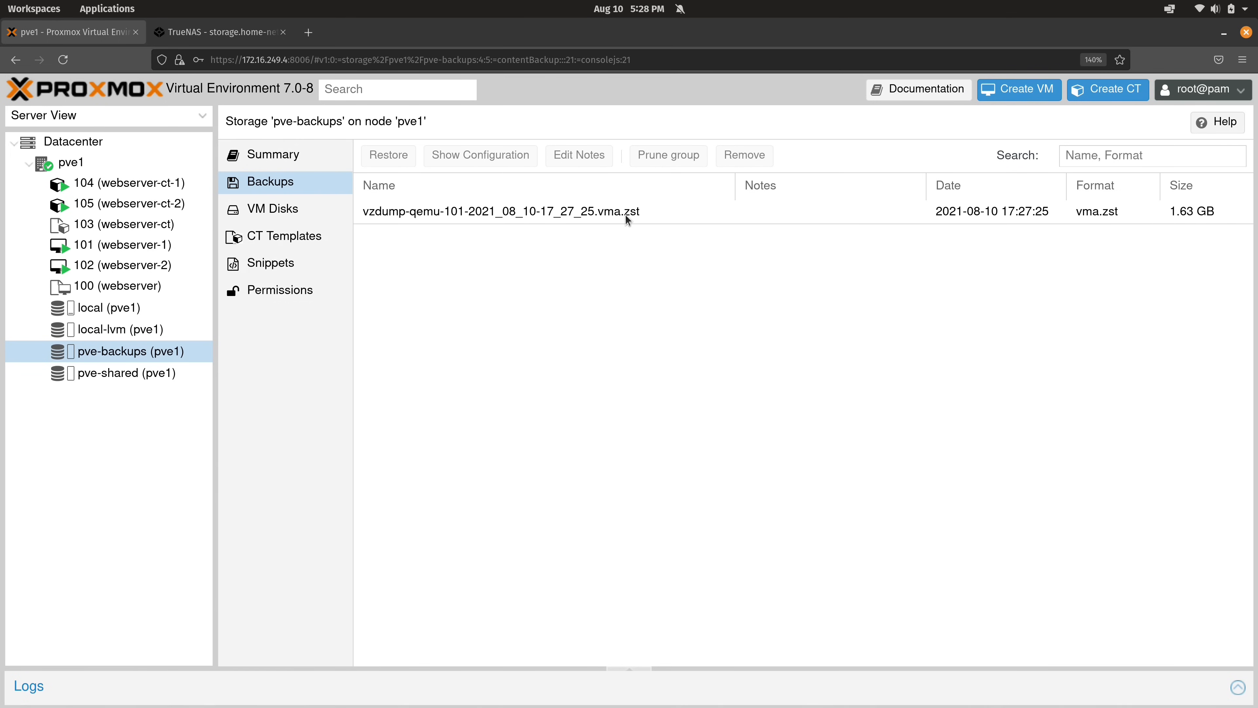
mouse_move(1191, 228)
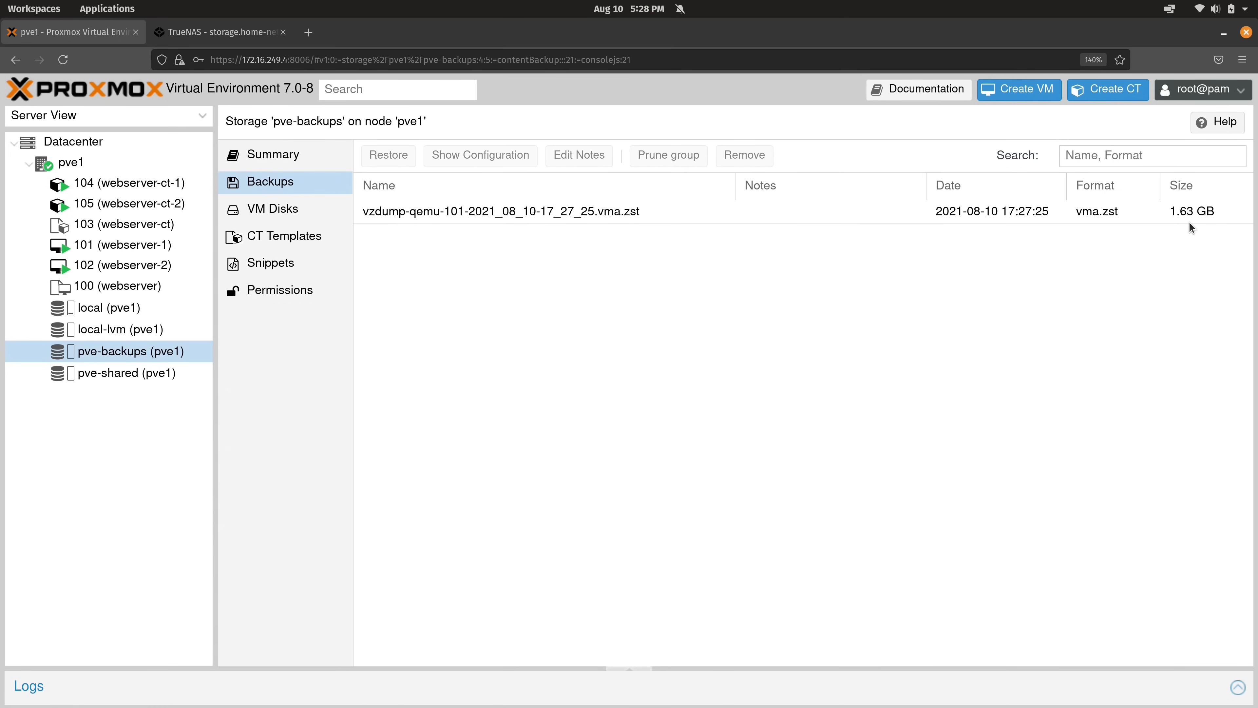
mouse_move(588, 229)
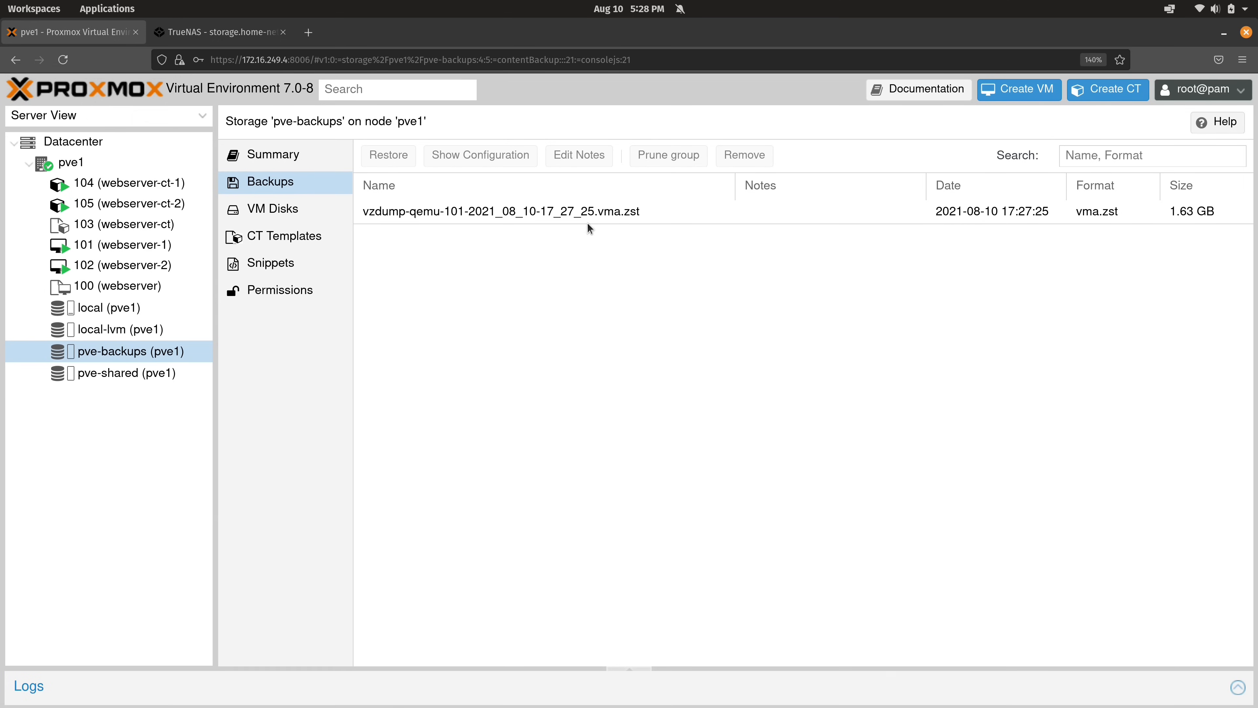
mouse_move(569, 223)
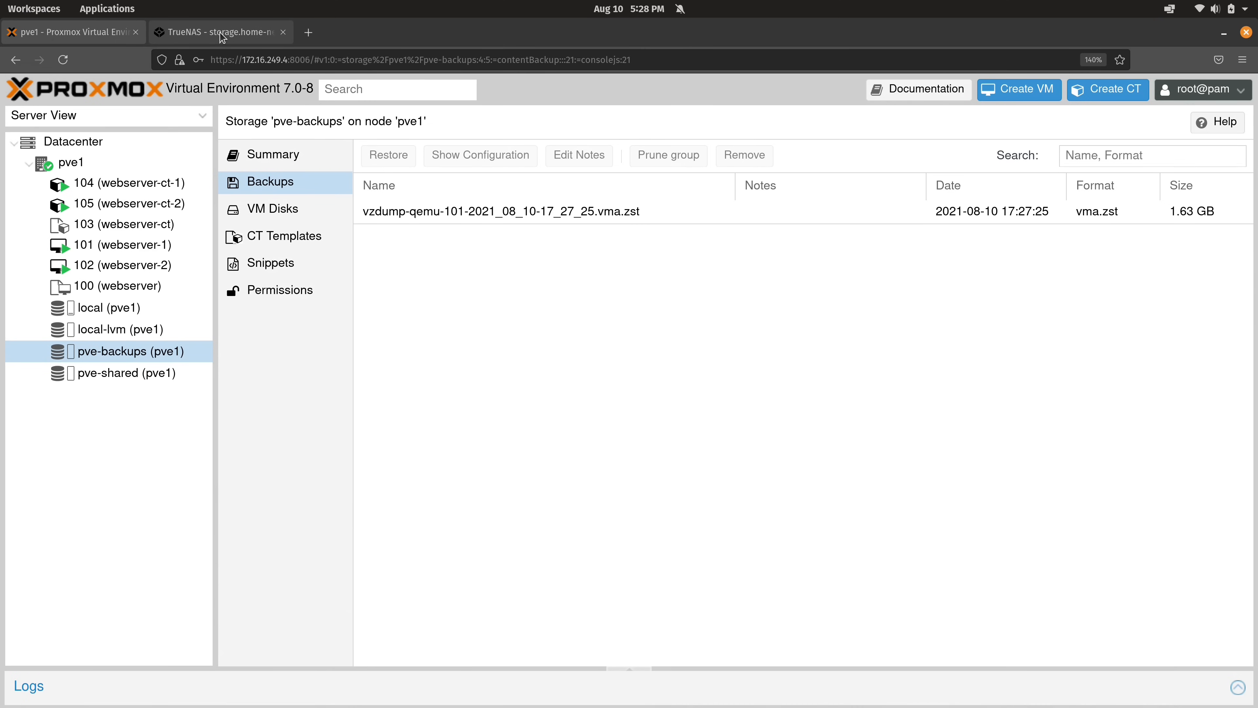
- In the TrueNAS shell, change to /mnt/volume1/pve-tutorials/ and confirm the path with pwd
left_click(217, 32)
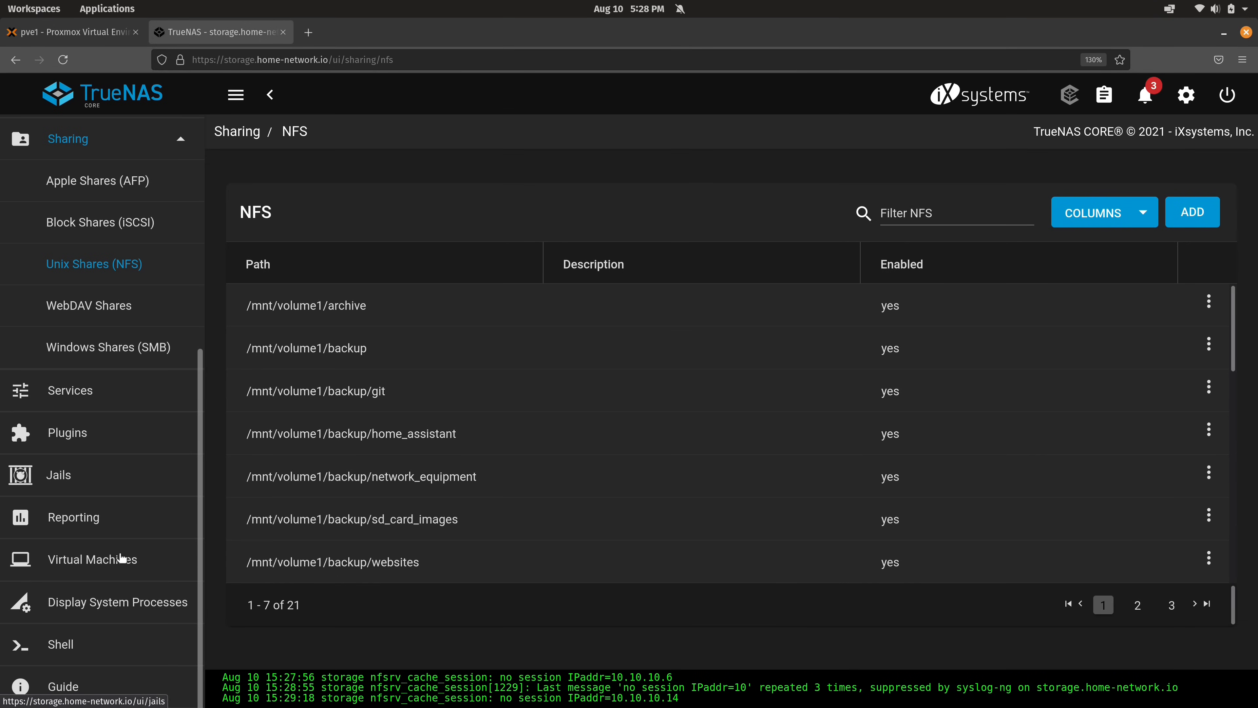
left_click(60, 643)
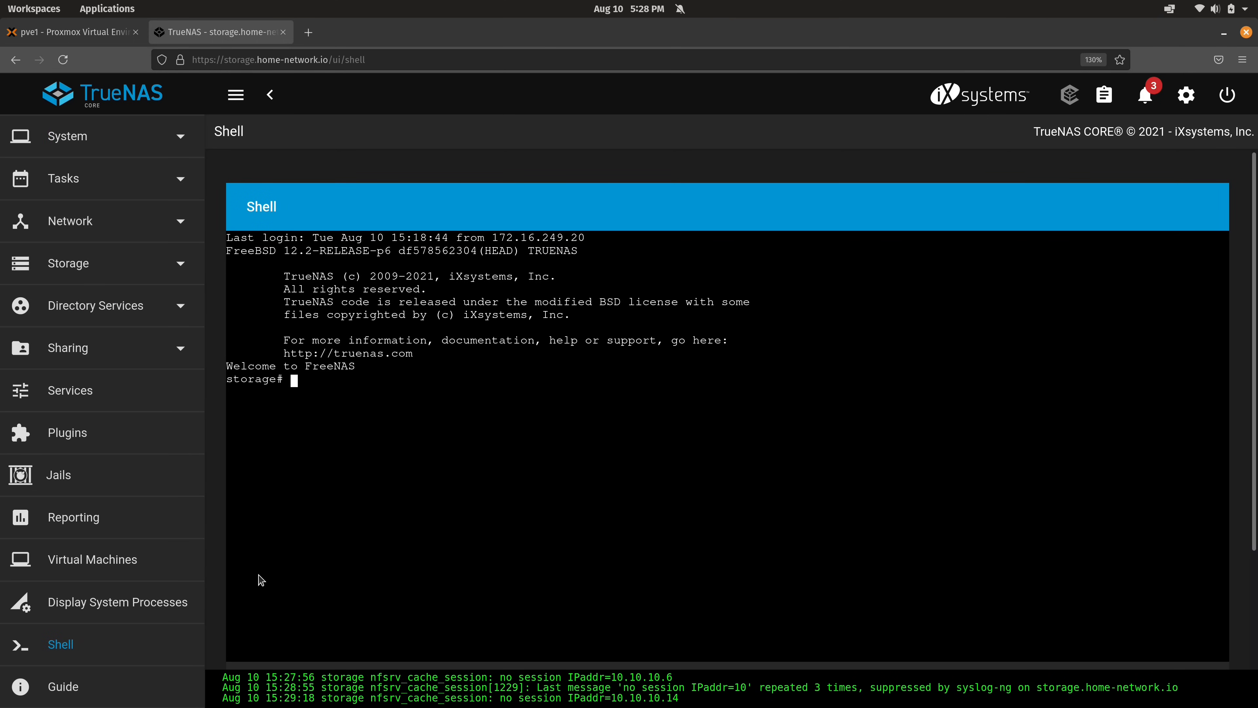
type("cd")
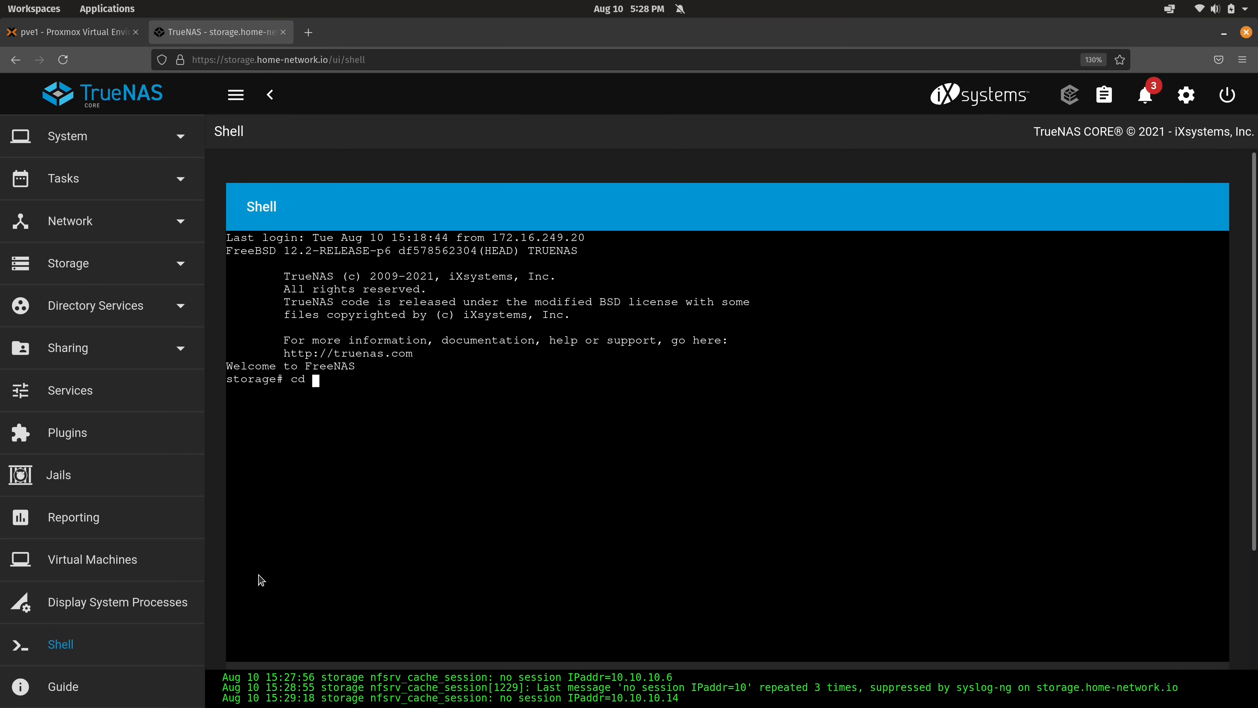
type("/mnt/volume1/pve-tutorials/pve-backups/")
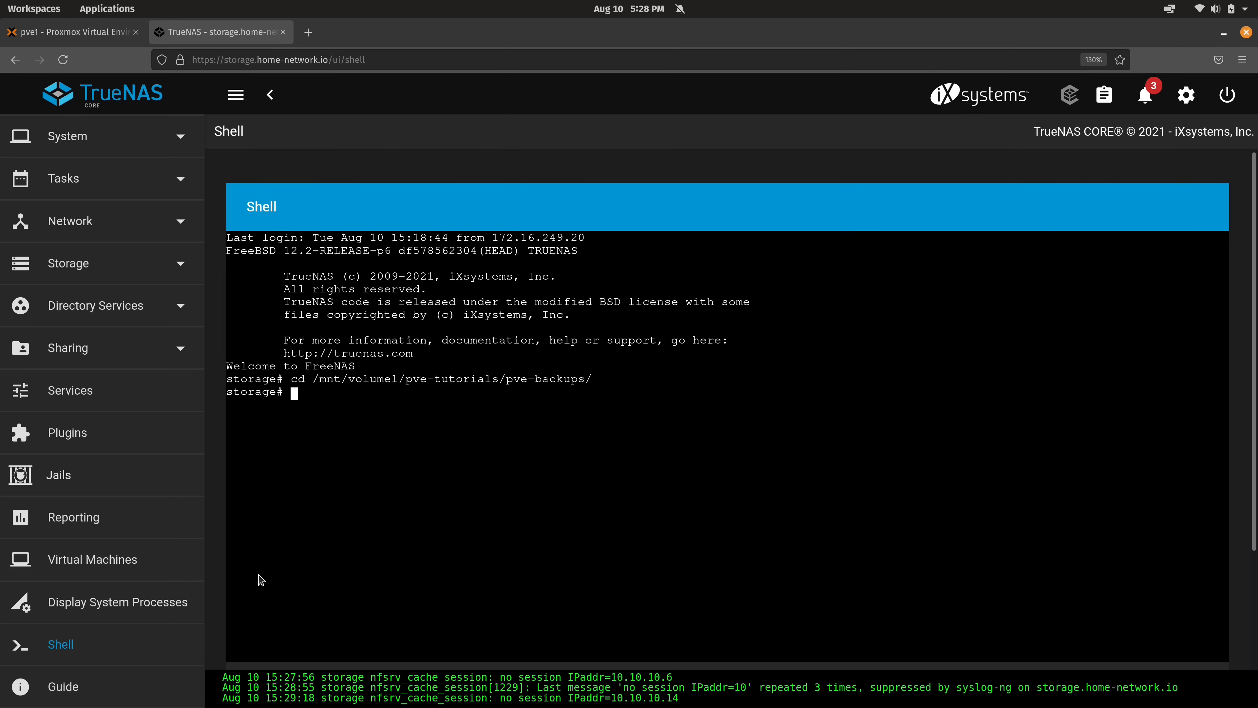
type("pwd")
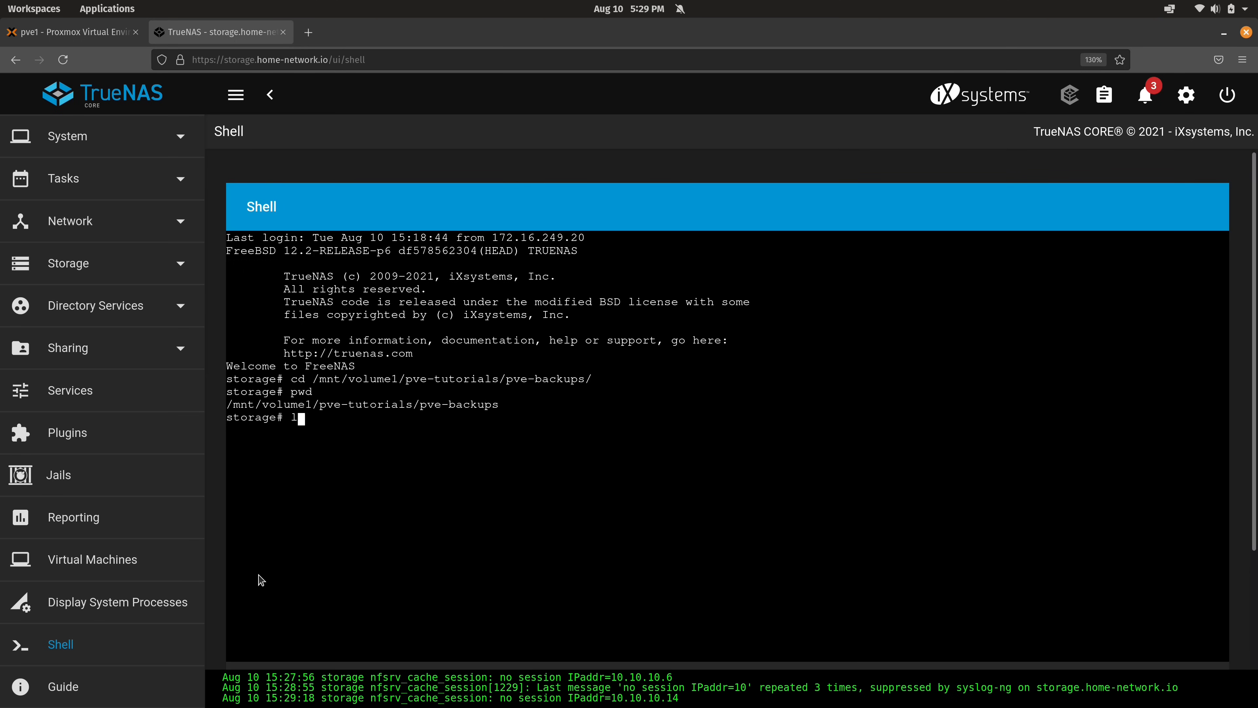
- List the pve-backups dump folder, showing VM 101's vzdump .vma.zst archive and .log
type("s -l")
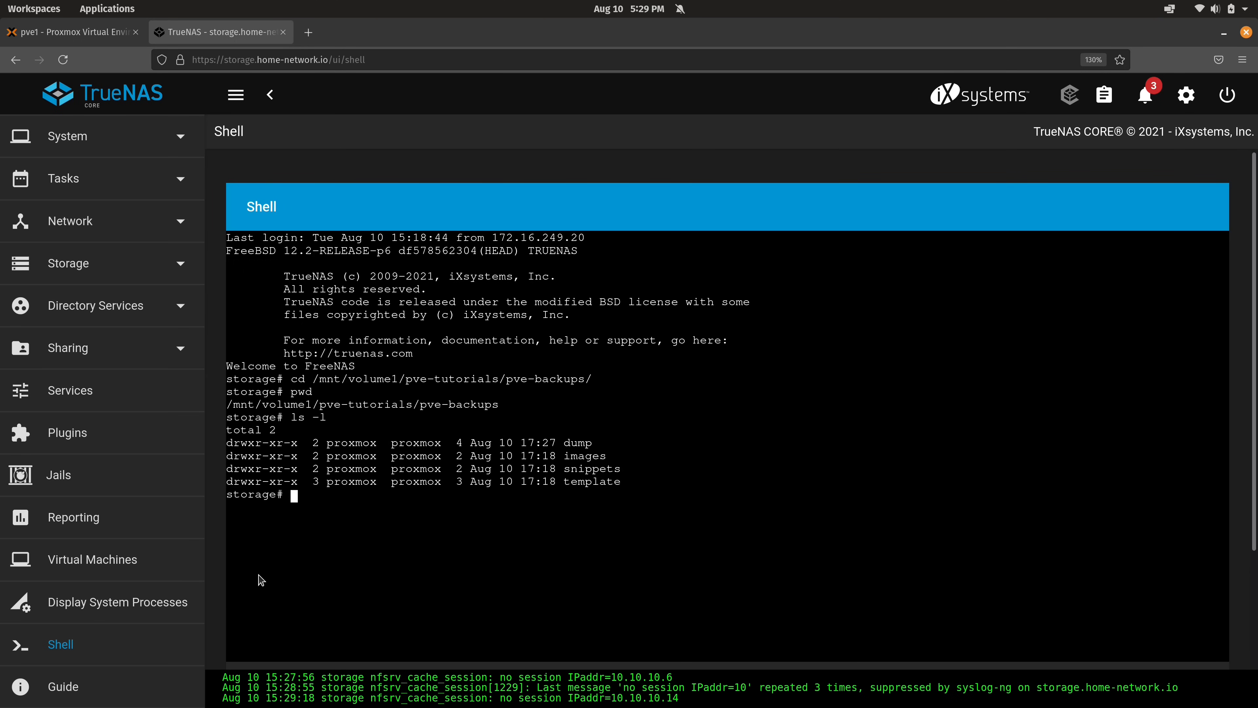
type("cd dump/")
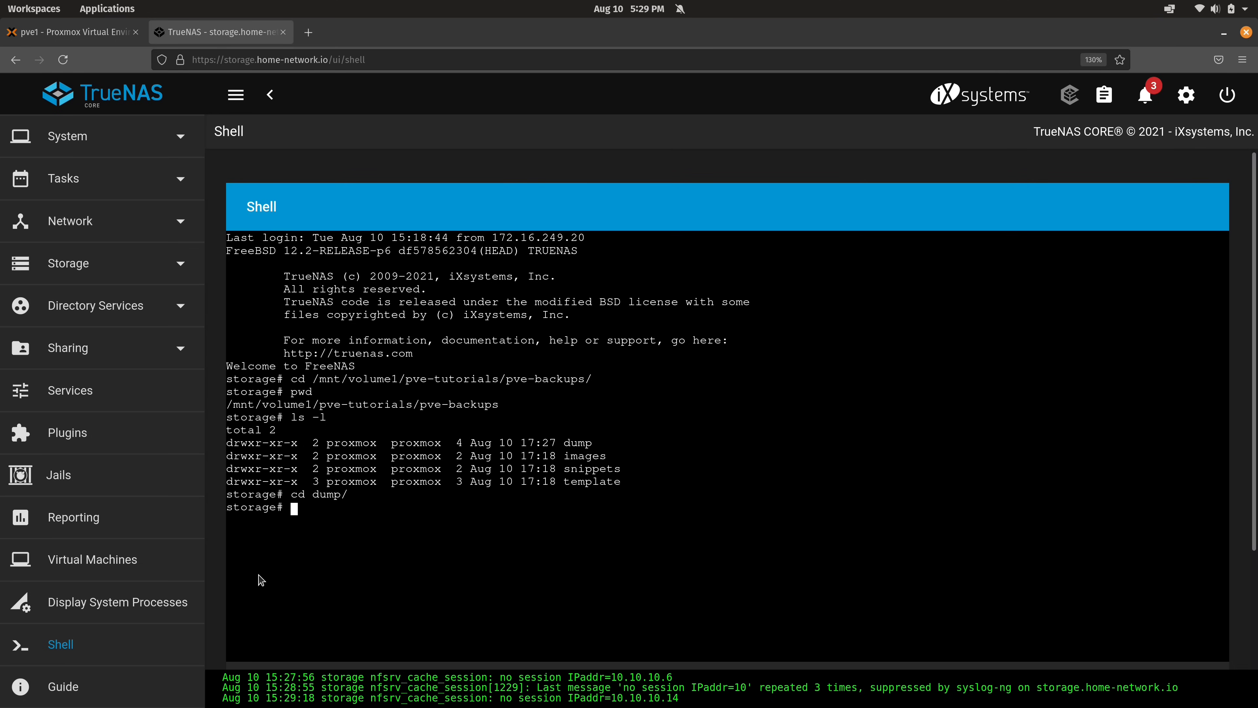
type("ls")
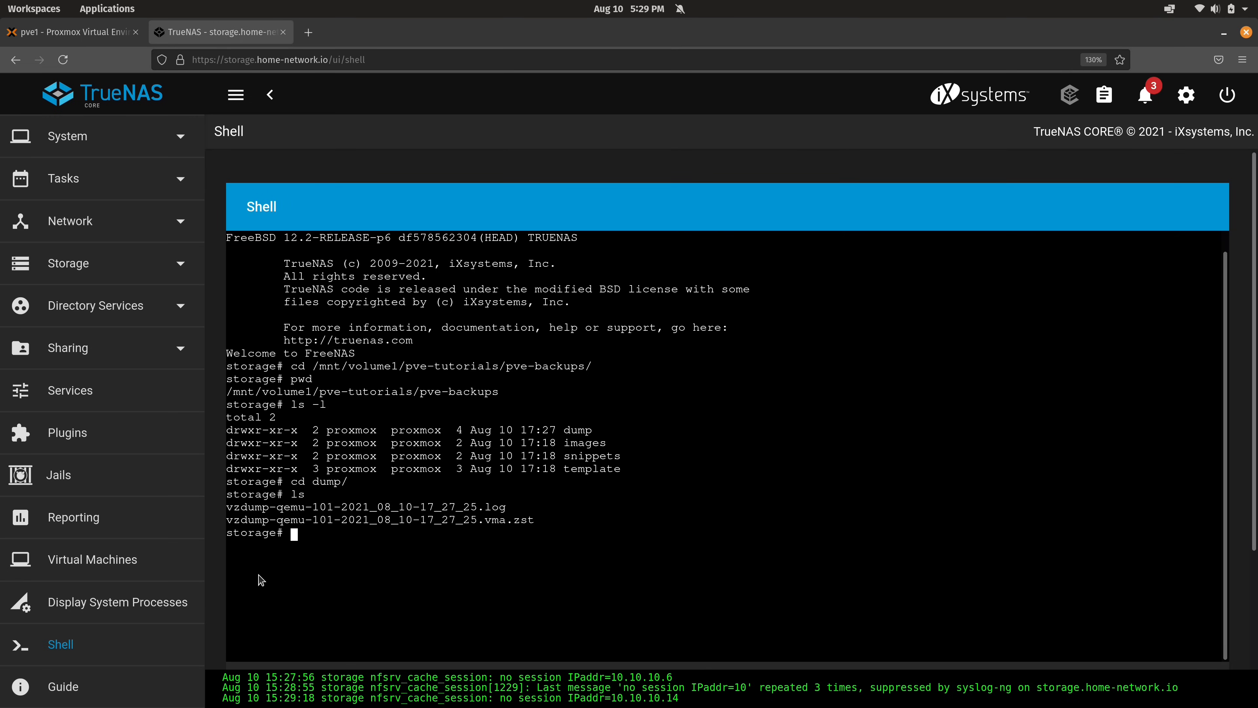
type("ls -lh")
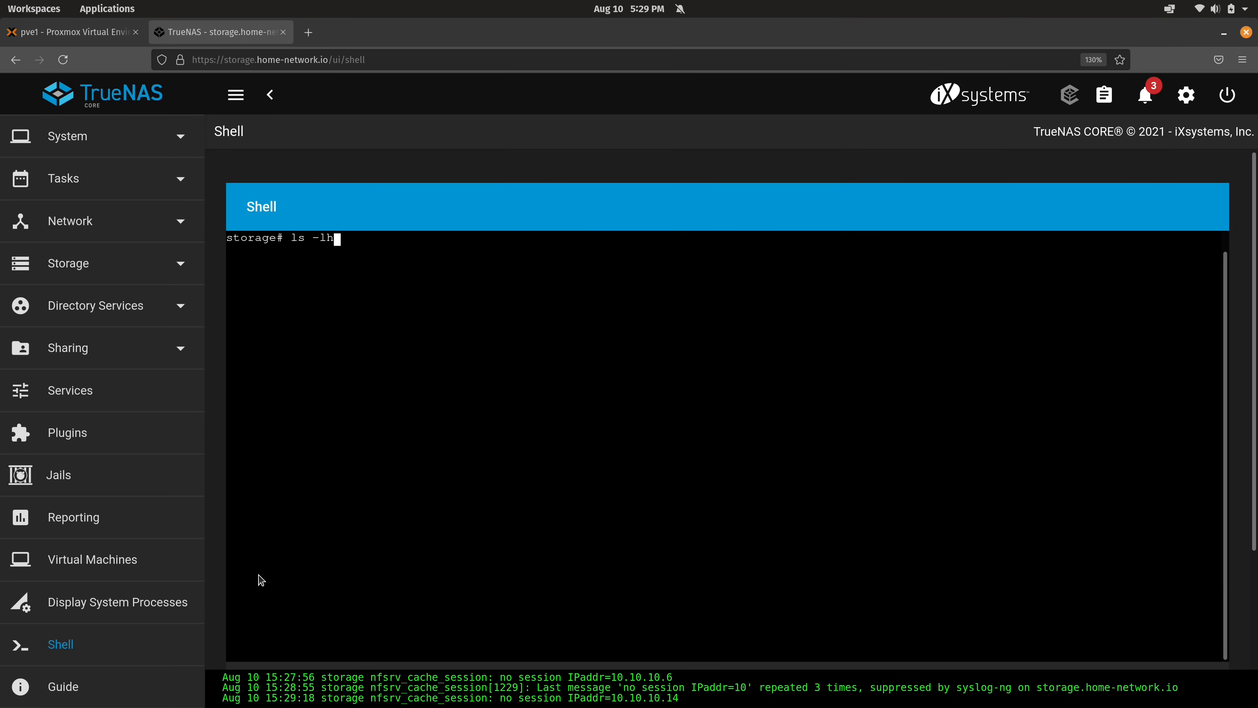